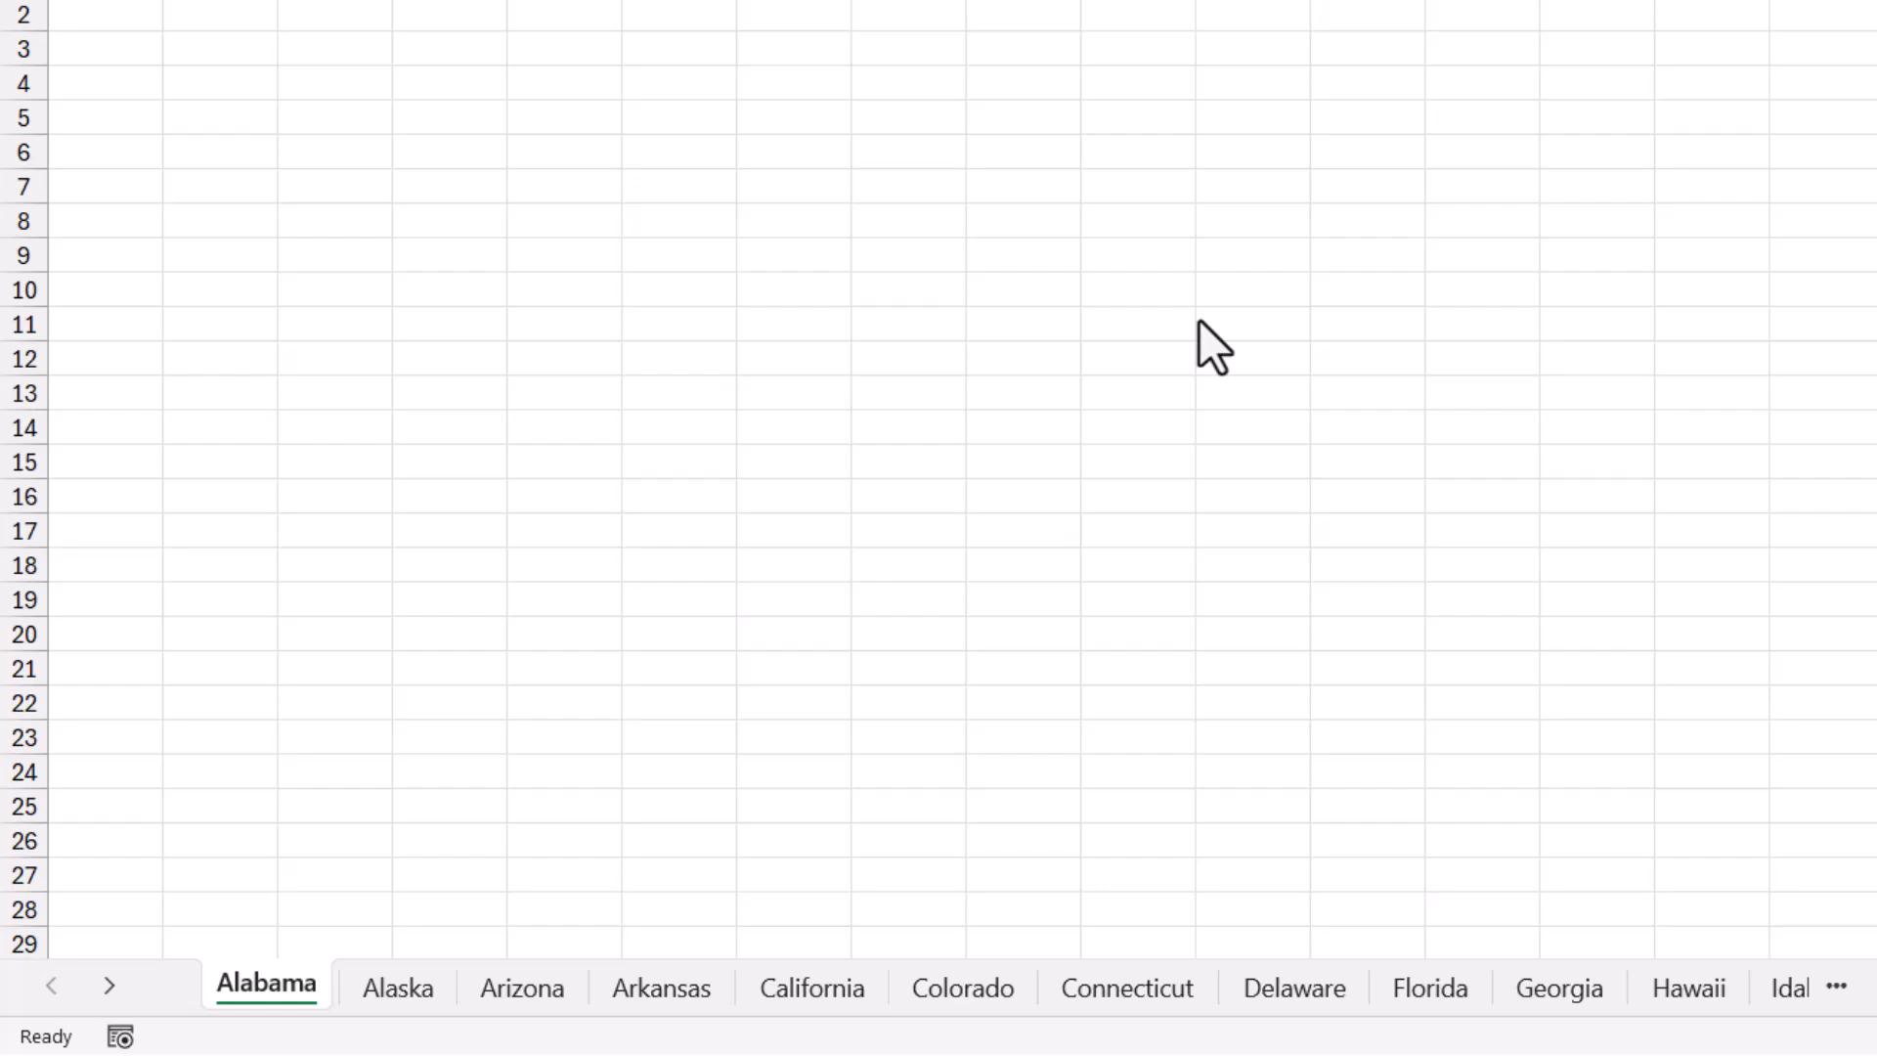
Scroll through the abbreviated state sheet tabs and back to review them.
{"action": "left_click", "coordinate": [109, 985]}
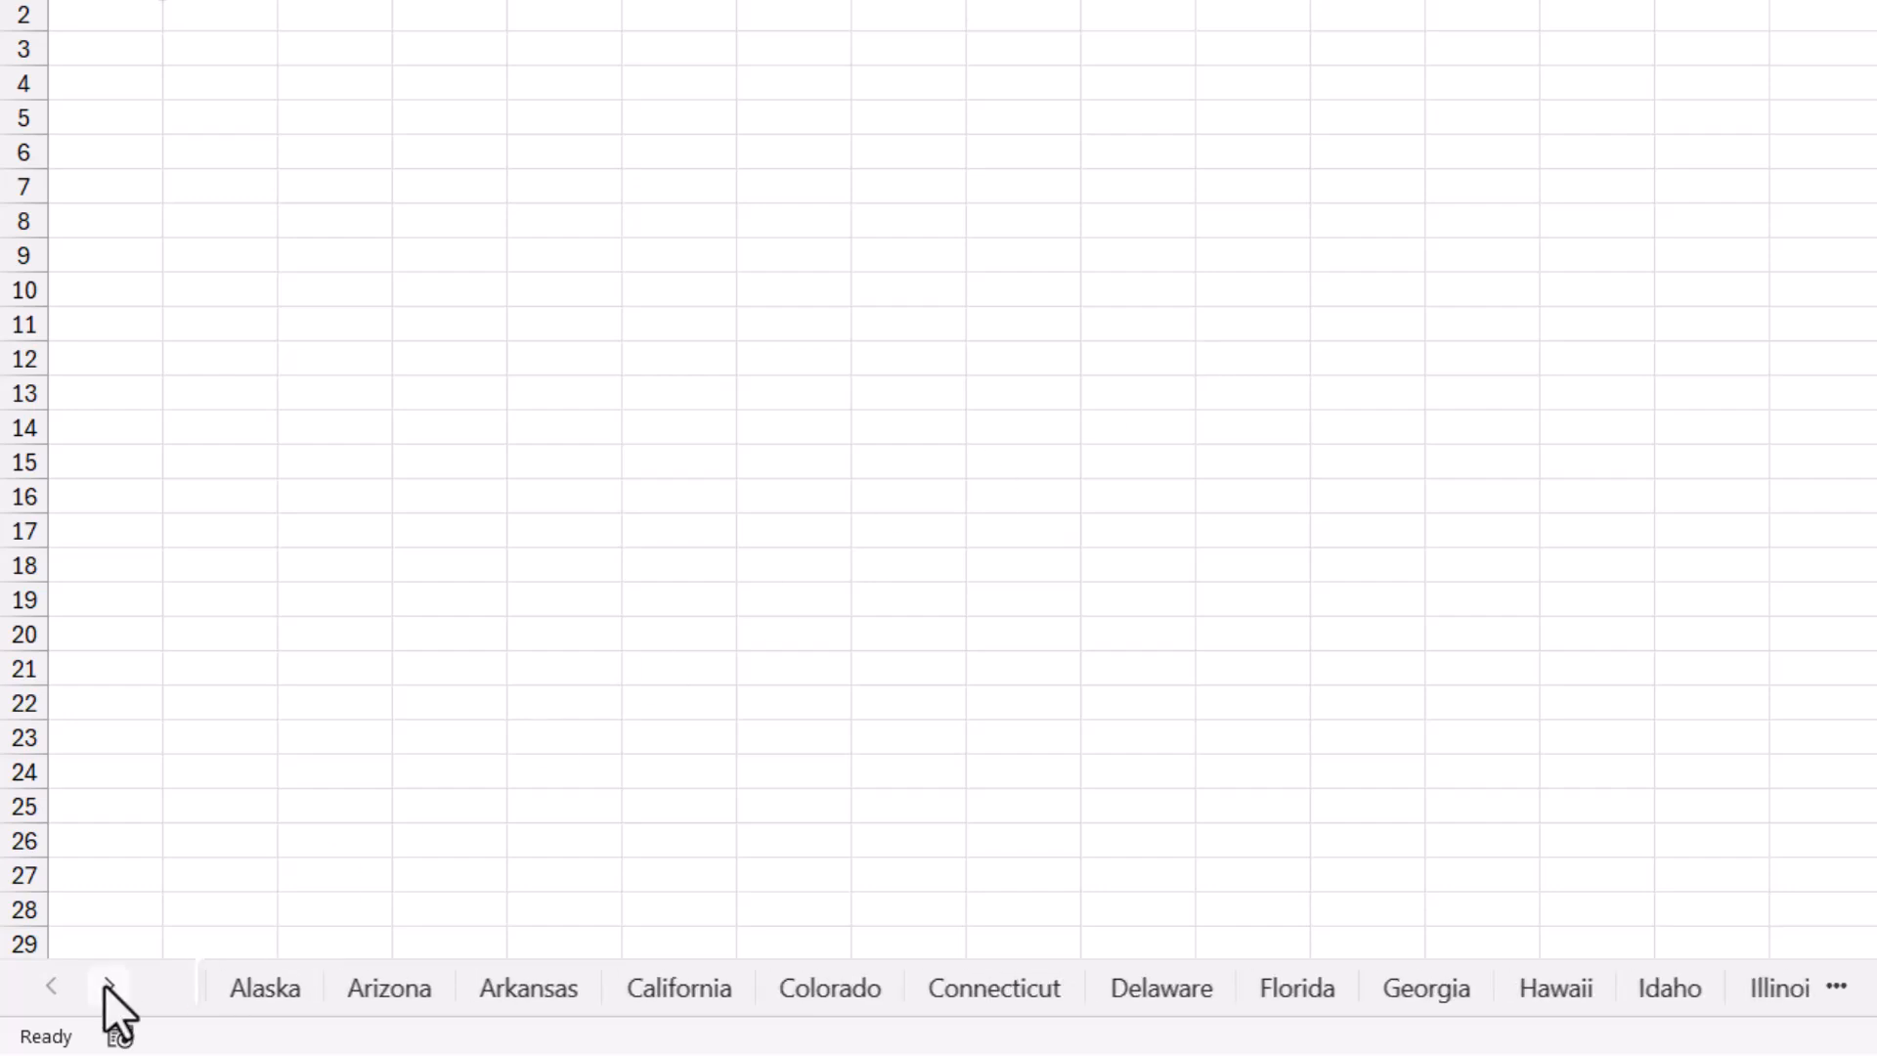
{"action": "left_click", "coordinate": [108, 985]}
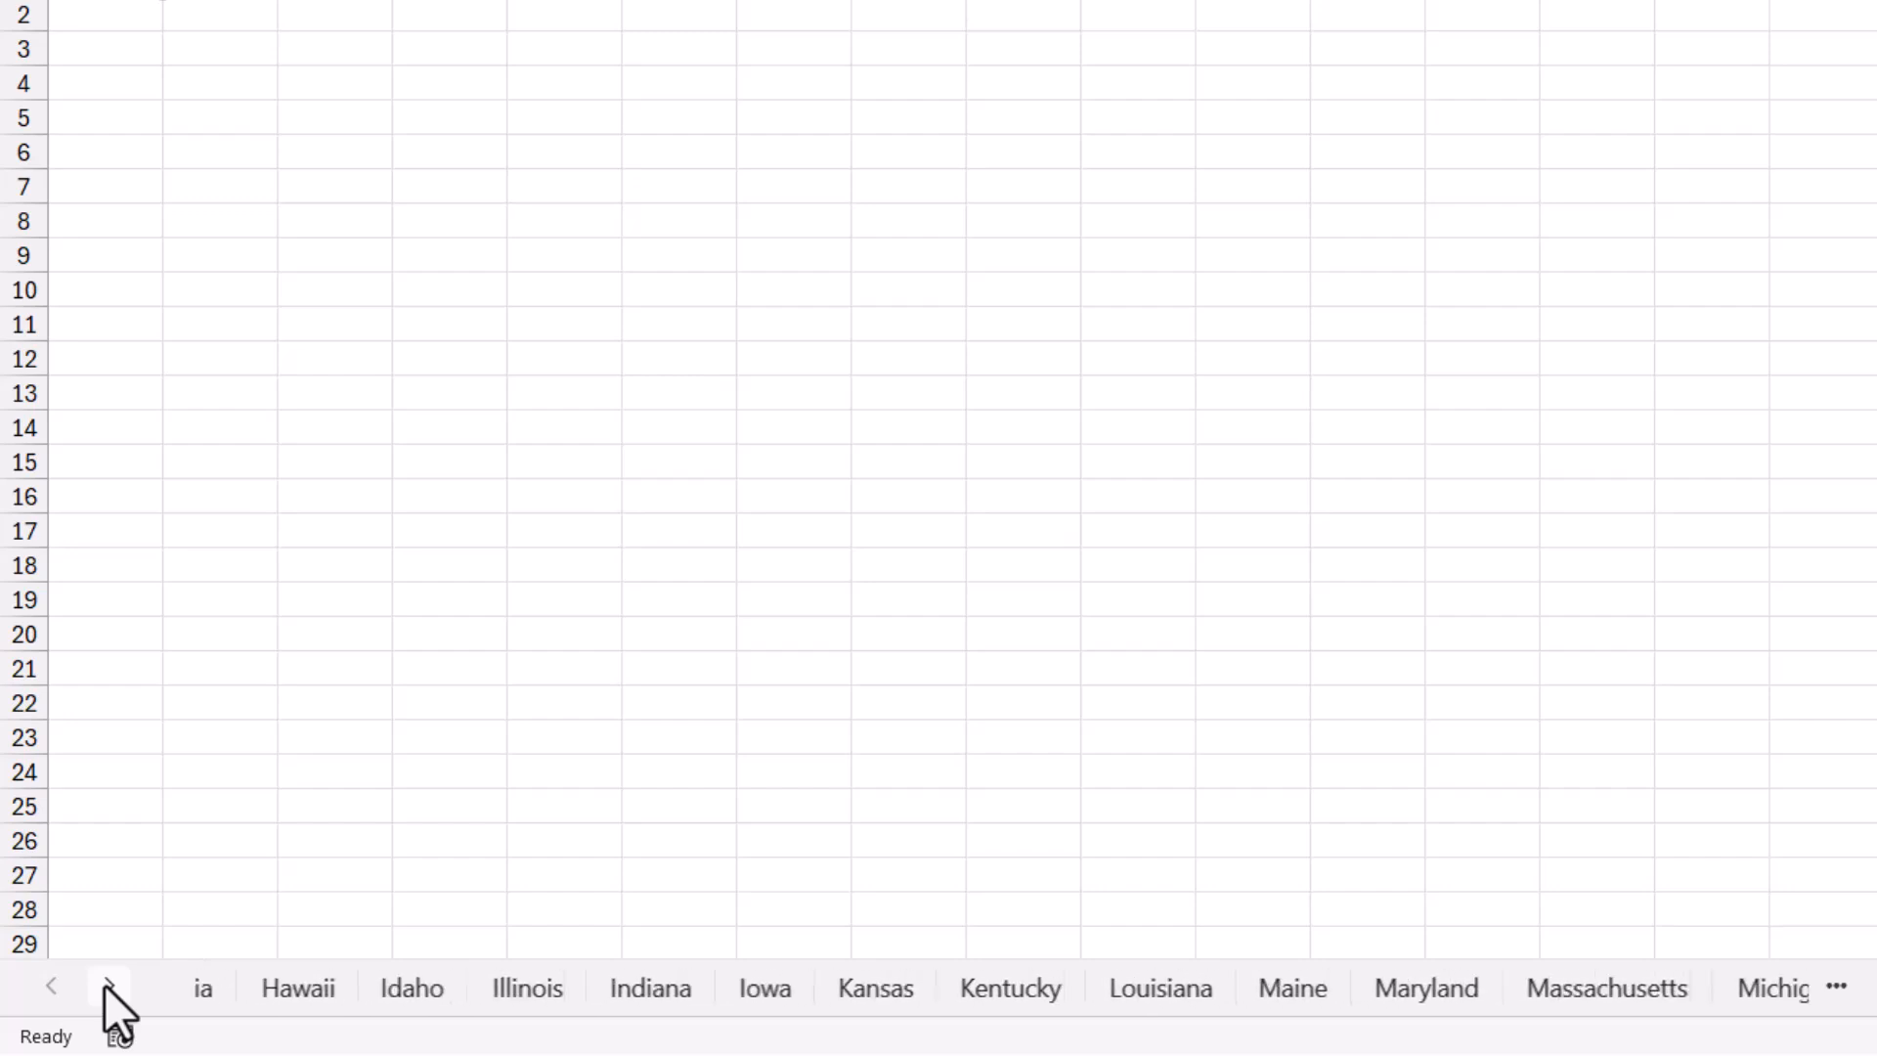
{"action": "left_click", "coordinate": [110, 986]}
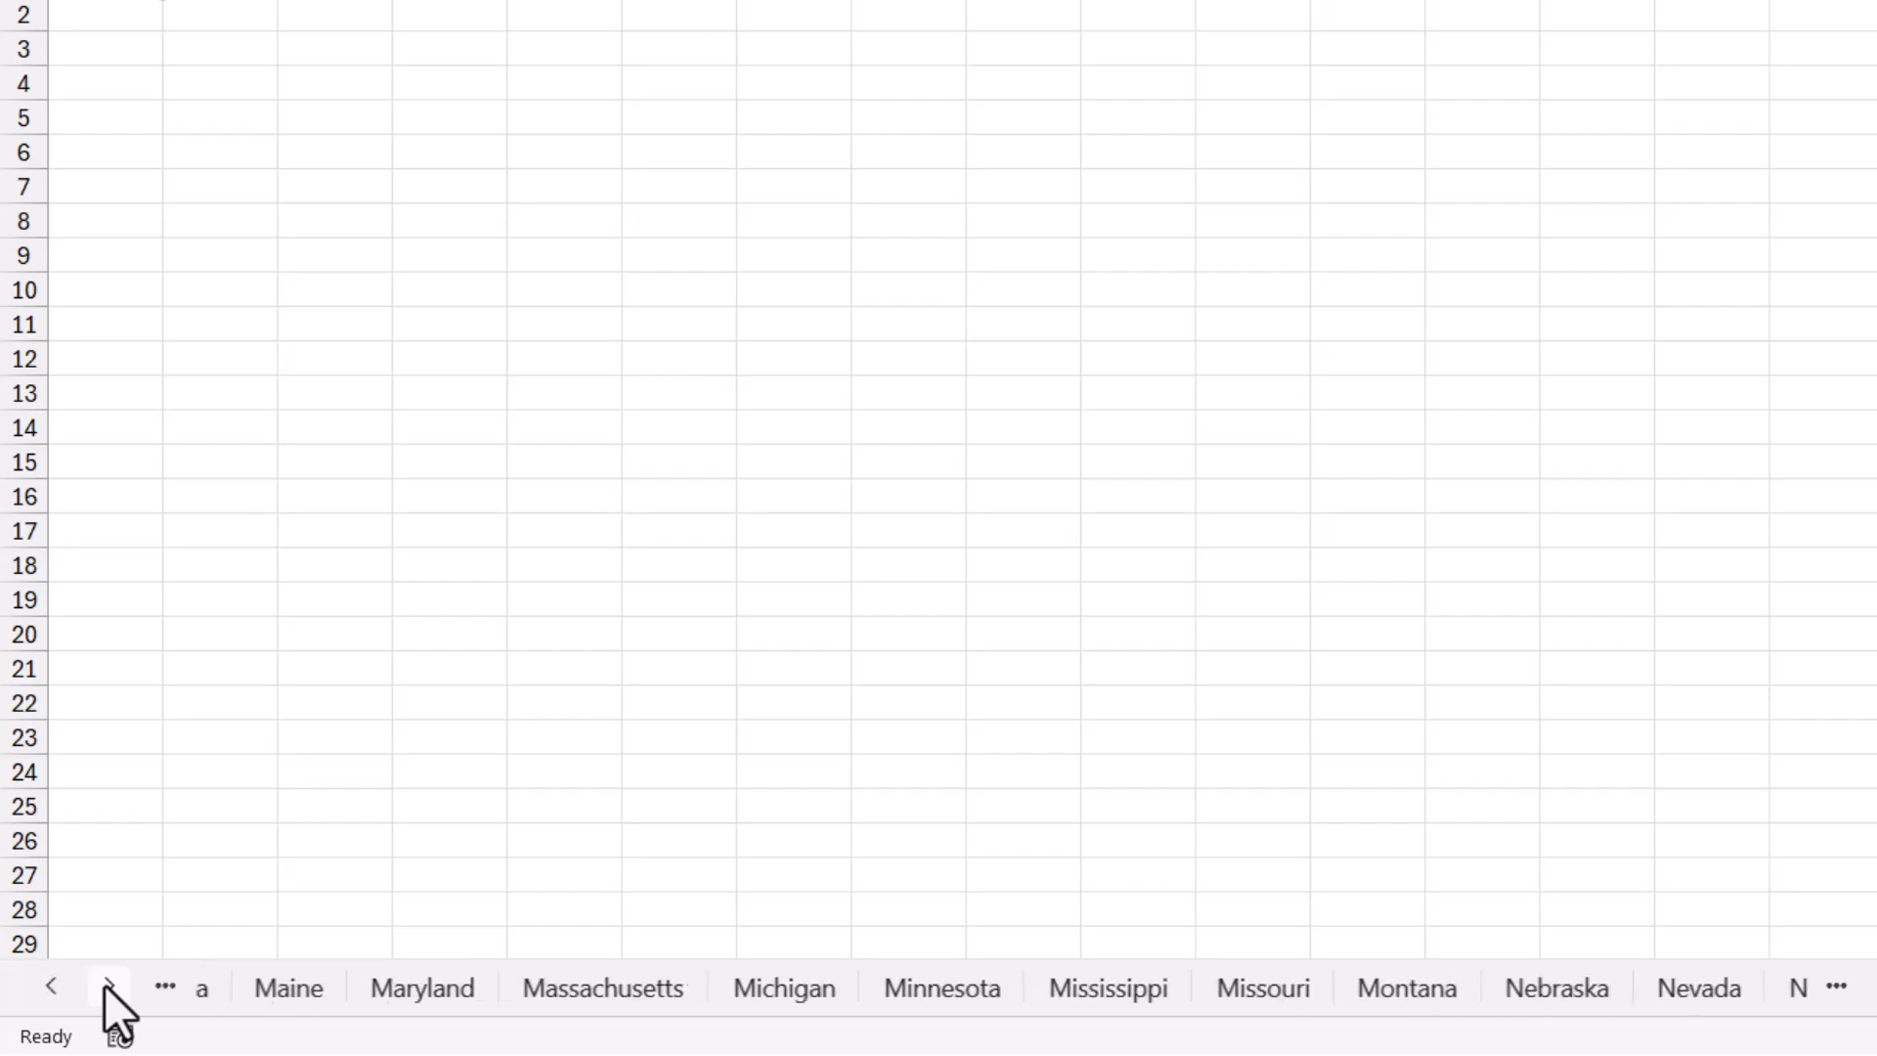
{"action": "left_click", "coordinate": [109, 986]}
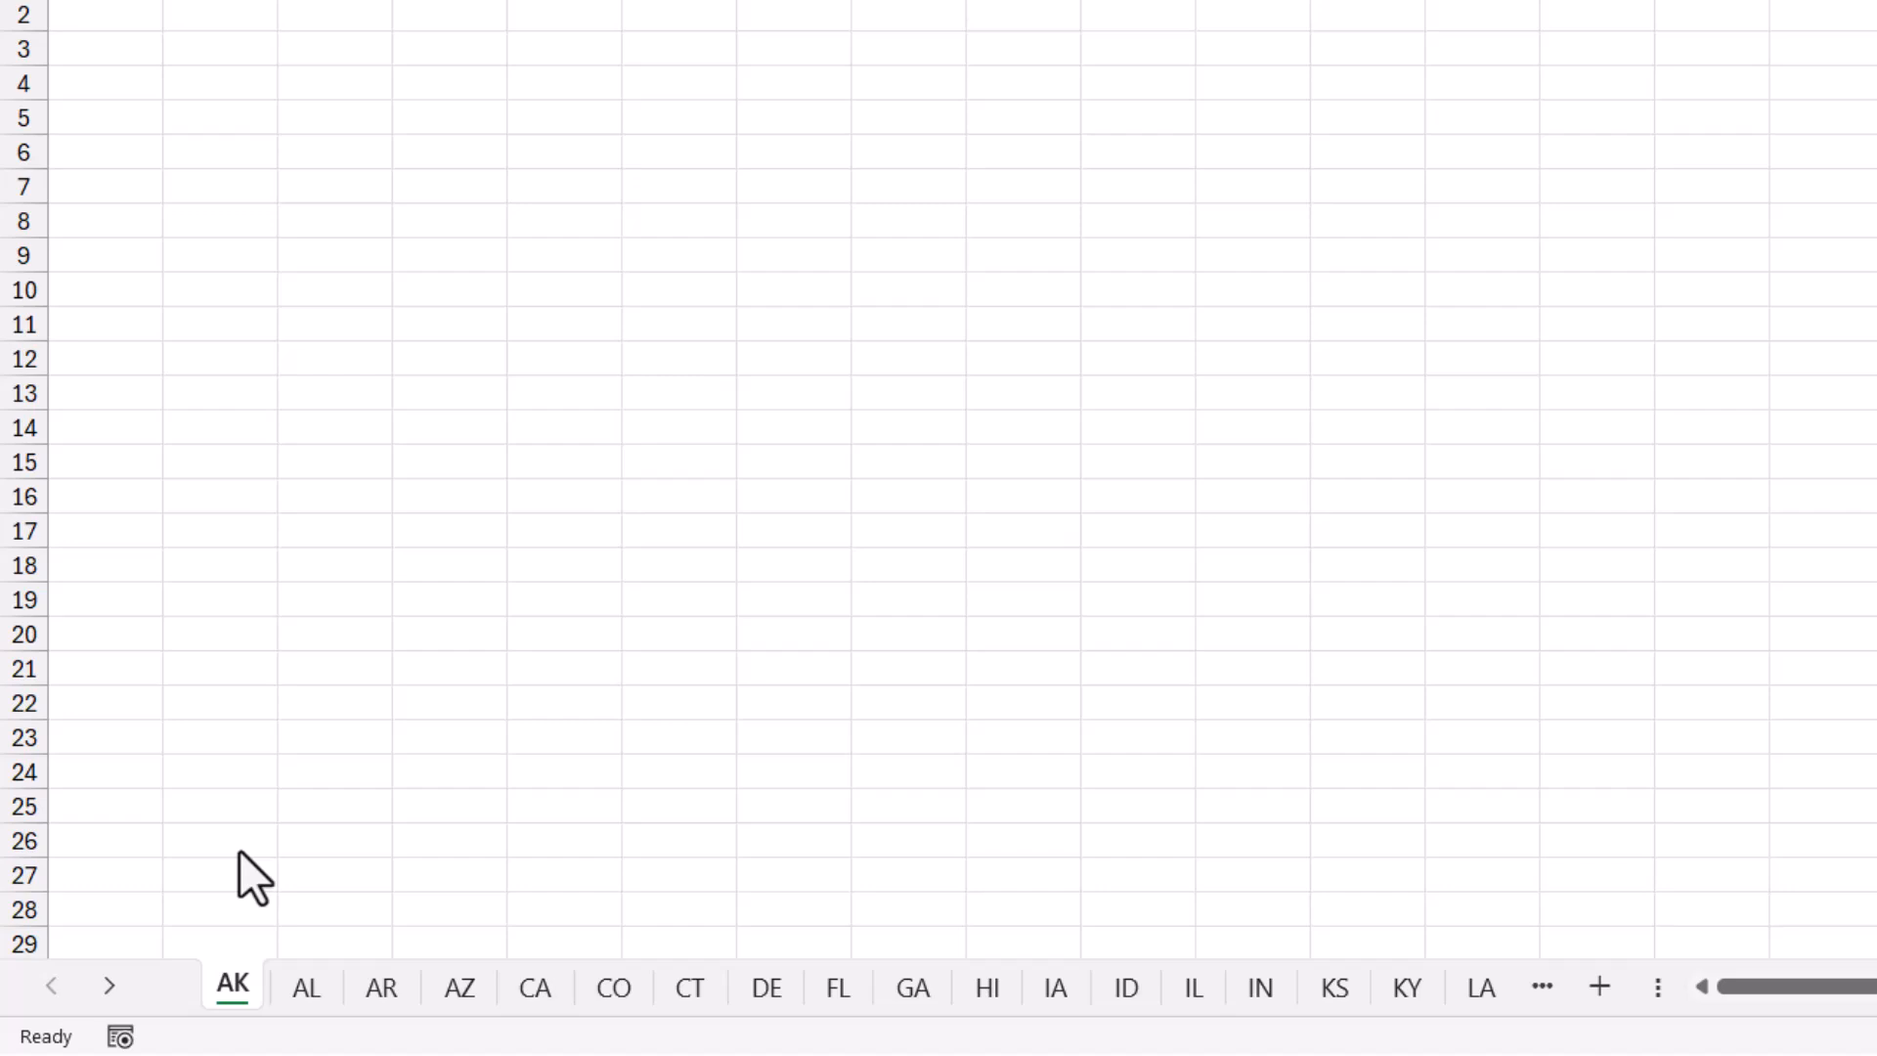
{"action": "left_click", "coordinate": [109, 986]}
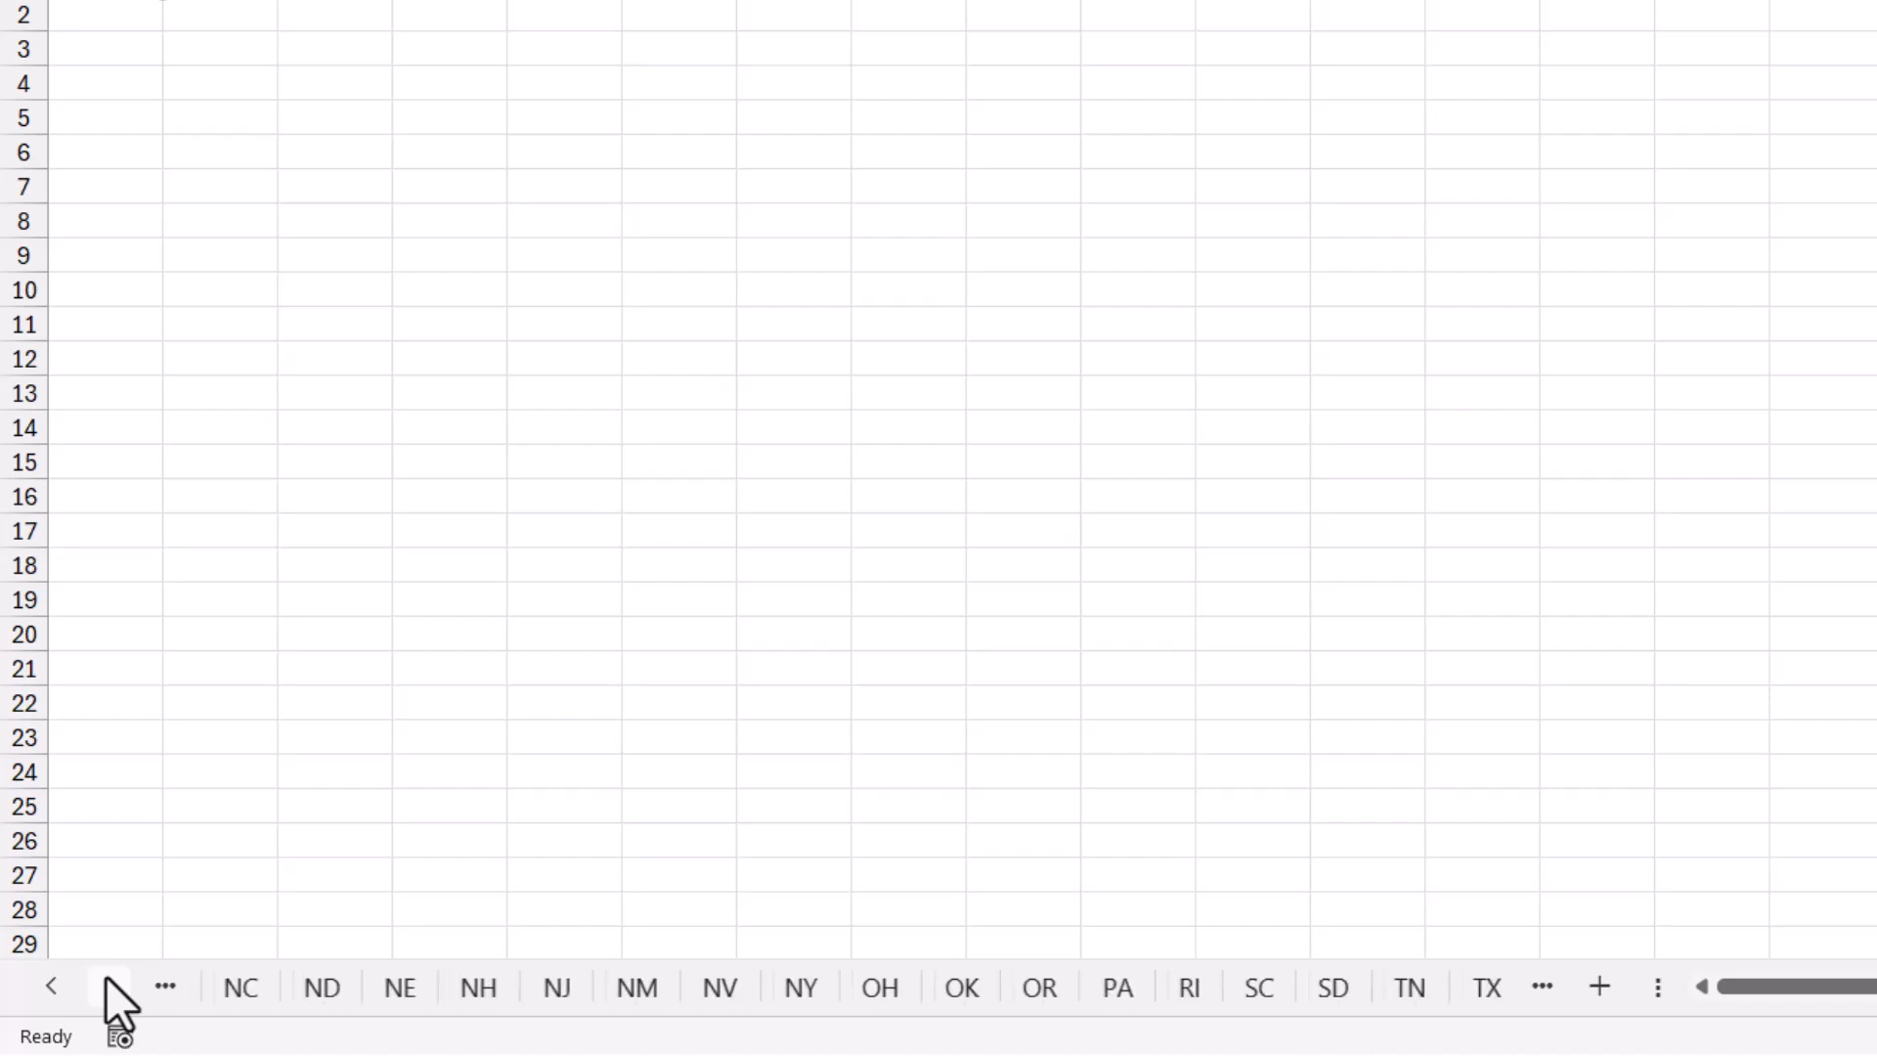
{"action": "left_click", "coordinate": [50, 985]}
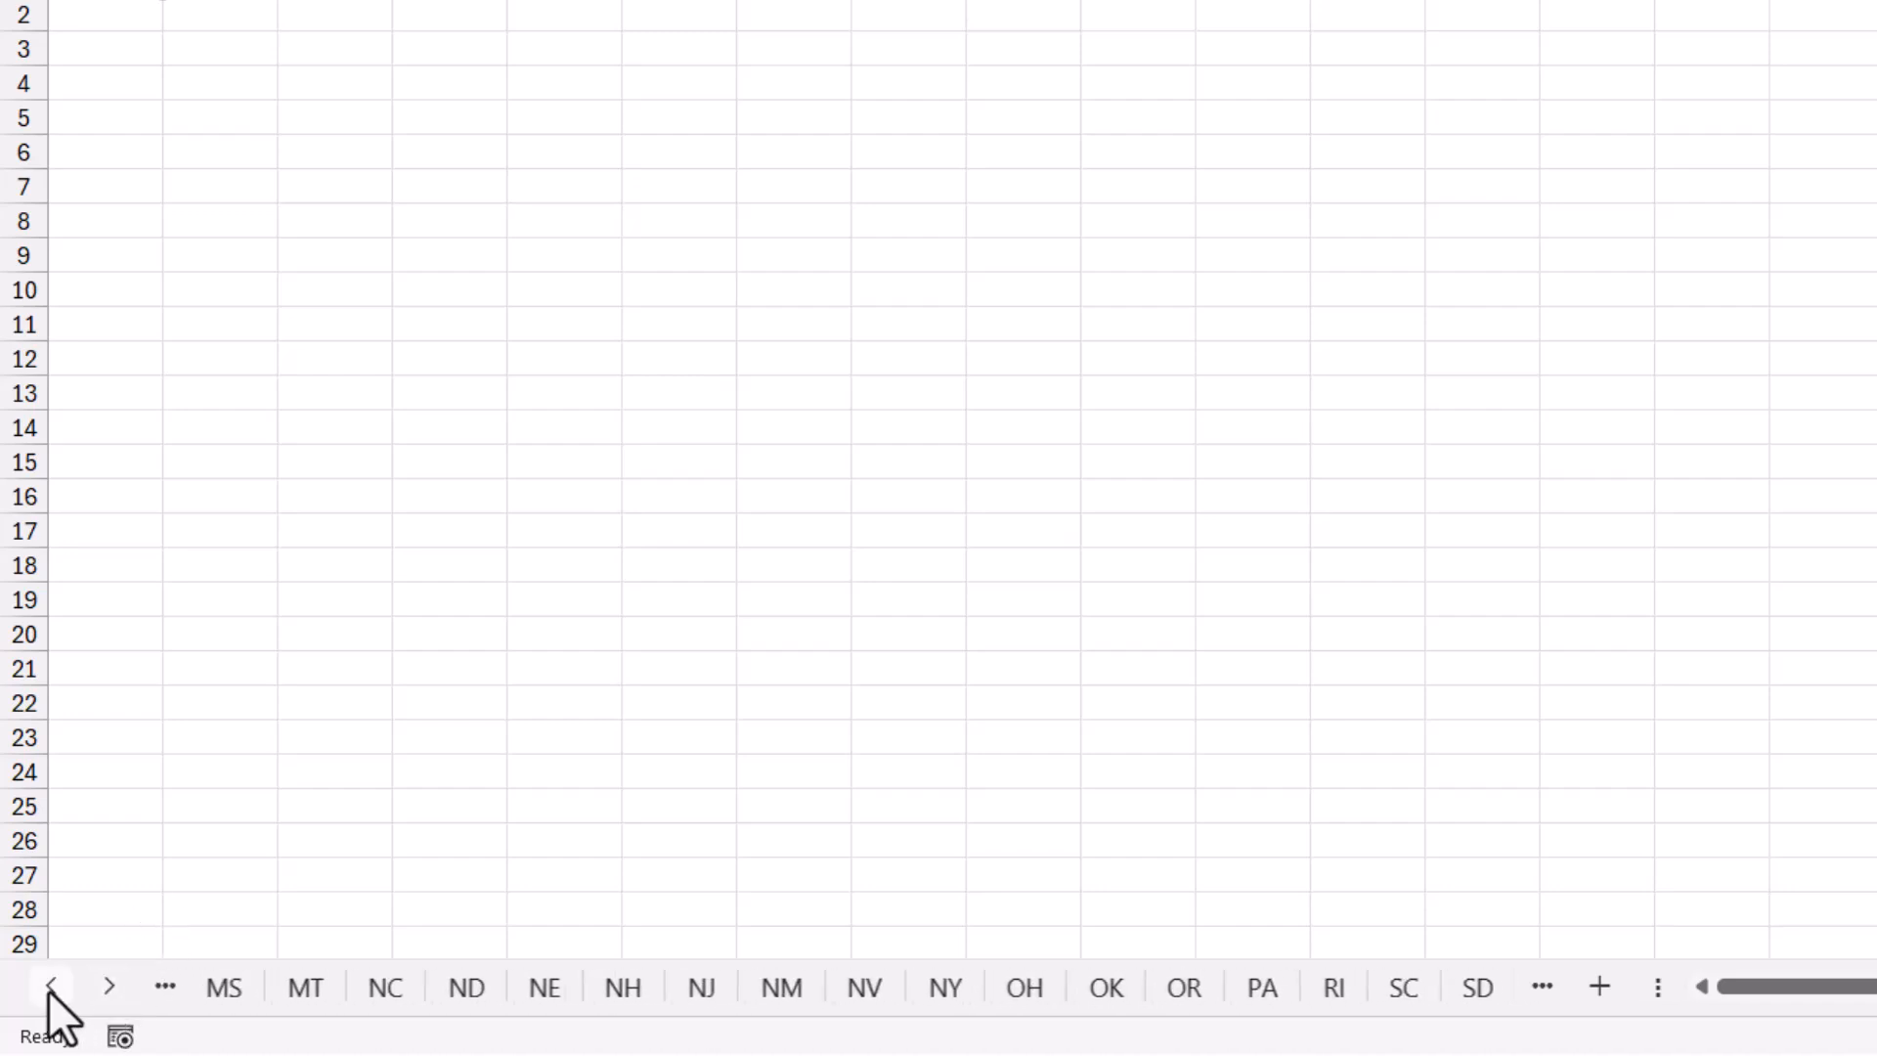
{"action": "left_click", "coordinate": [52, 986]}
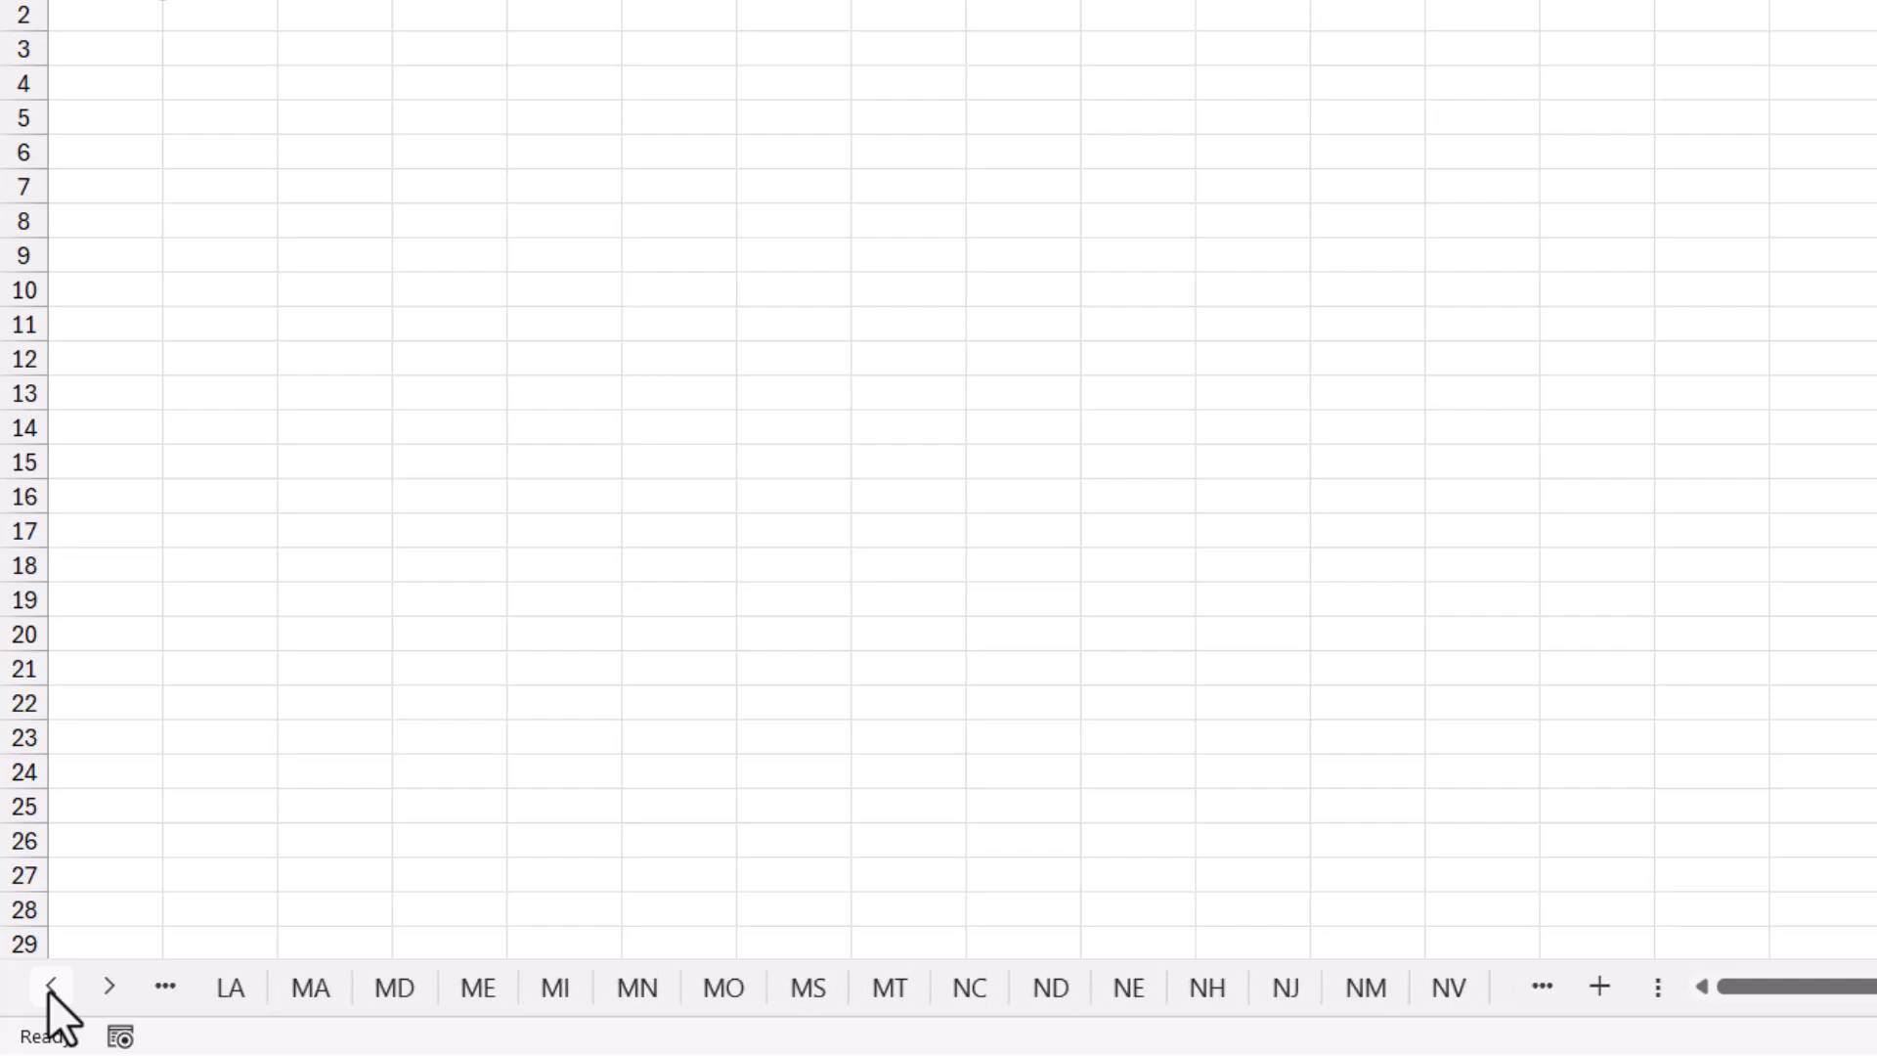
{"action": "mouse_move", "coordinate": [347, 836]}
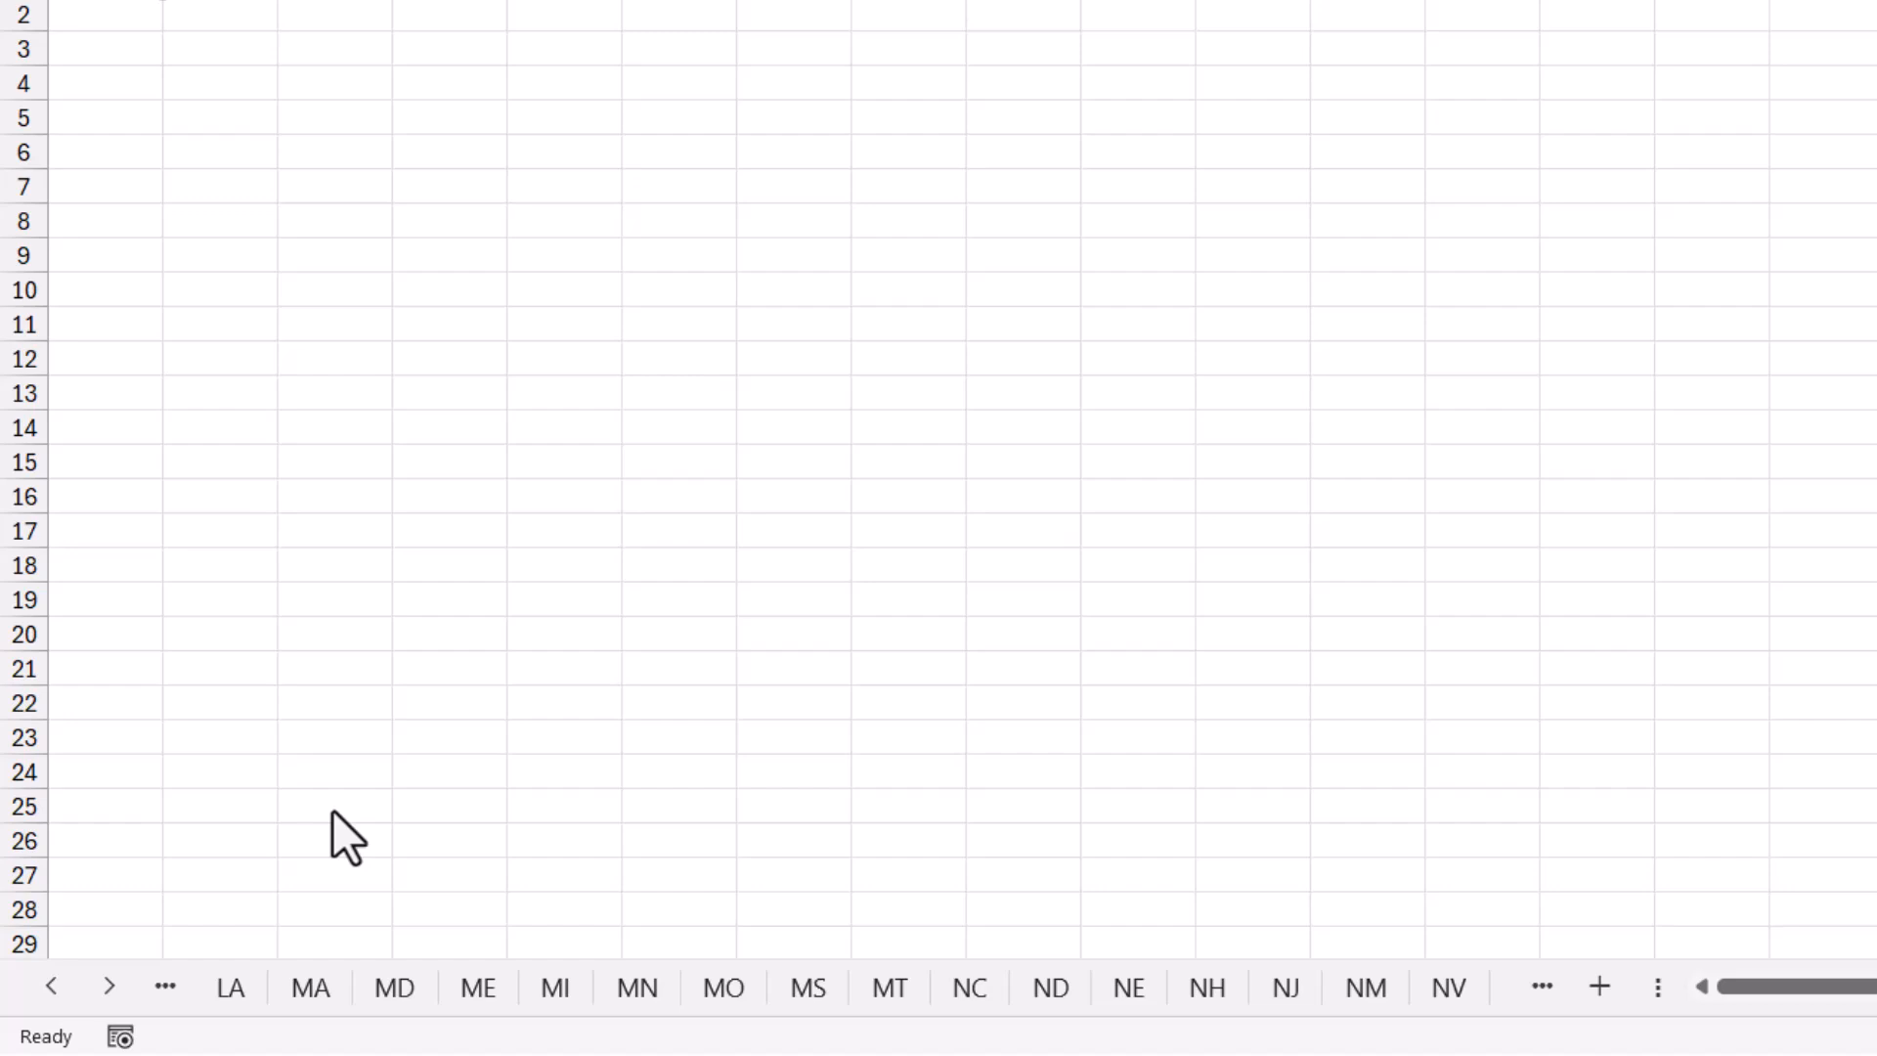
{"action": "mouse_move", "coordinate": [550, 702]}
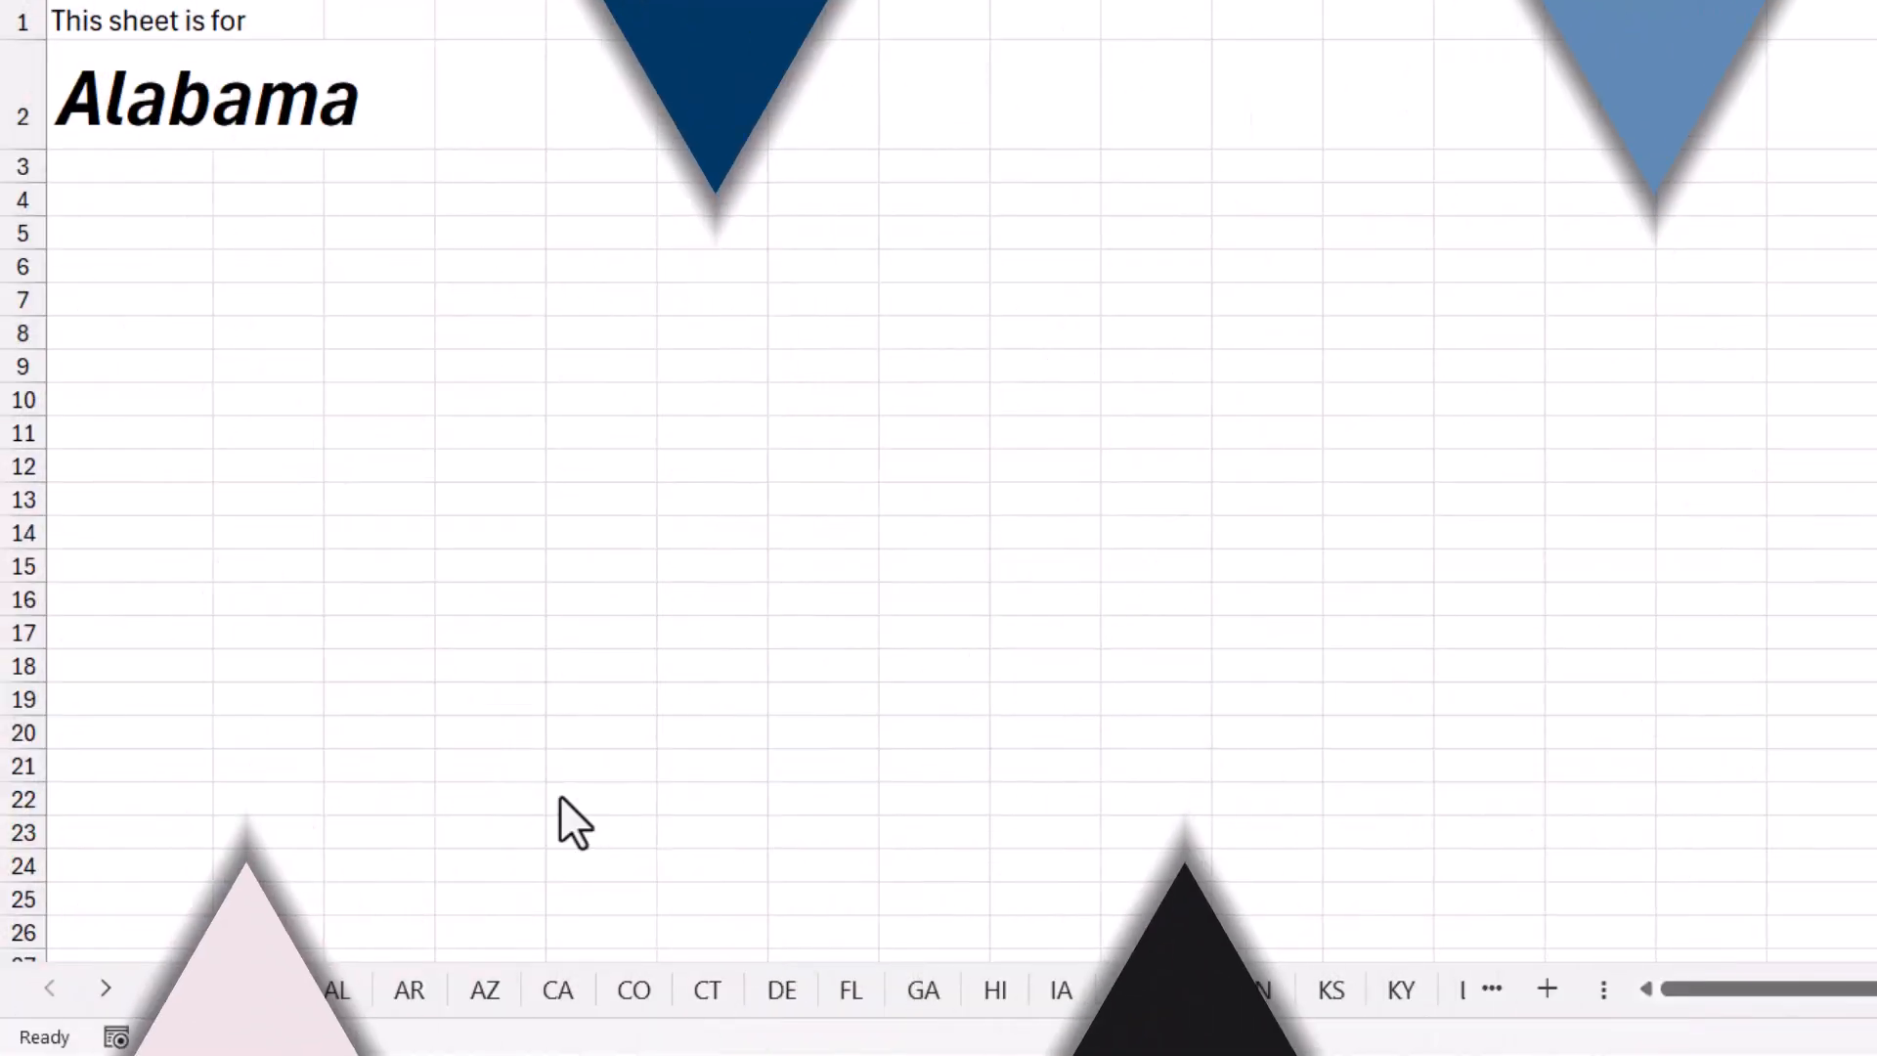
Select the AK, CA, FL, KY, CT and AR sheets, each tab expanding to its full state name.
{"action": "left_click", "coordinate": [245, 988]}
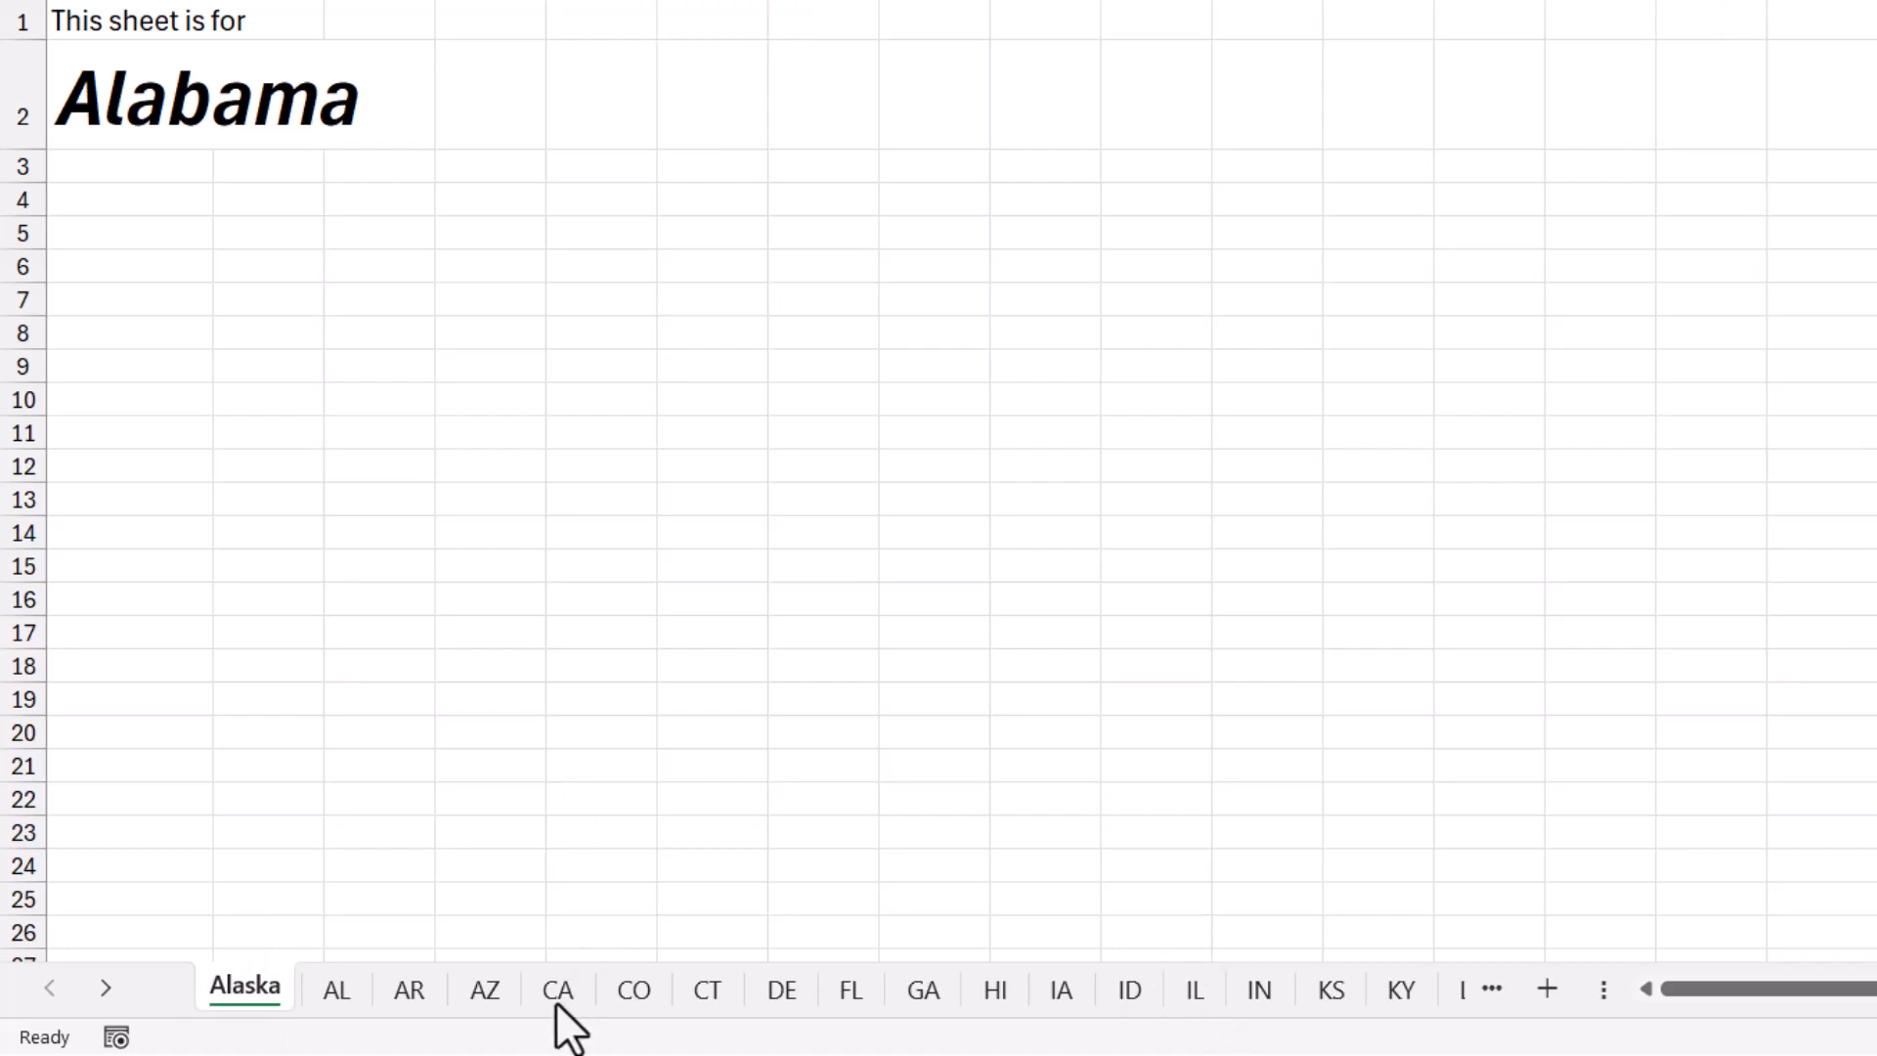
{"action": "left_click", "coordinate": [554, 990]}
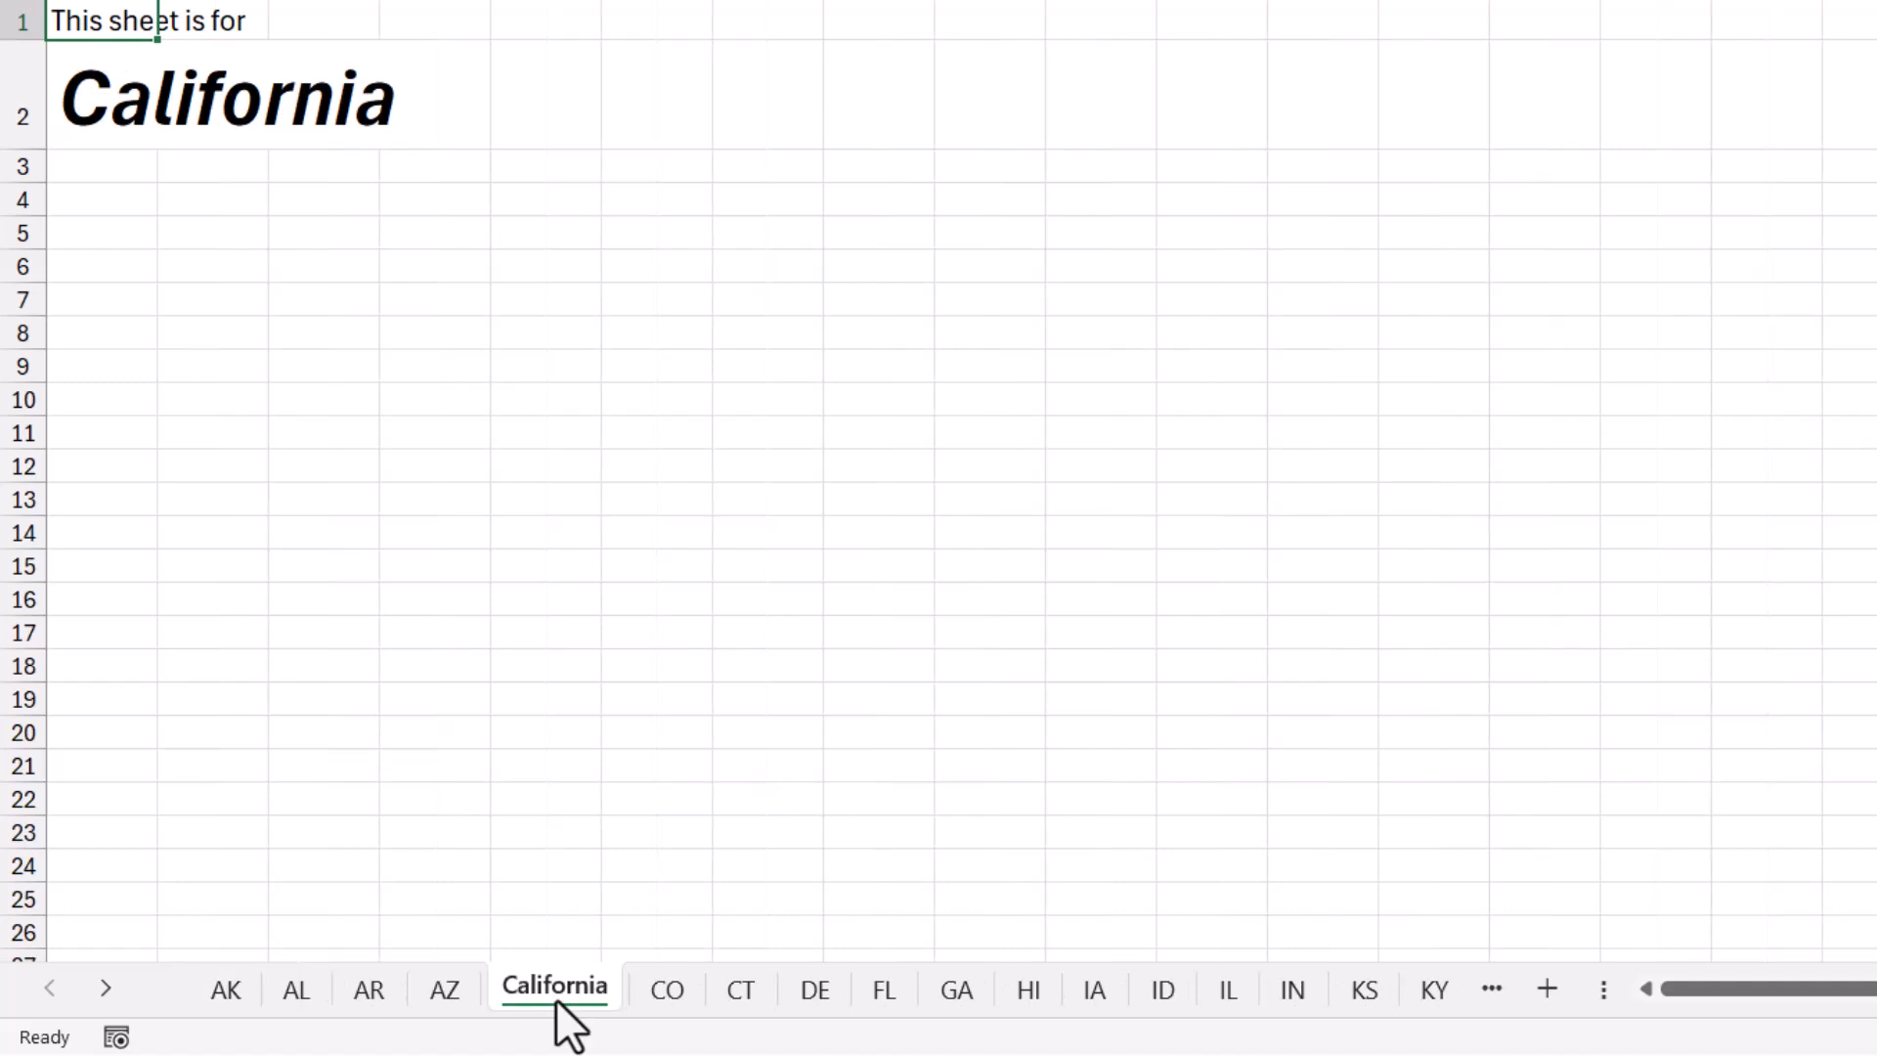
{"action": "left_click", "coordinate": [837, 985]}
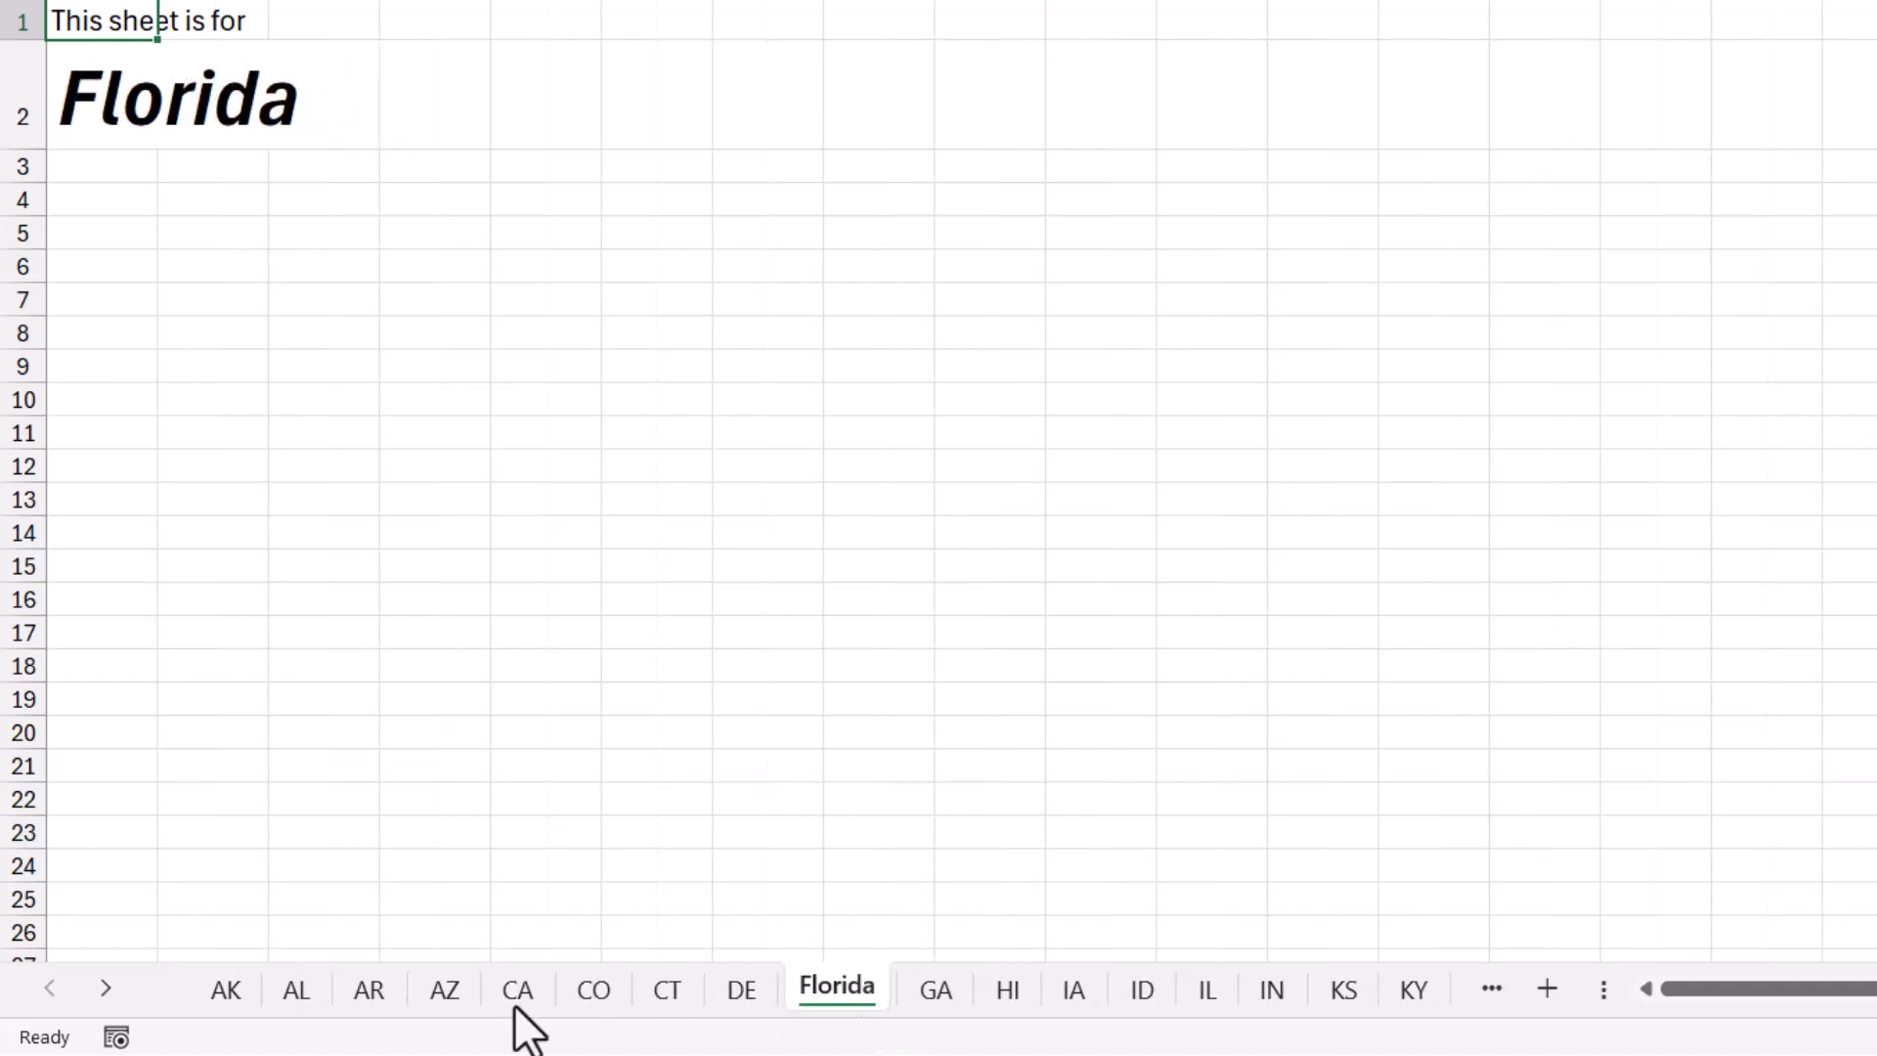
{"action": "left_click", "coordinate": [1271, 988]}
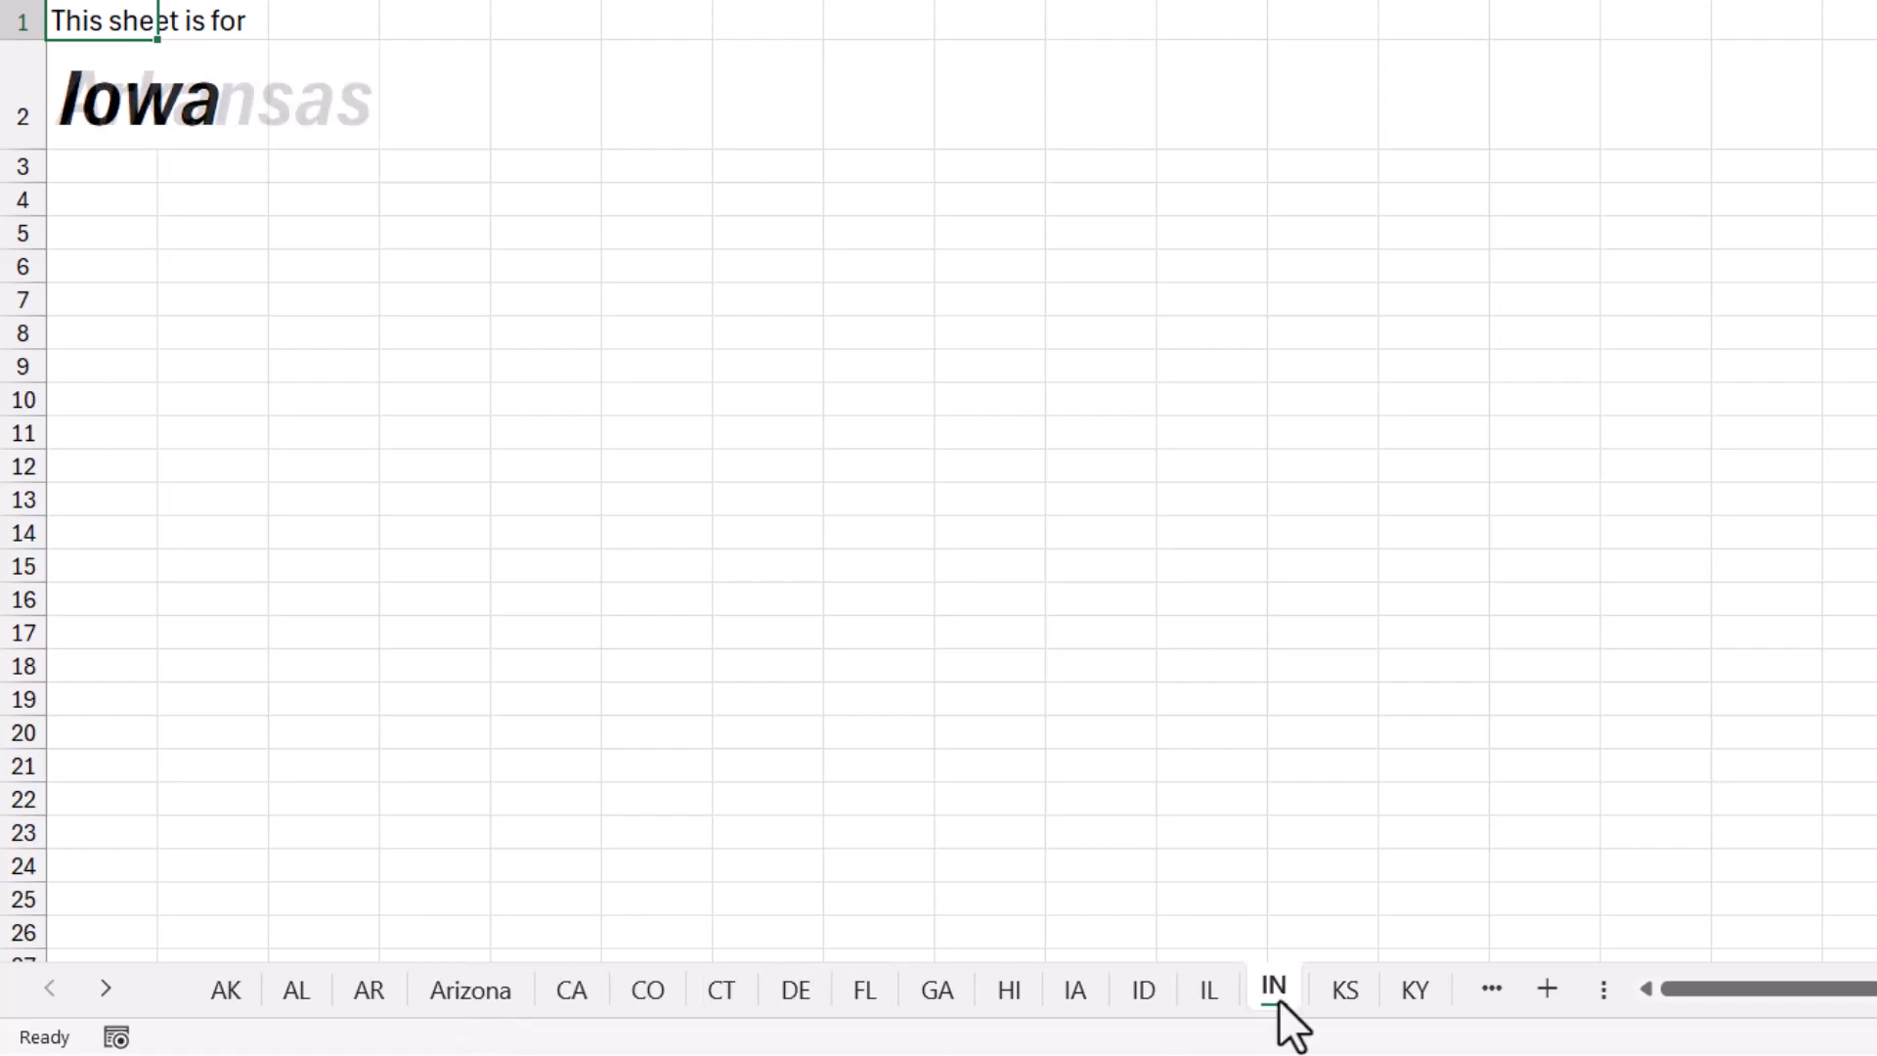
{"action": "left_click", "coordinate": [1396, 988]}
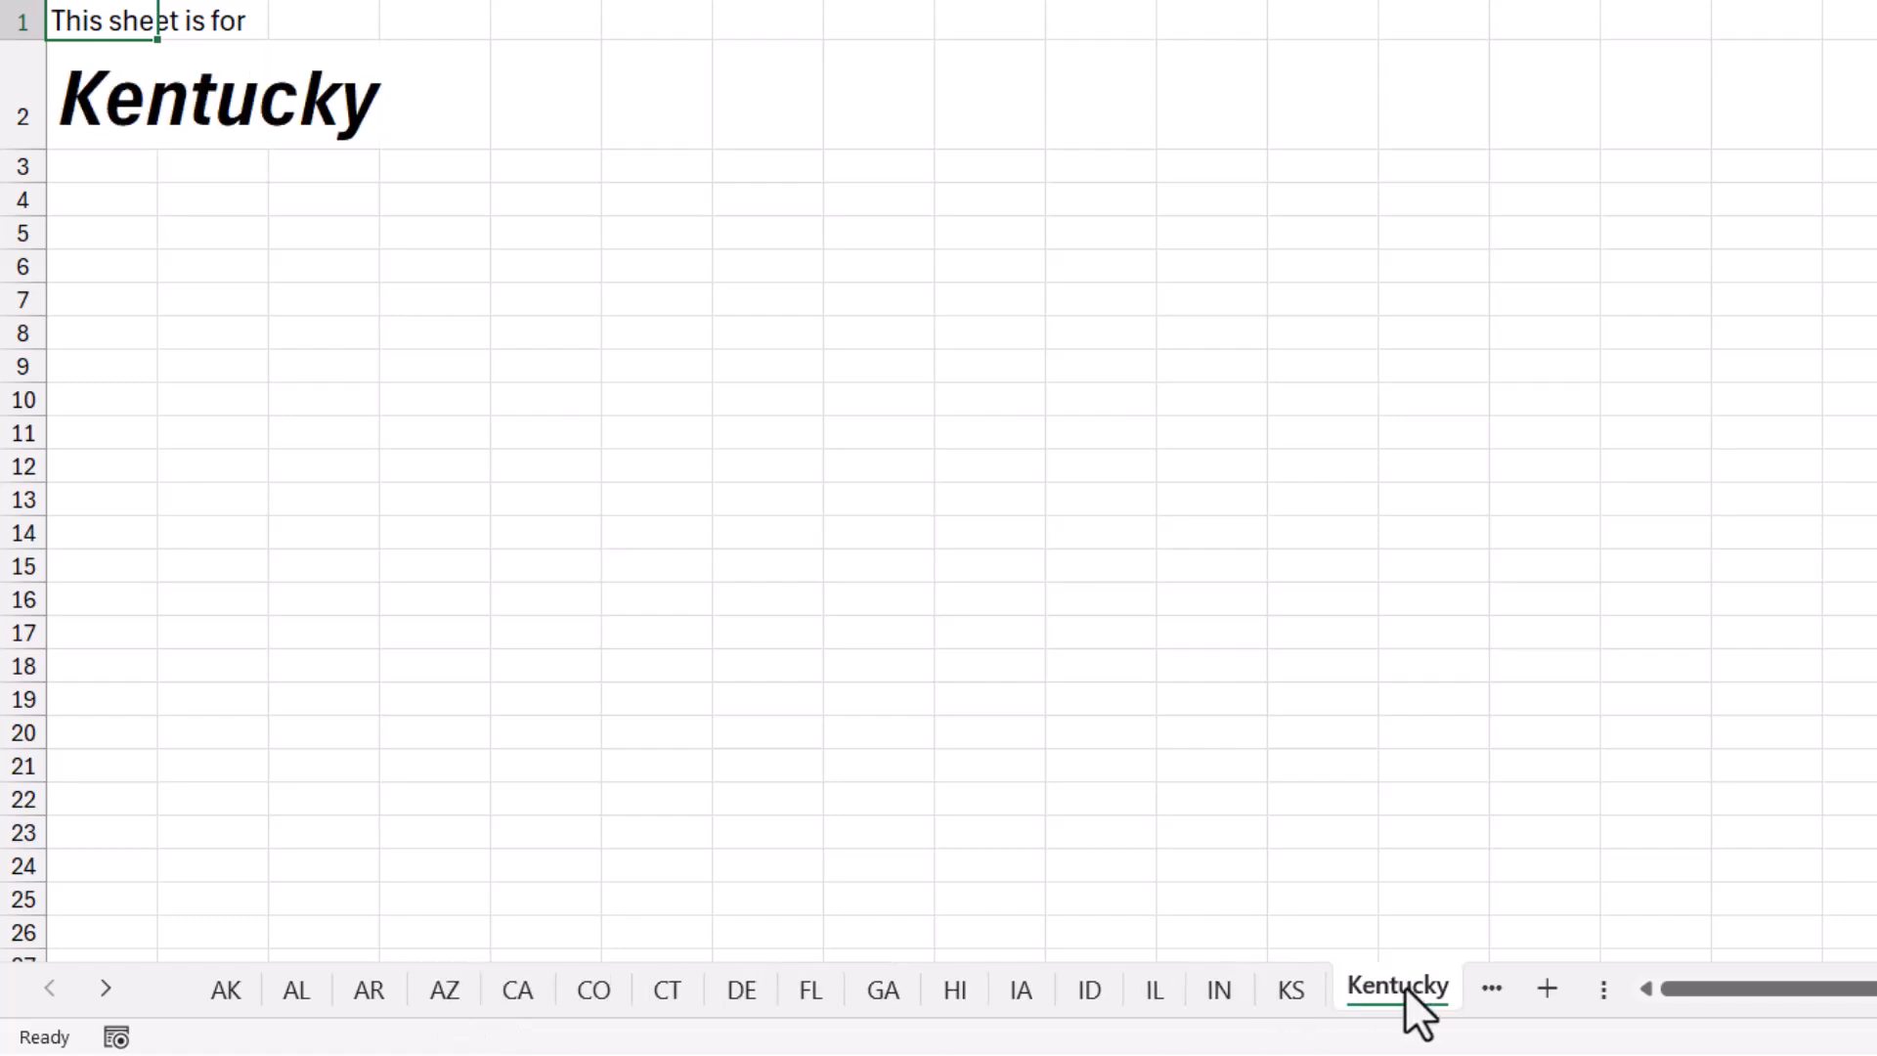
{"action": "left_click", "coordinate": [553, 986]}
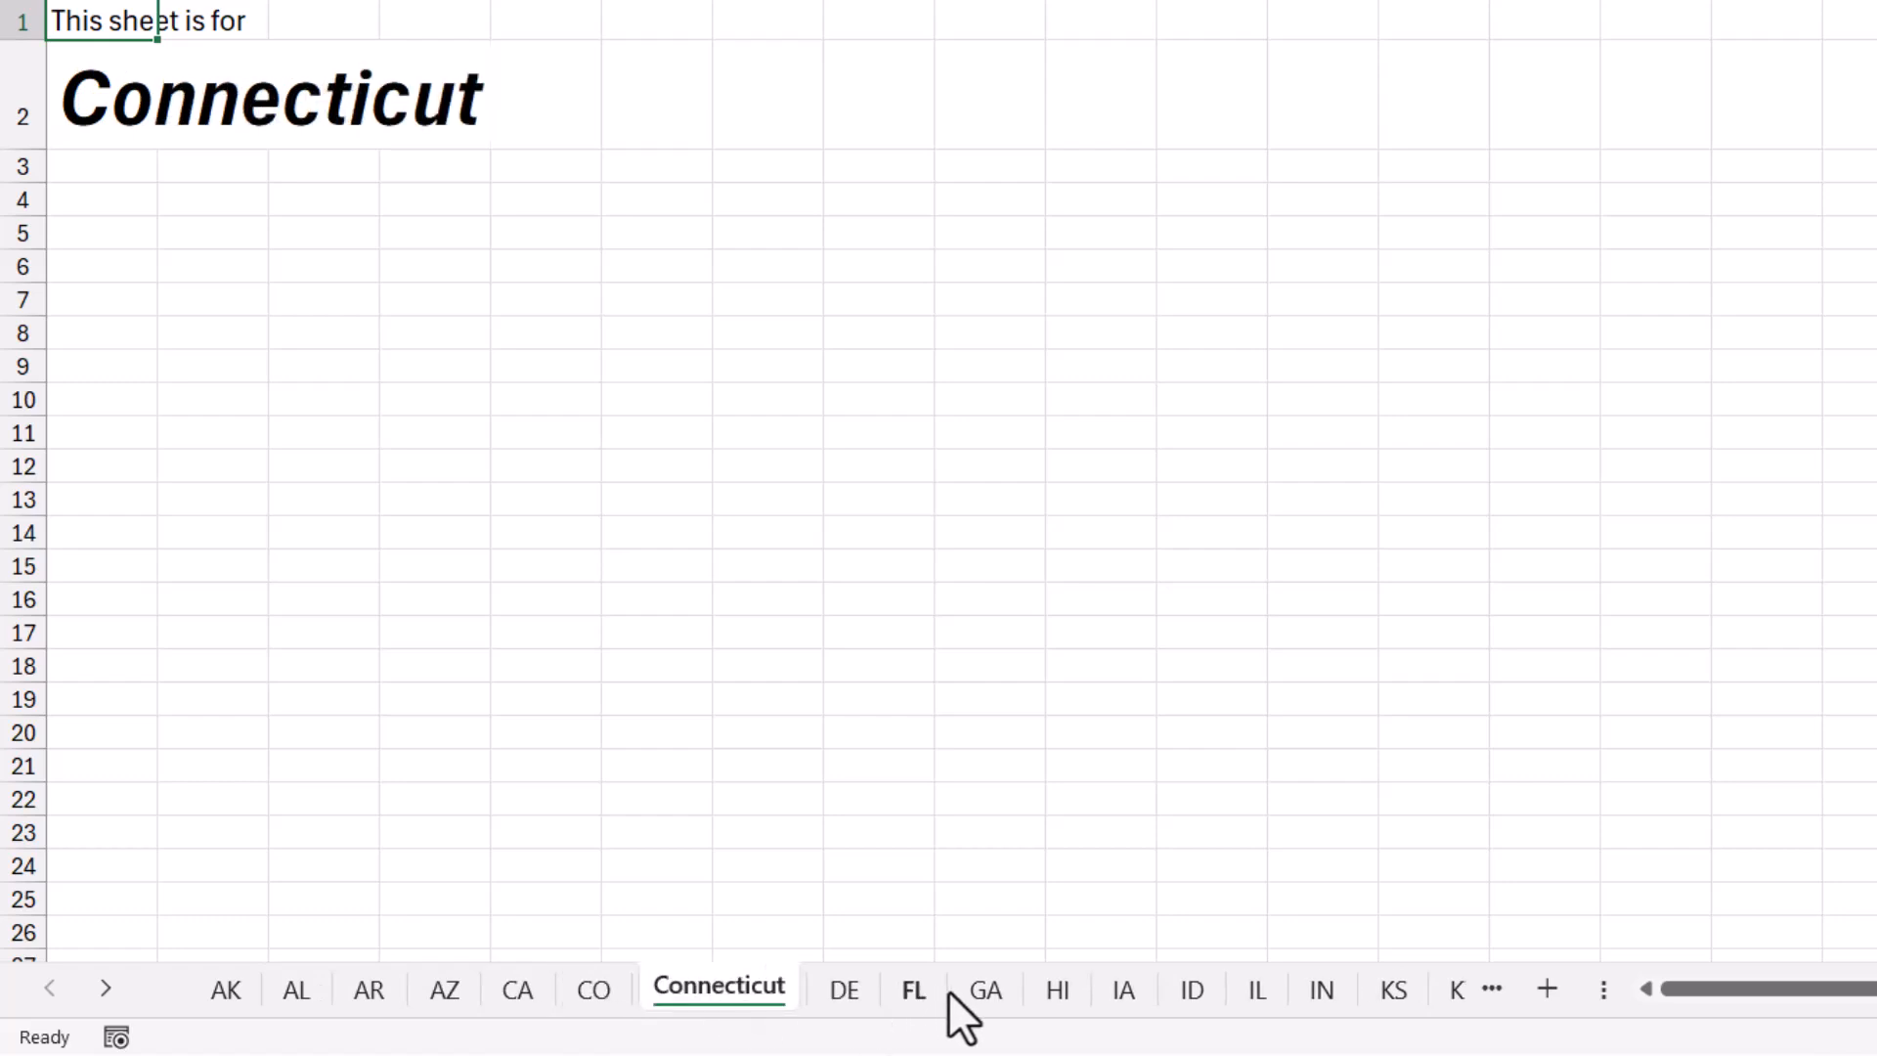
{"action": "left_click", "coordinate": [985, 989]}
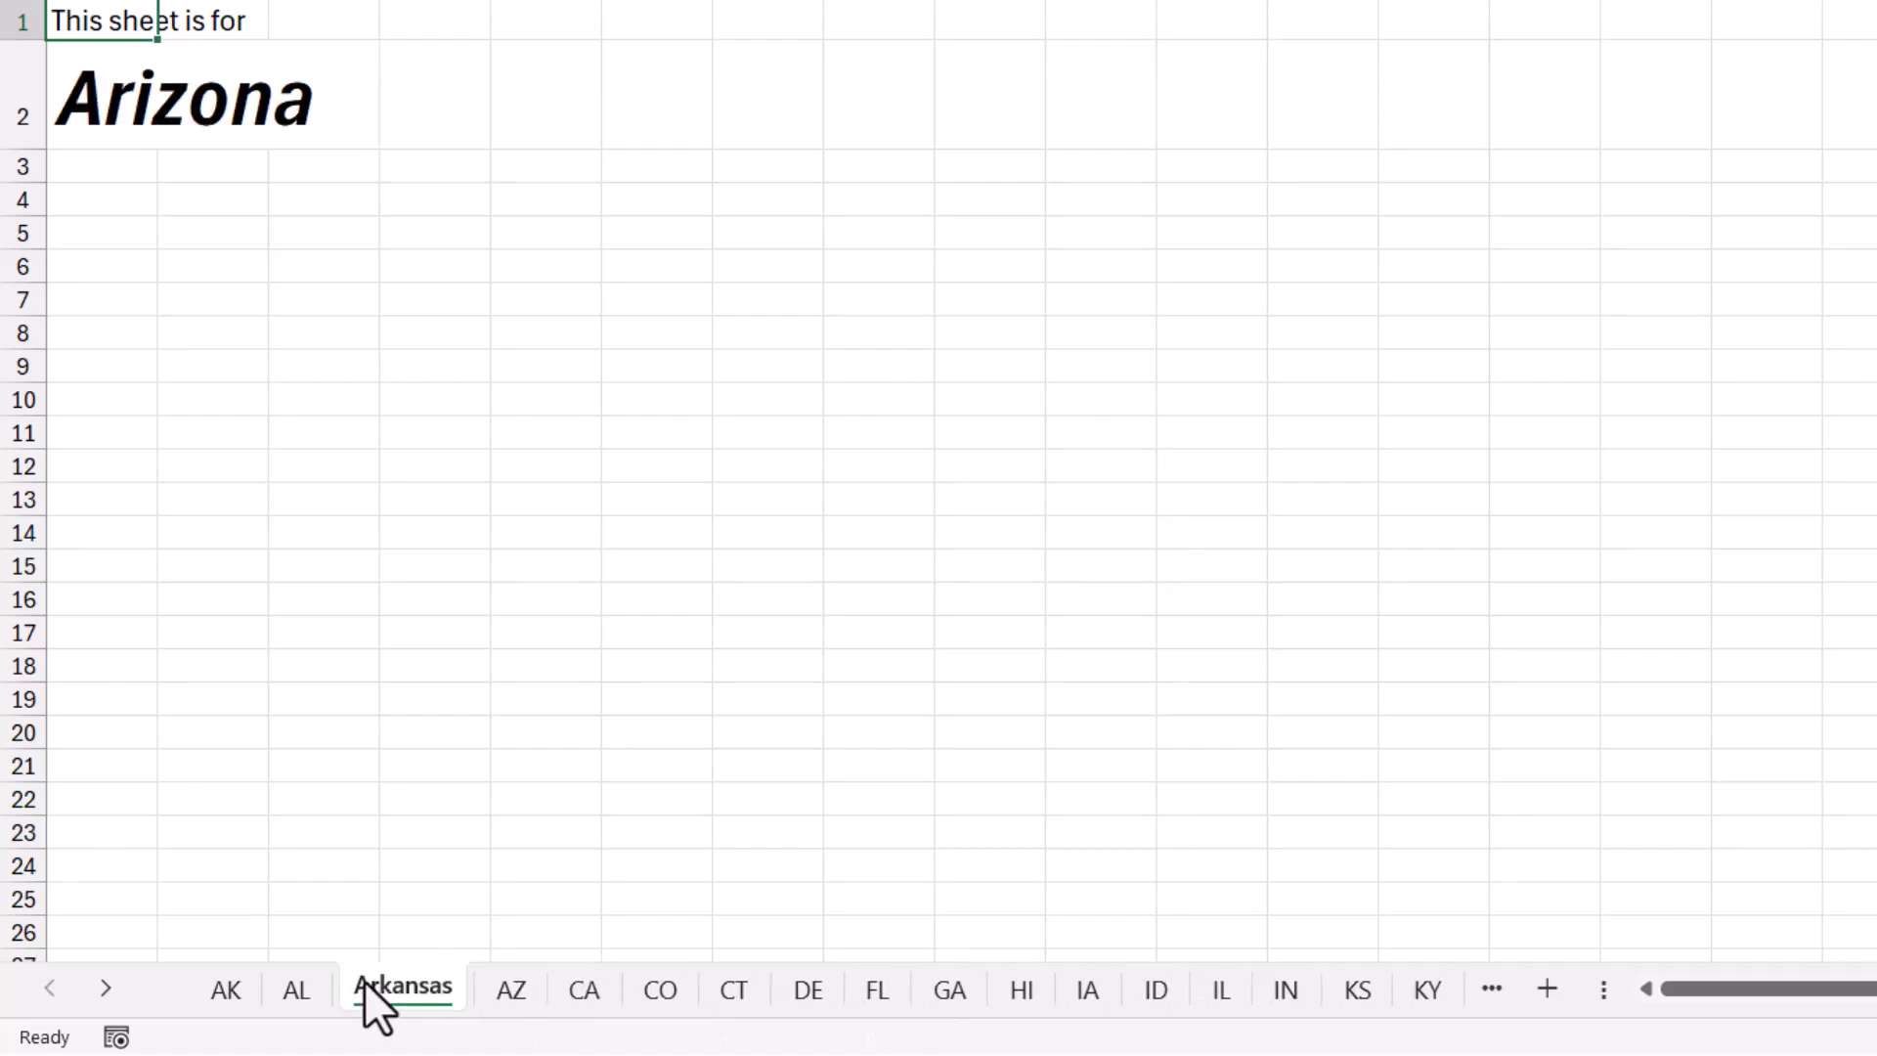
Unhide the Lists sheet pairing state abbreviations with full names.
{"action": "right_click", "coordinate": [404, 988]}
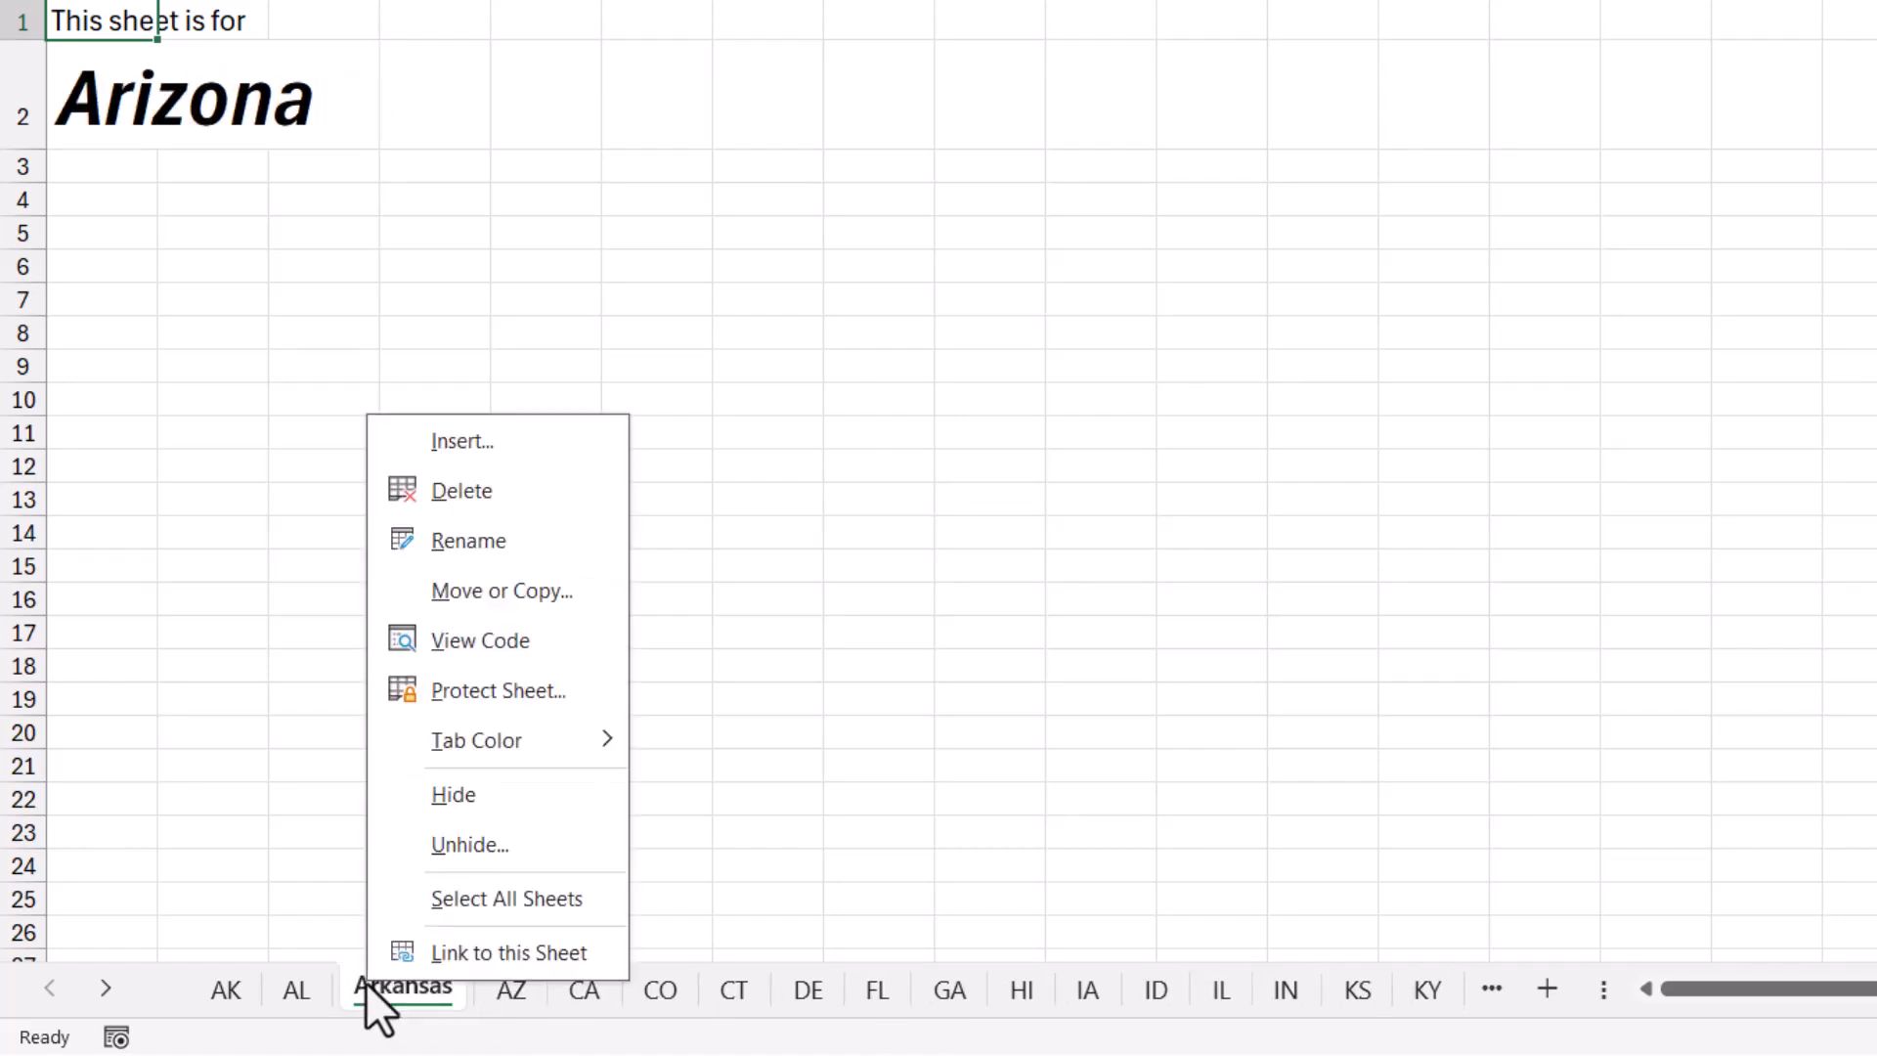
{"action": "left_click", "coordinate": [469, 843]}
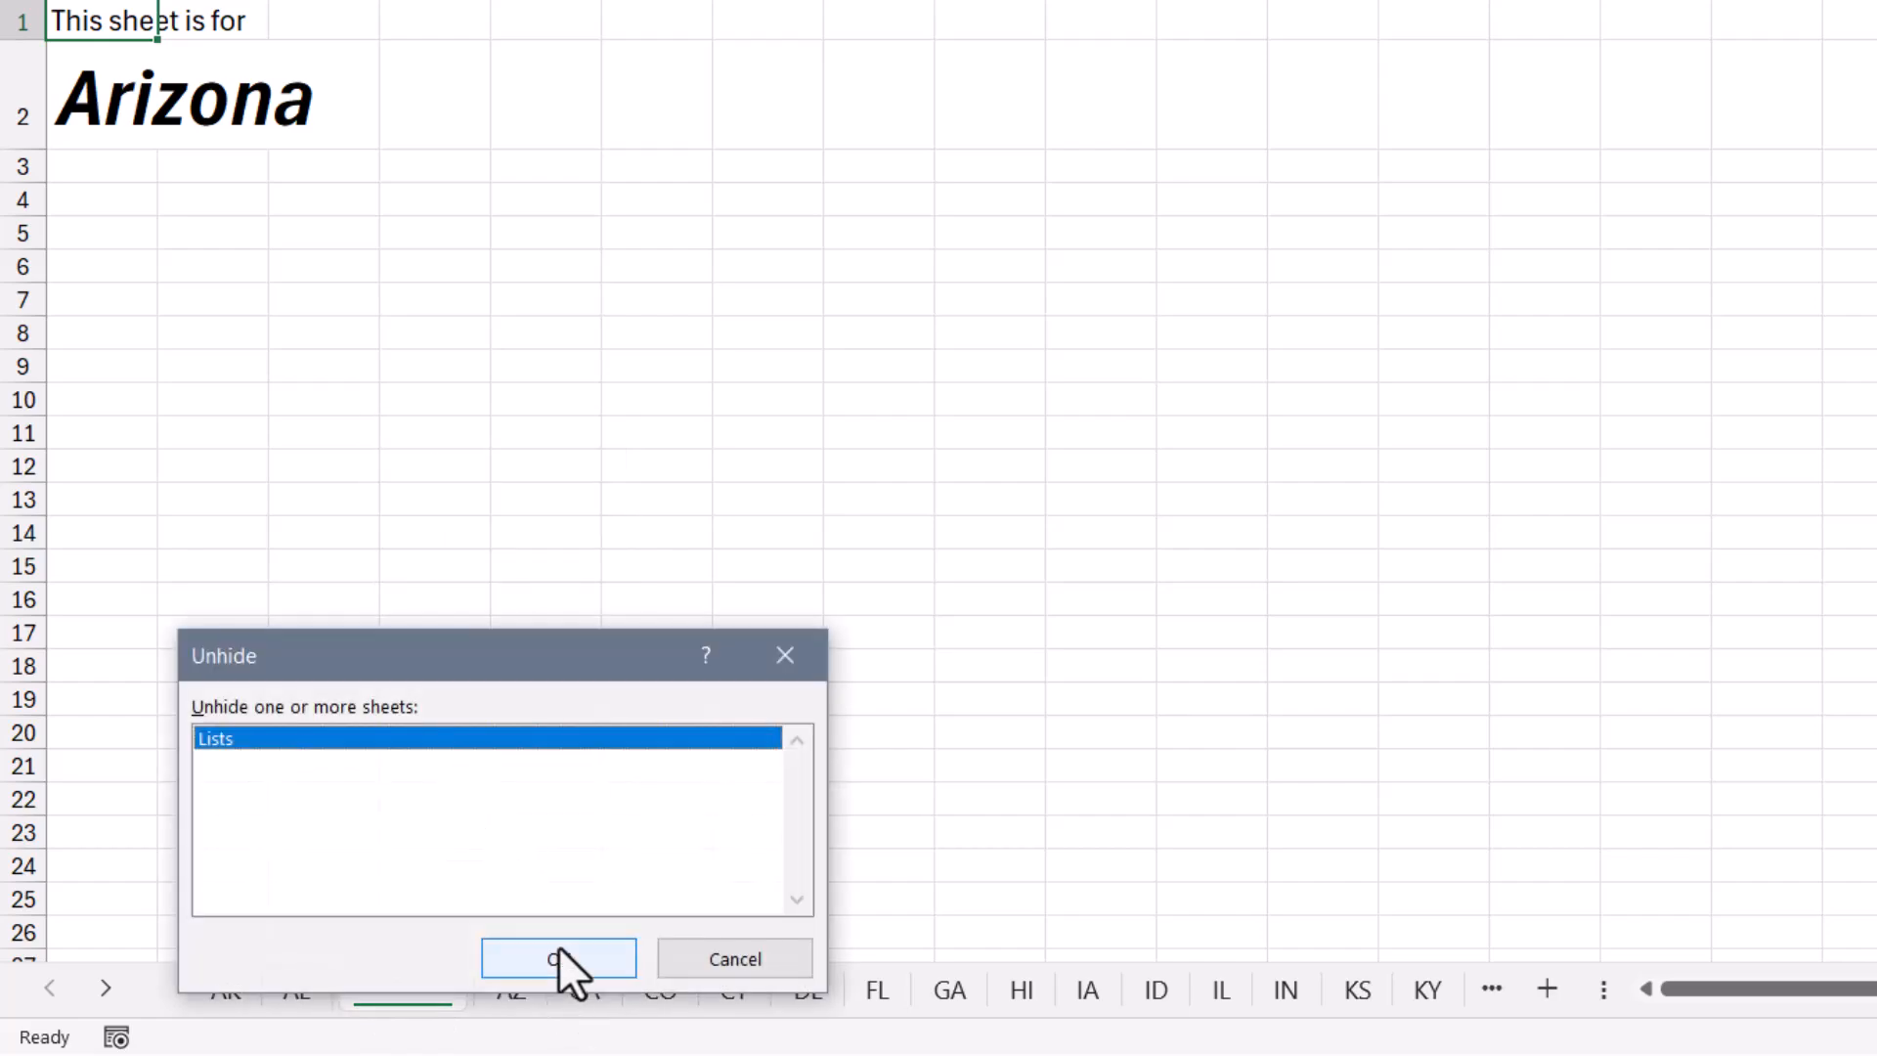
{"action": "left_click", "coordinate": [556, 958]}
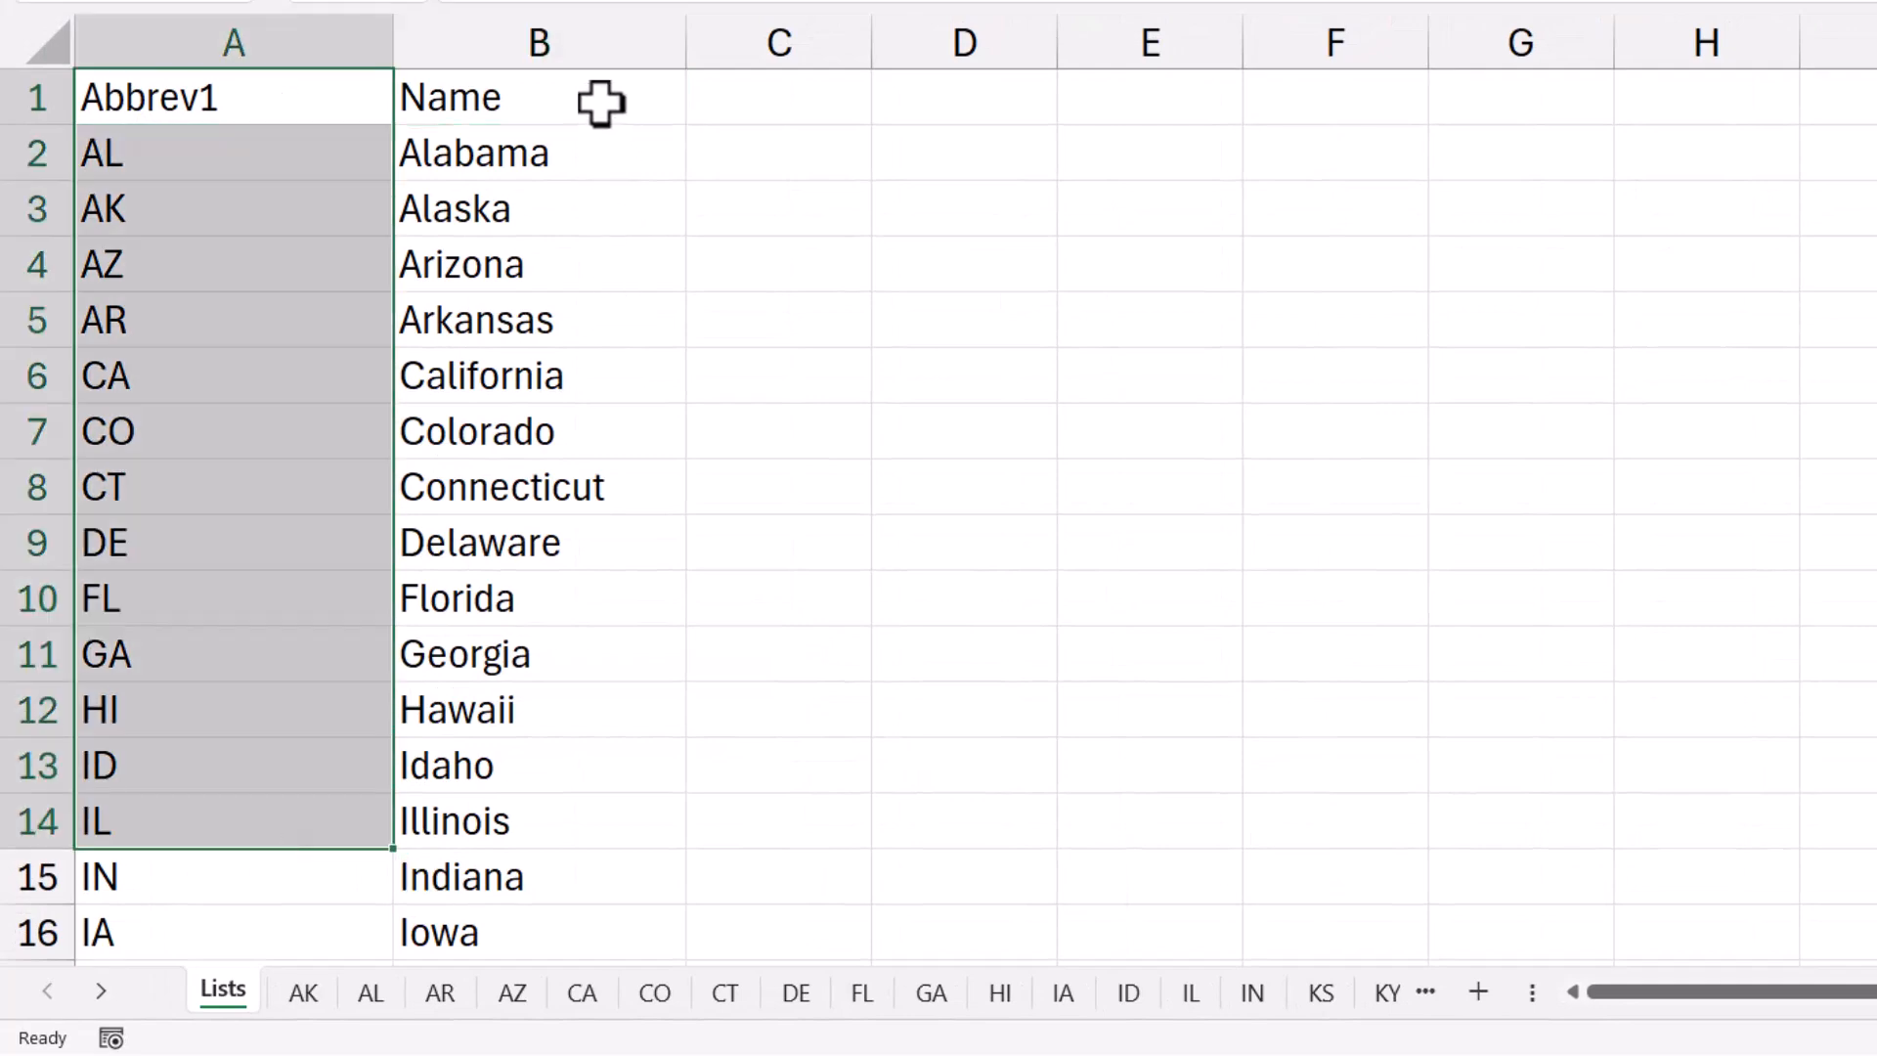
{"action": "left_click", "coordinate": [537, 541]}
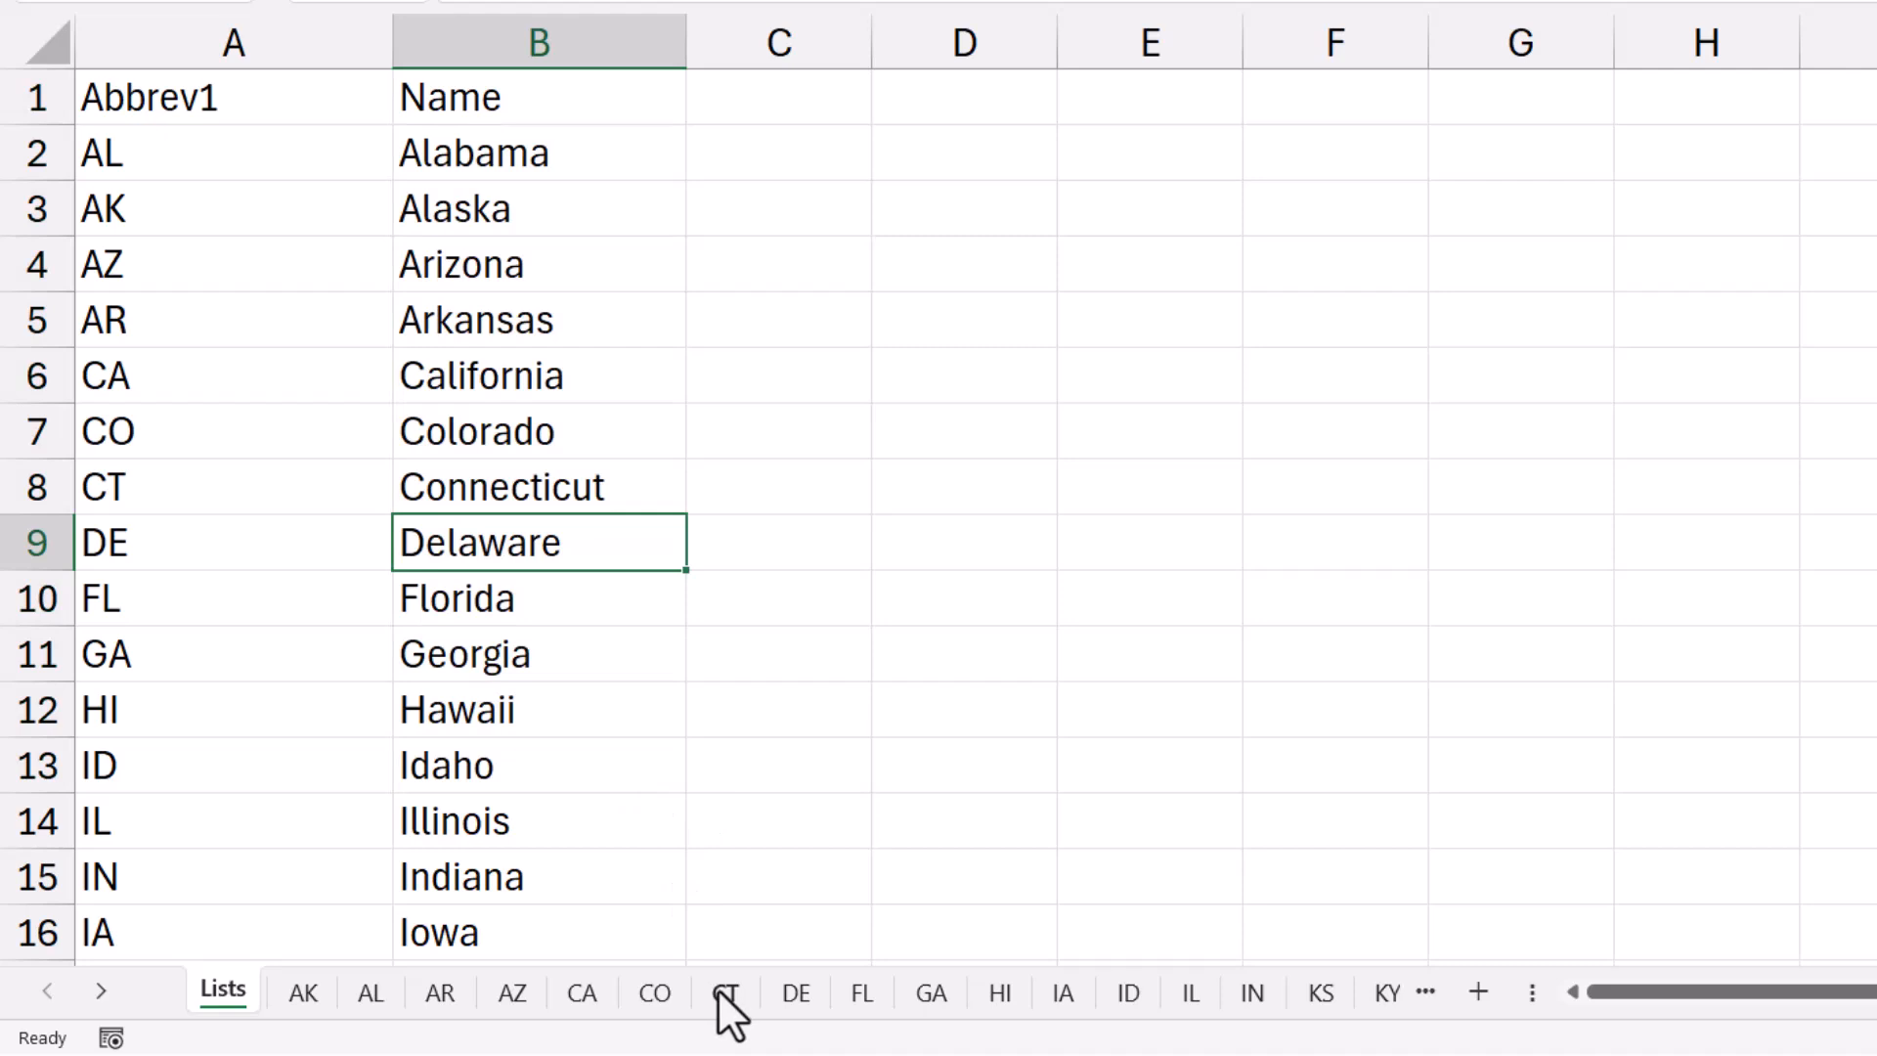
{"action": "mouse_move", "coordinate": [656, 886]}
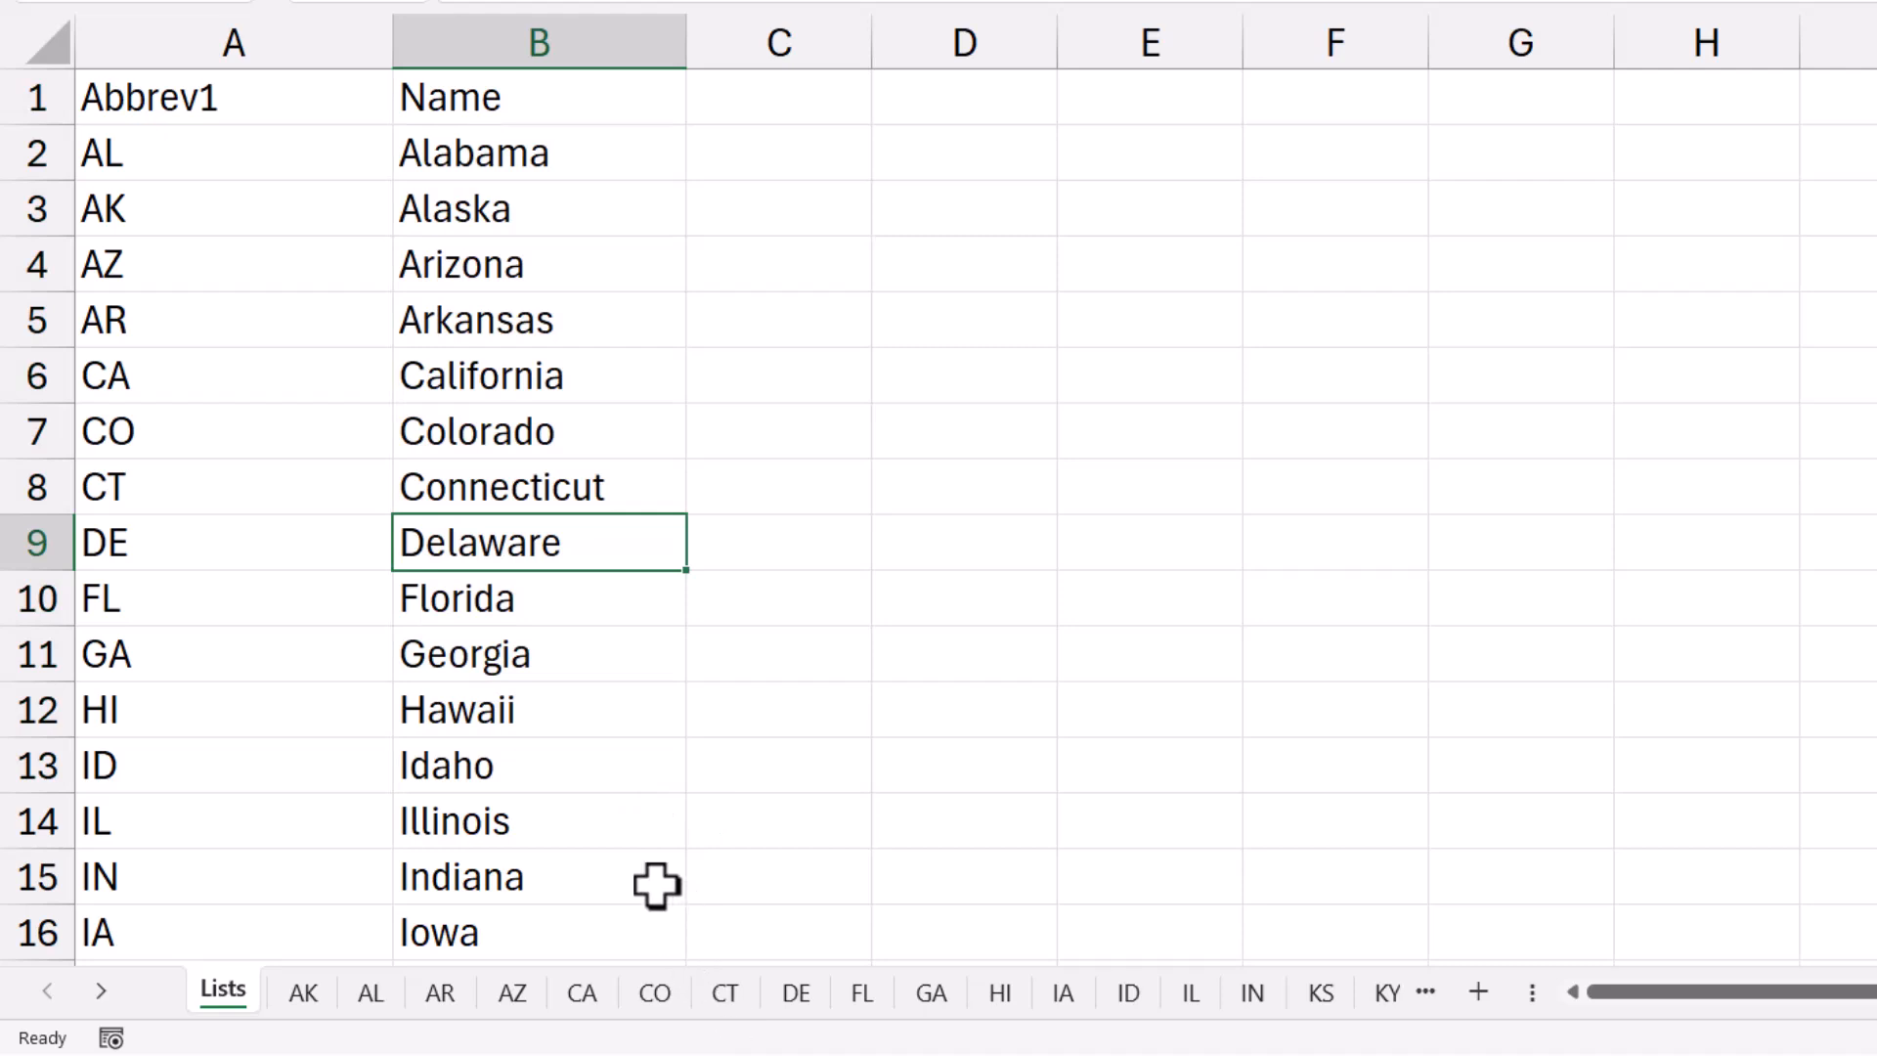
{"action": "mouse_move", "coordinate": [285, 201]}
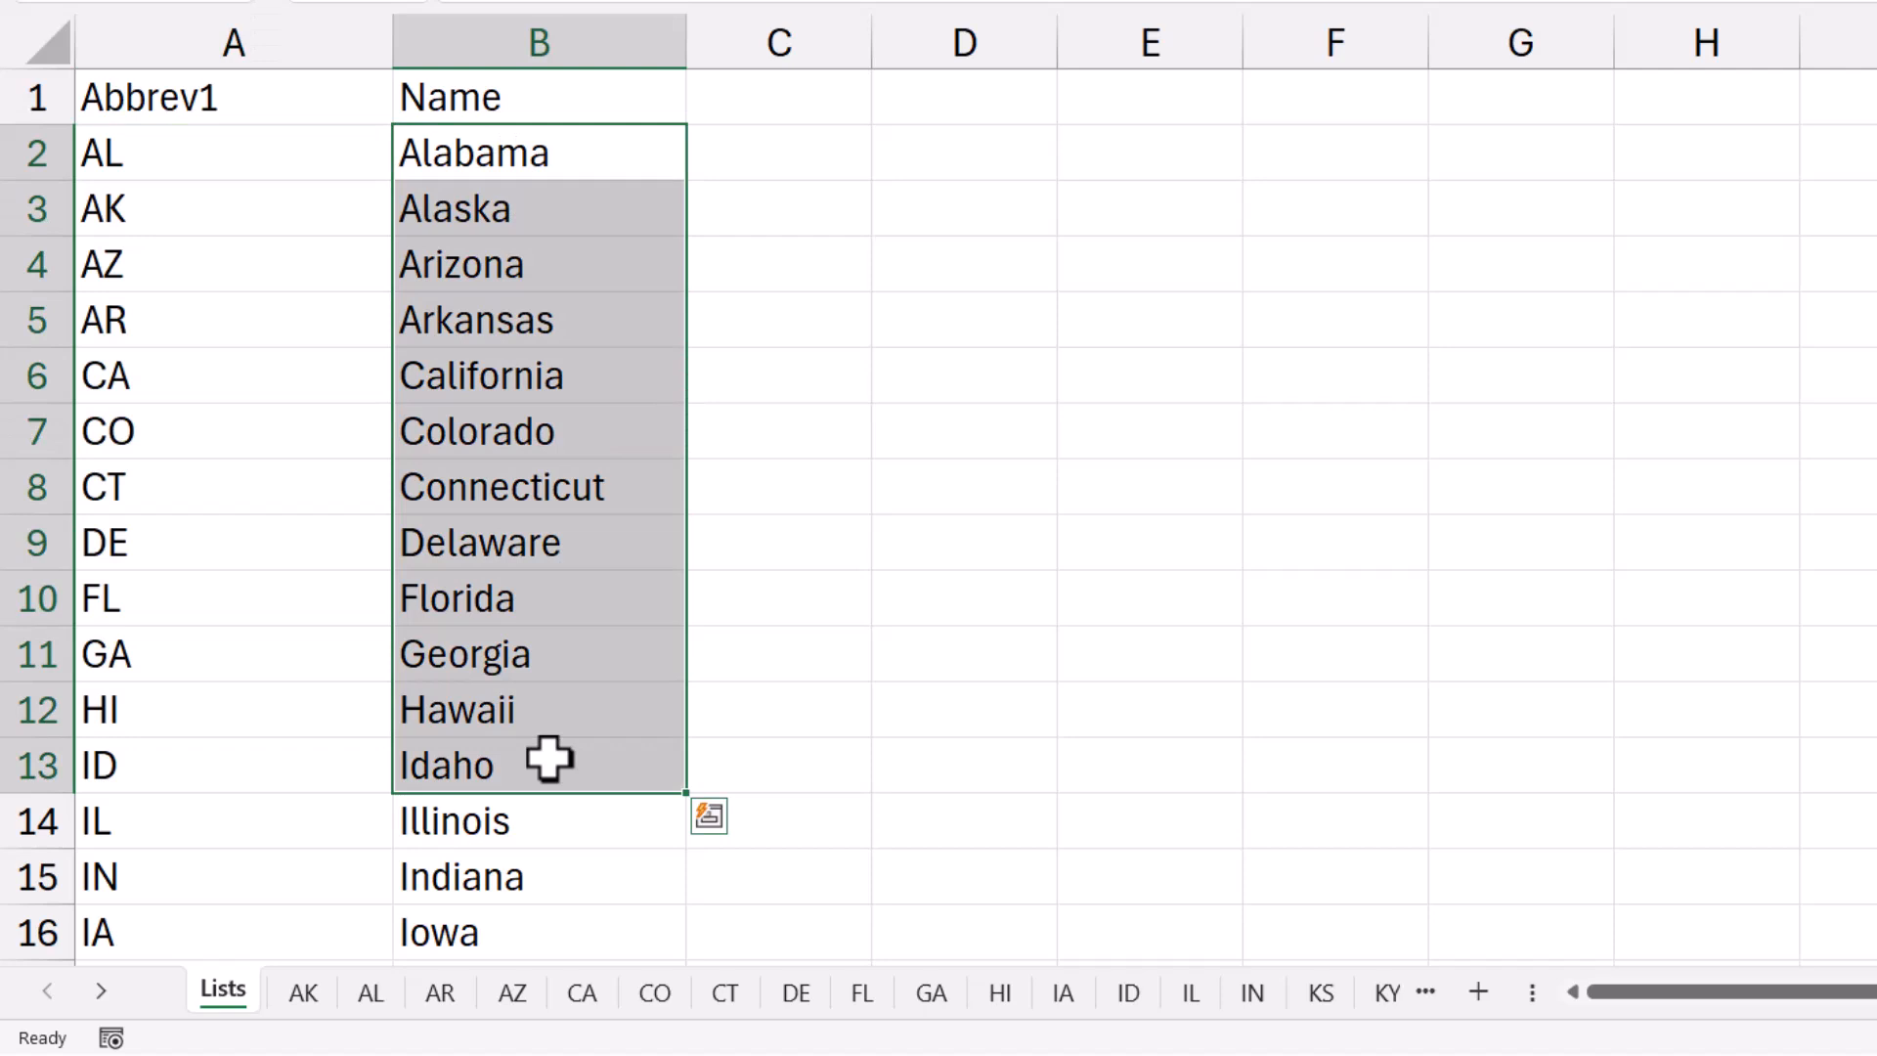
{"action": "mouse_move", "coordinate": [549, 707]}
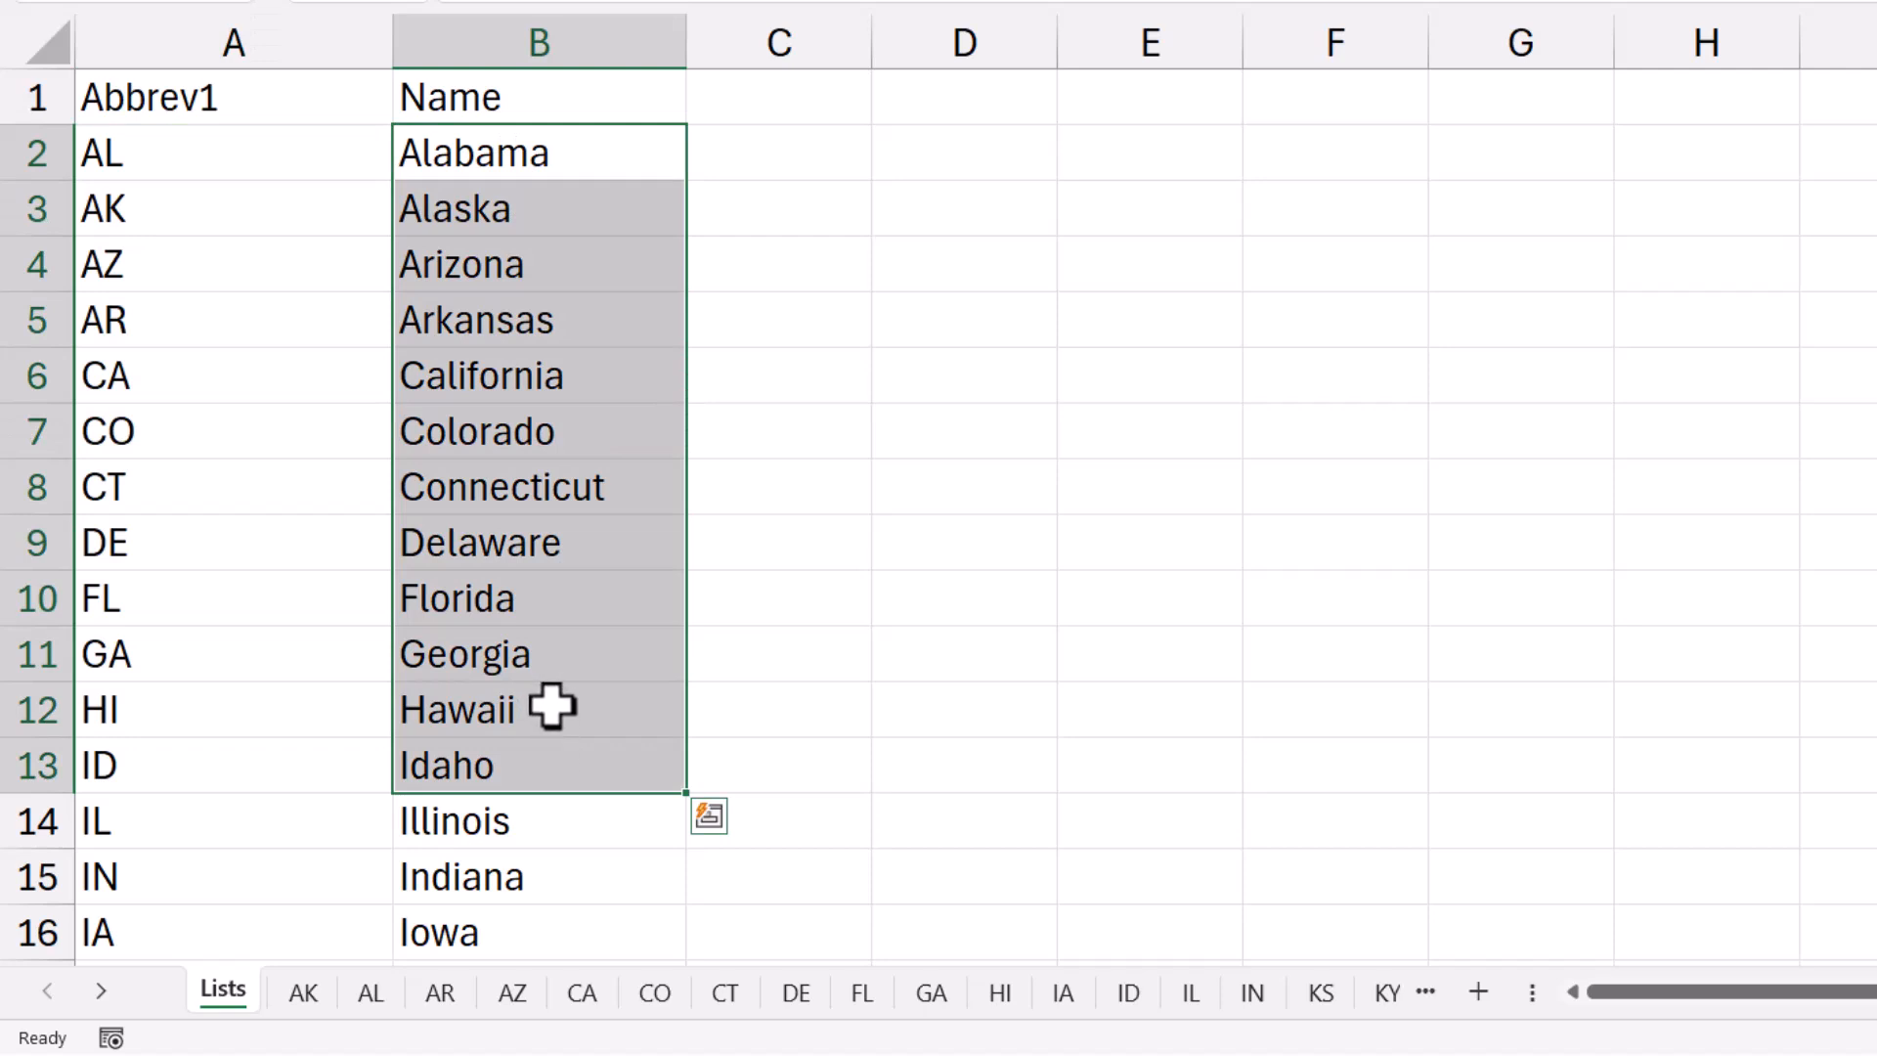
{"action": "left_click", "coordinate": [491, 709]}
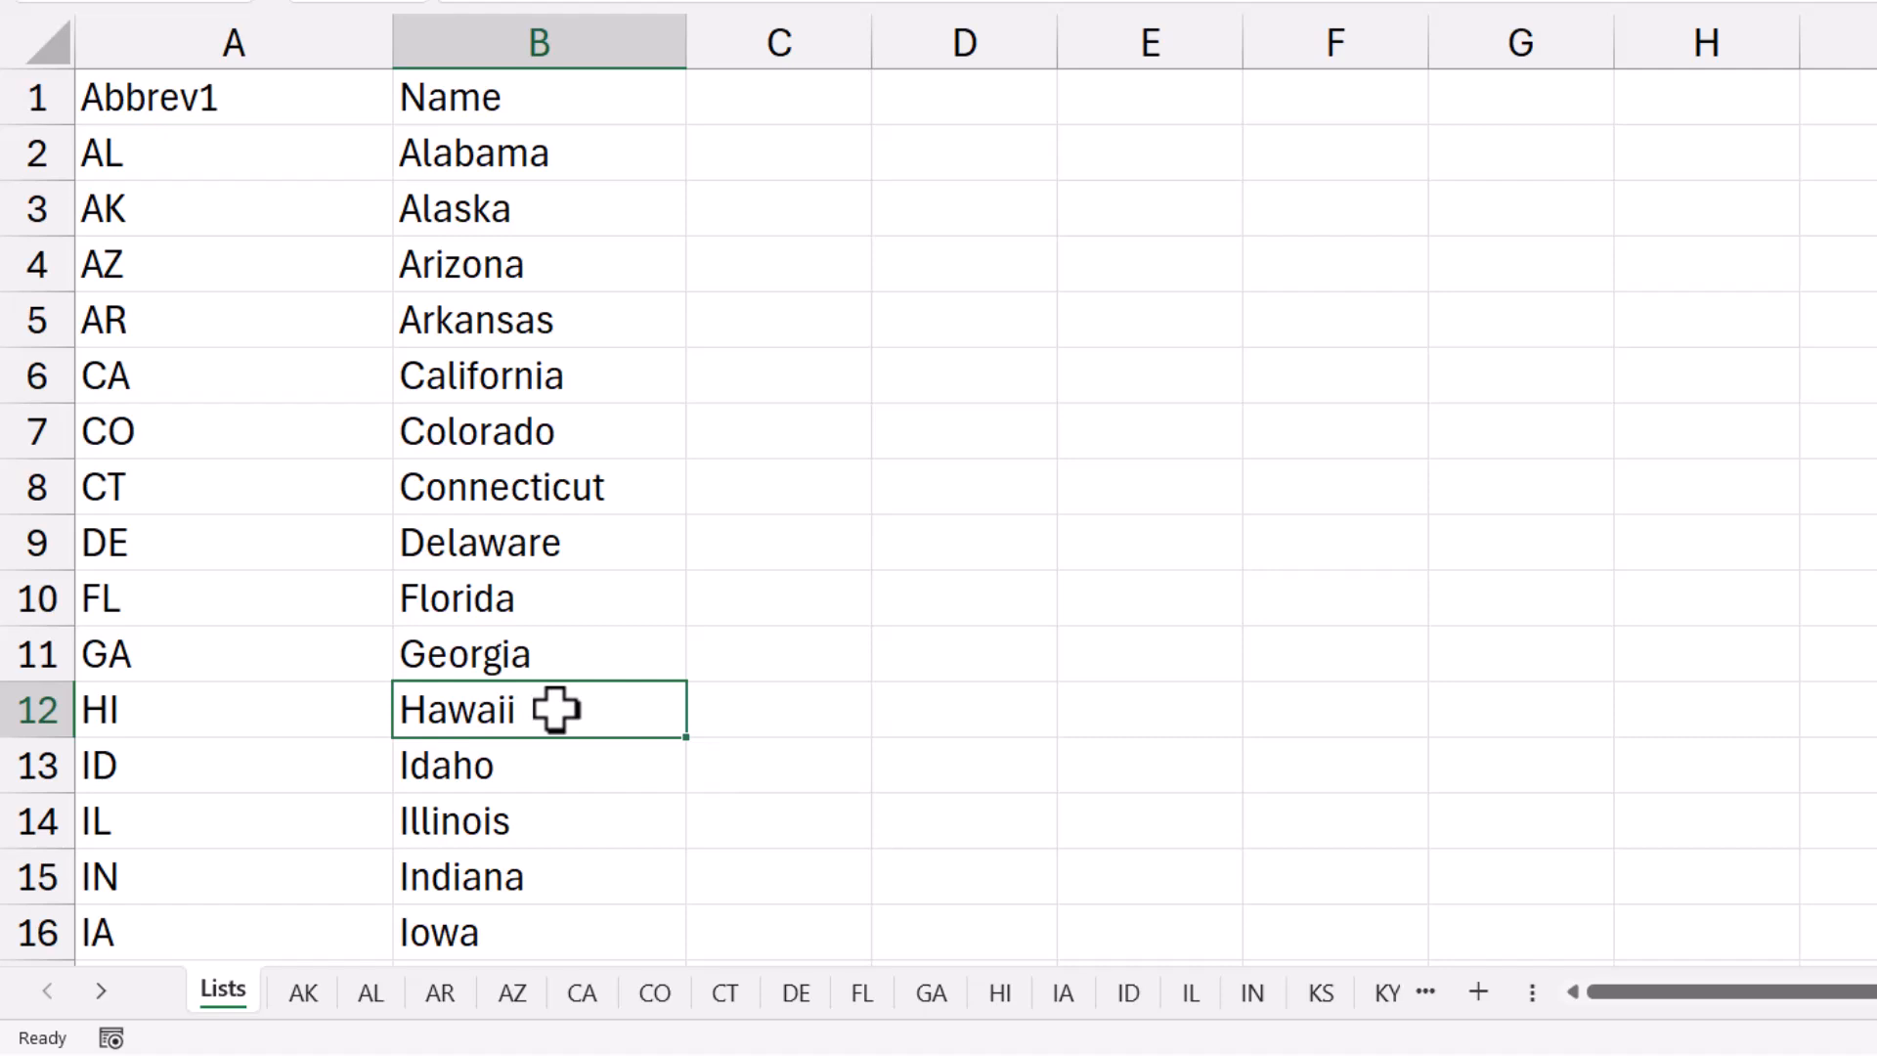
{"action": "left_click", "coordinate": [537, 152]}
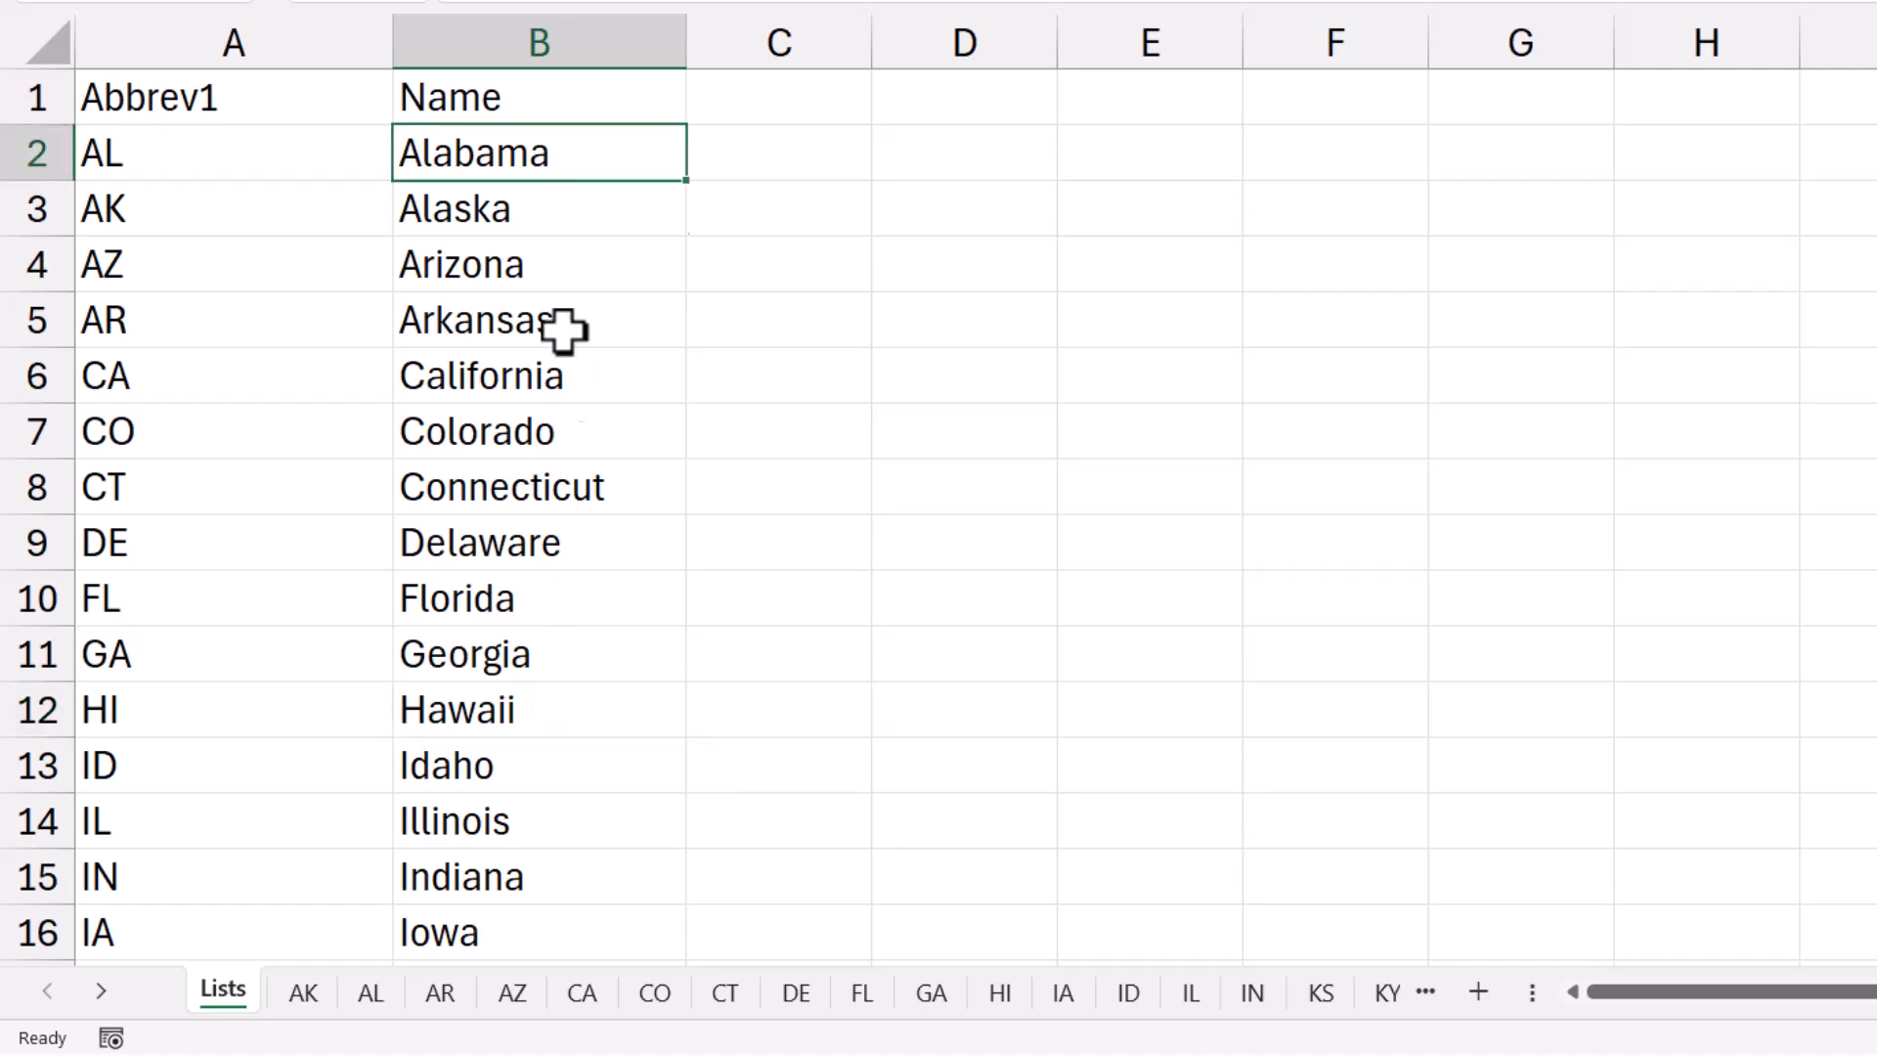
{"action": "left_click", "coordinate": [234, 208]}
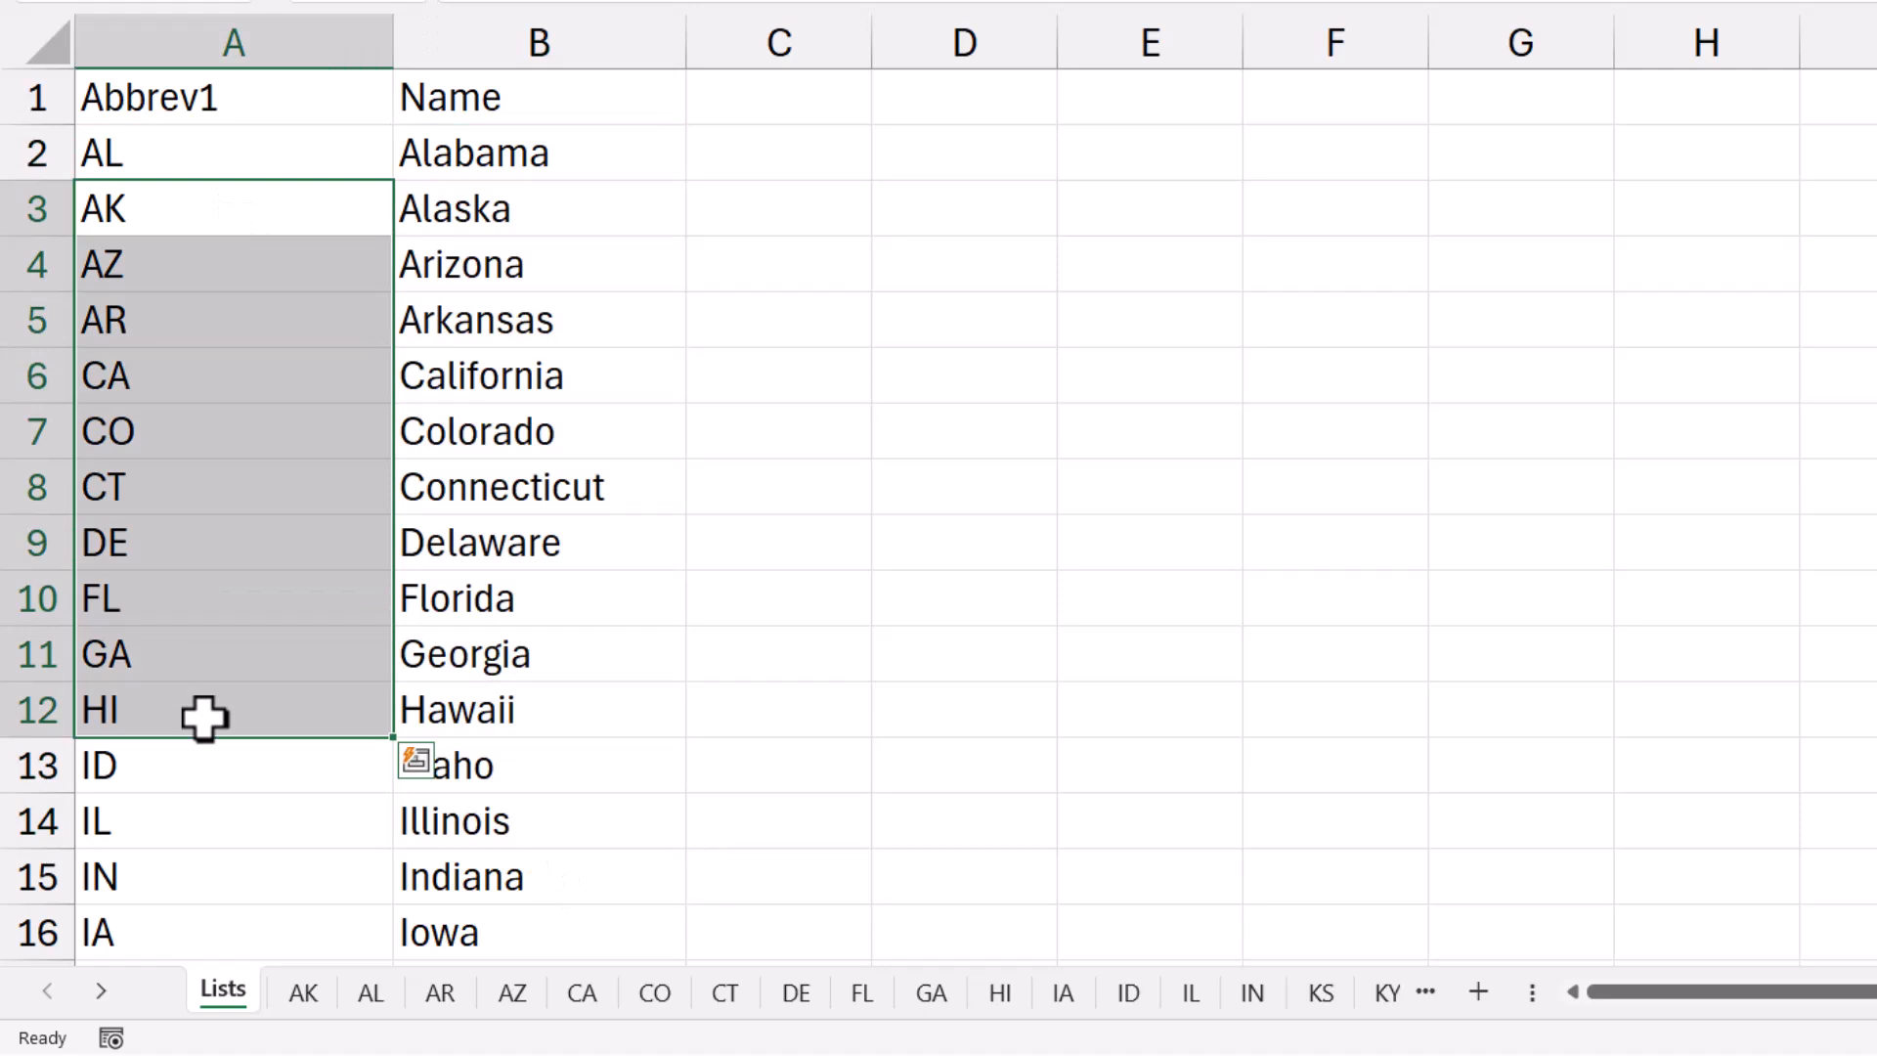
{"action": "left_click", "coordinate": [233, 654]}
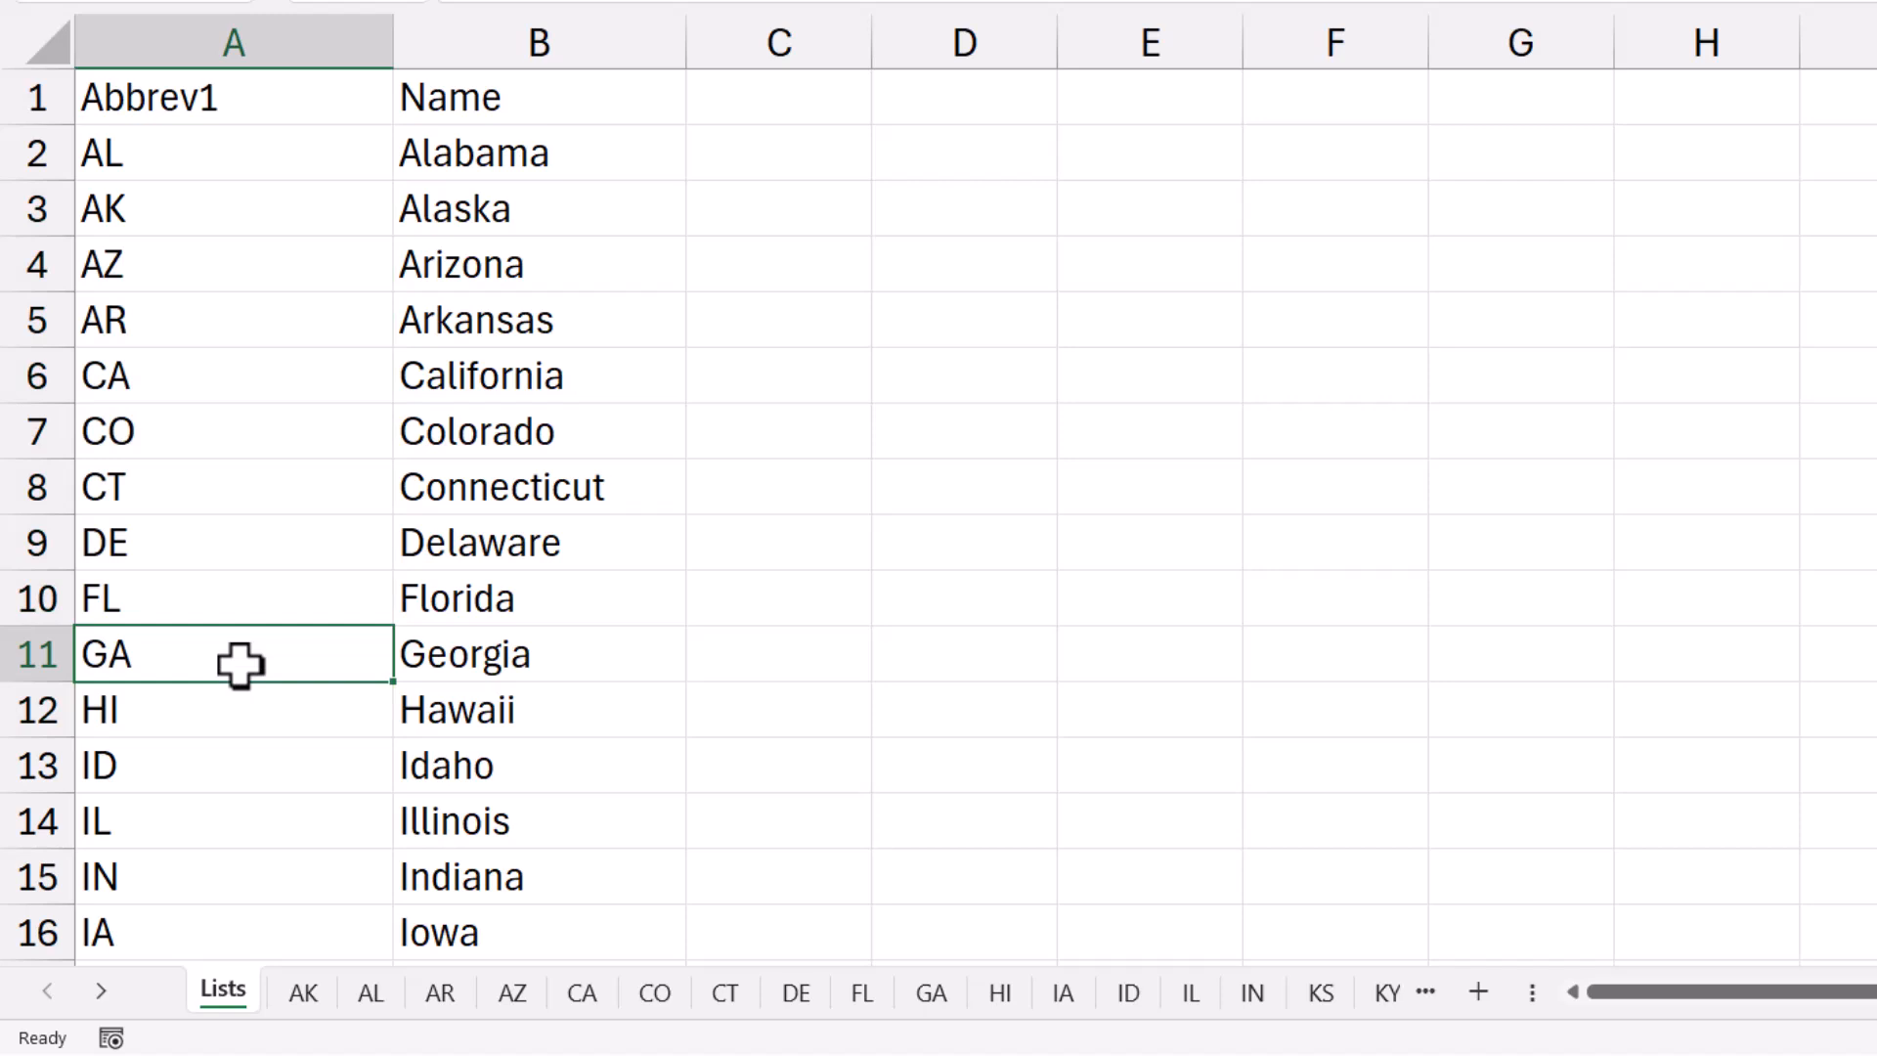
{"action": "mouse_move", "coordinate": [249, 666]}
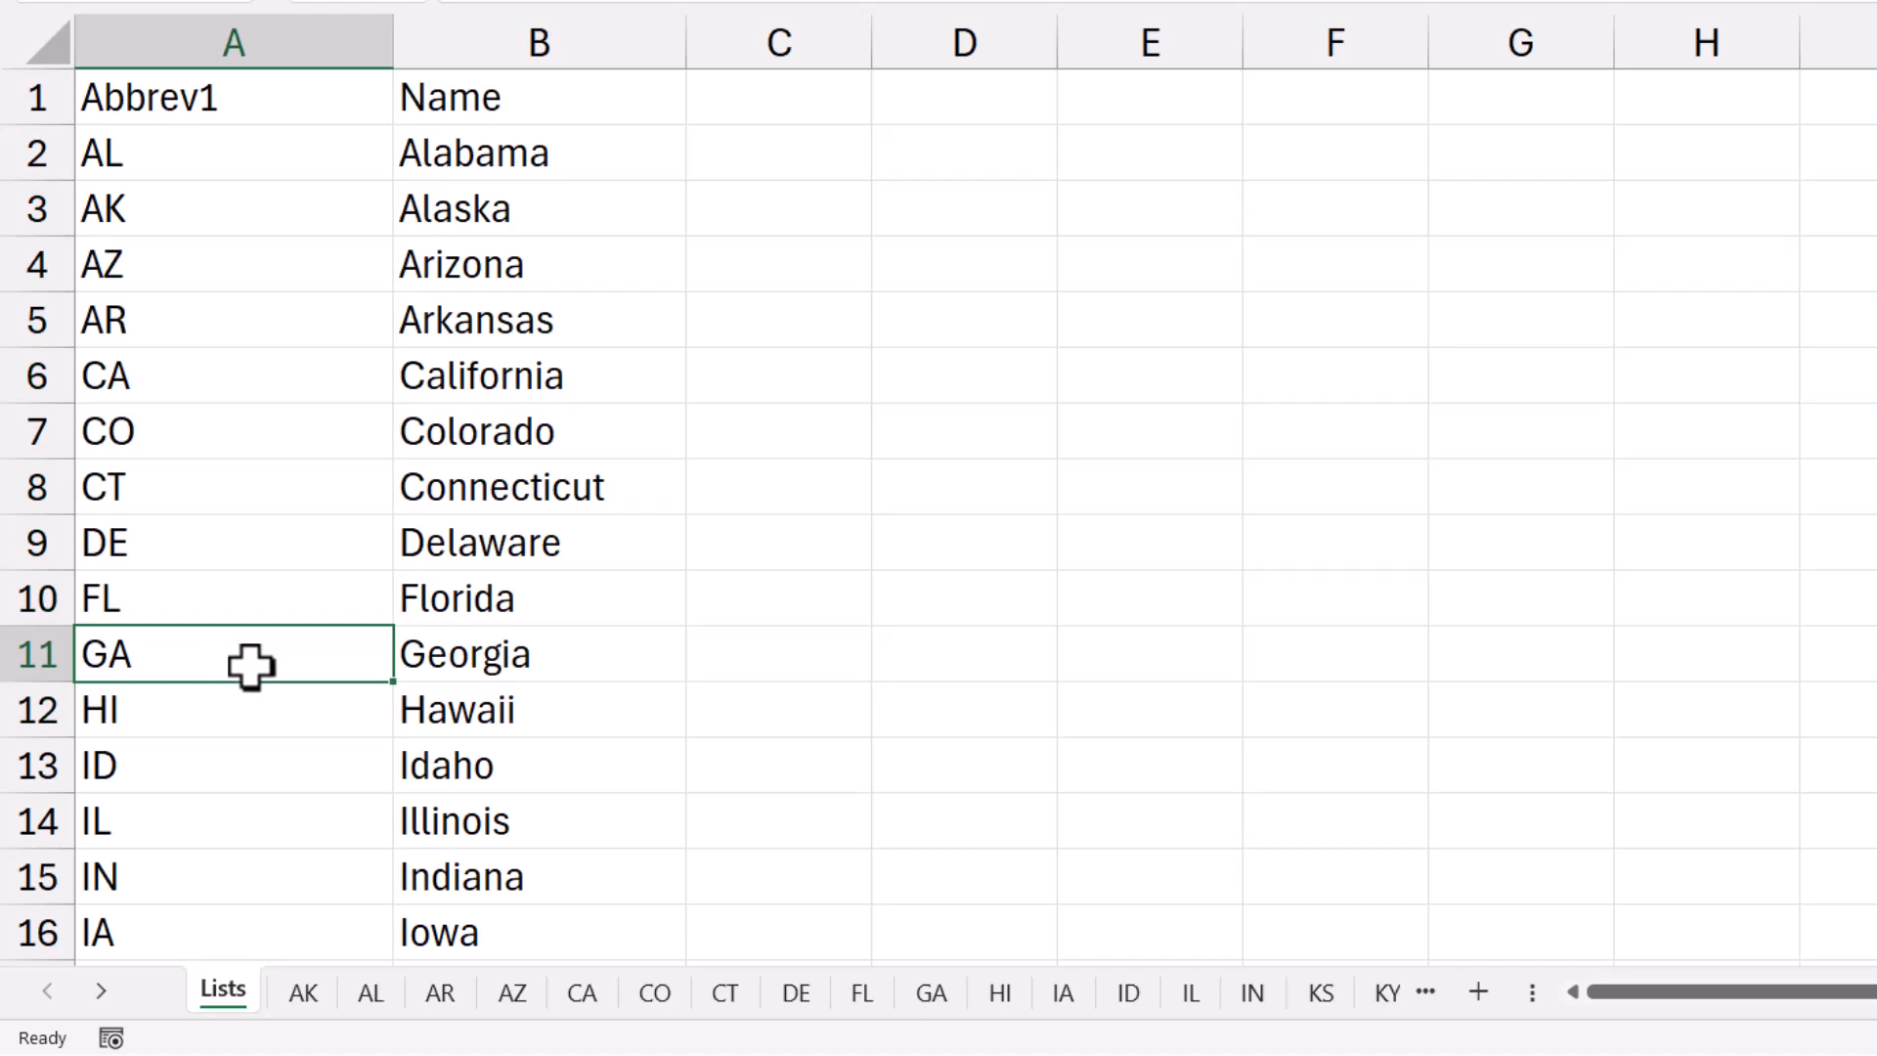
{"action": "mouse_move", "coordinate": [730, 1006]}
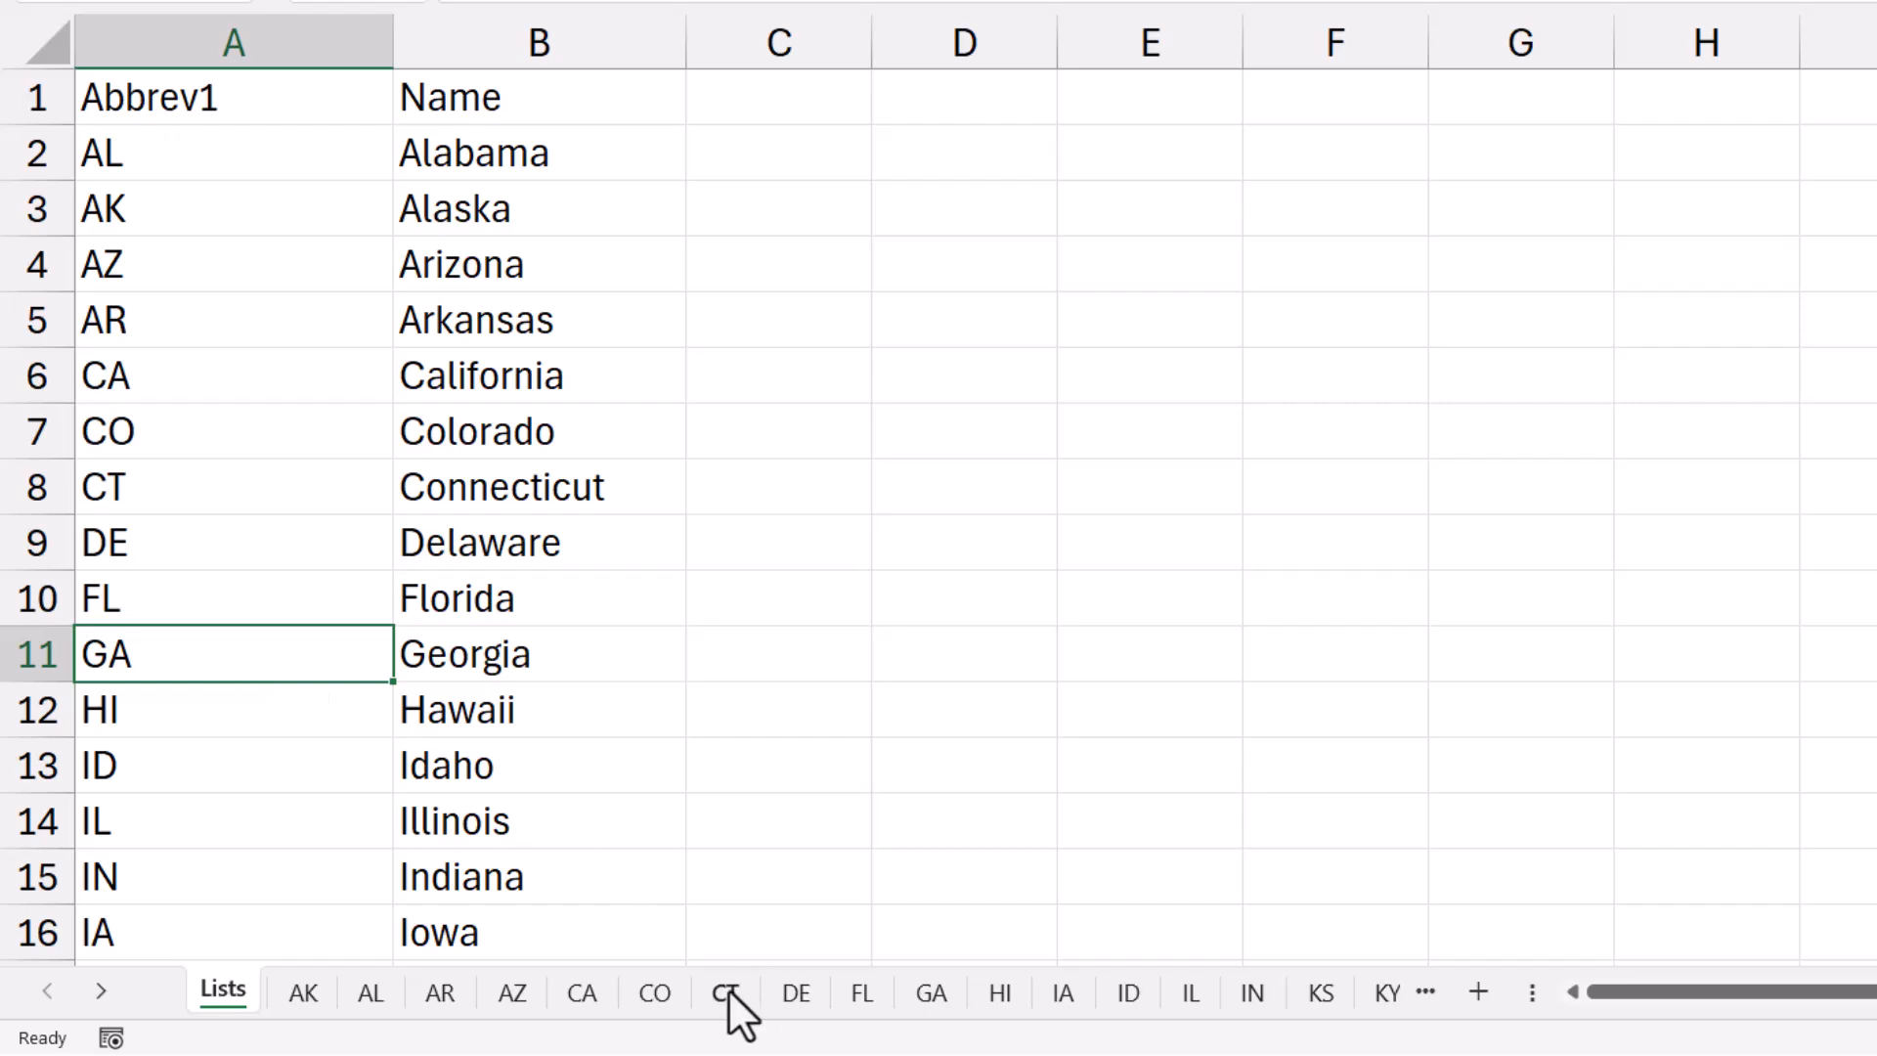
View the VBA code behind the Connecticut sheet tab.
{"action": "right_click", "coordinate": [727, 992]}
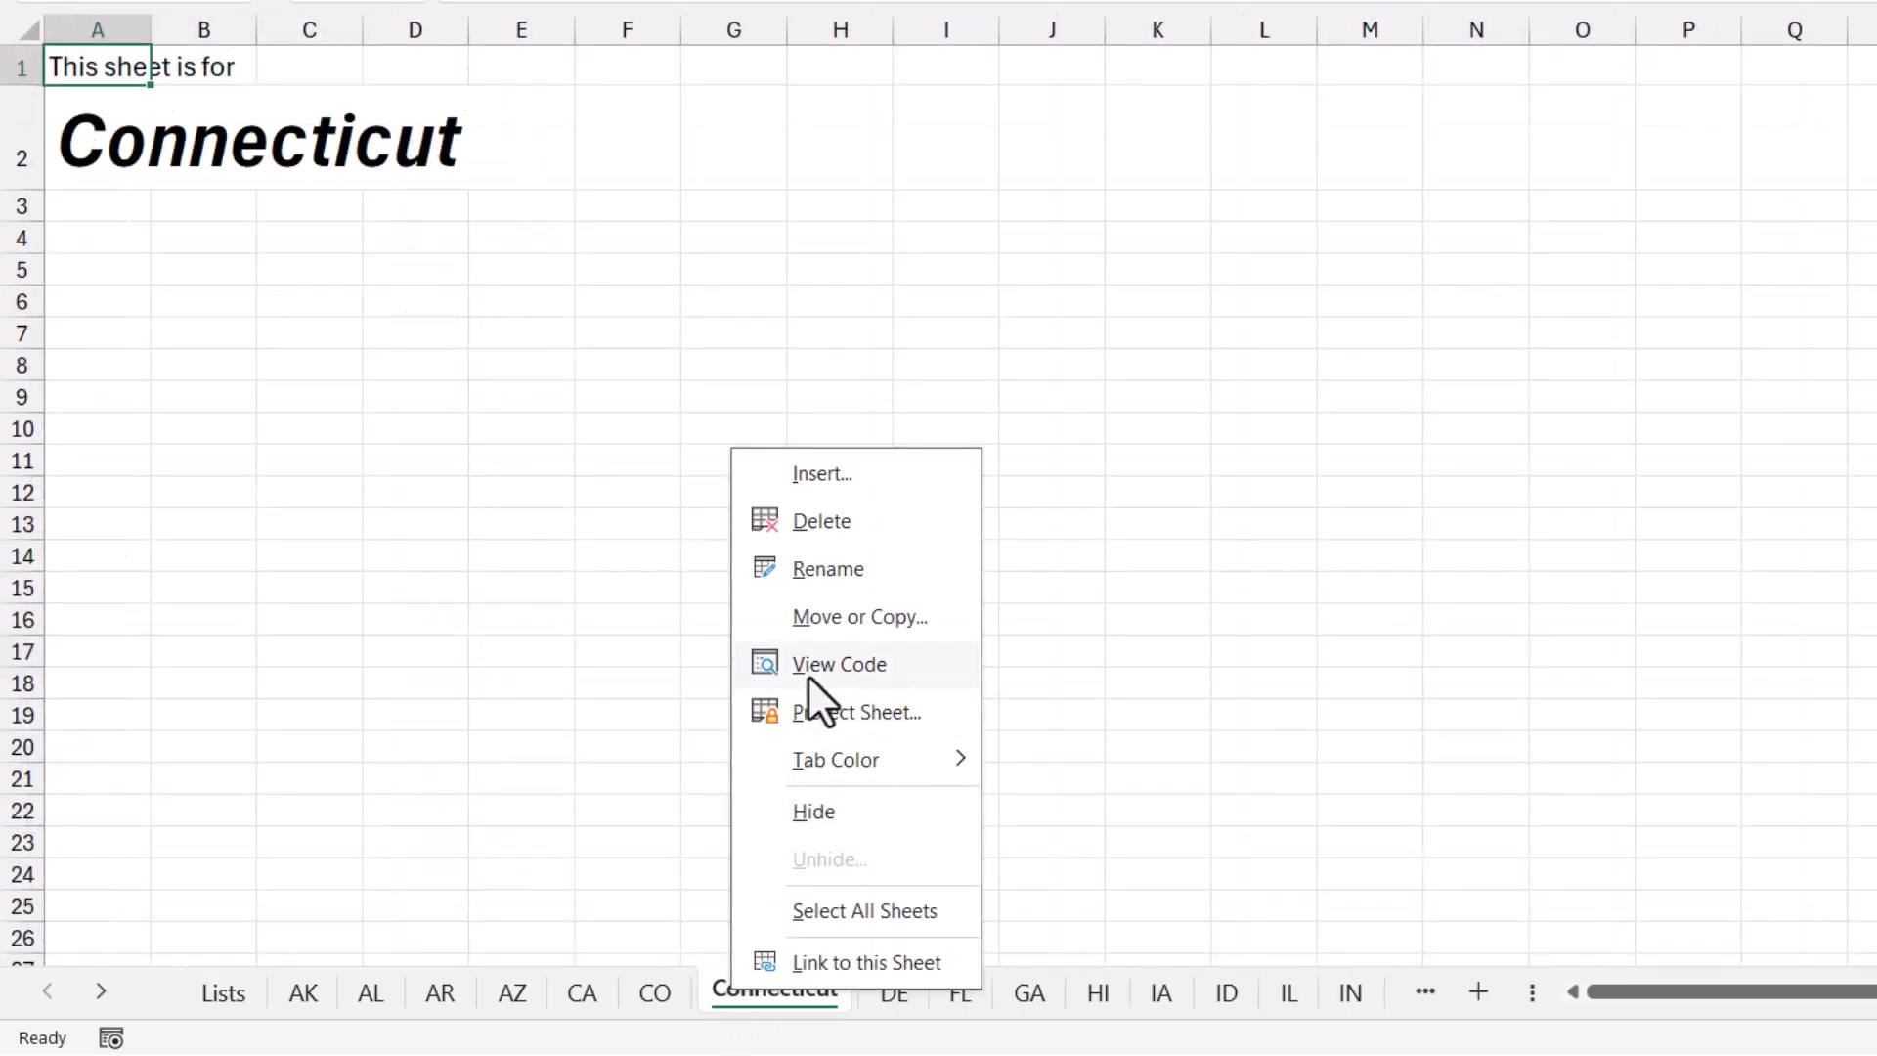
{"action": "left_click", "coordinate": [839, 664]}
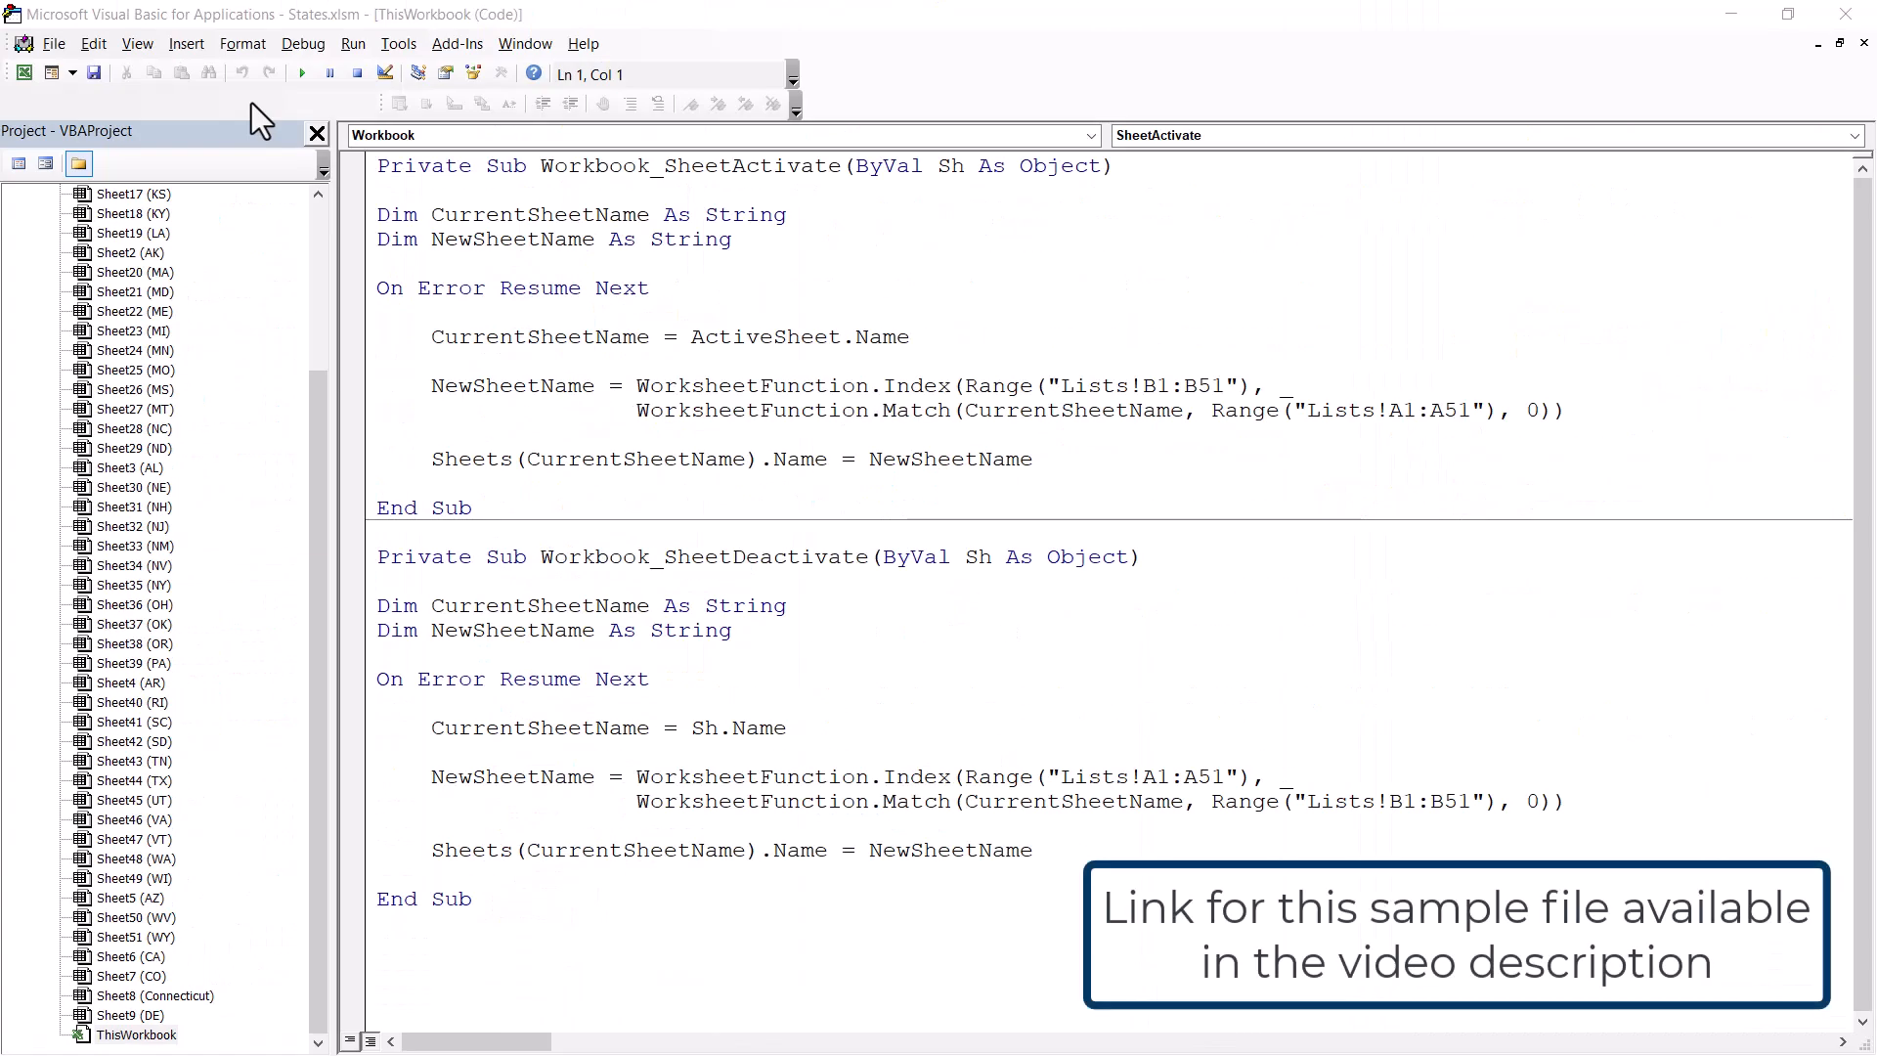
{"action": "mouse_move", "coordinate": [341, 305]}
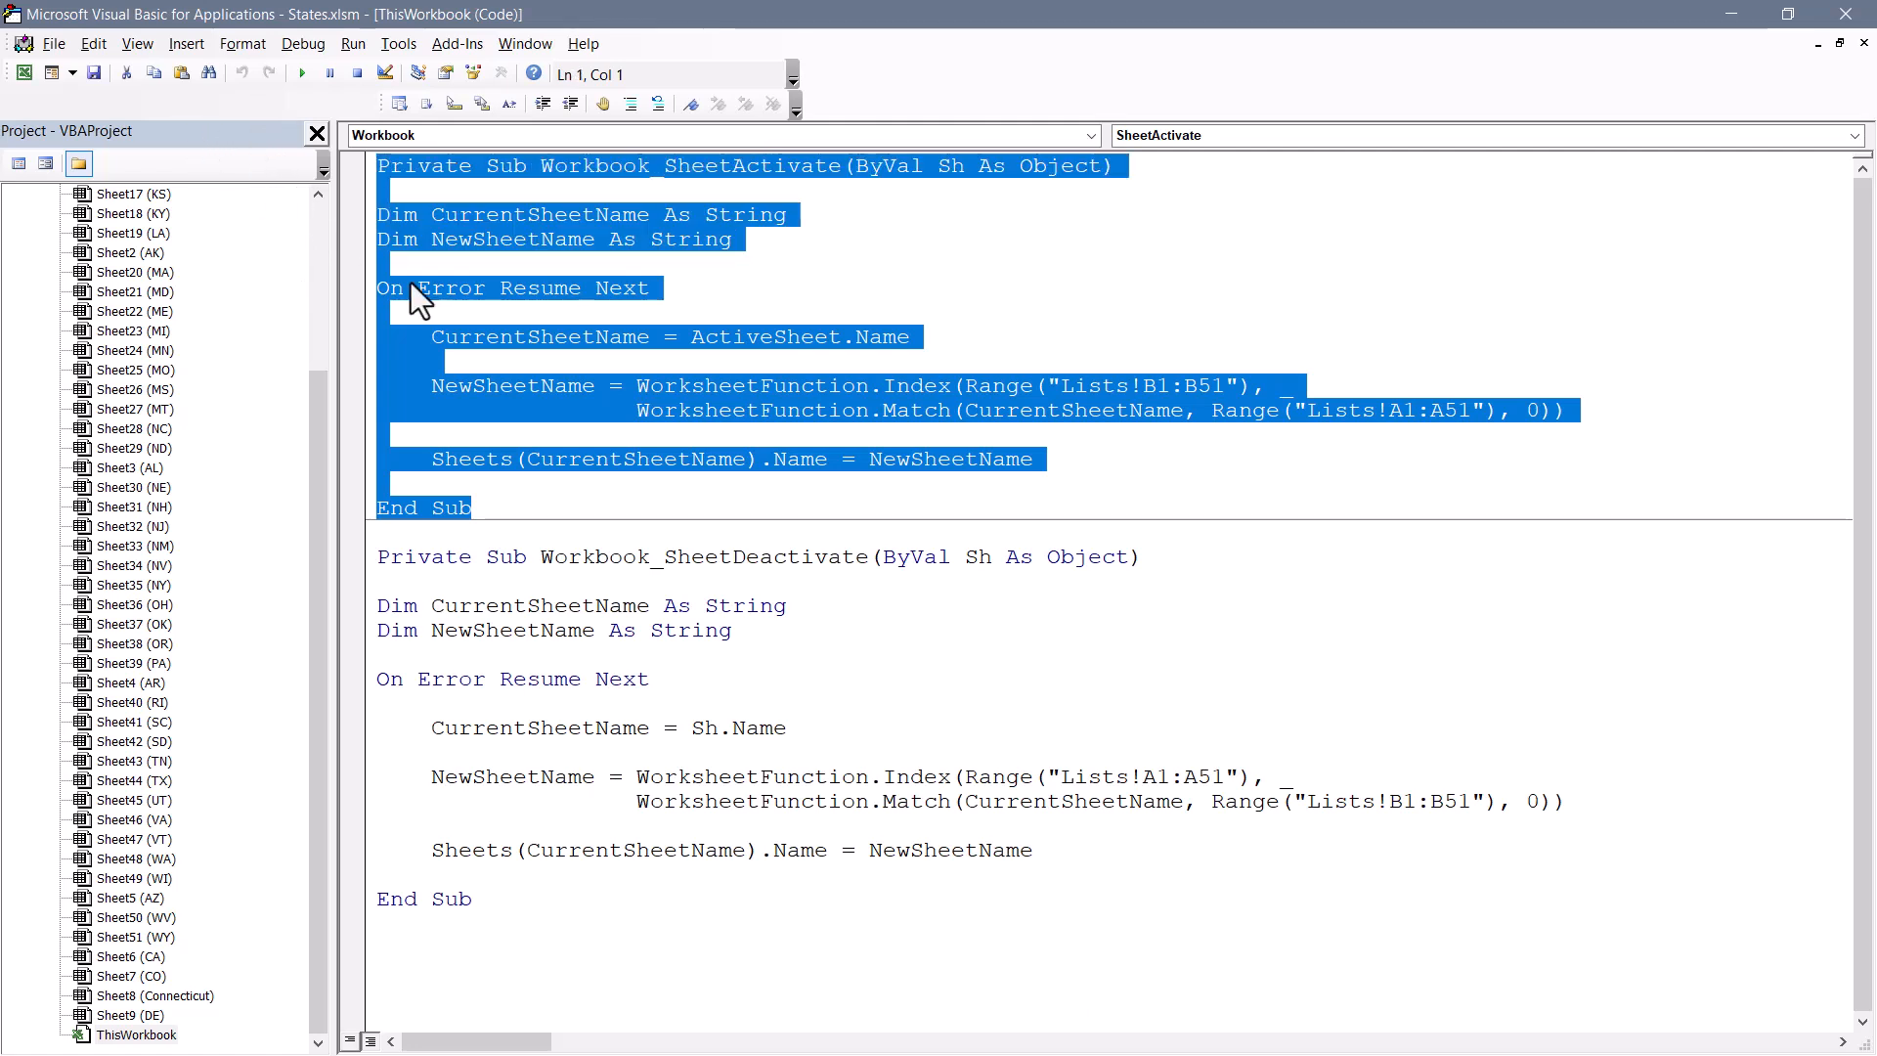
{"action": "mouse_move", "coordinate": [419, 847]}
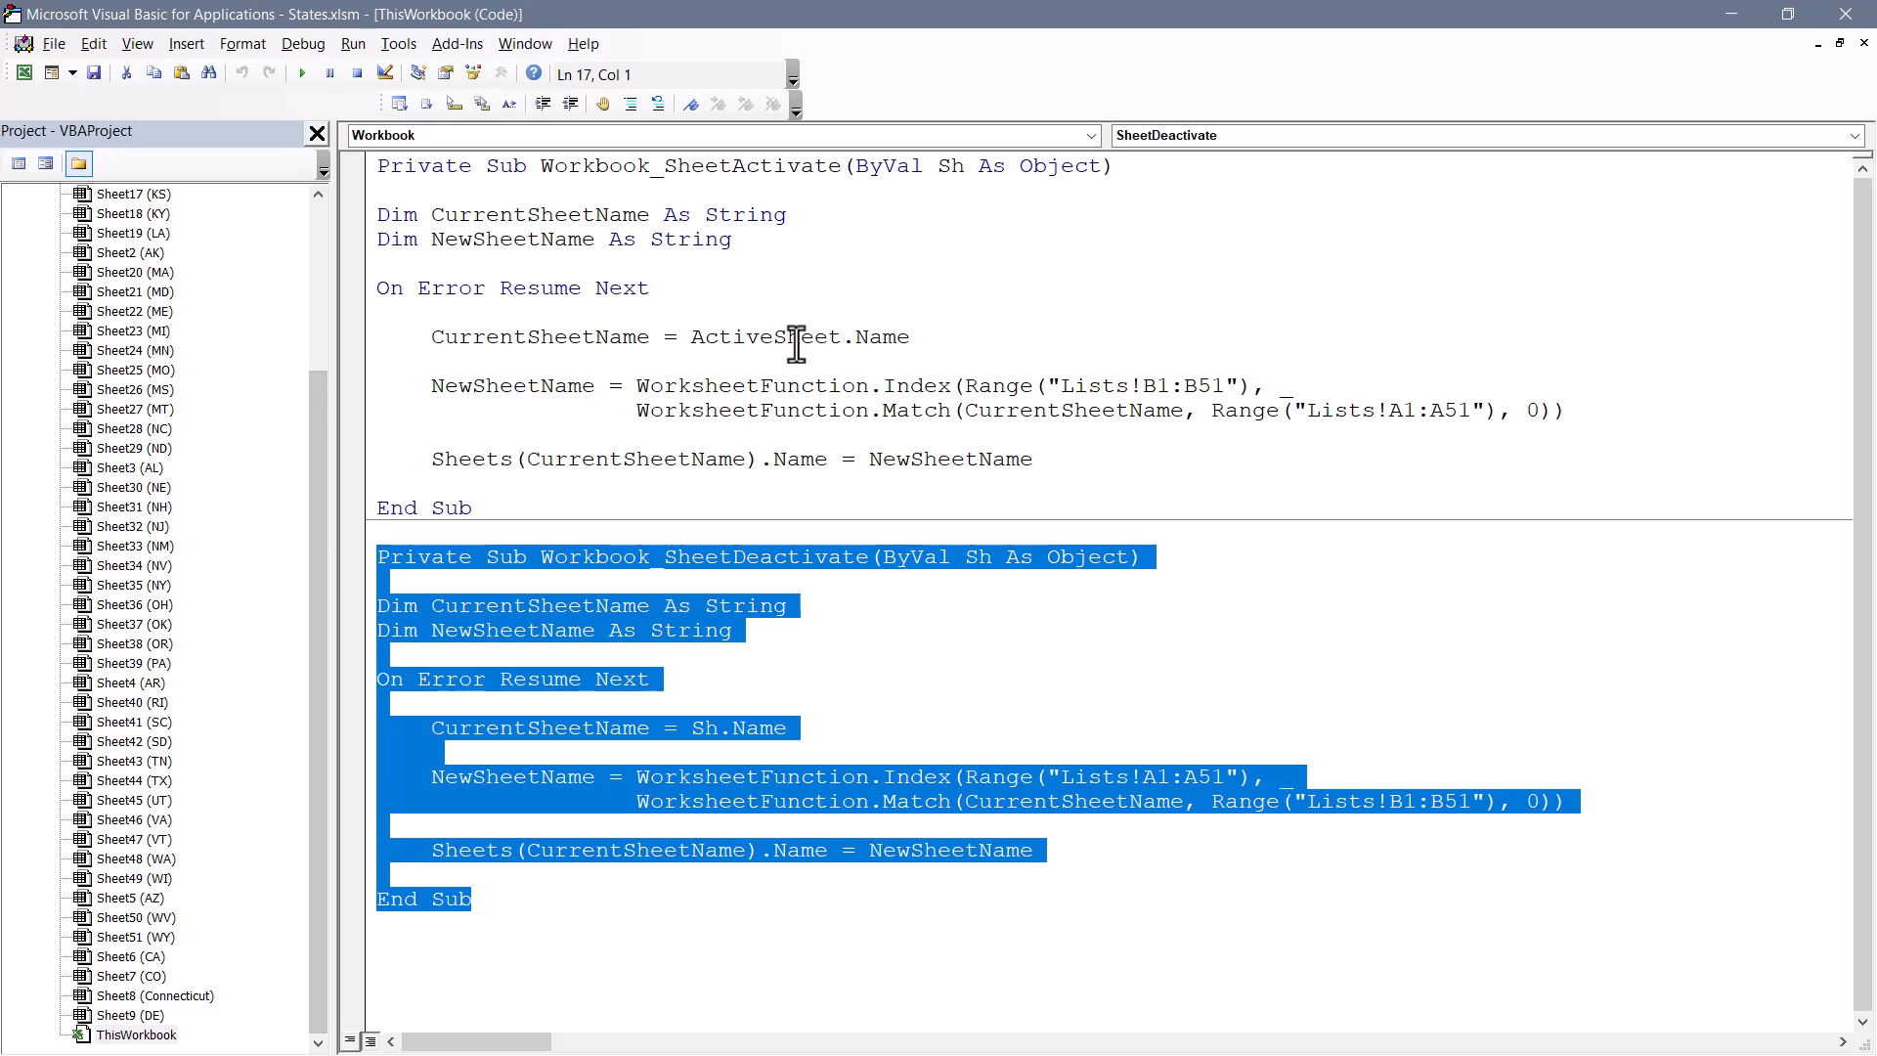
{"action": "left_click", "coordinate": [910, 336]}
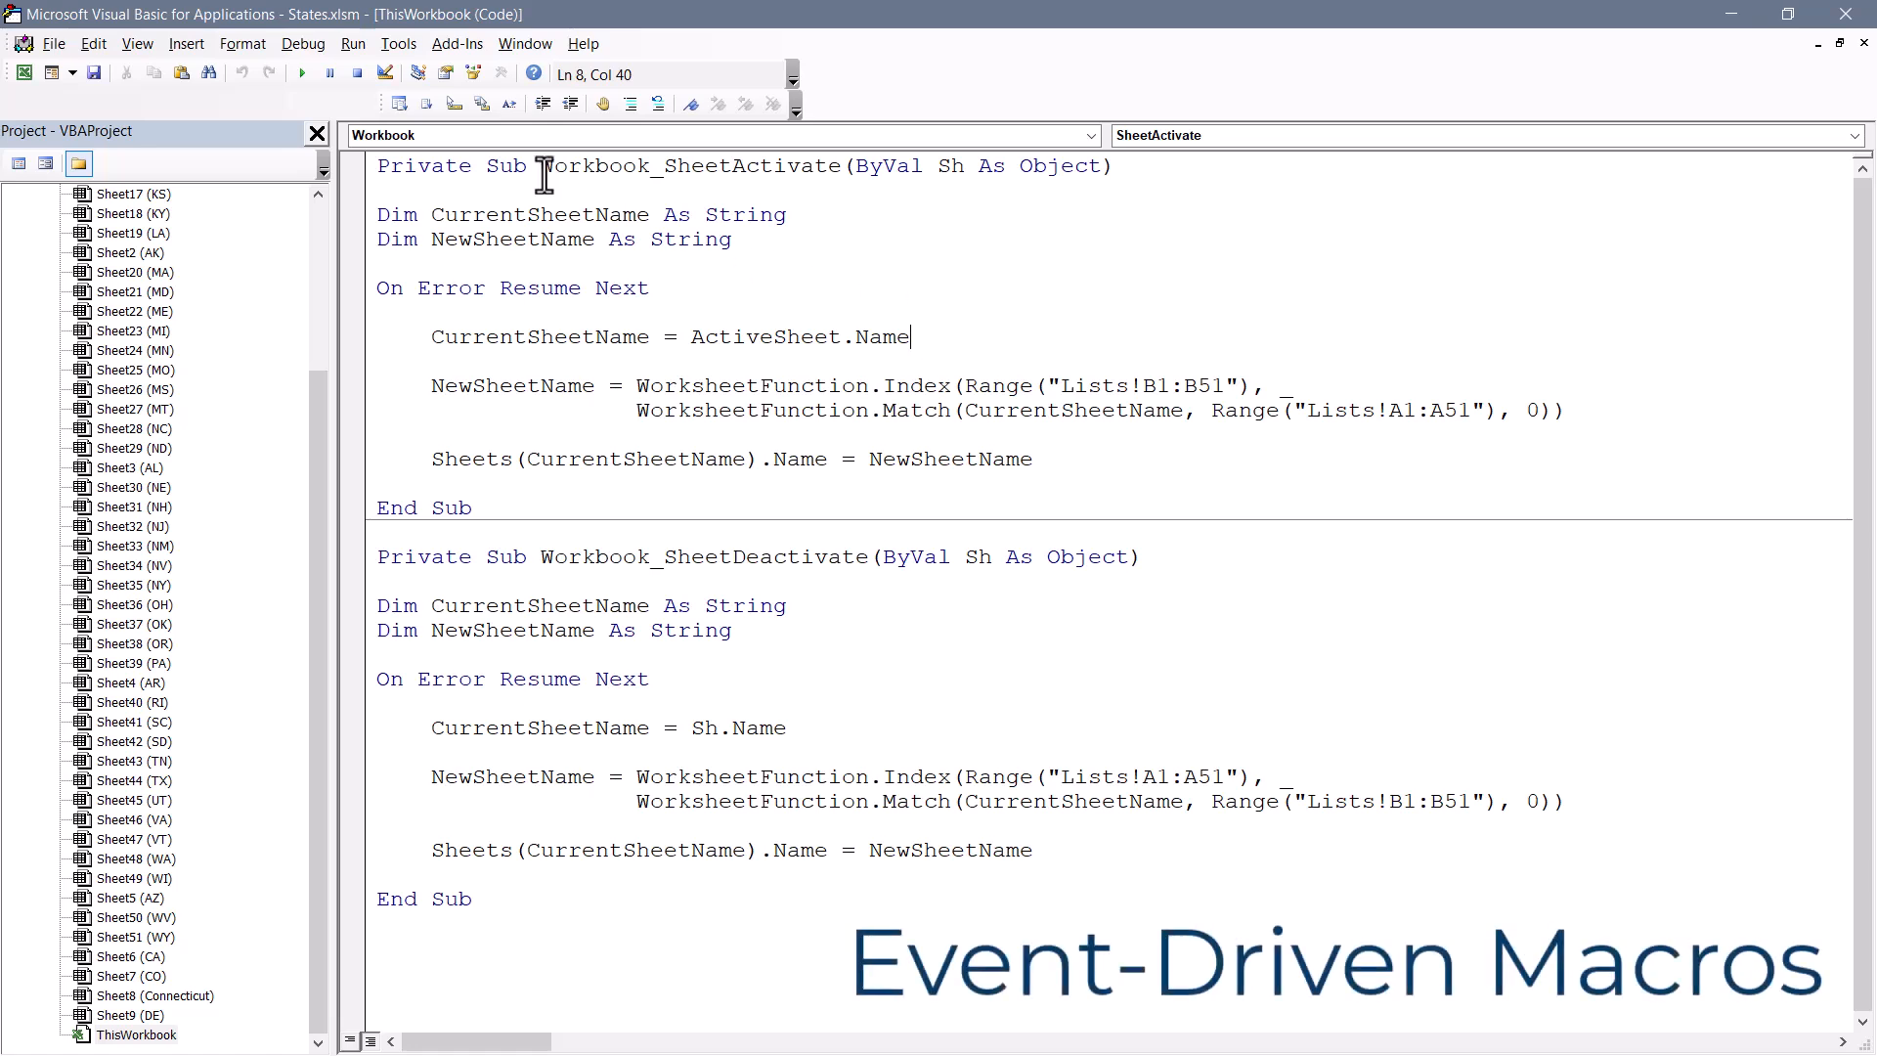
{"action": "double_click", "coordinate": [692, 165]}
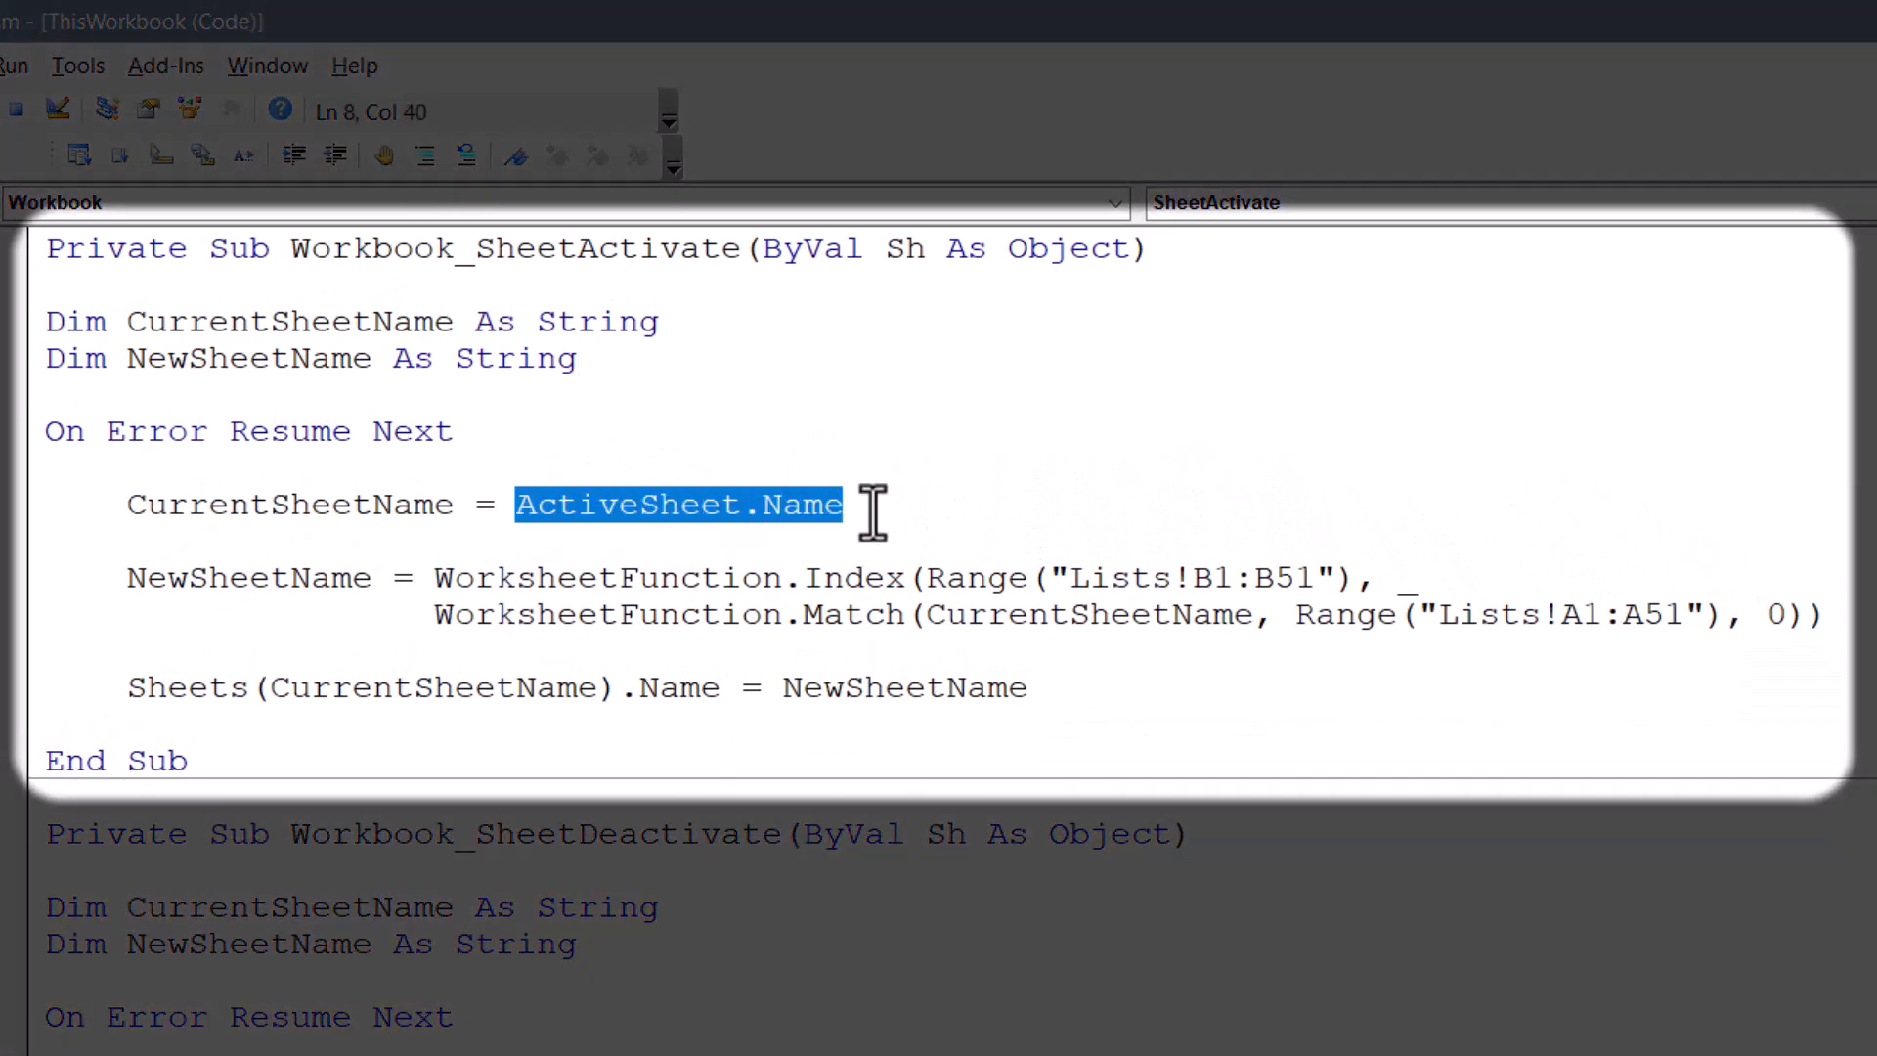
{"action": "double_click", "coordinate": [287, 504]}
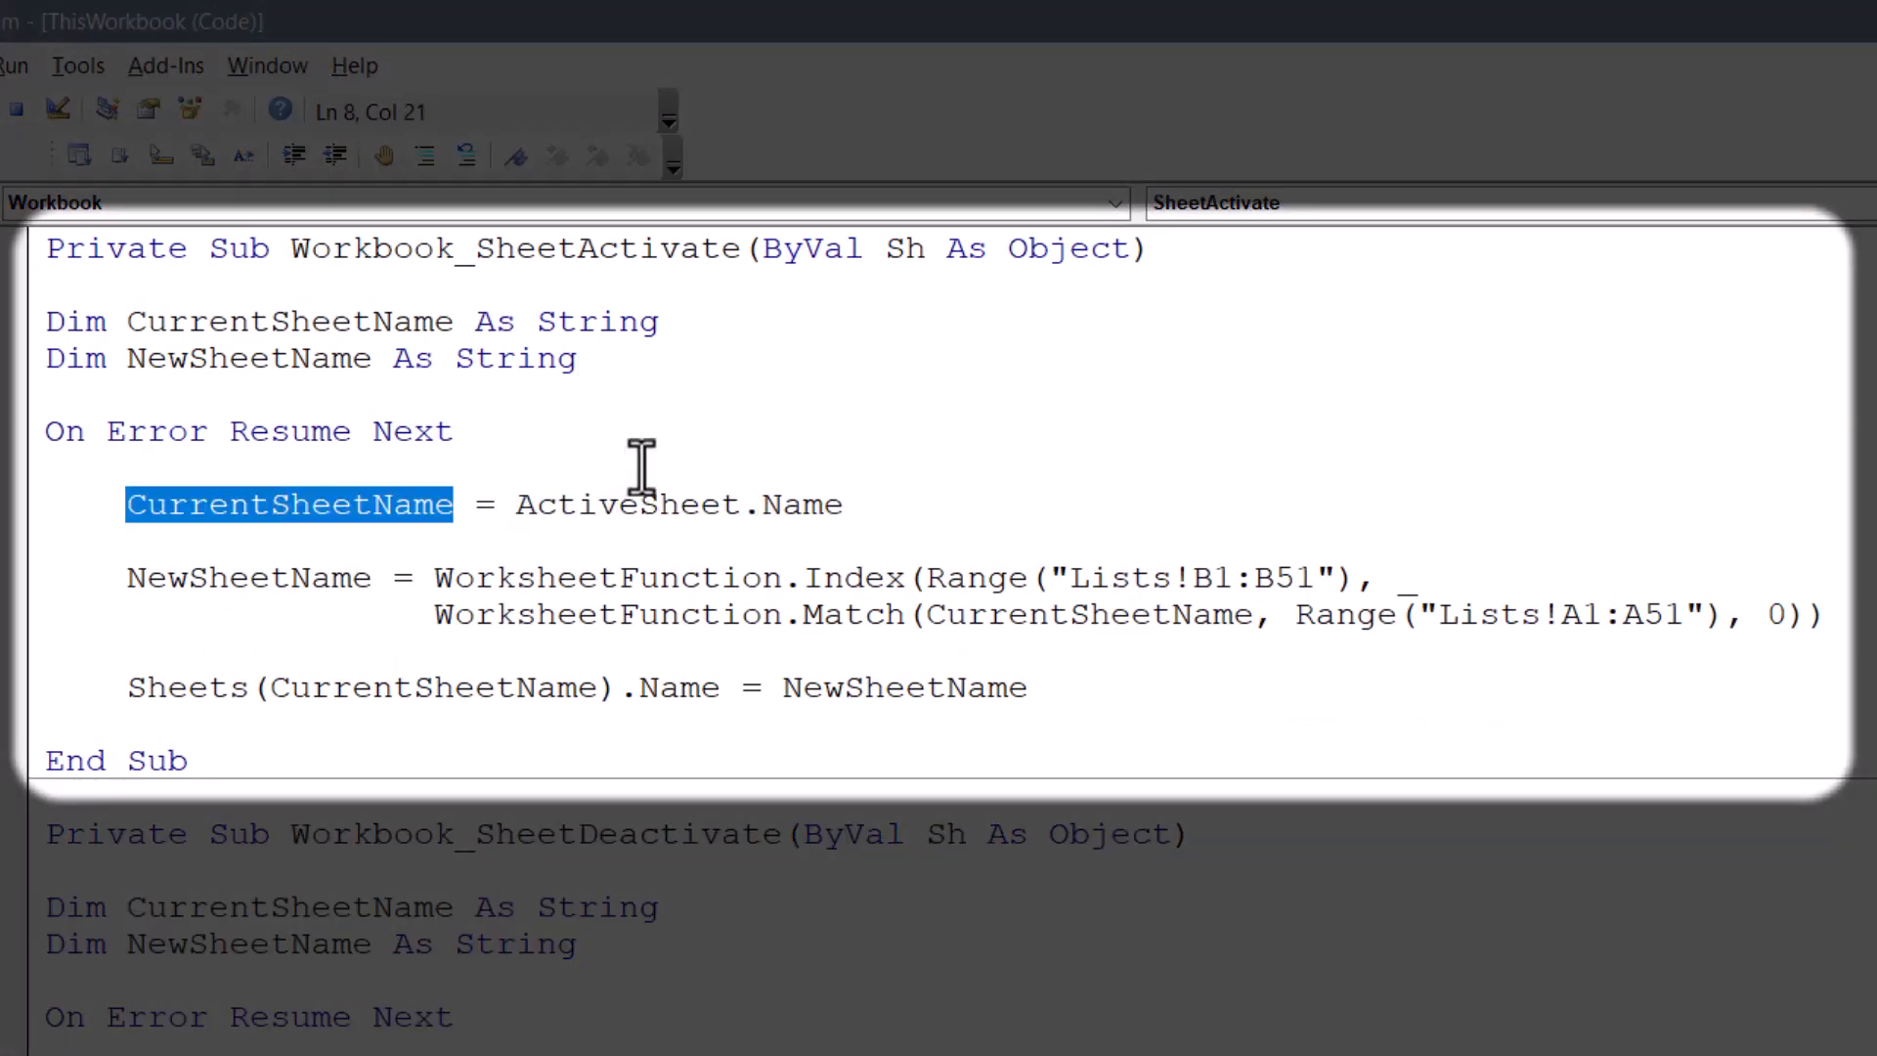
{"action": "left_click", "coordinate": [443, 613]}
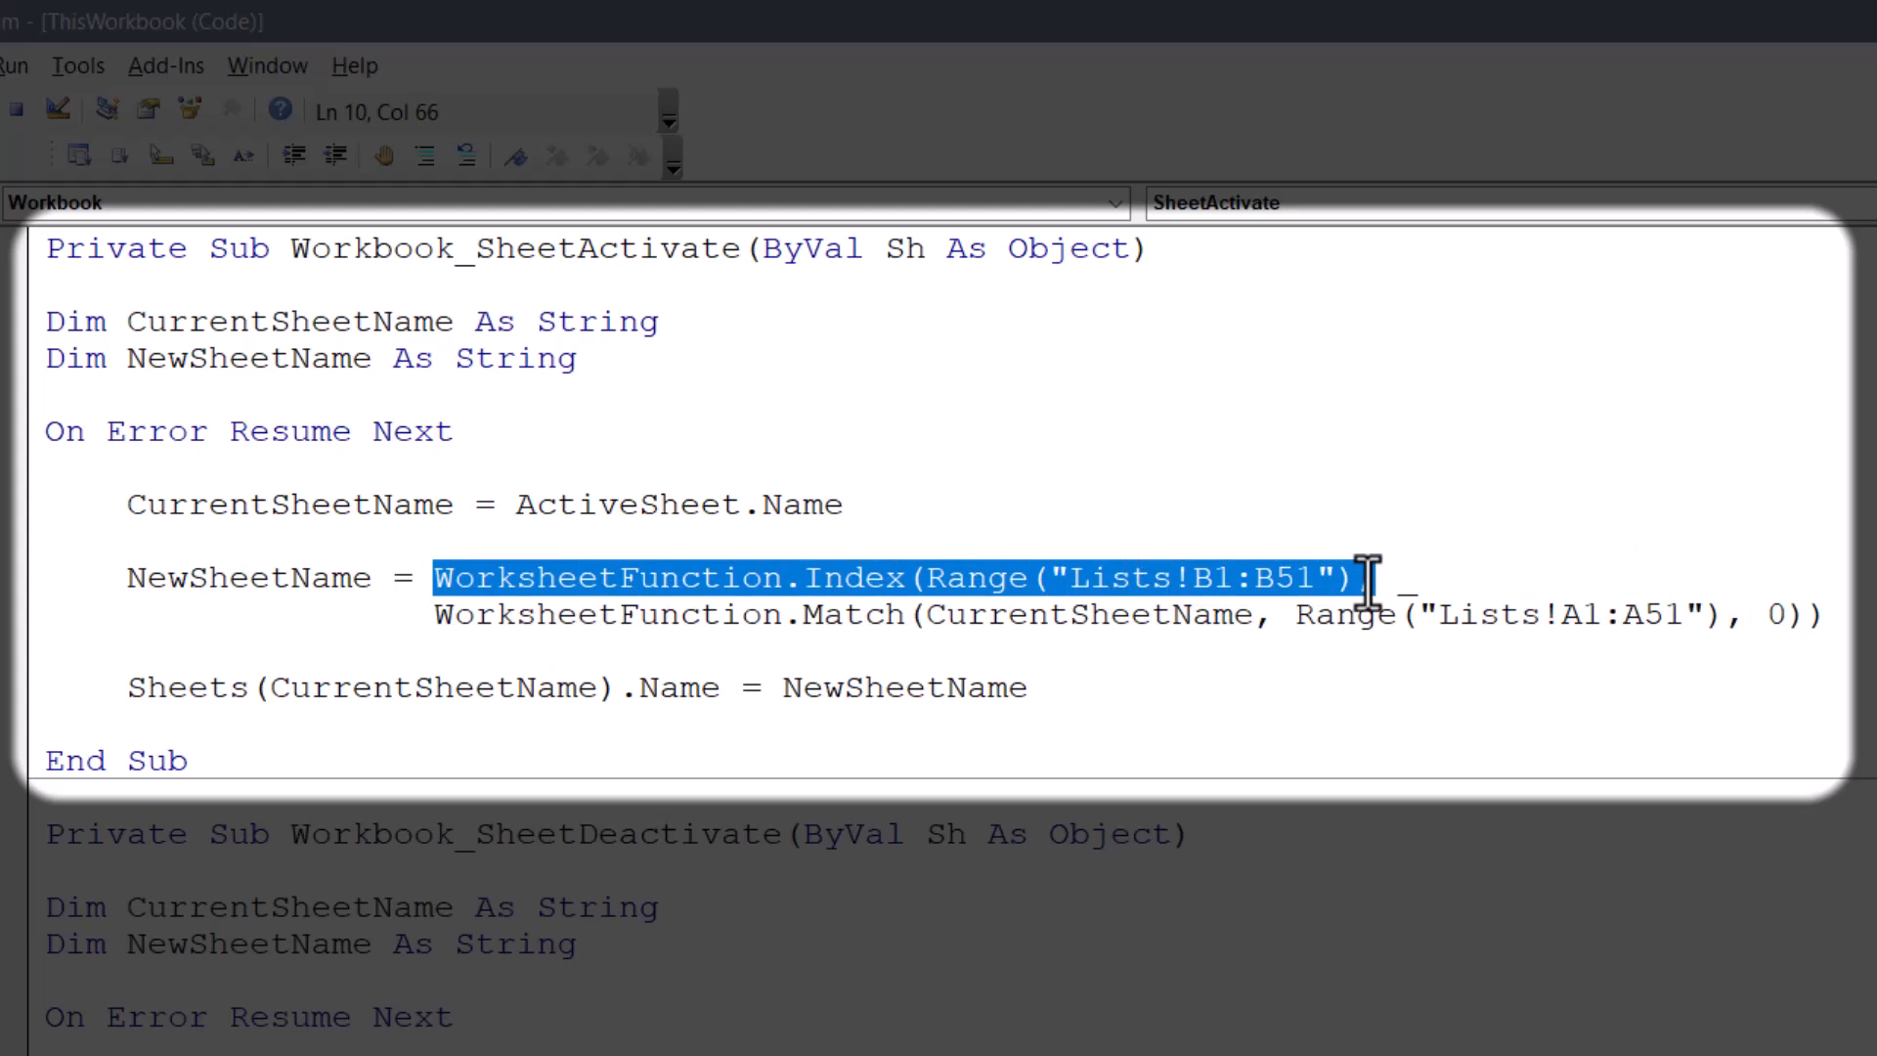
{"action": "type", "text": ","}
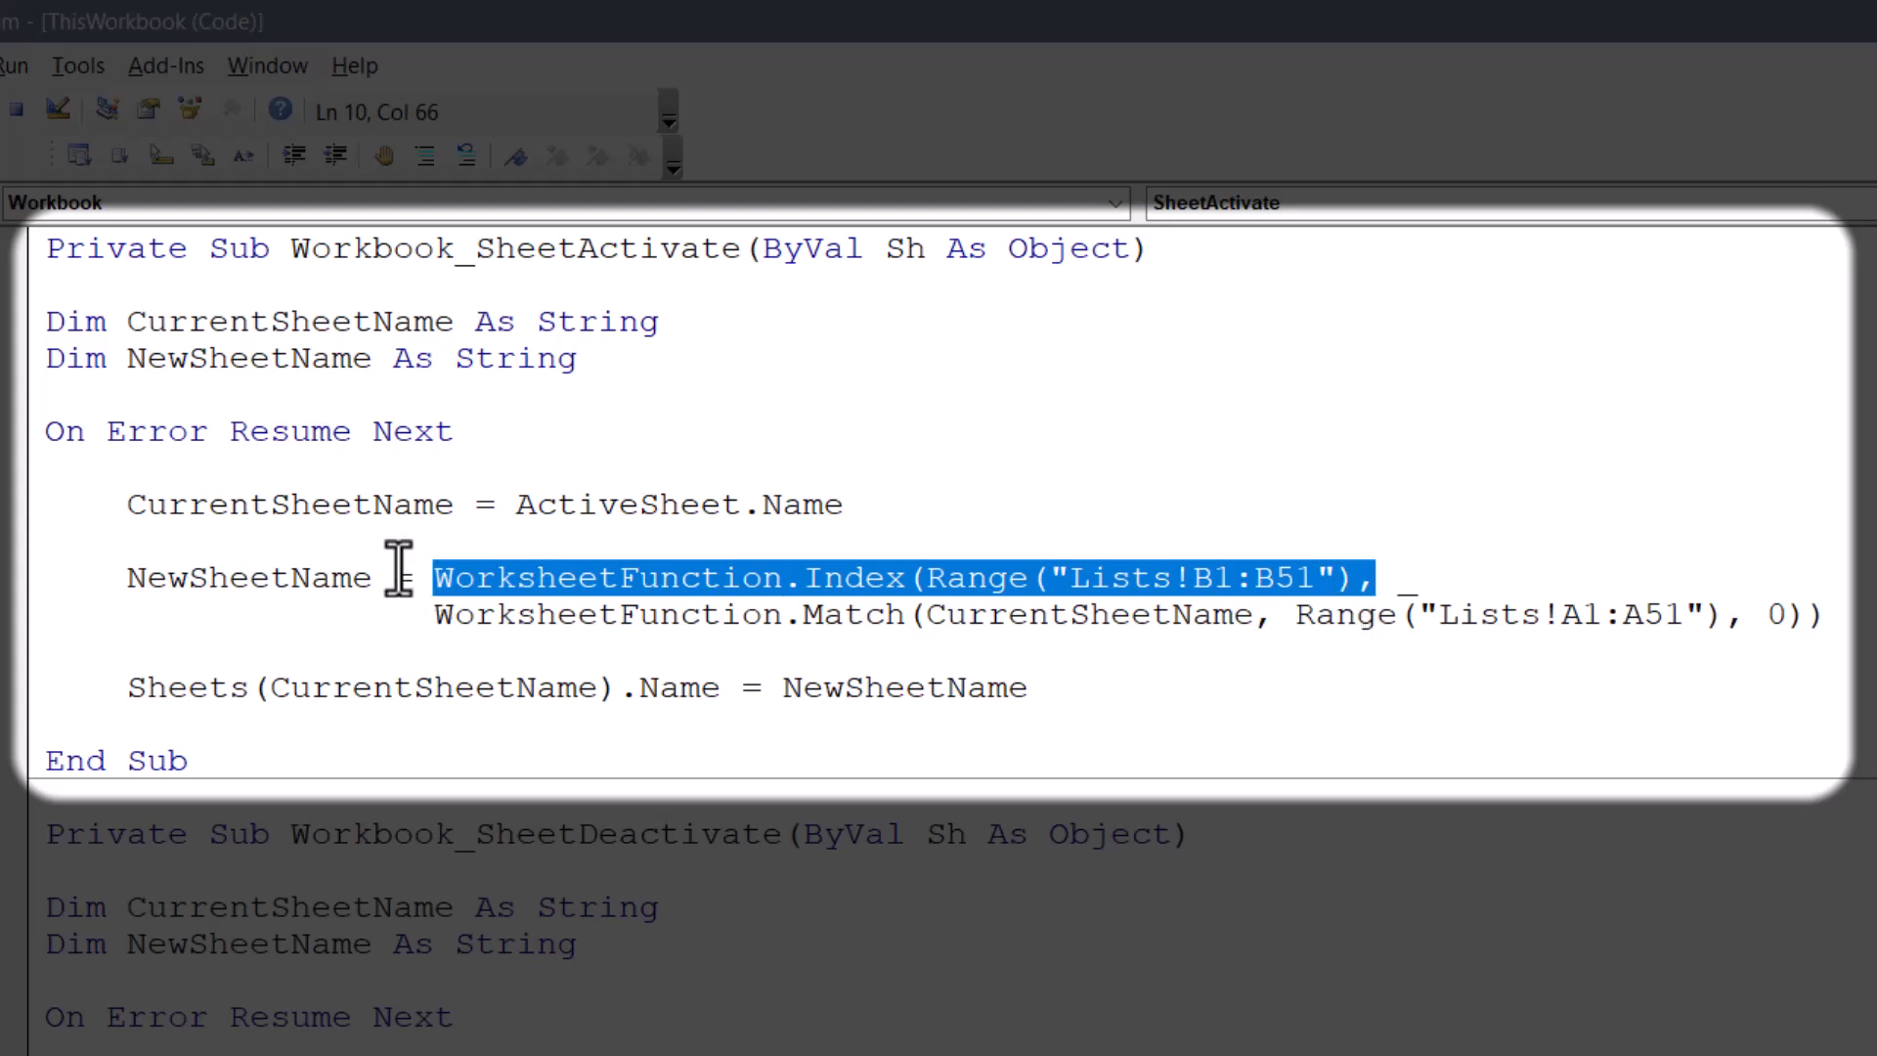
{"action": "double_click", "coordinate": [247, 577]}
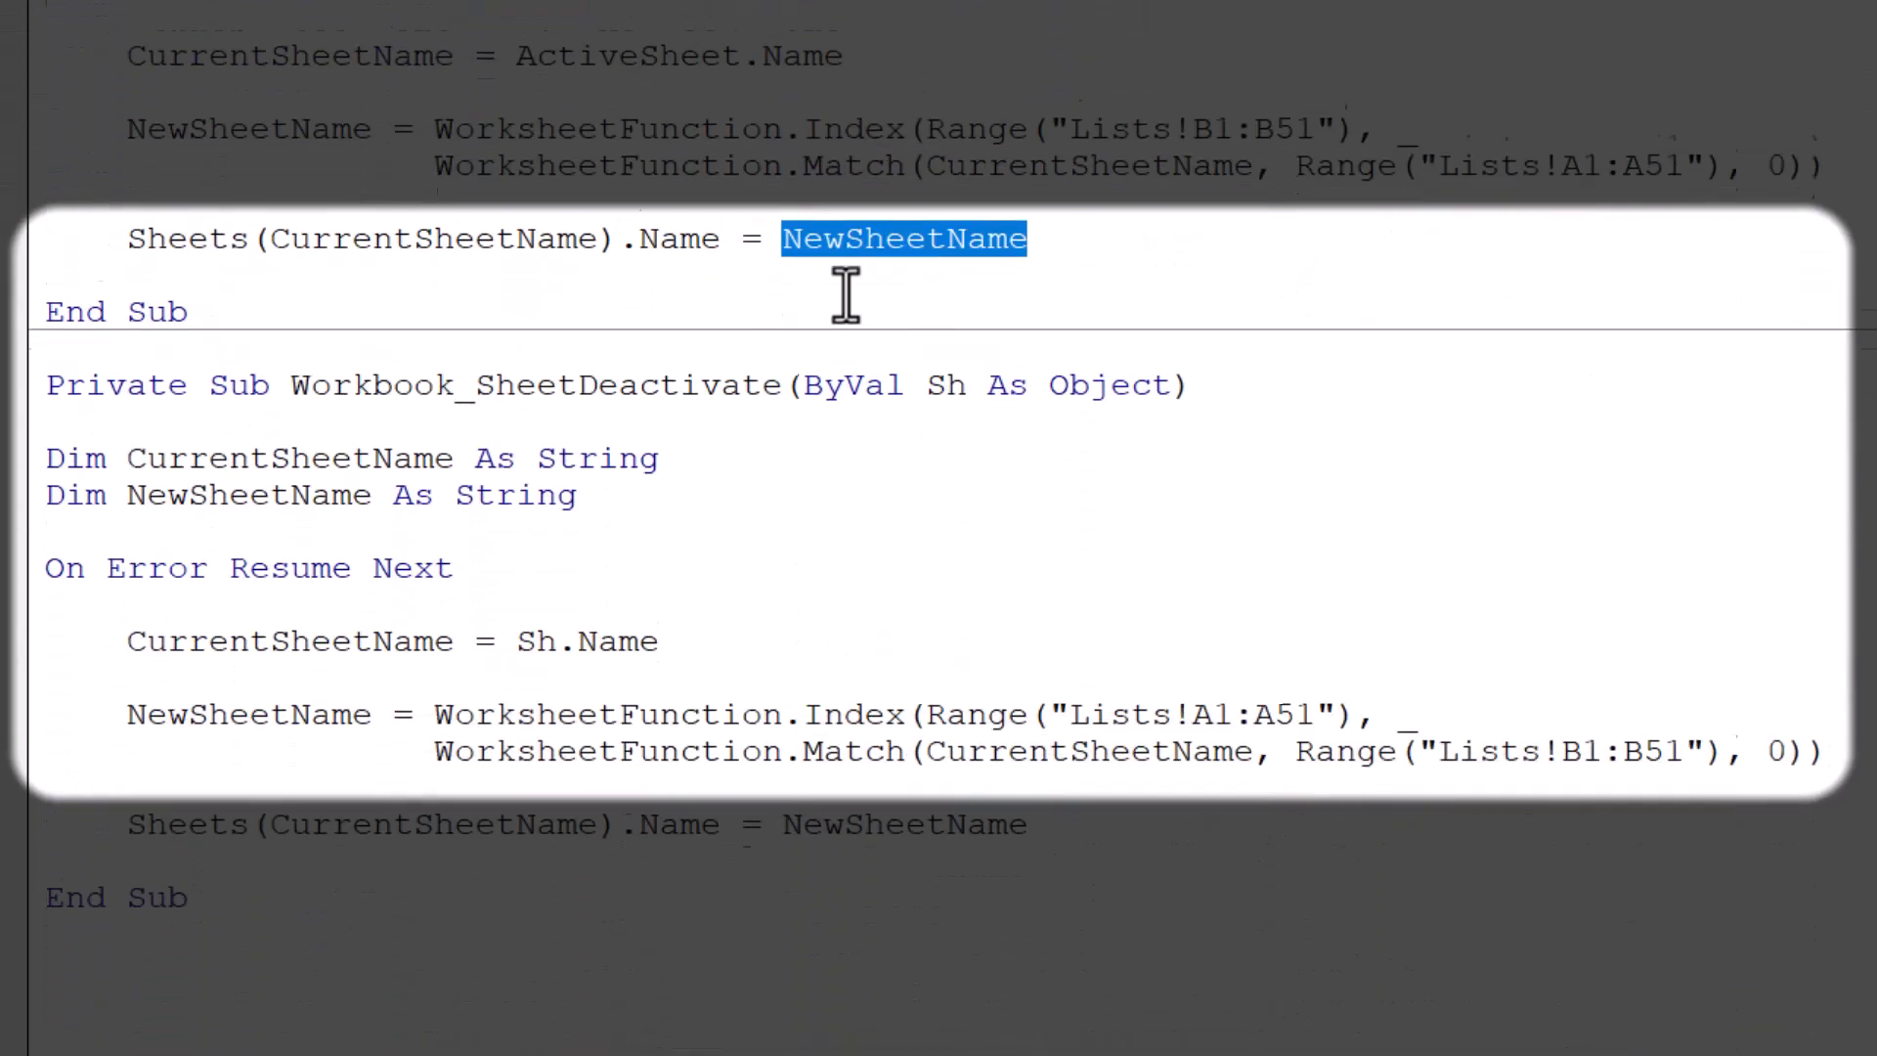
{"action": "scroll", "scroll_direction": "down", "scroll_amount": 3}
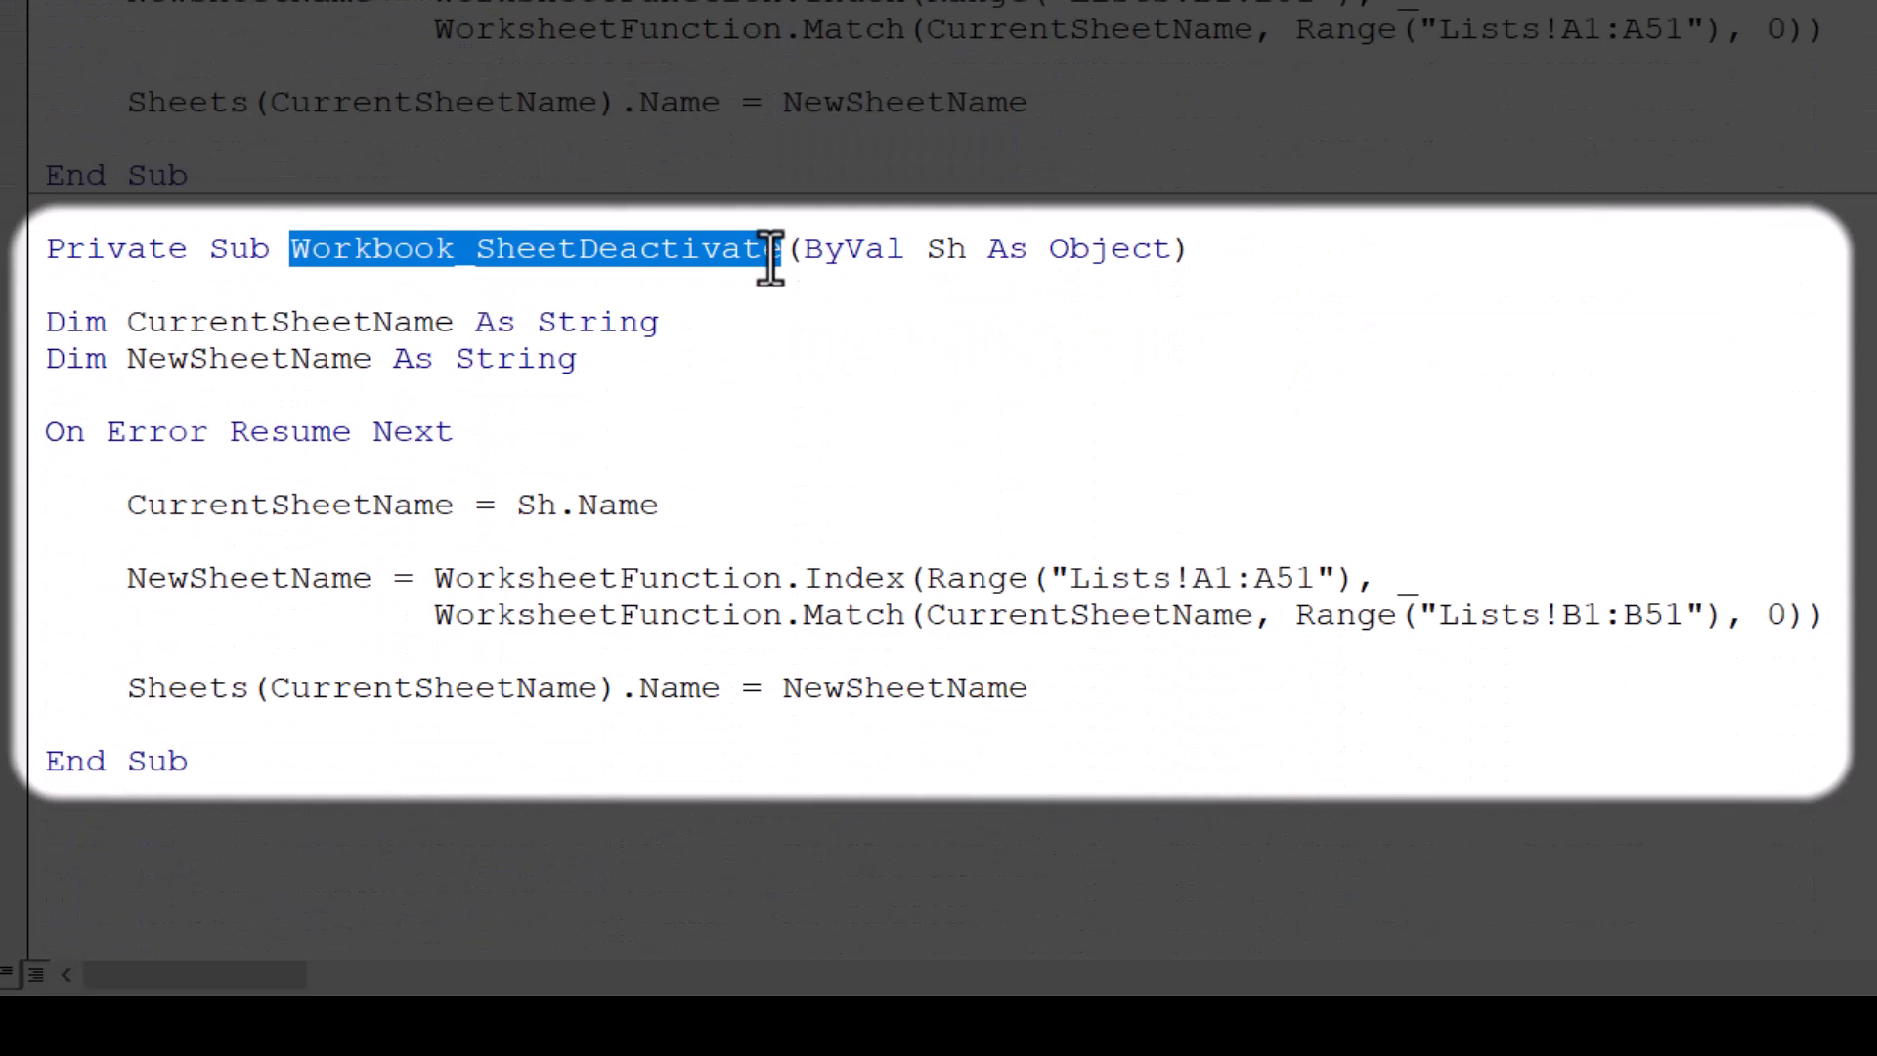
{"action": "left_click", "coordinate": [650, 505]}
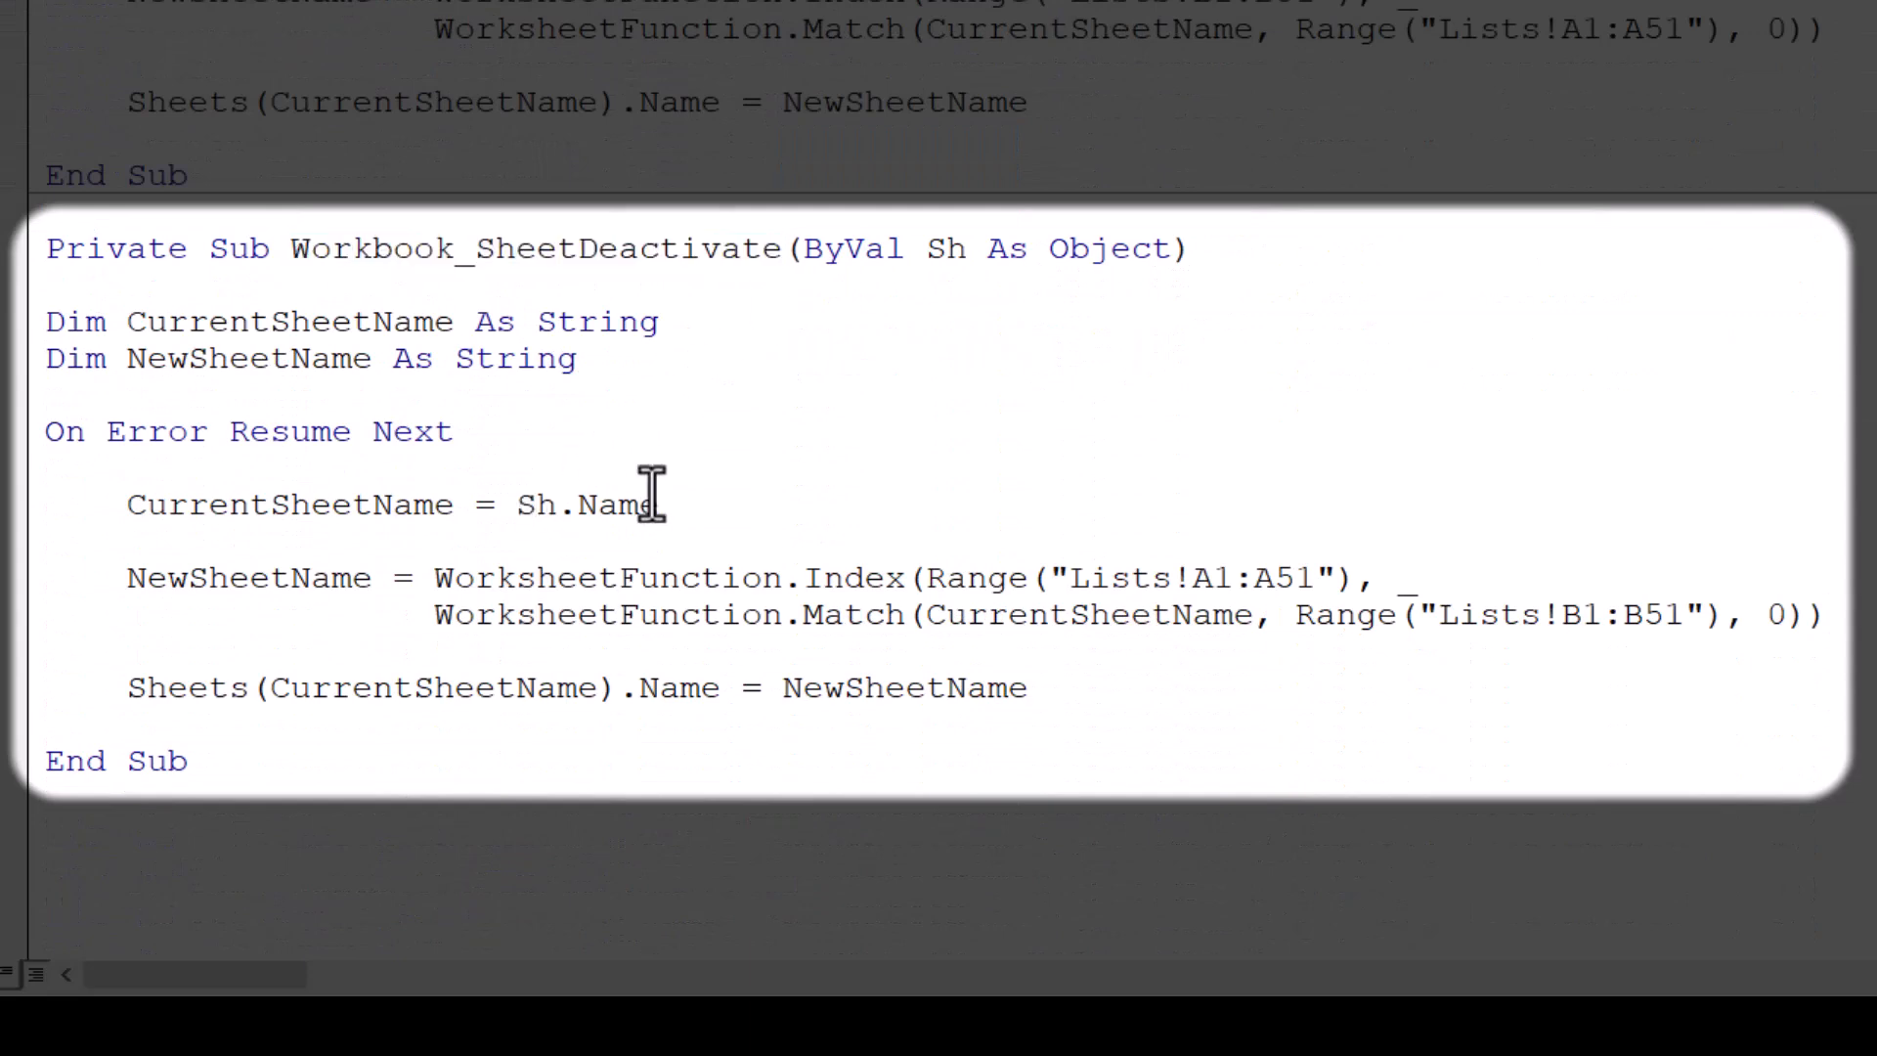
{"action": "double_click", "coordinate": [585, 505]}
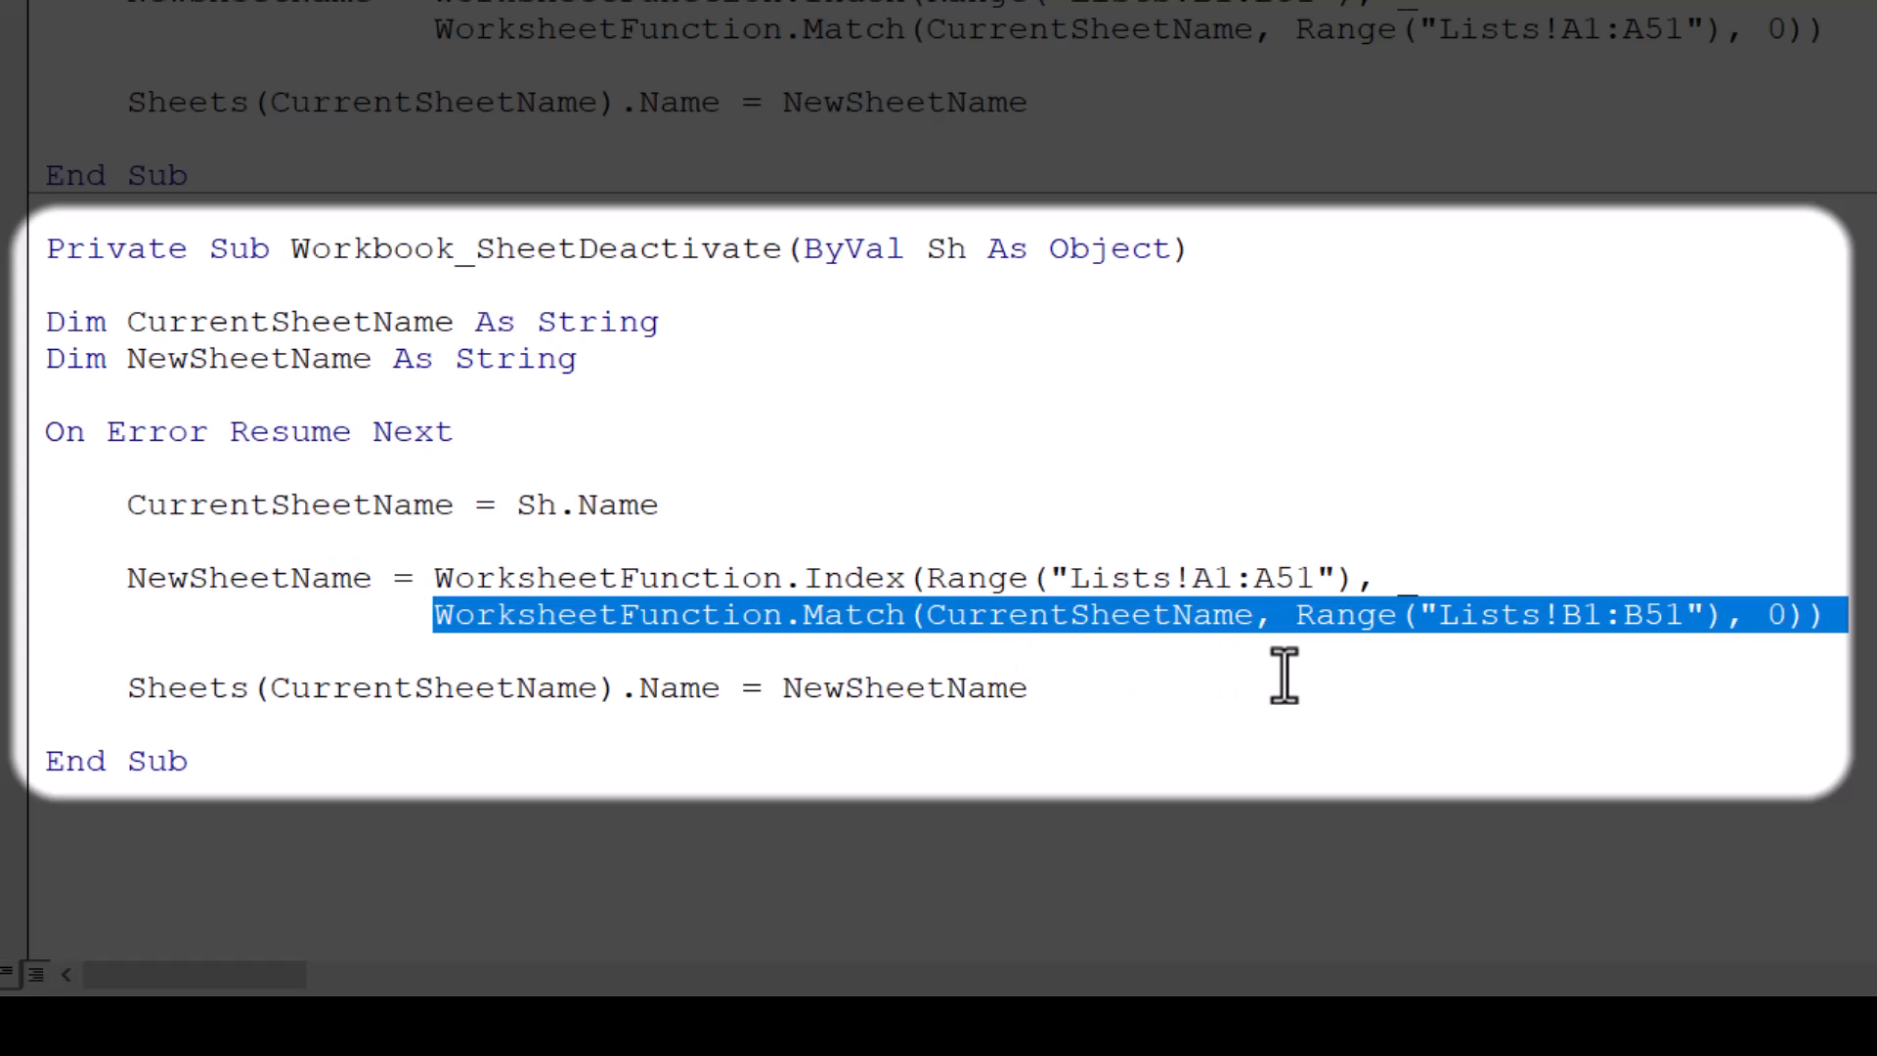
{"action": "mouse_move", "coordinate": [778, 598]}
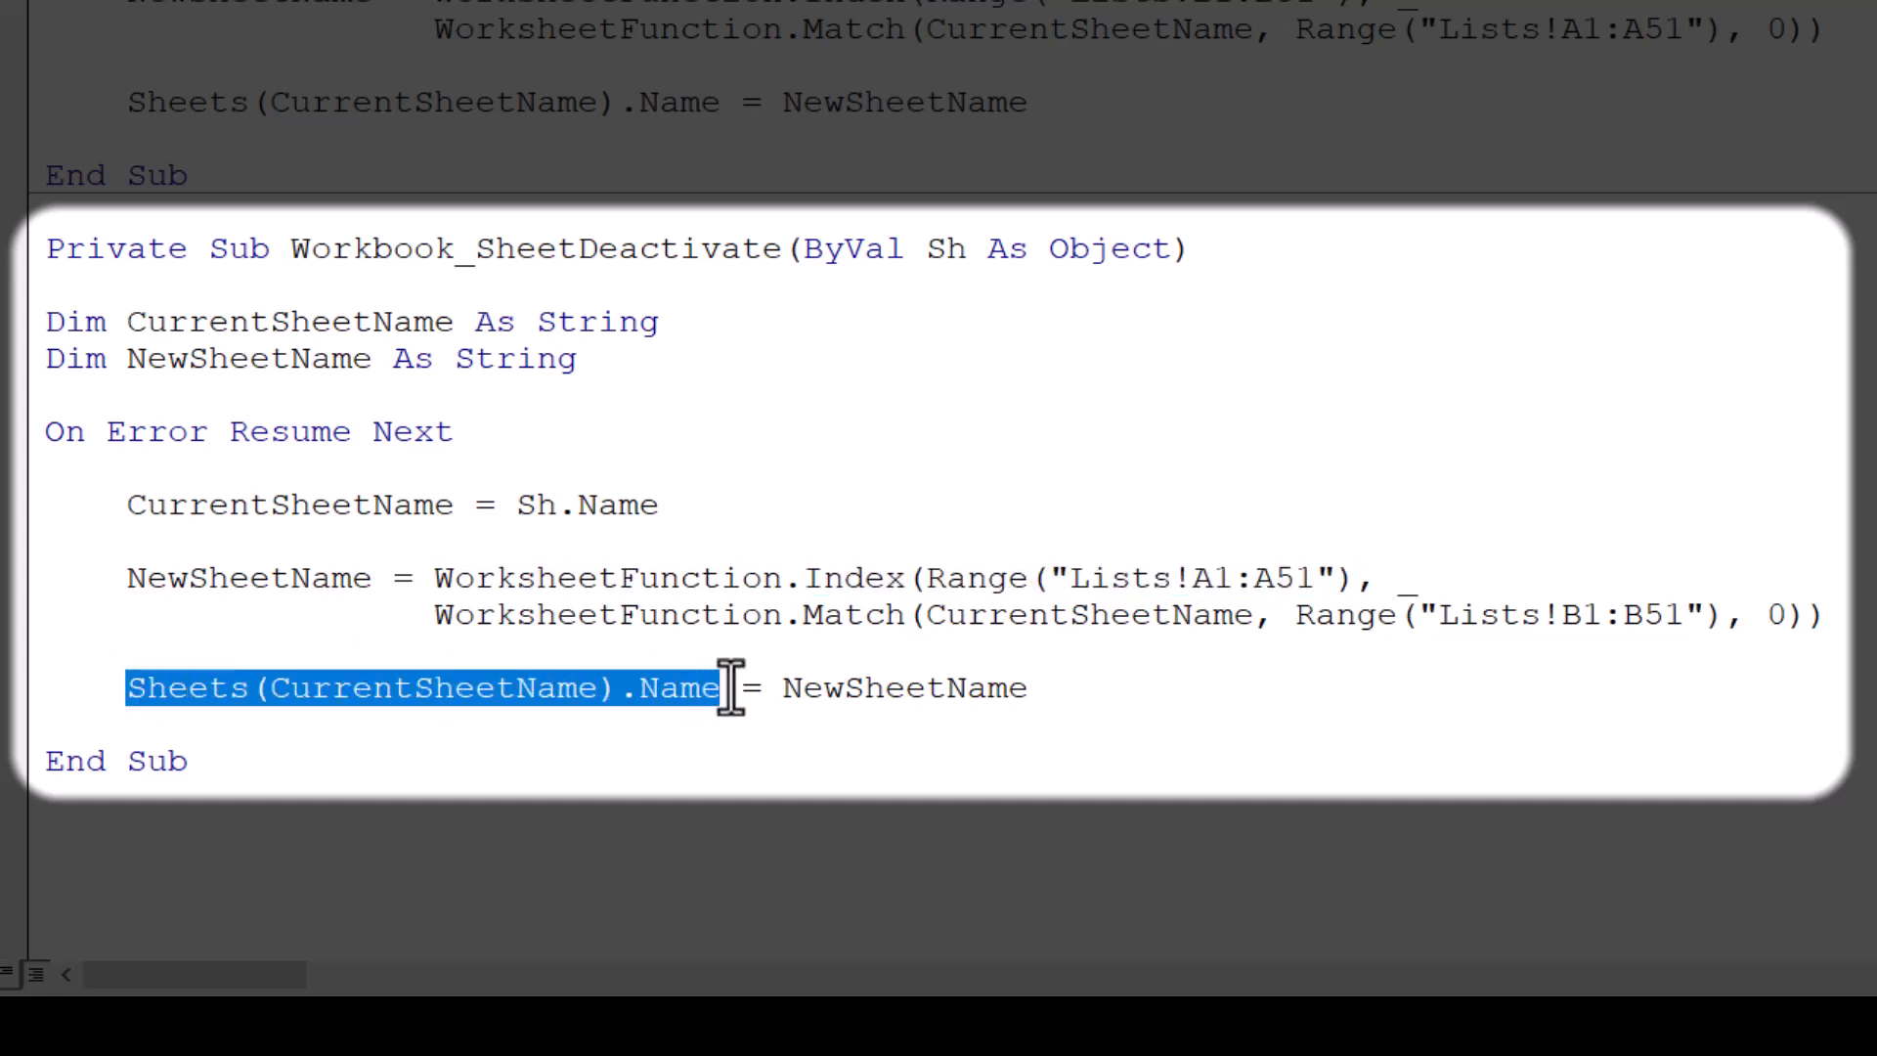
{"action": "left_click", "coordinate": [863, 688]}
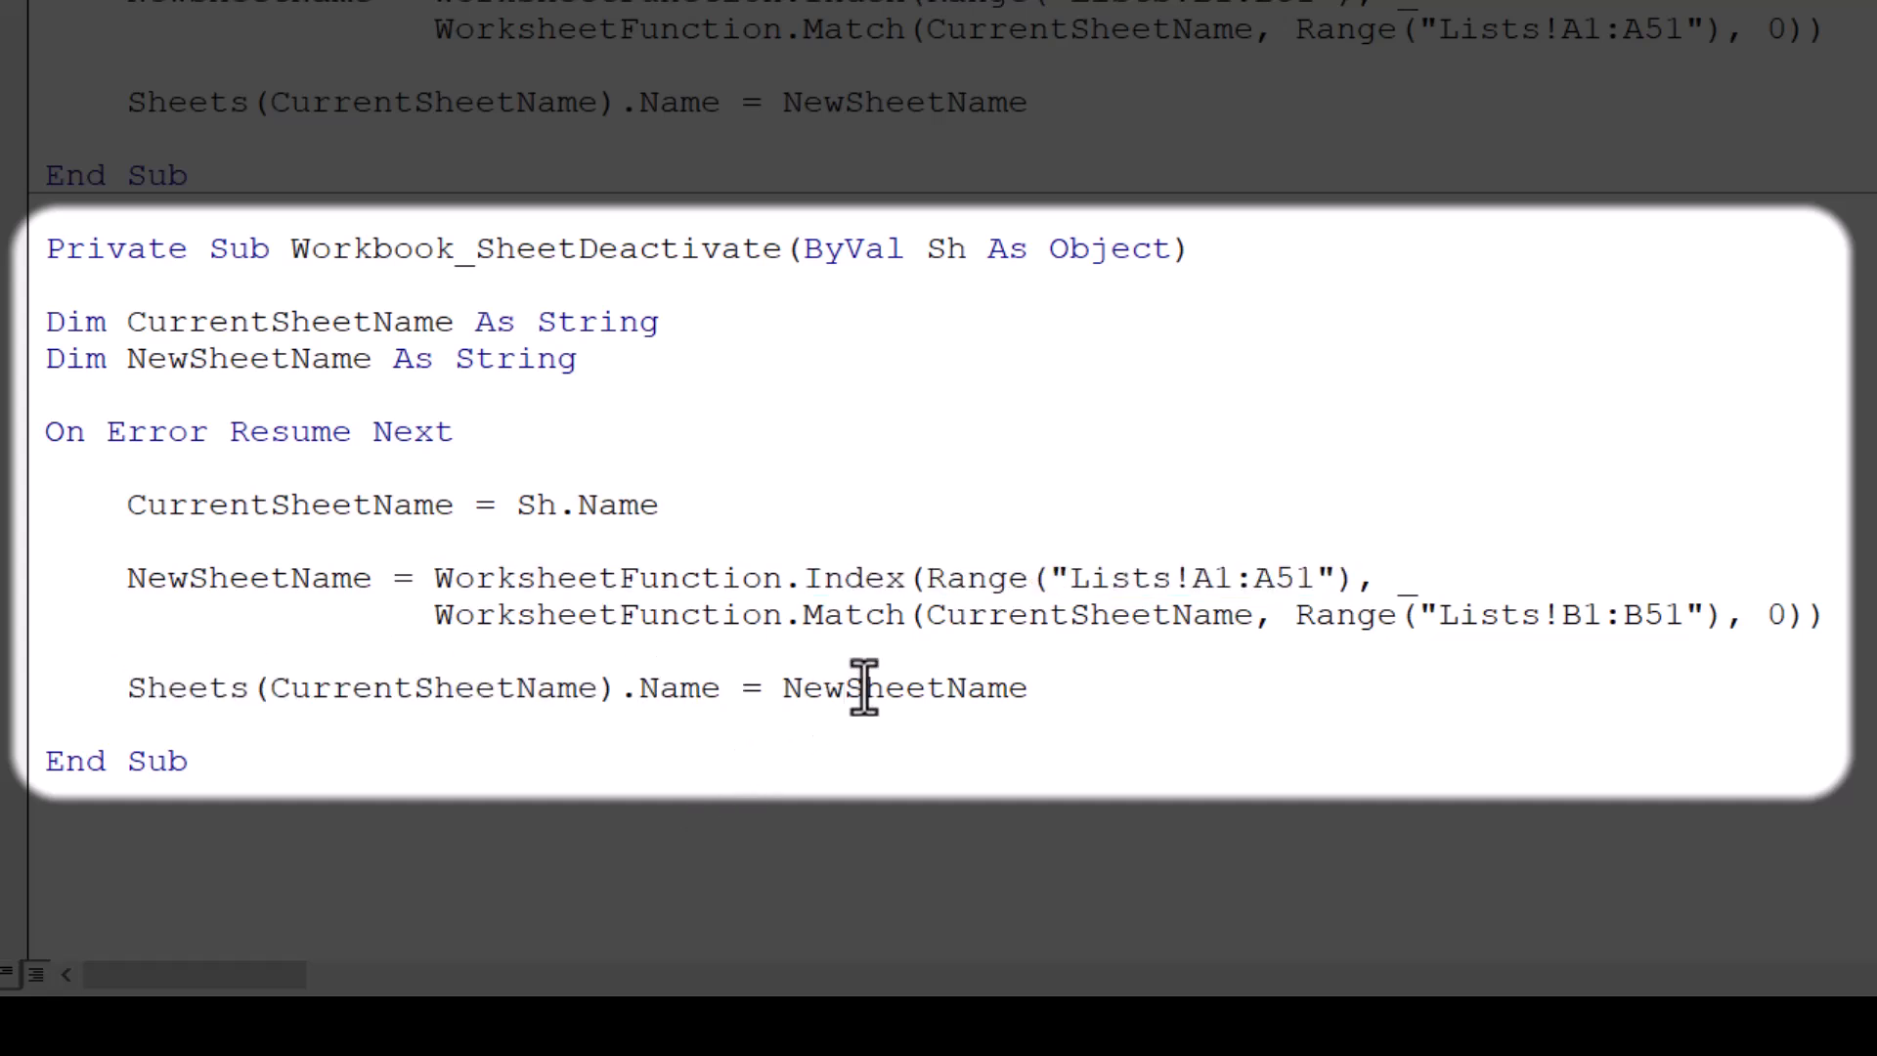
{"action": "double_click", "coordinate": [902, 687]}
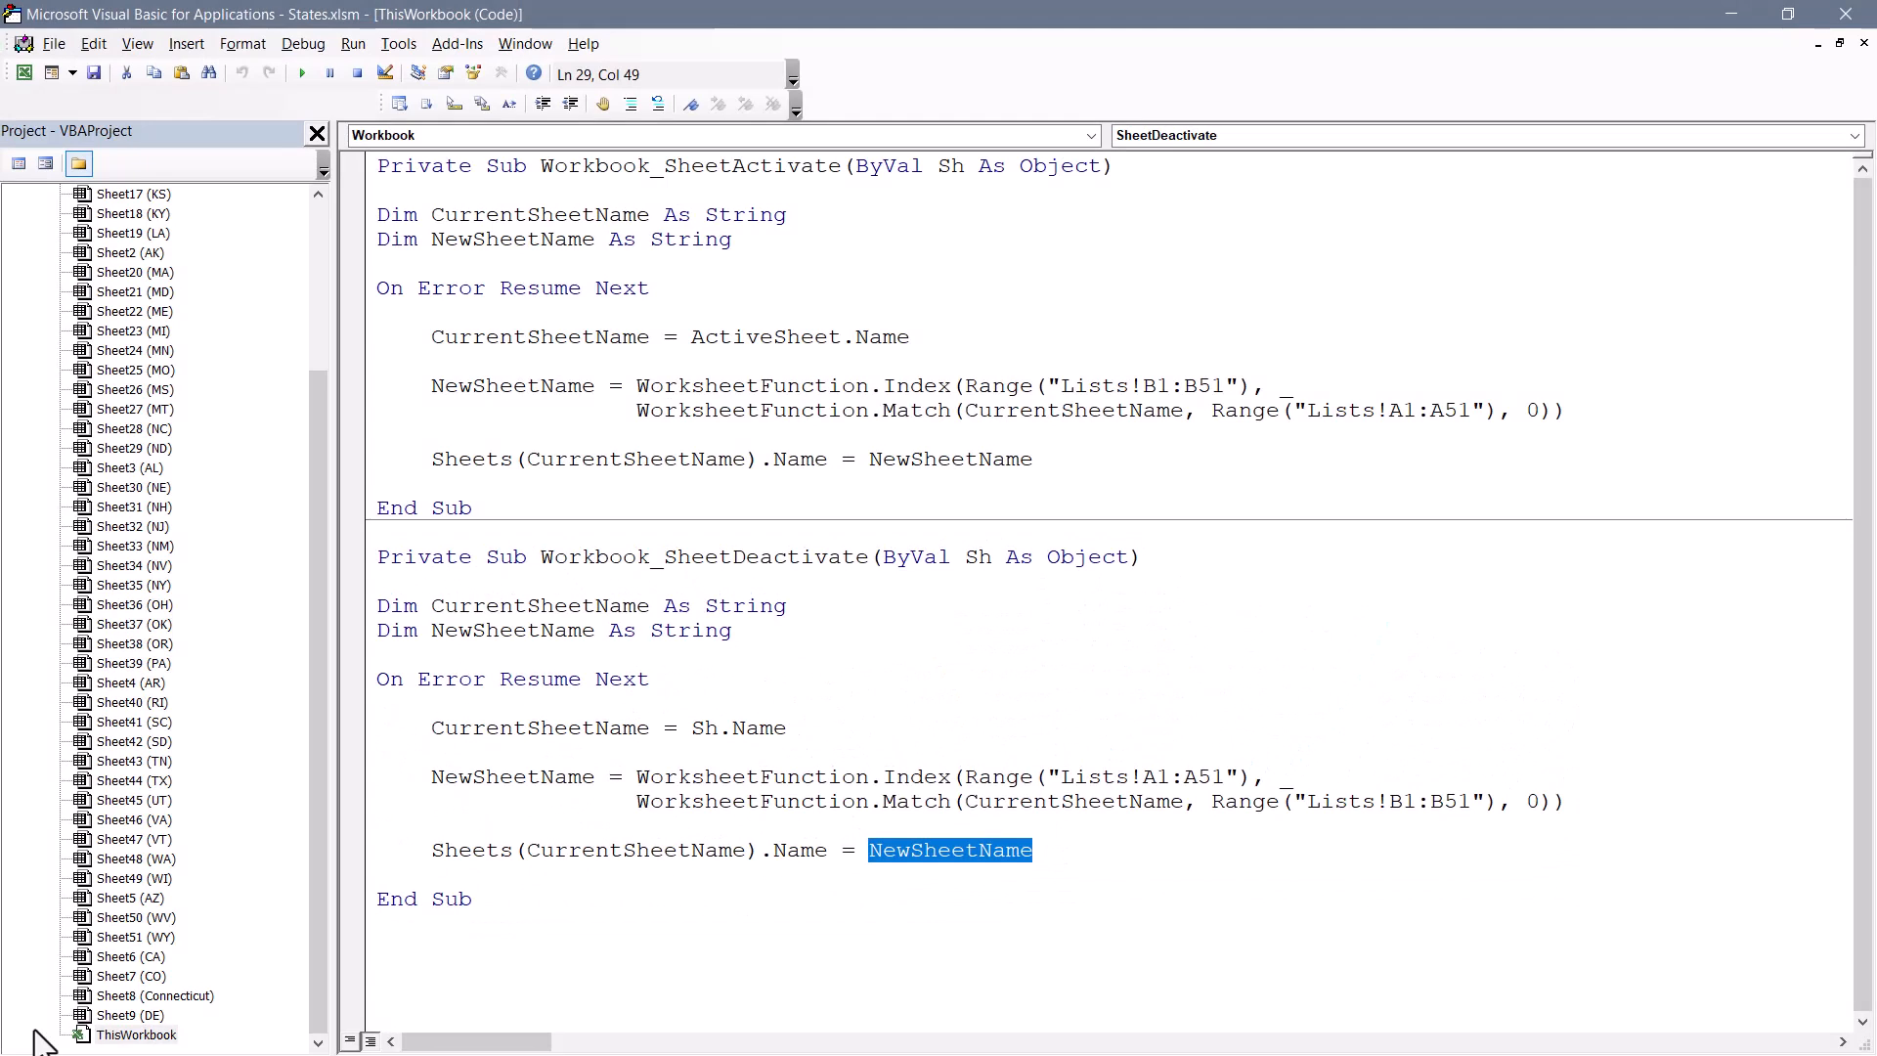
{"action": "mouse_move", "coordinate": [427, 537]}
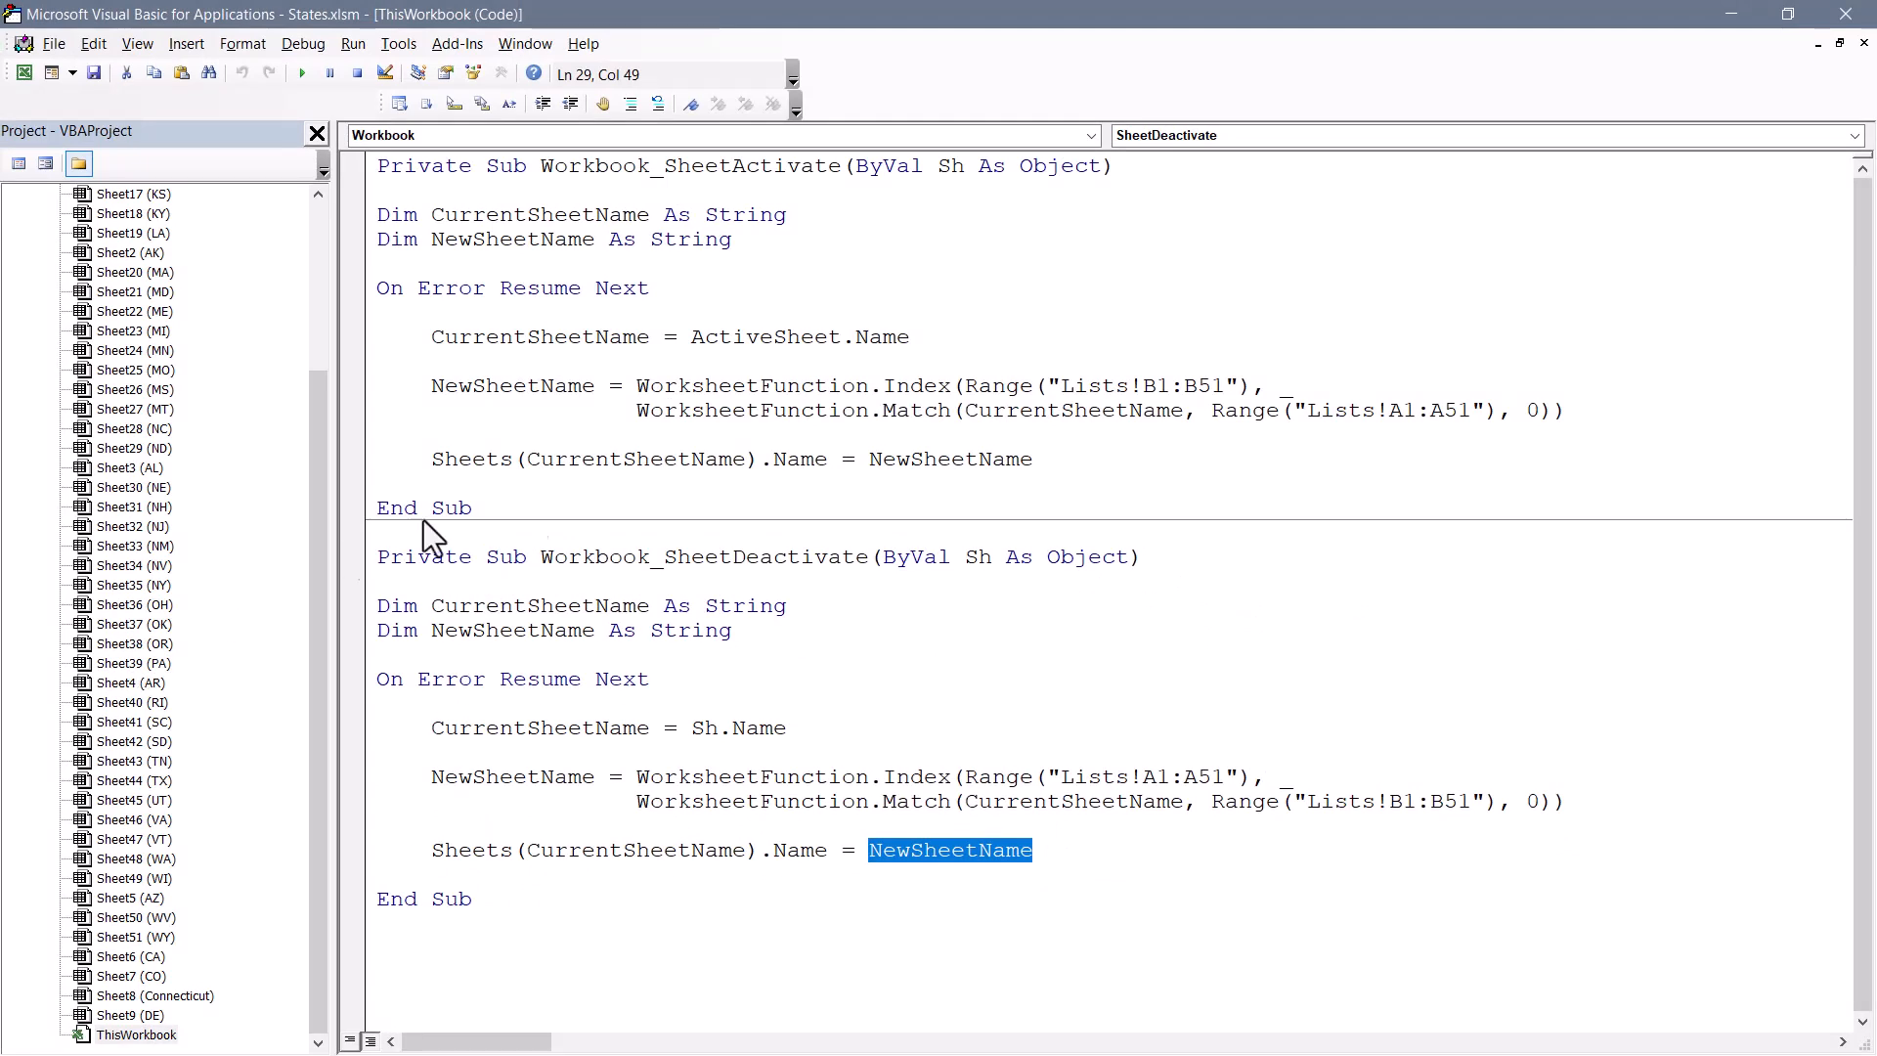
Compare the Lists!A1:A51 and Lists!B1:B51 ranges swapped between the activate and deactivate macros.
{"action": "double_click", "coordinate": [1137, 385]}
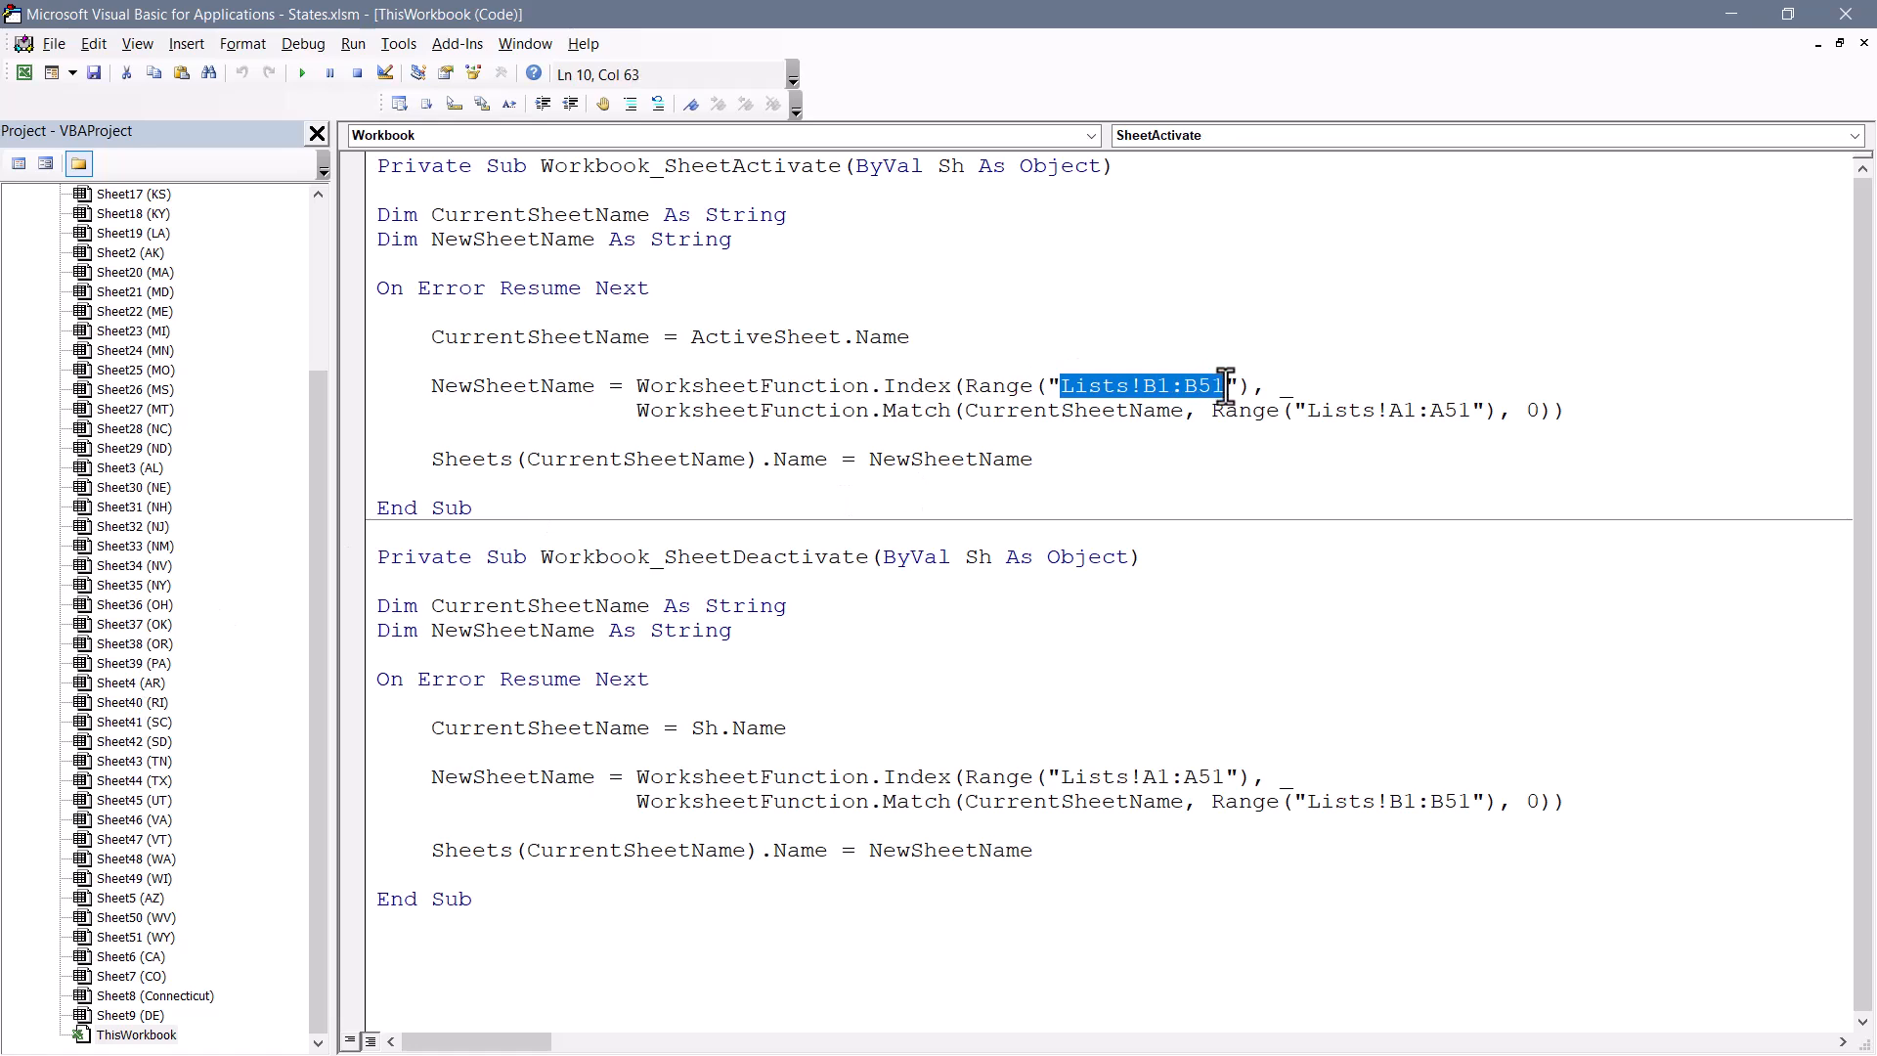
{"action": "mouse_move", "coordinate": [1253, 553]}
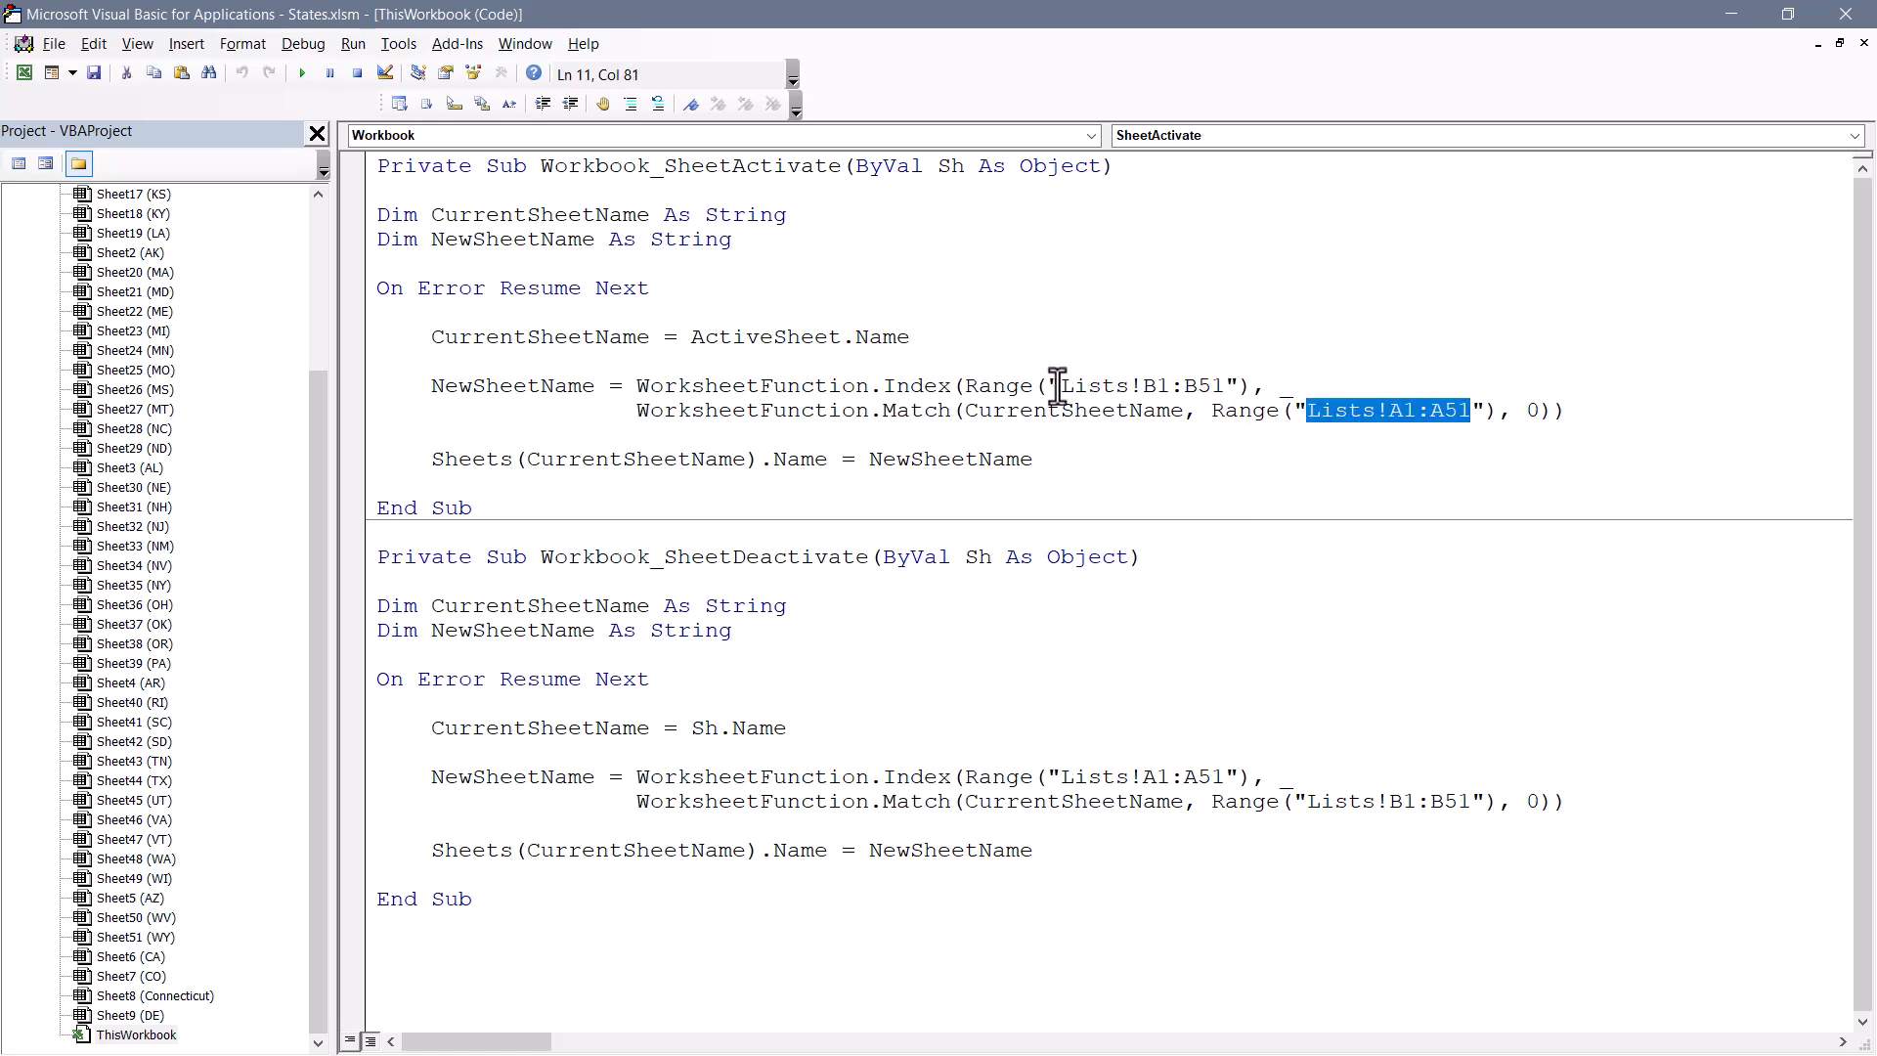
{"action": "double_click", "coordinate": [1137, 385]}
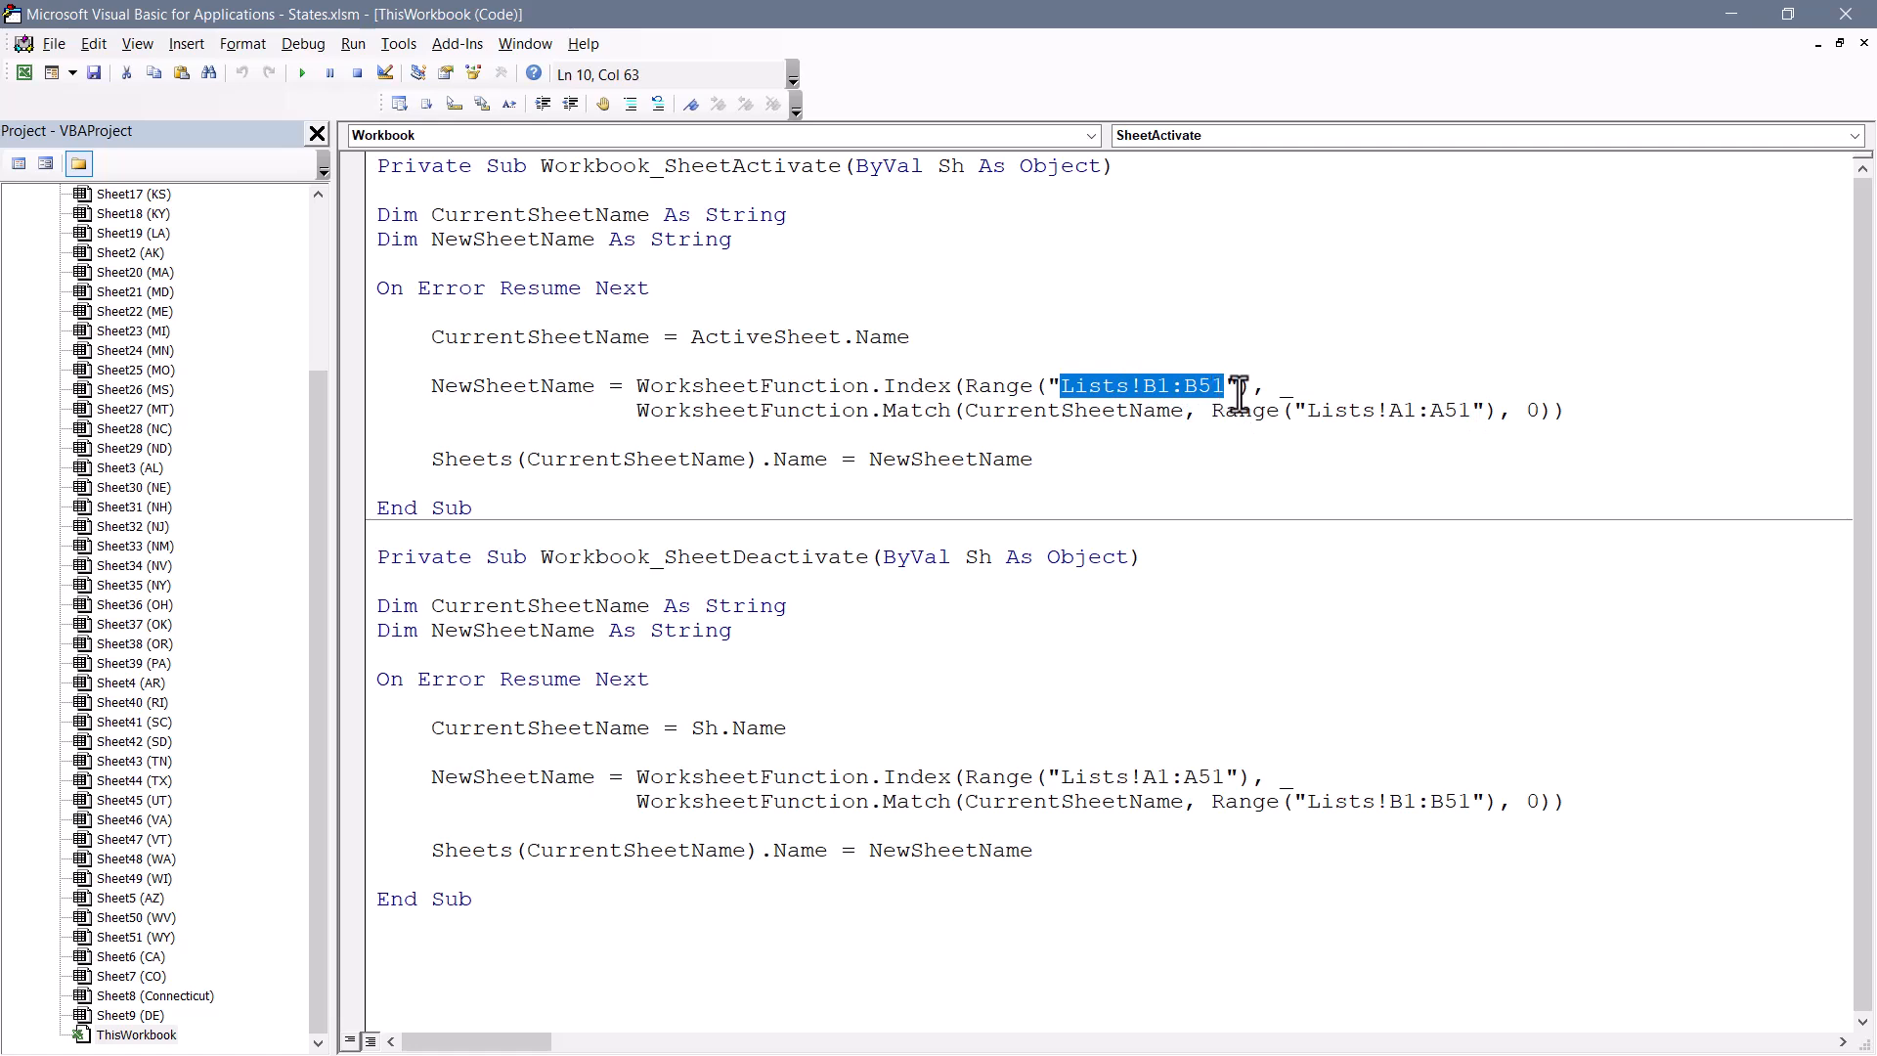
{"action": "mouse_move", "coordinate": [1305, 808]}
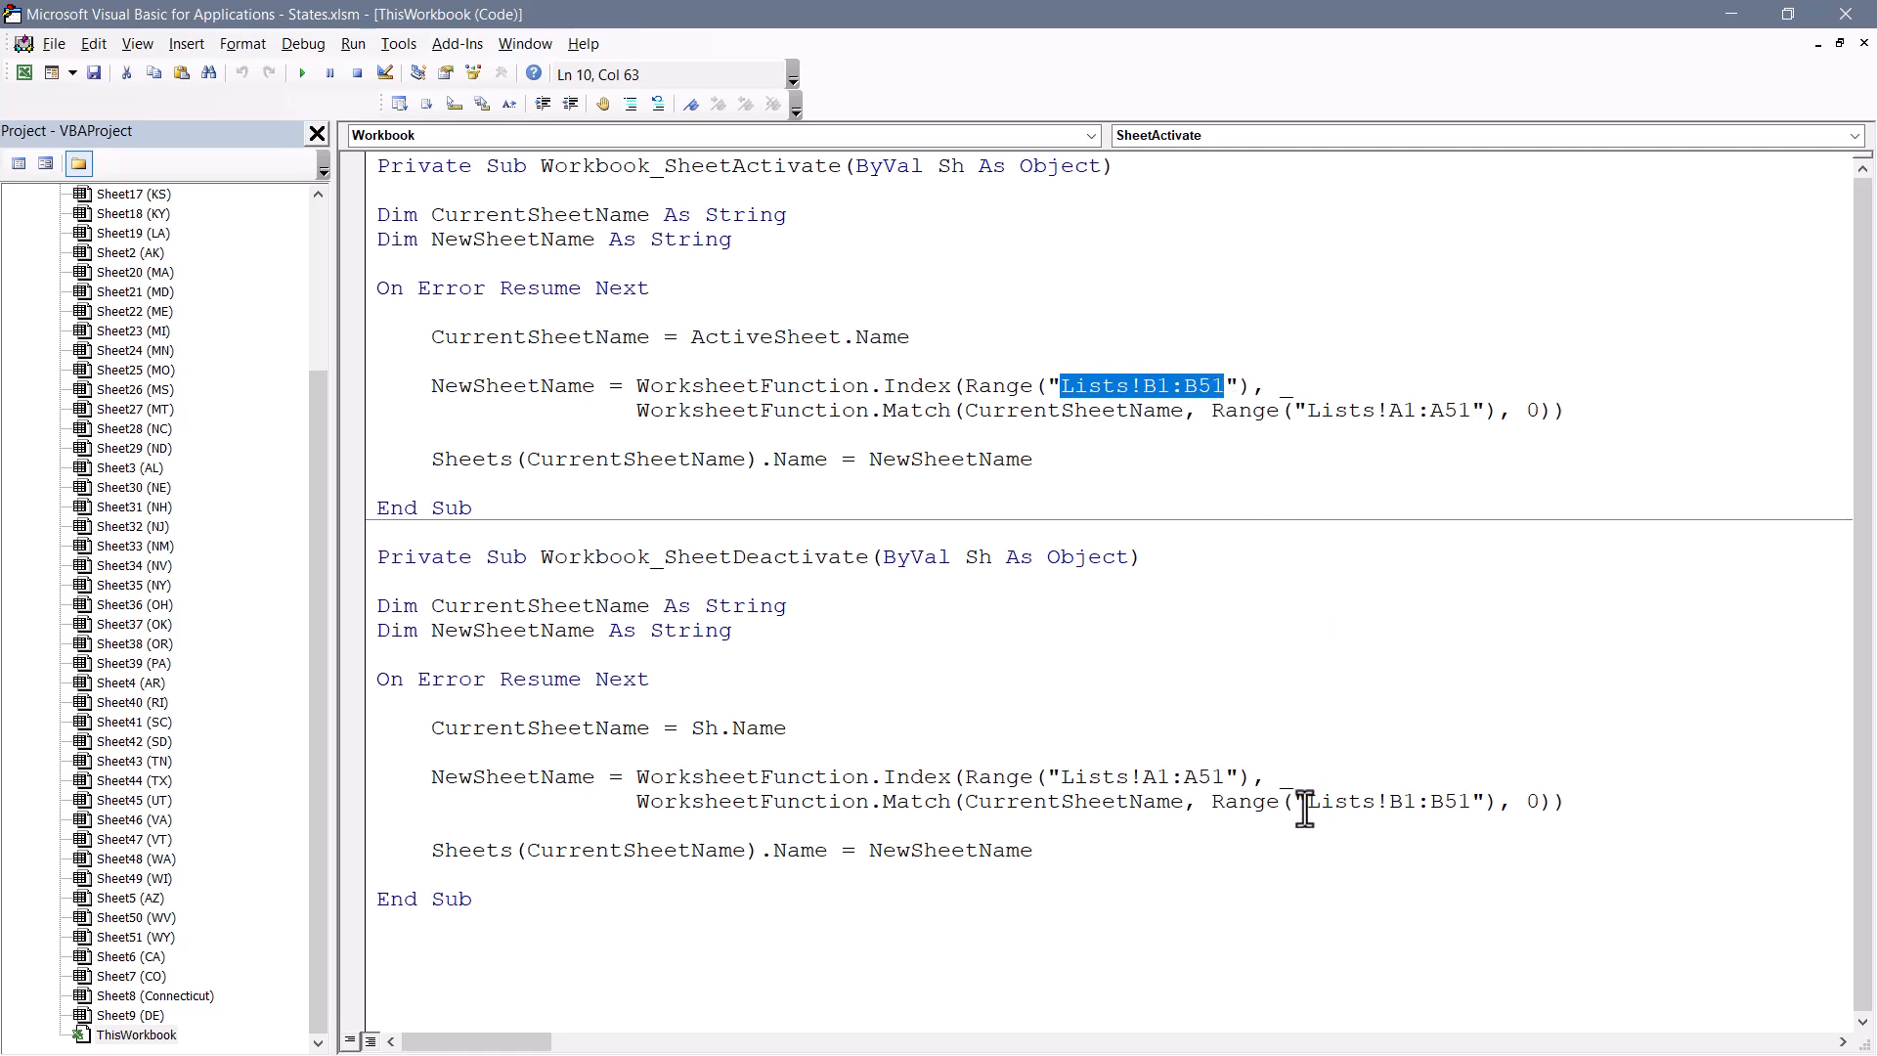
{"action": "double_click", "coordinate": [1385, 801]}
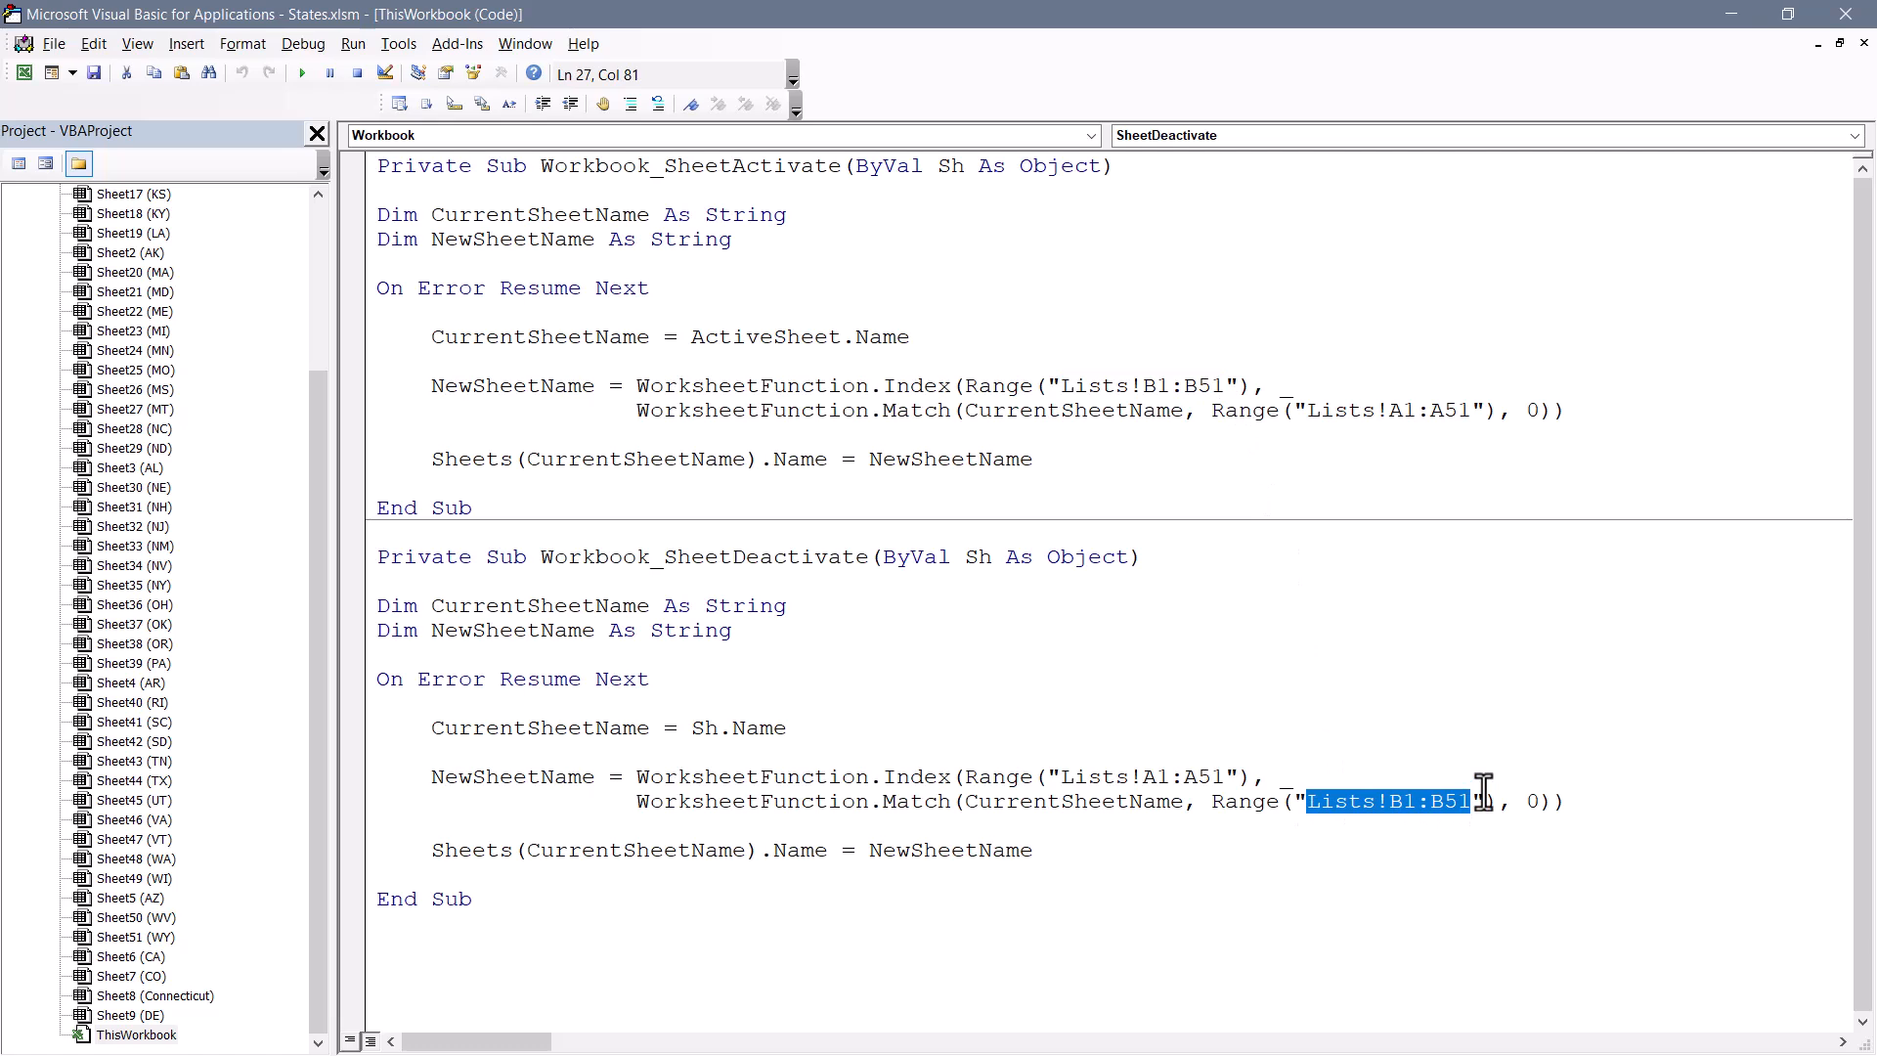
{"action": "mouse_move", "coordinate": [1059, 775]}
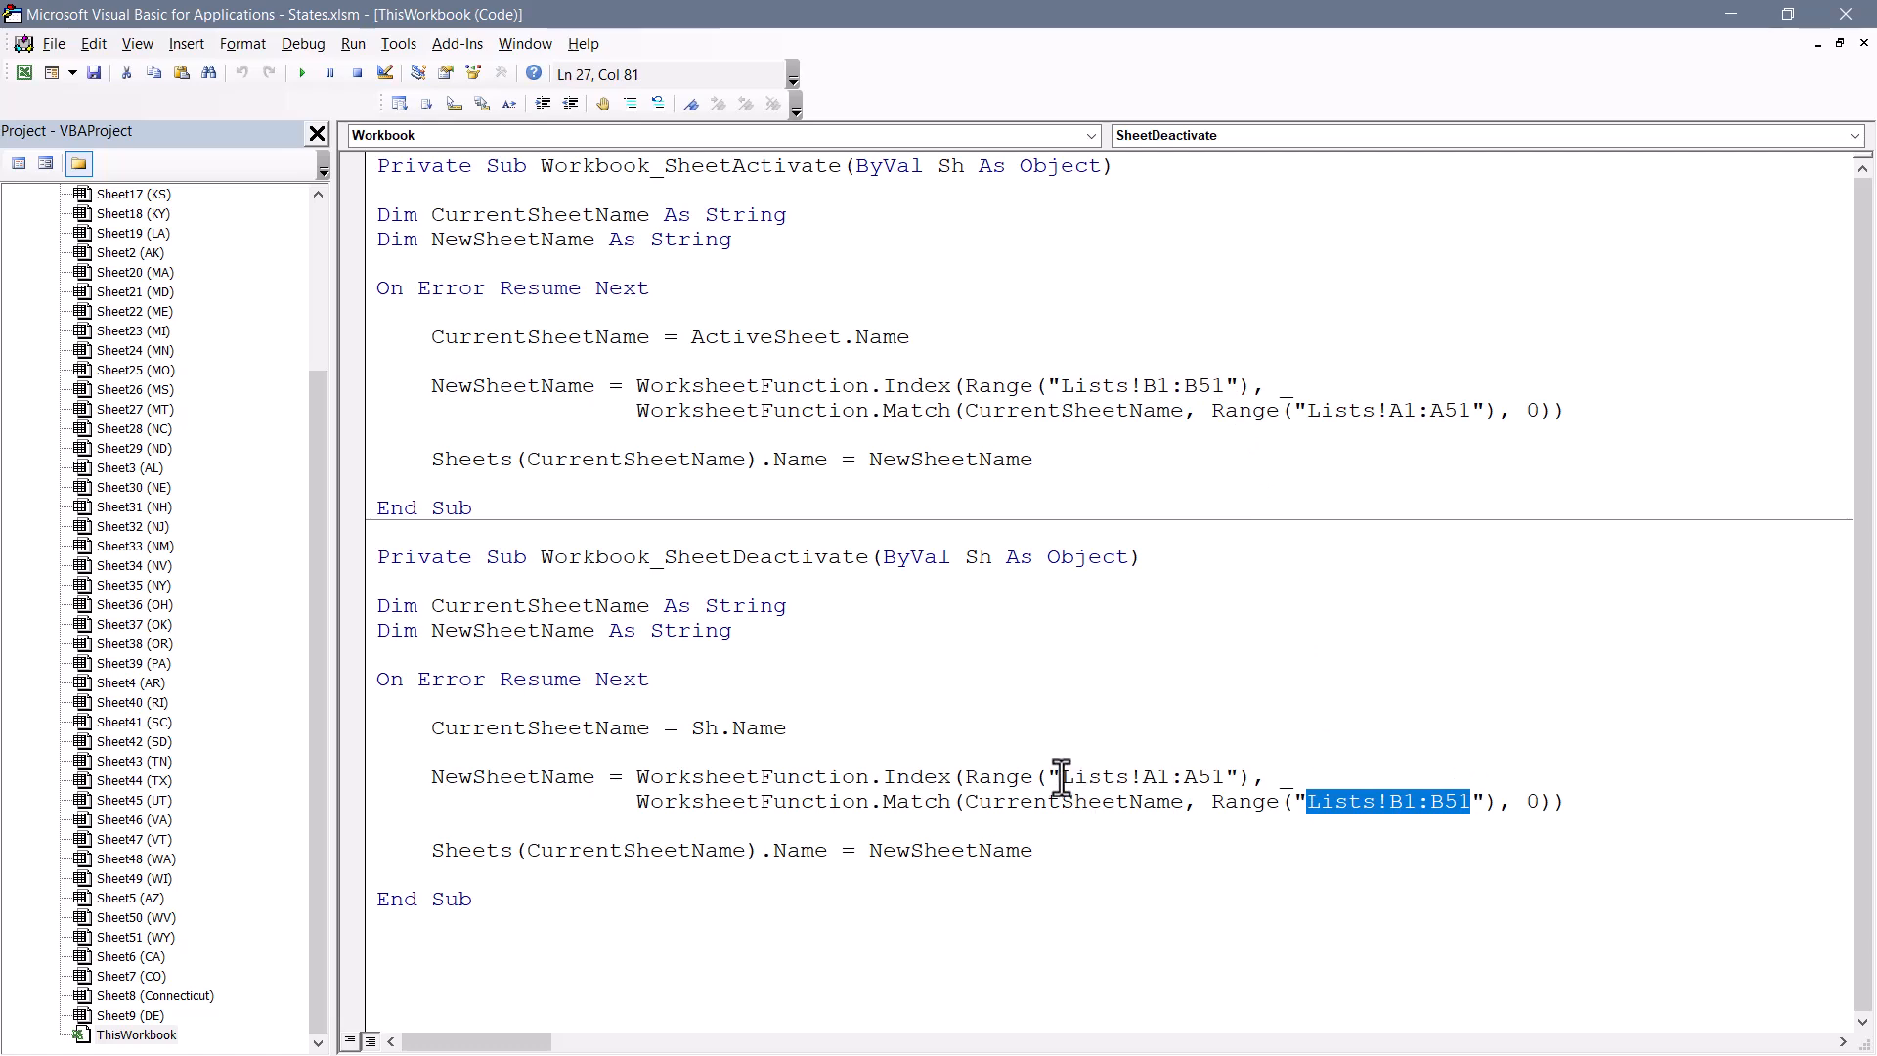
{"action": "double_click", "coordinate": [1141, 775]}
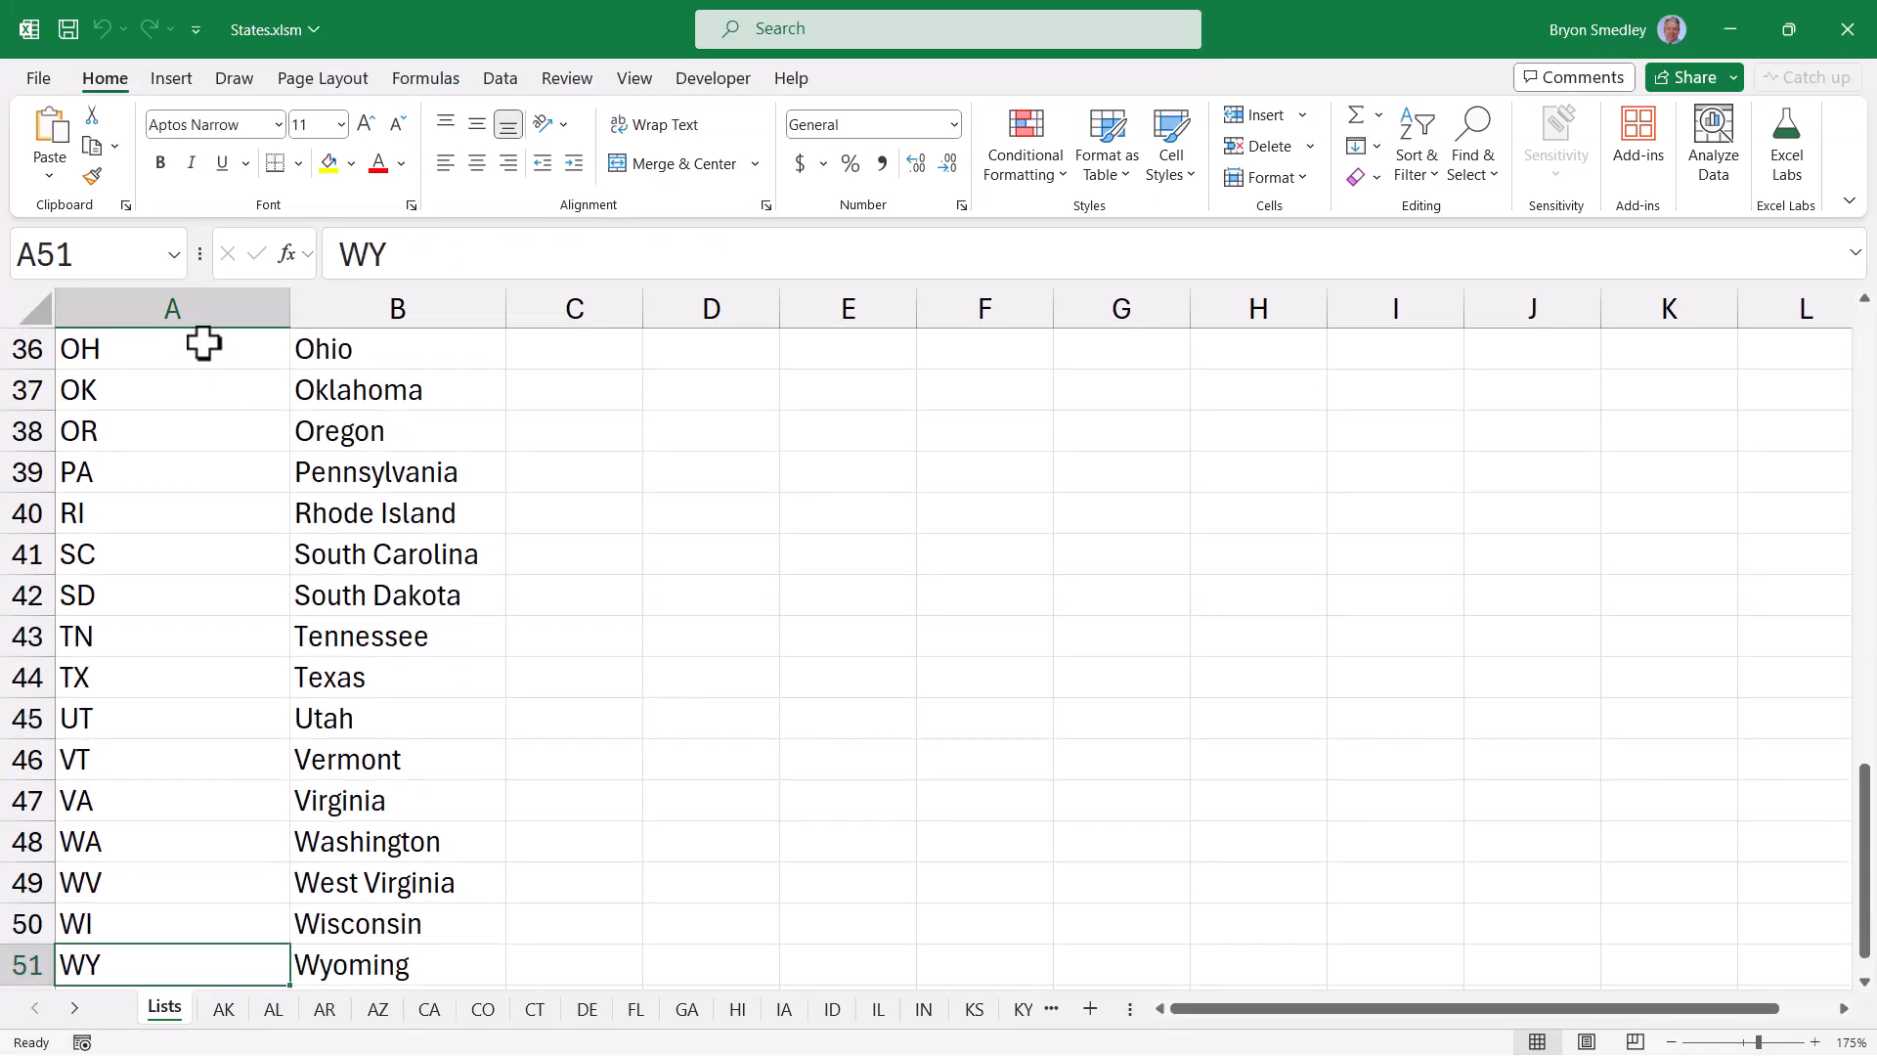
Select the CO sheet and another state sheet to confirm tabs expand to full names.
{"action": "key", "text": "ctrl+Home"}
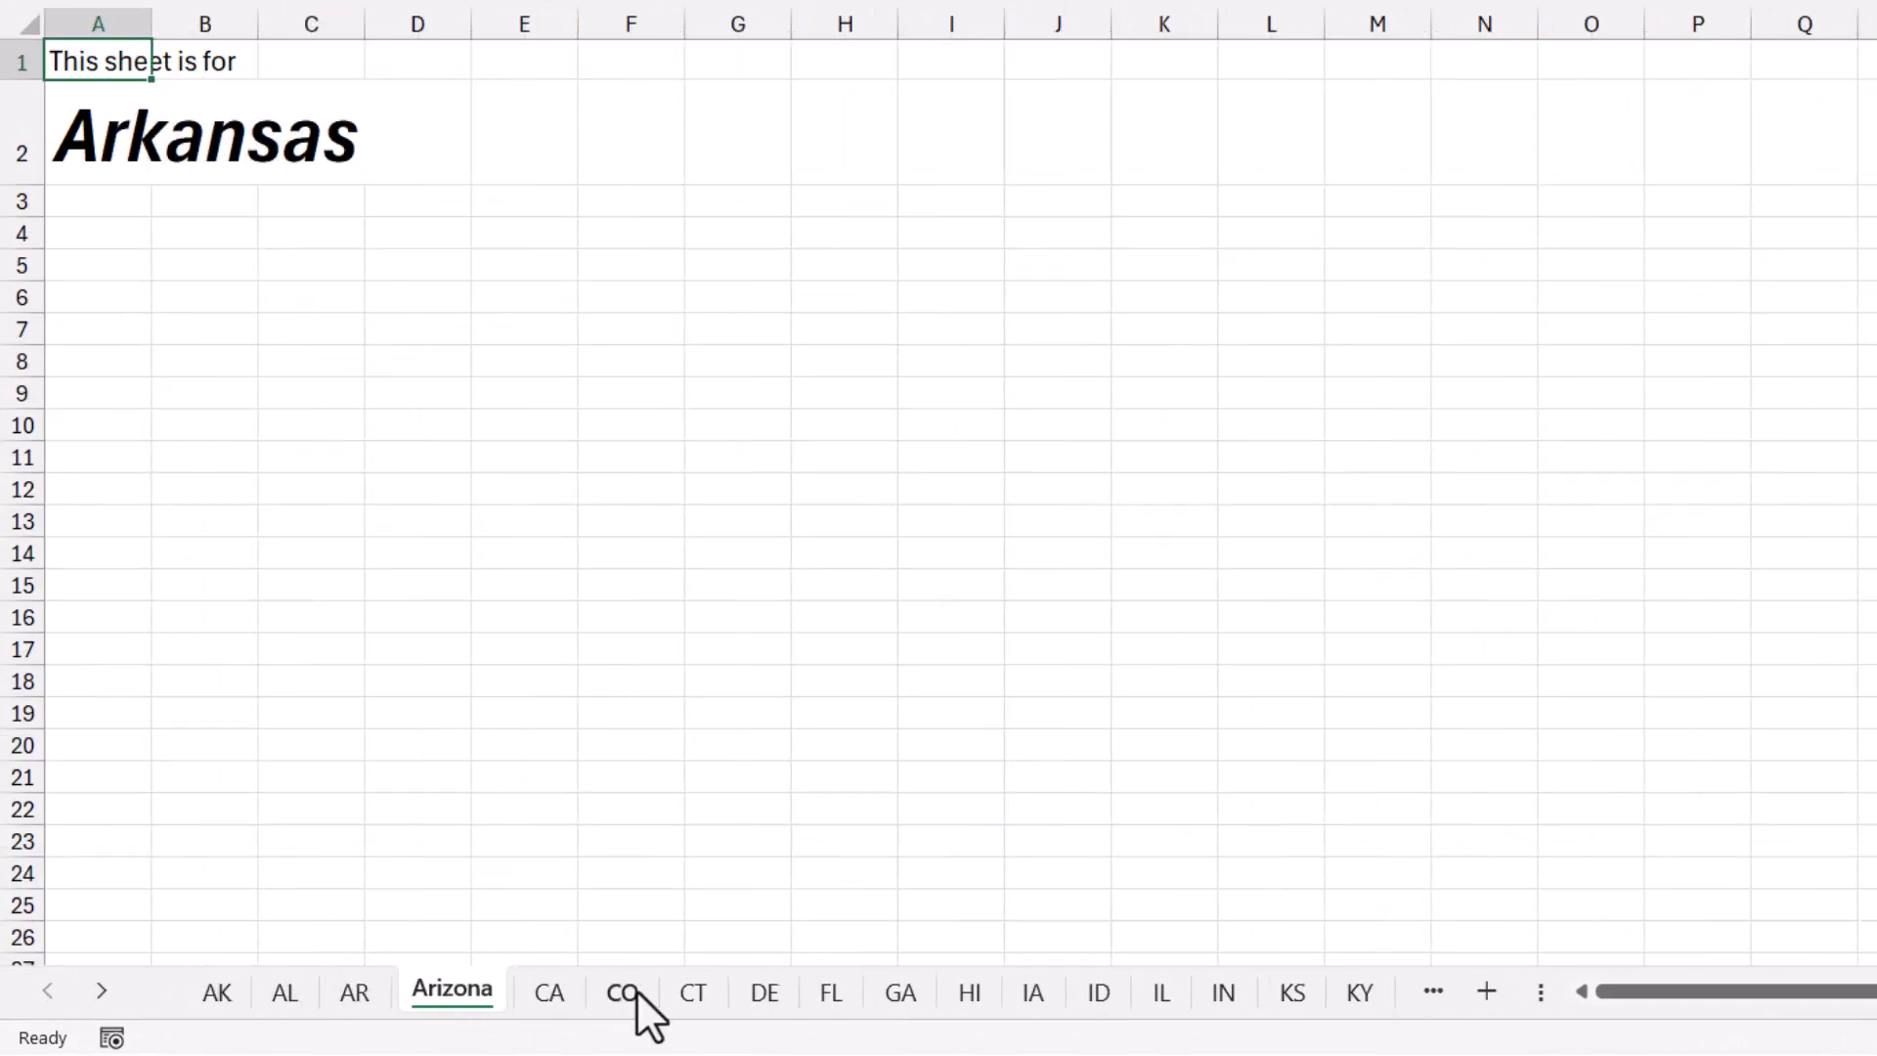
{"action": "left_click", "coordinate": [688, 988]}
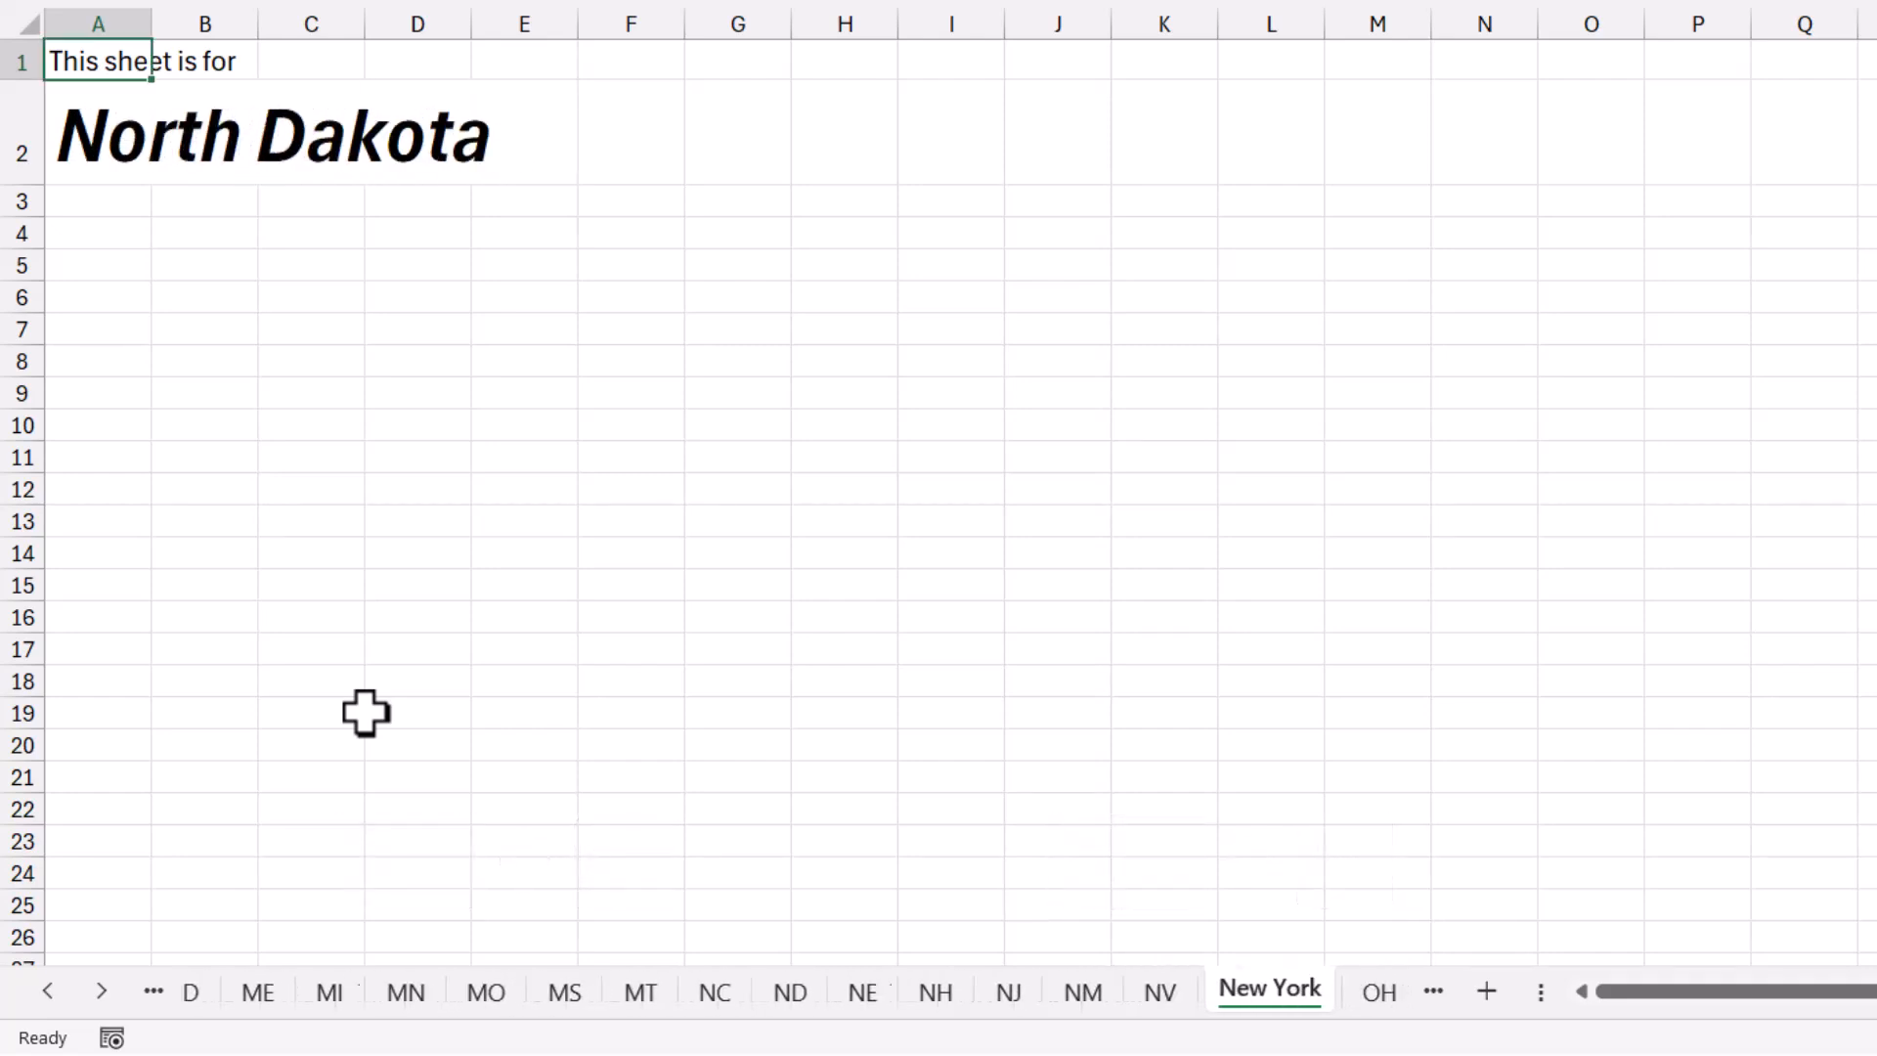
{"action": "left_click", "coordinate": [1243, 988]}
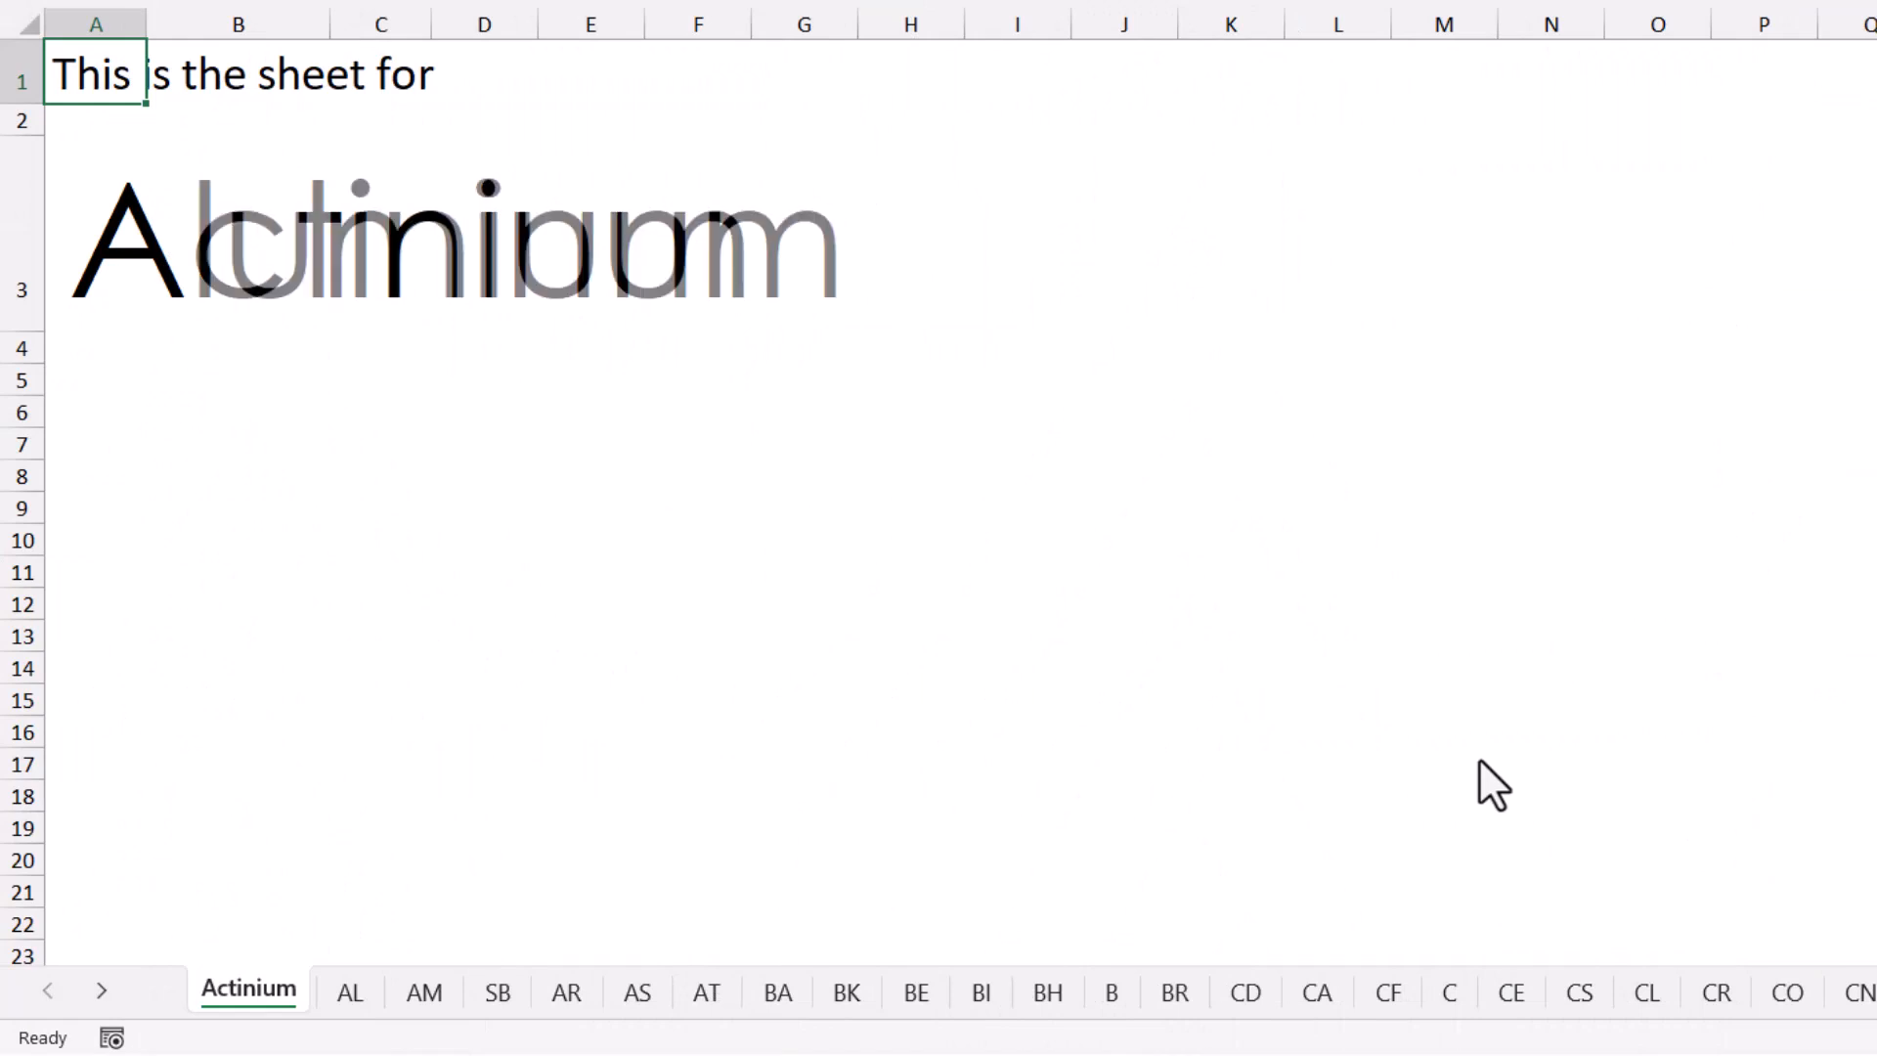
Select the Barium, Boron, Californium and Chromium sheets, each tab showing the full element name.
{"action": "left_click", "coordinate": [735, 990]}
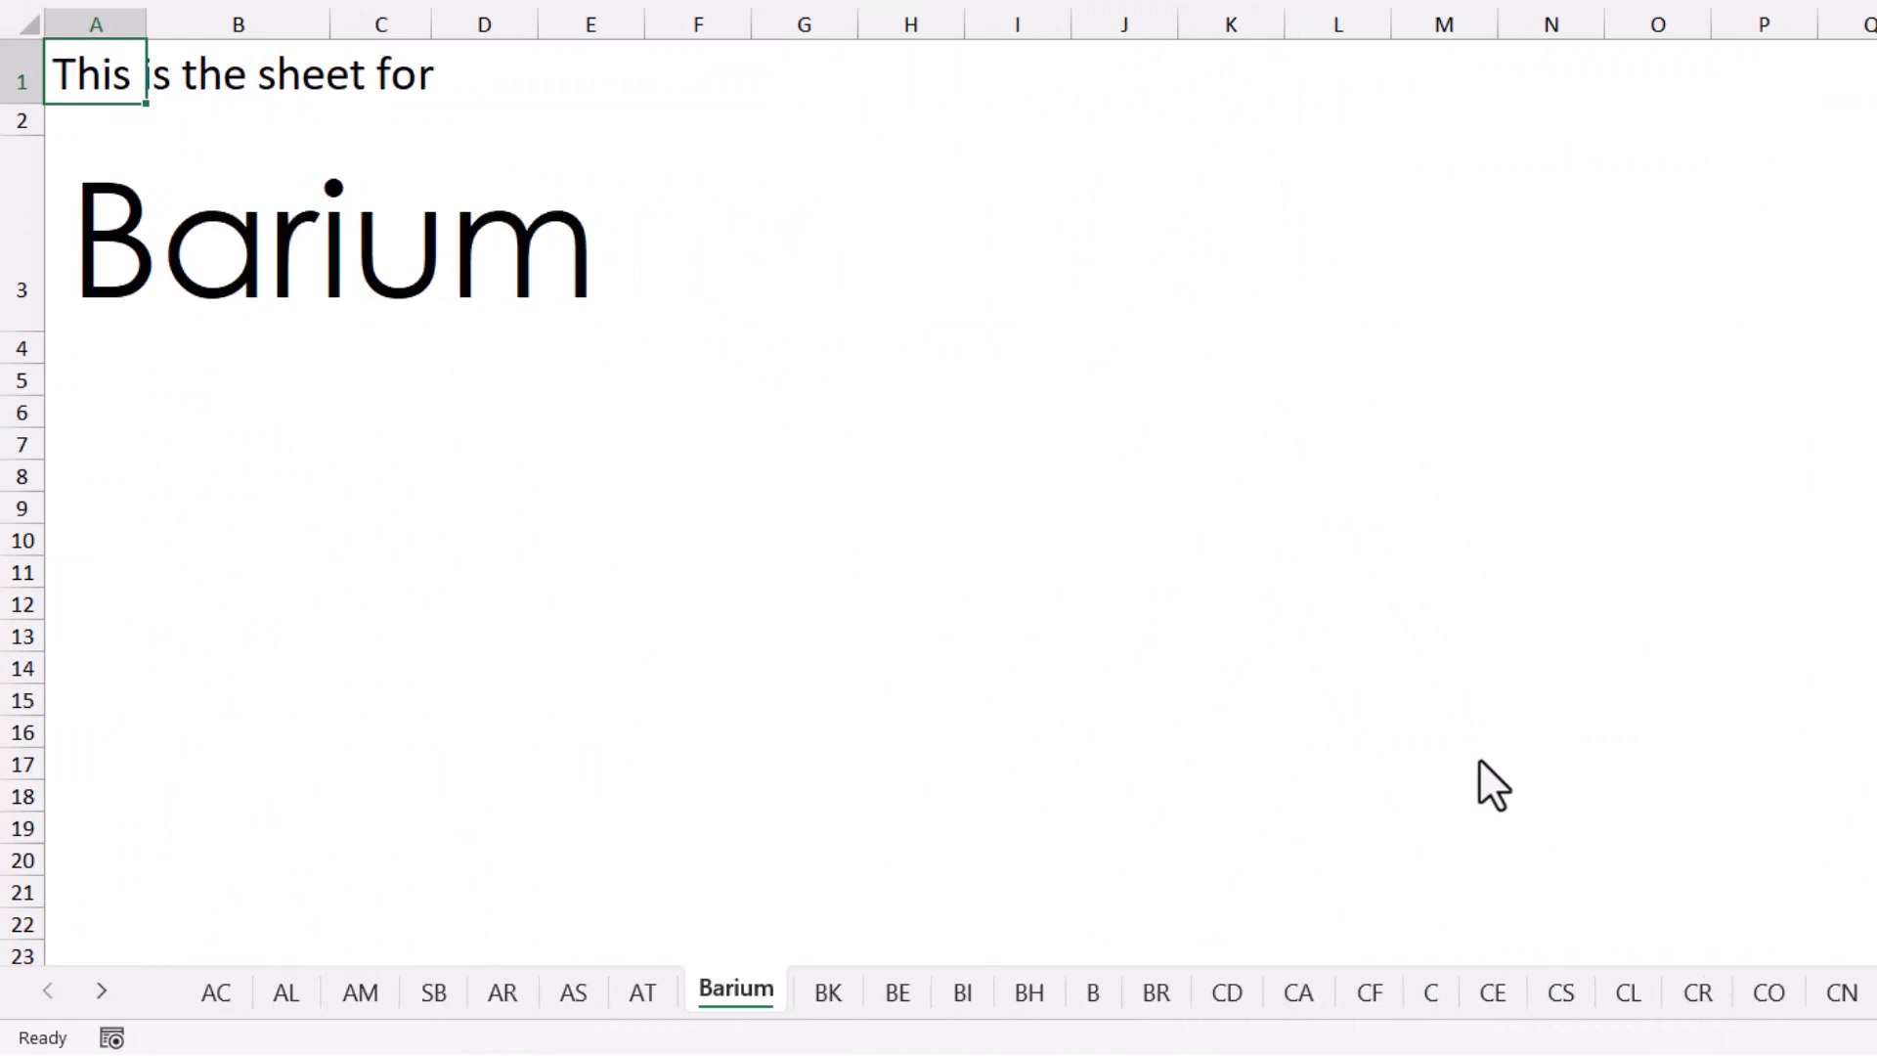
{"action": "left_click", "coordinate": [1072, 991]}
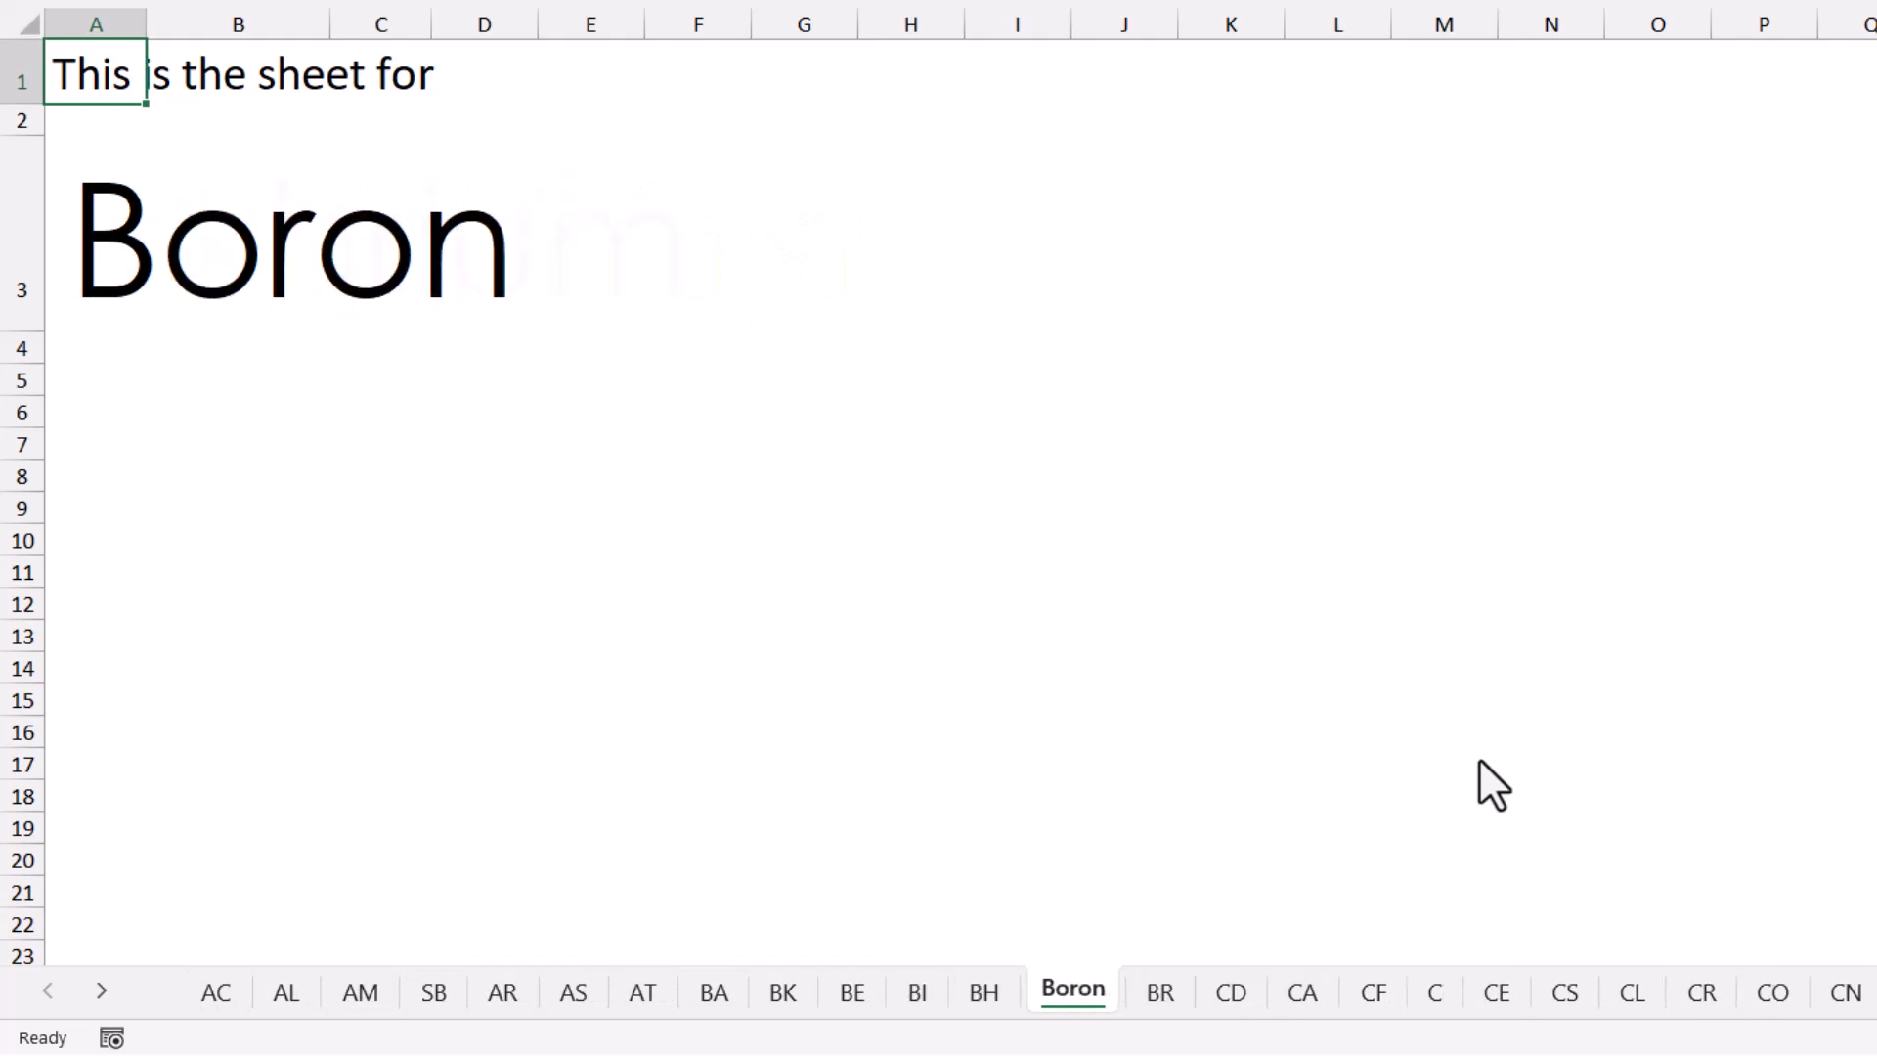
{"action": "left_click", "coordinate": [1369, 991]}
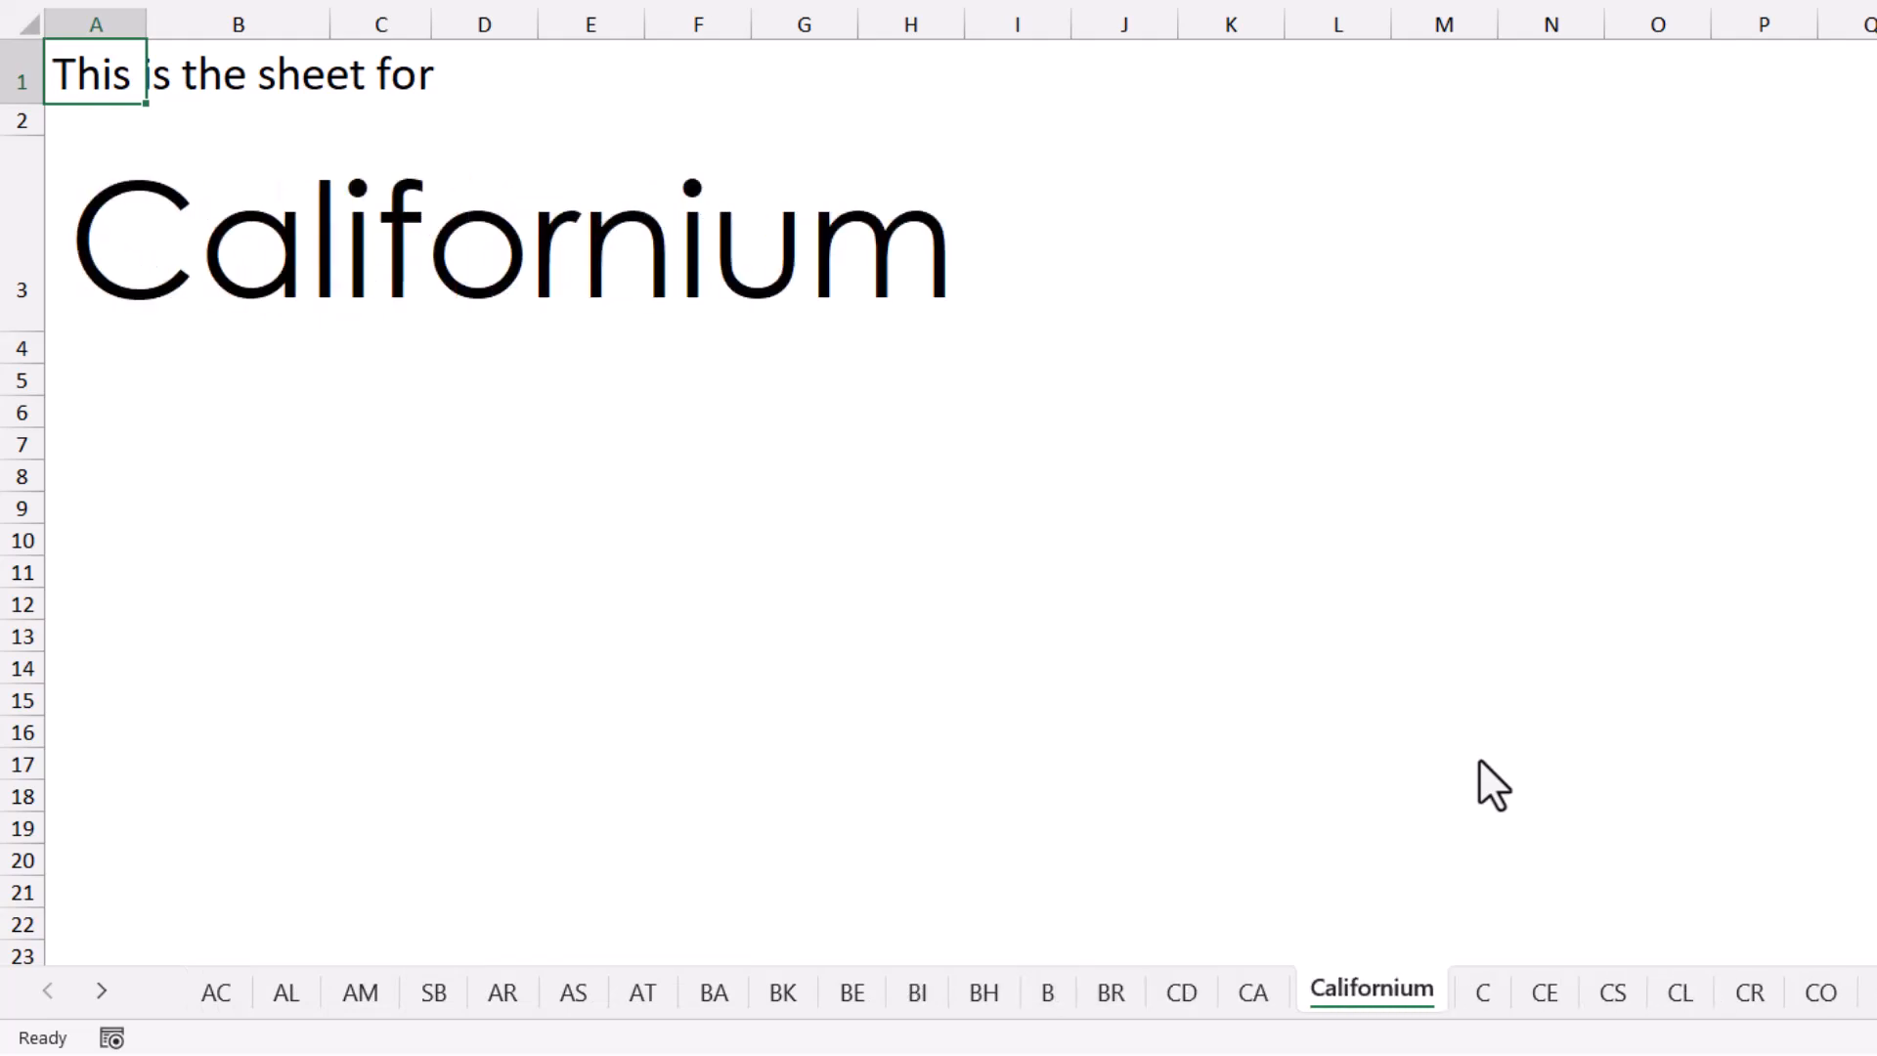
{"action": "left_click", "coordinate": [1691, 988]}
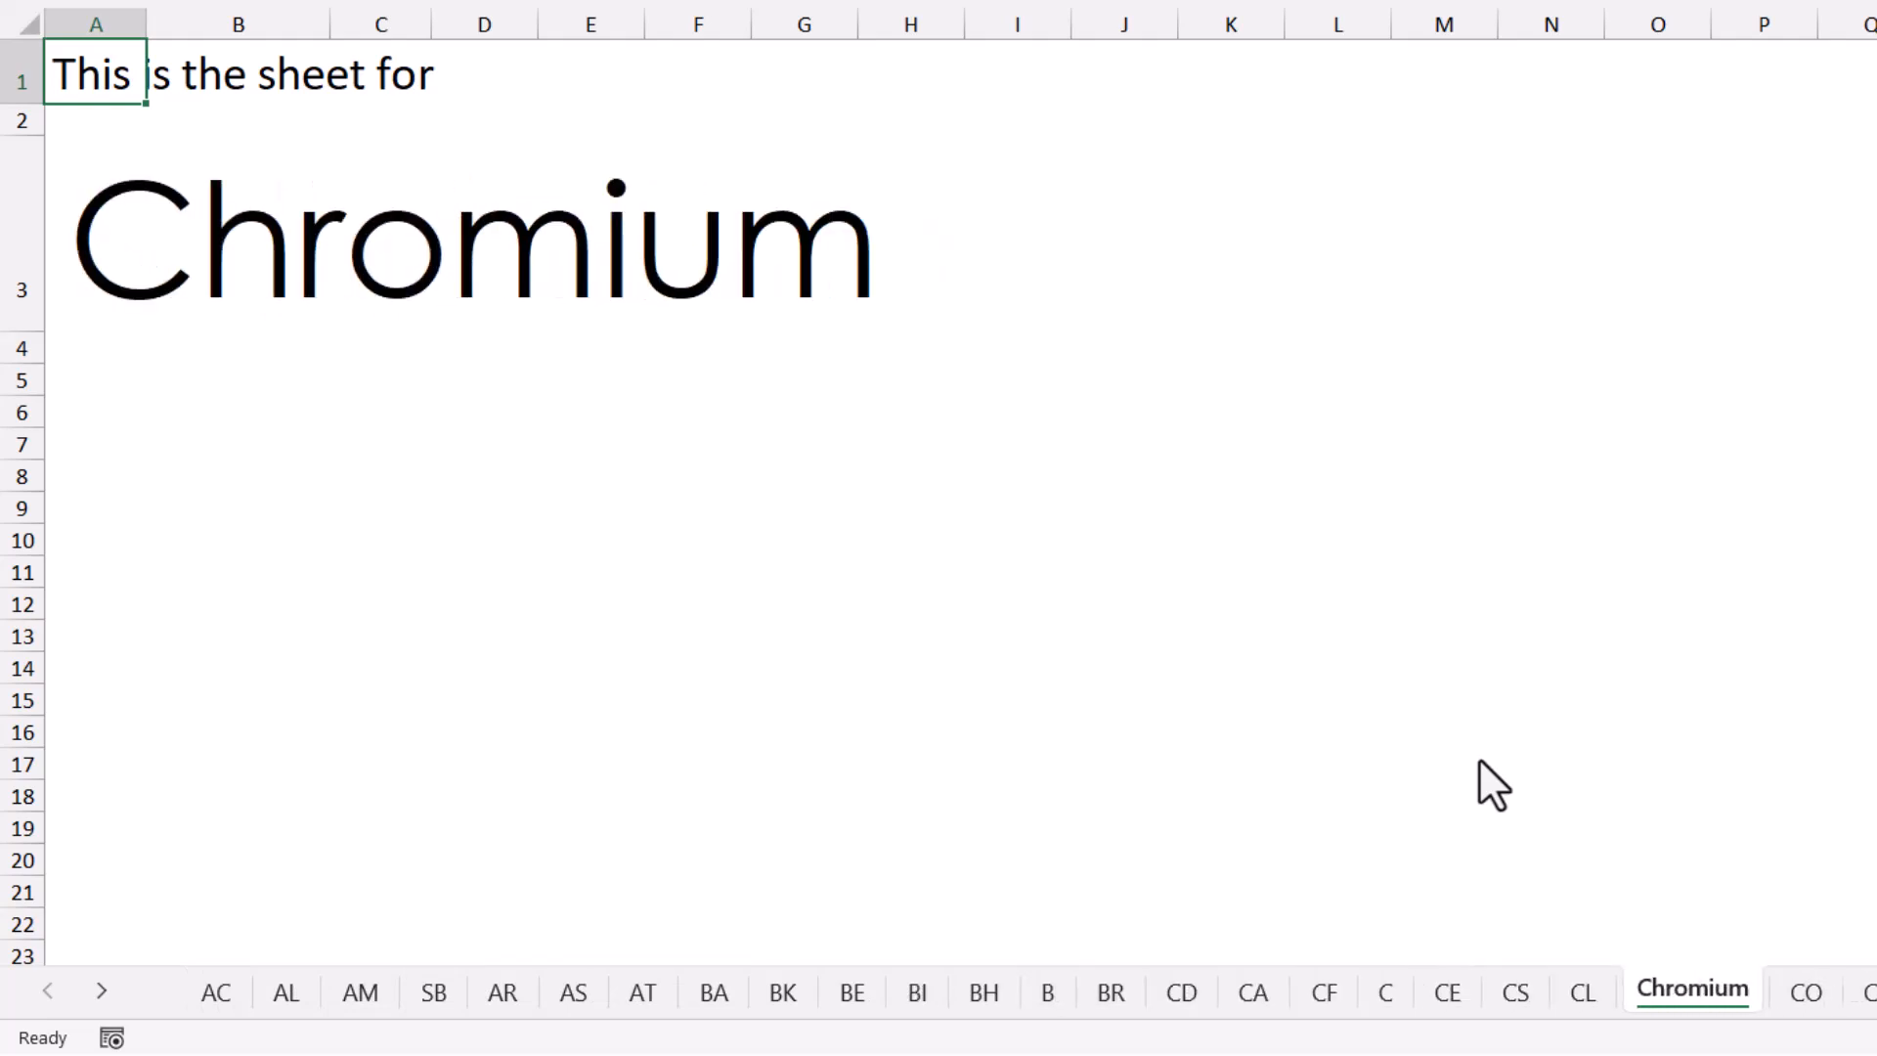
Unhide the Lists sheet, then visit Actinium, Plutonium, Selenium and Samarium to expand their tabs.
{"action": "right_click", "coordinate": [470, 991]}
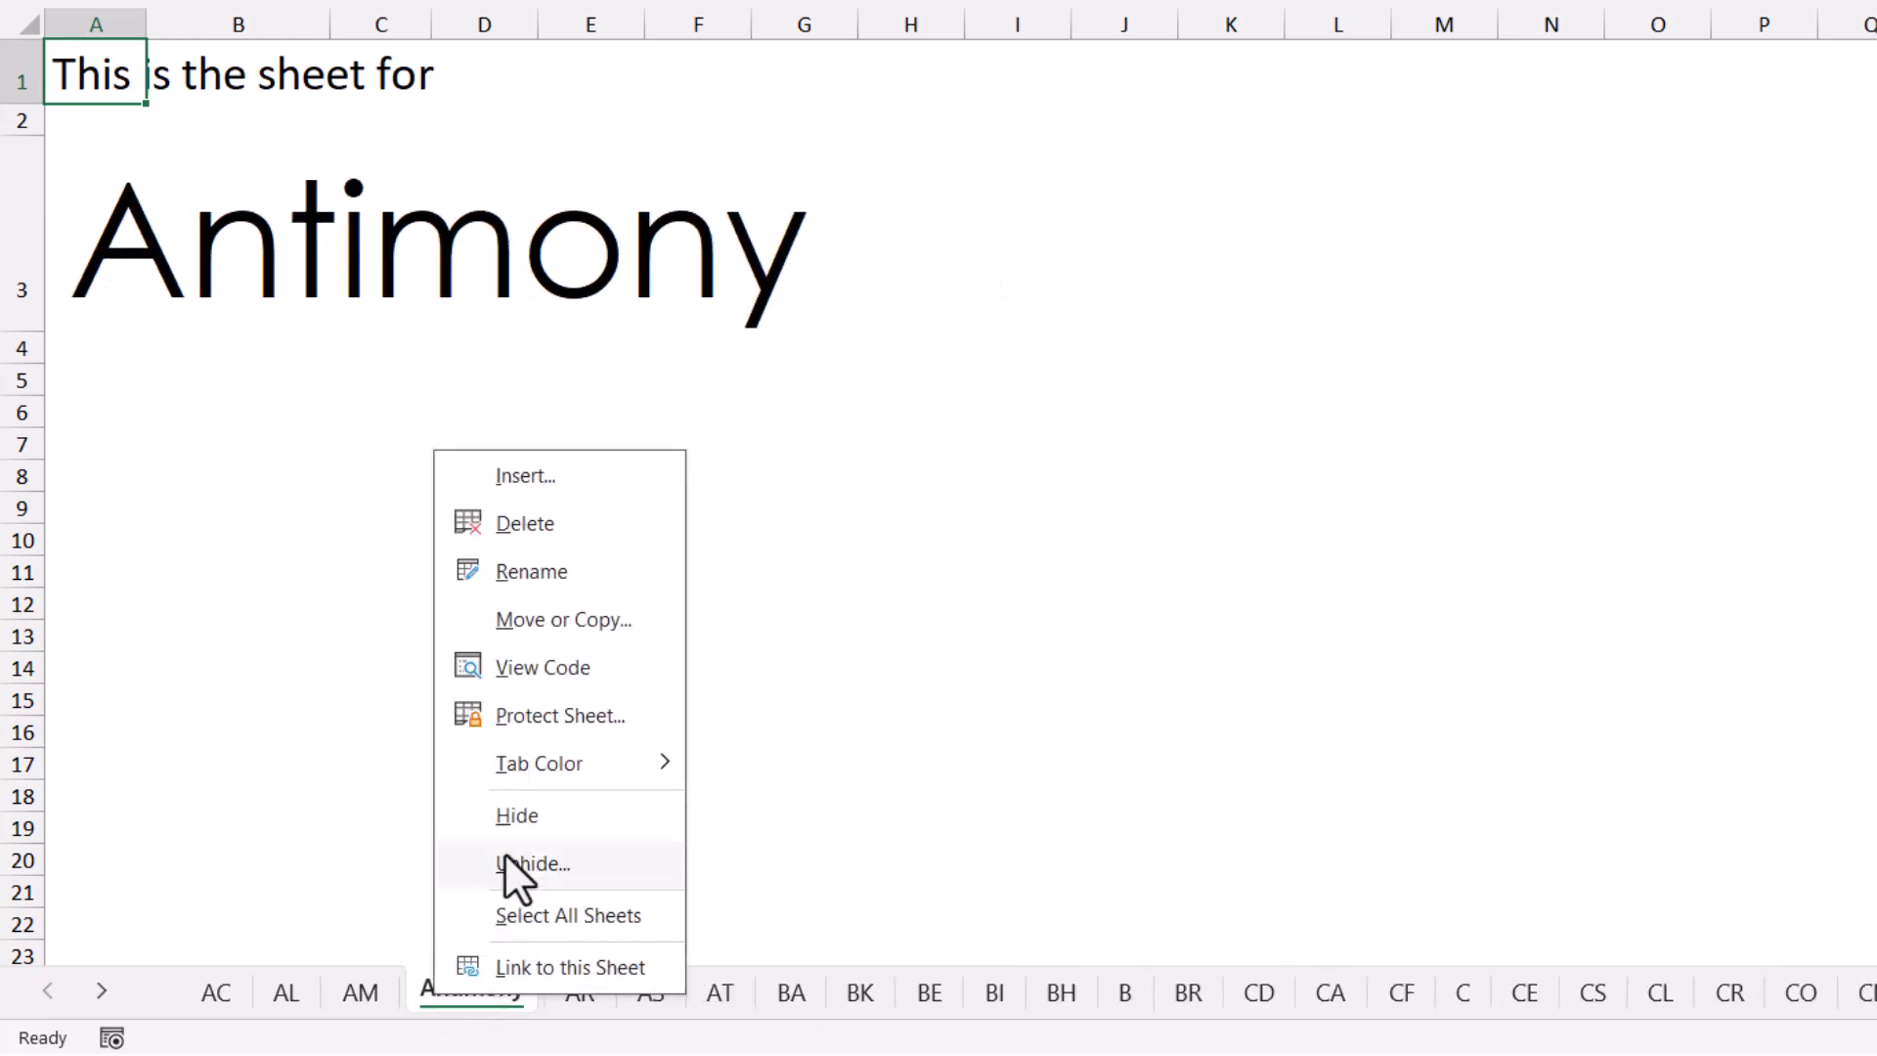
{"action": "left_click", "coordinate": [532, 863]}
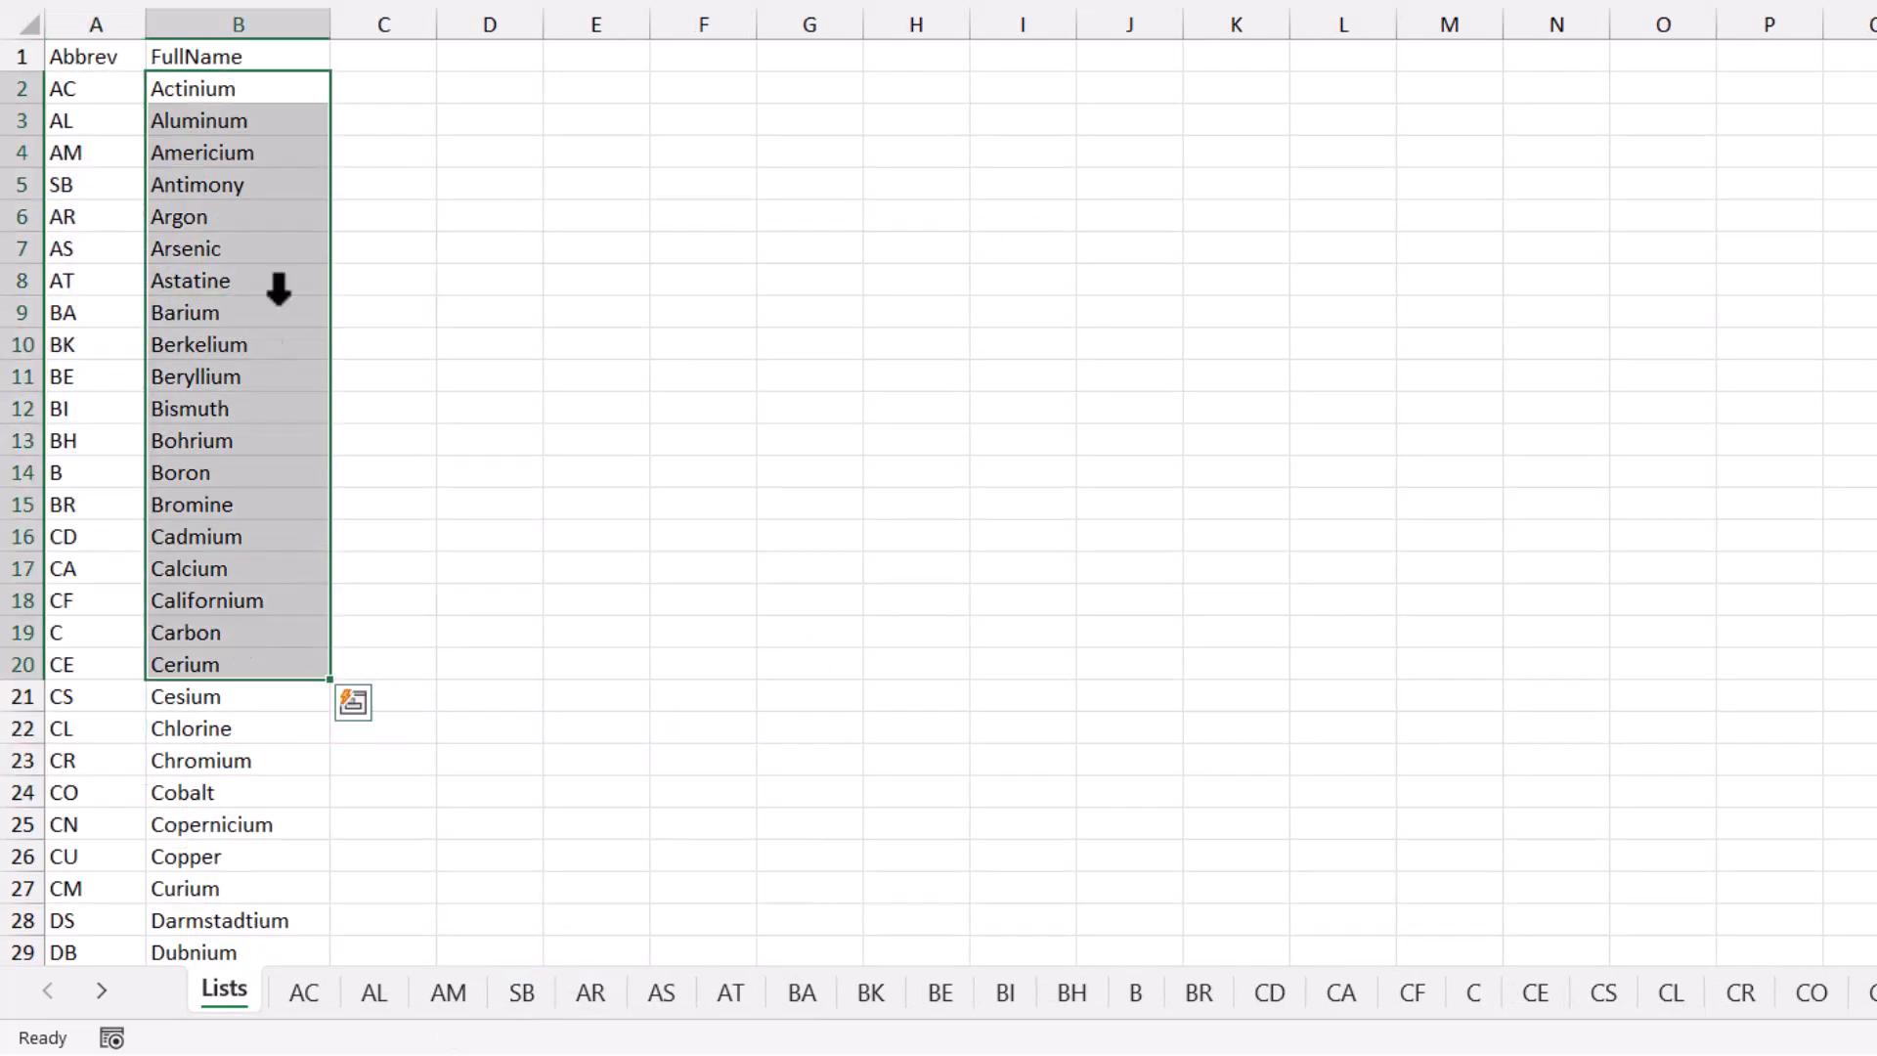
{"action": "left_click", "coordinate": [304, 992]}
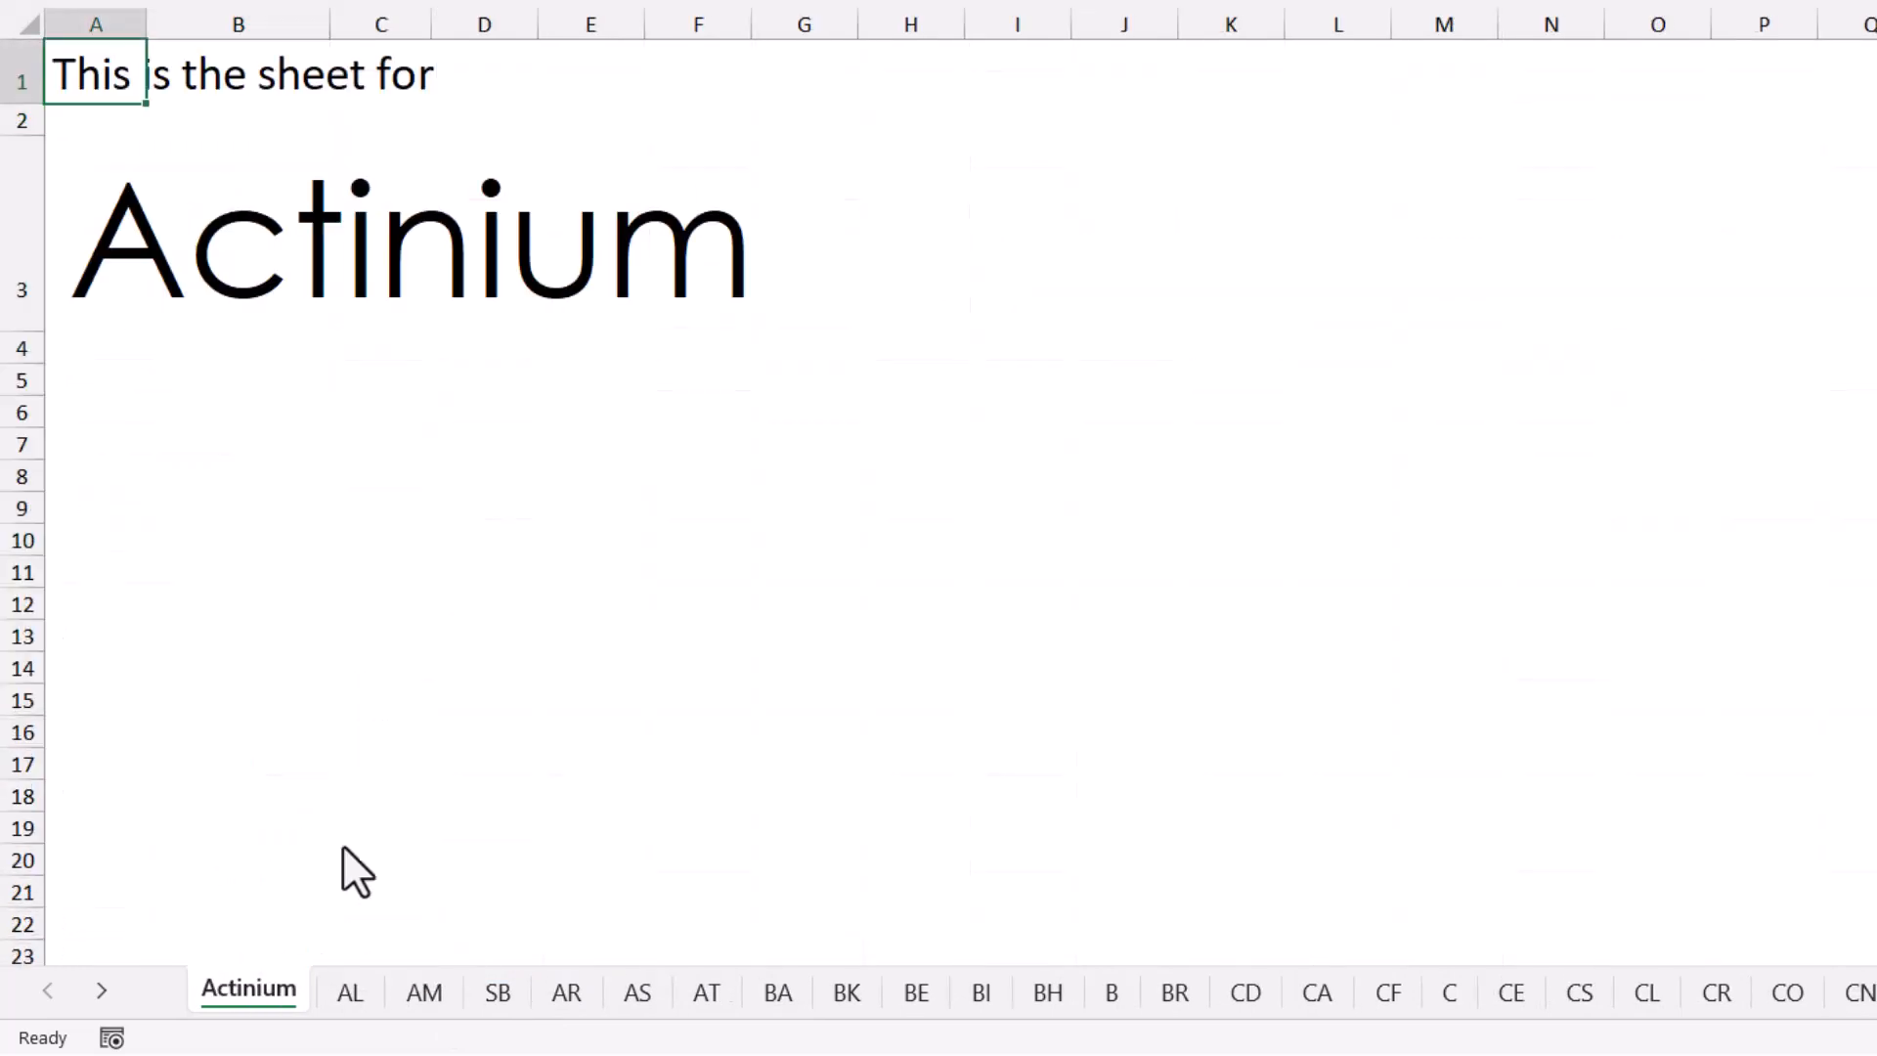
{"action": "left_click", "coordinate": [581, 989]}
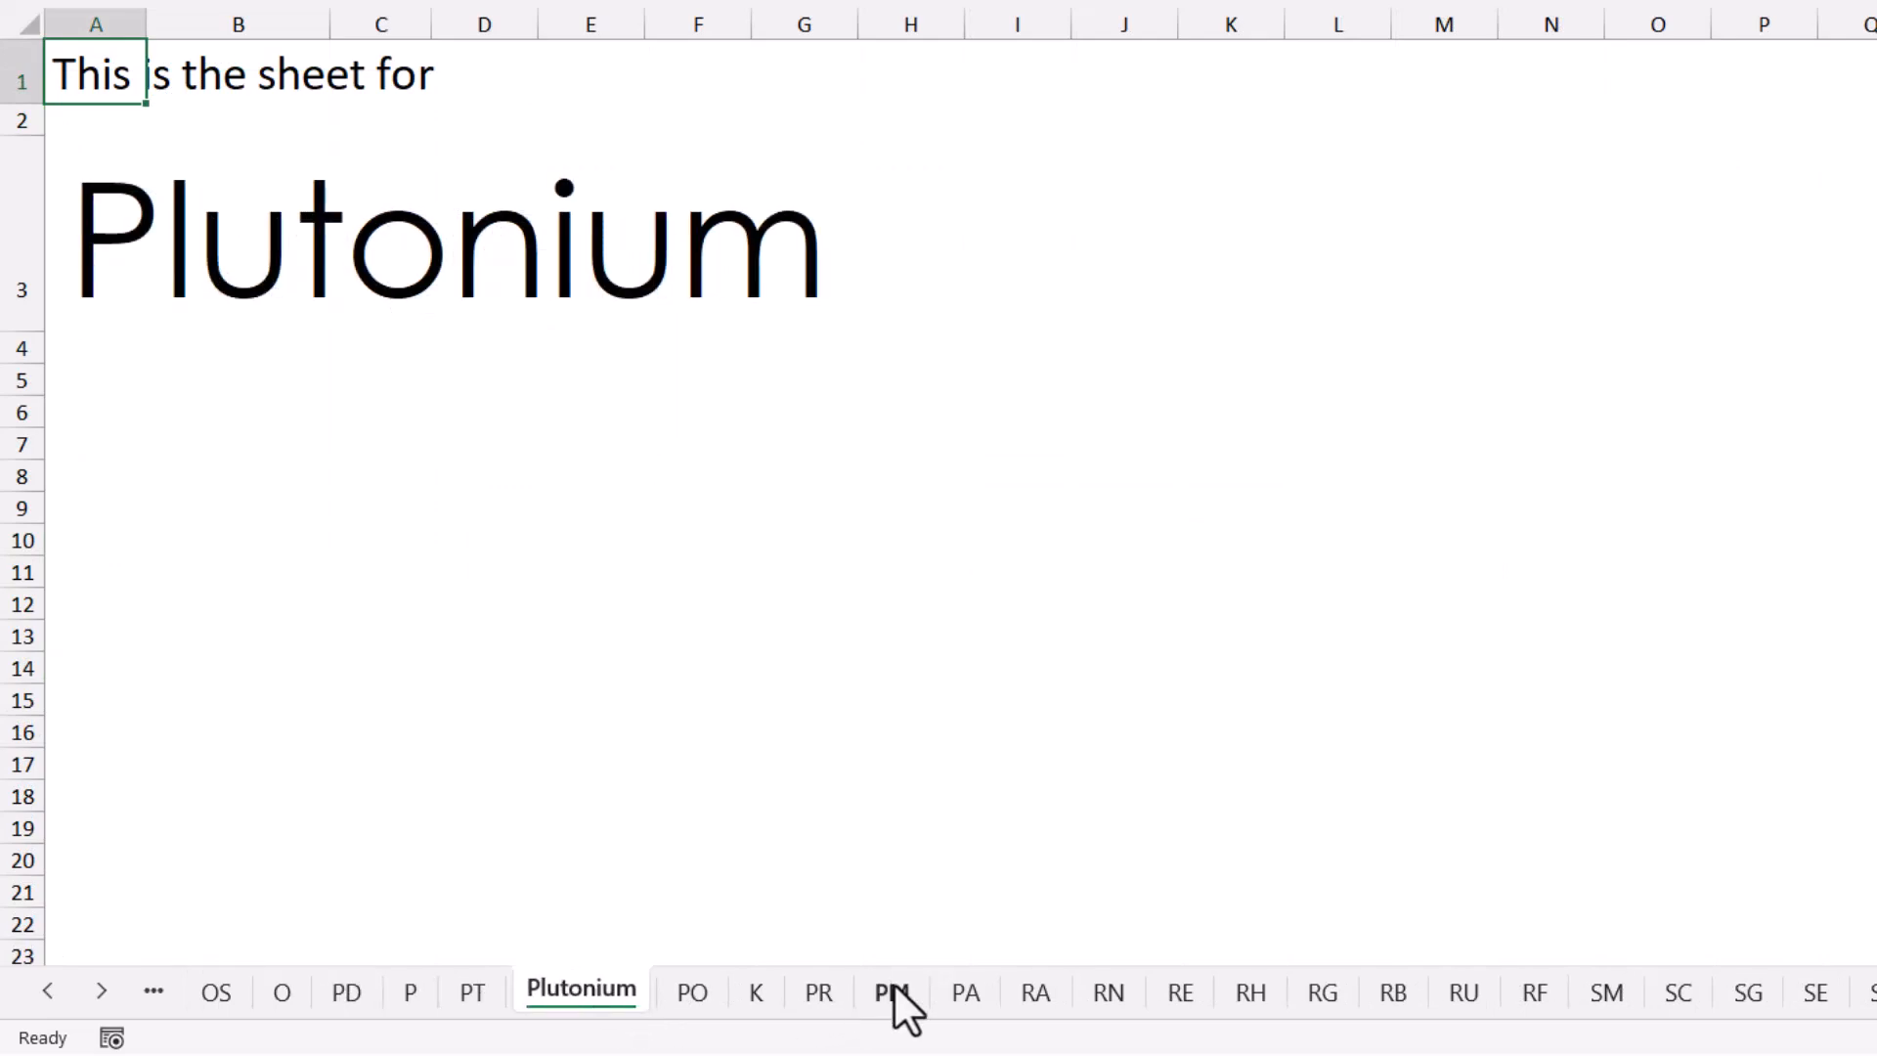
{"action": "left_click", "coordinate": [1771, 989]}
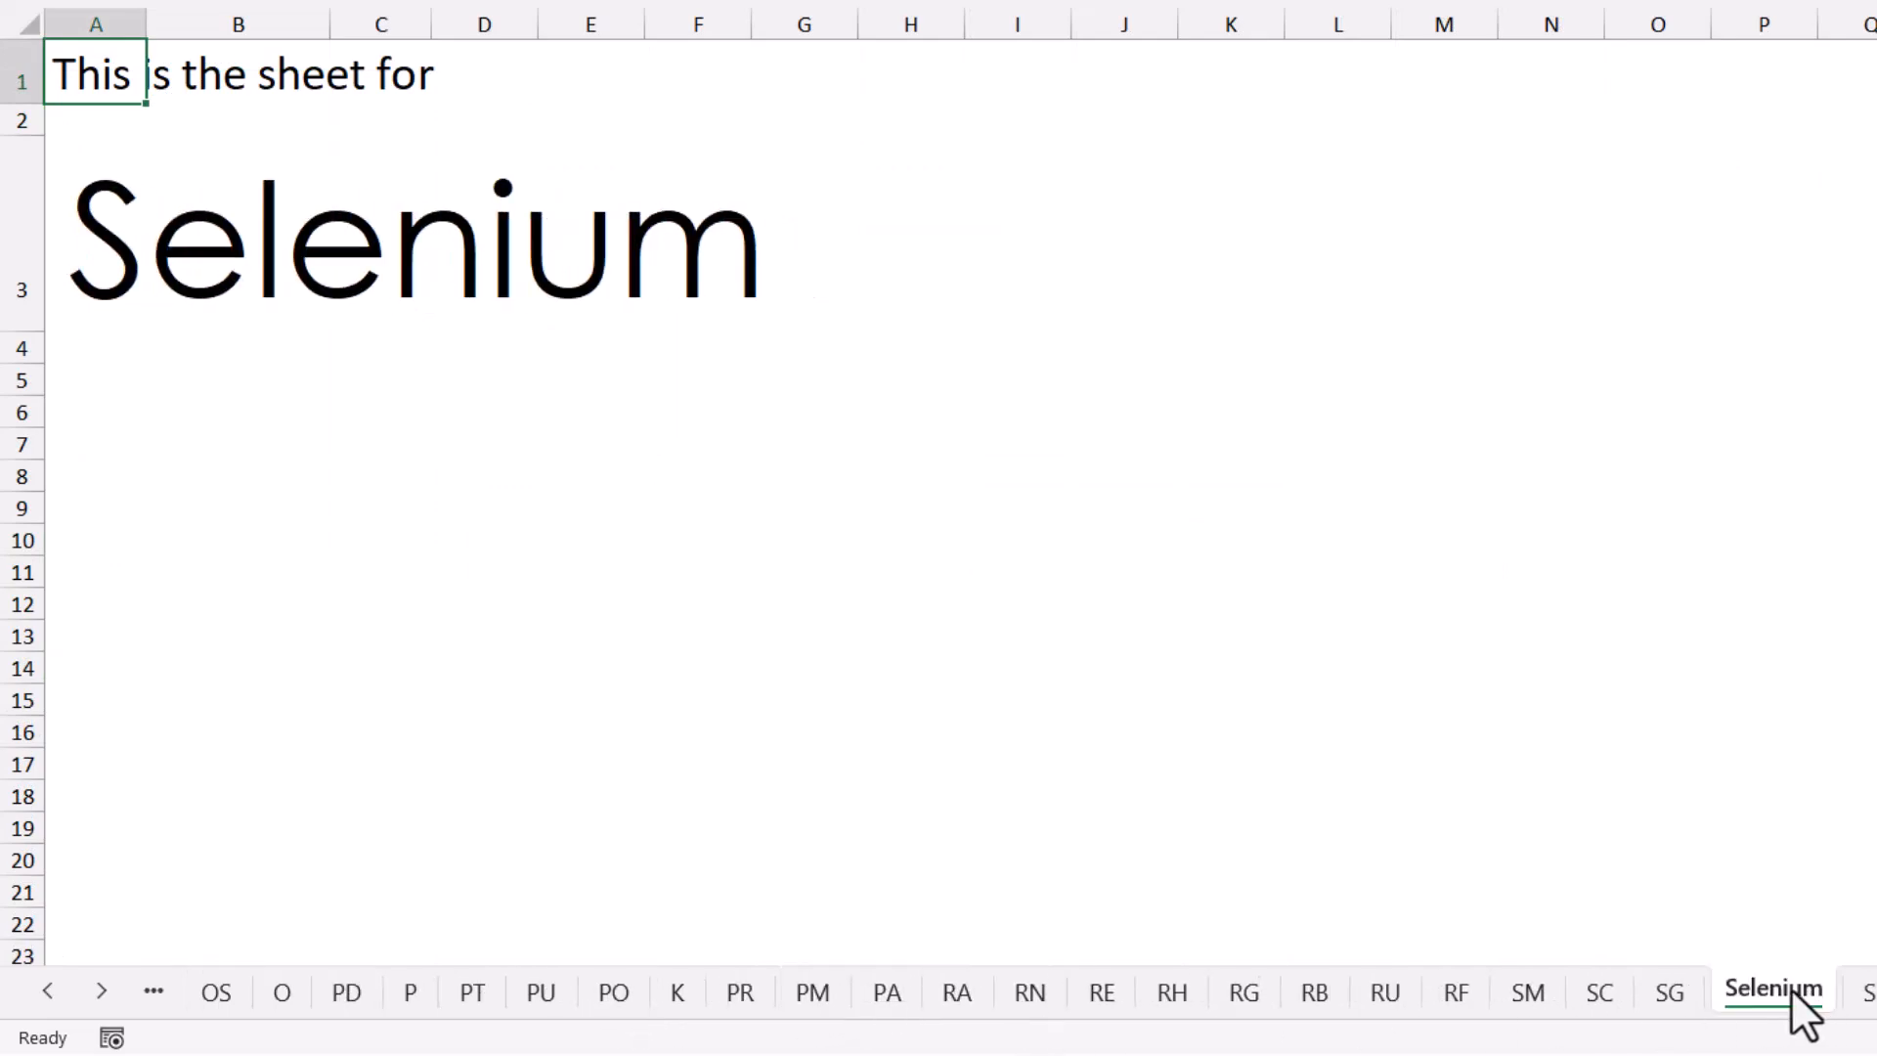
{"action": "left_click", "coordinate": [1179, 1006]}
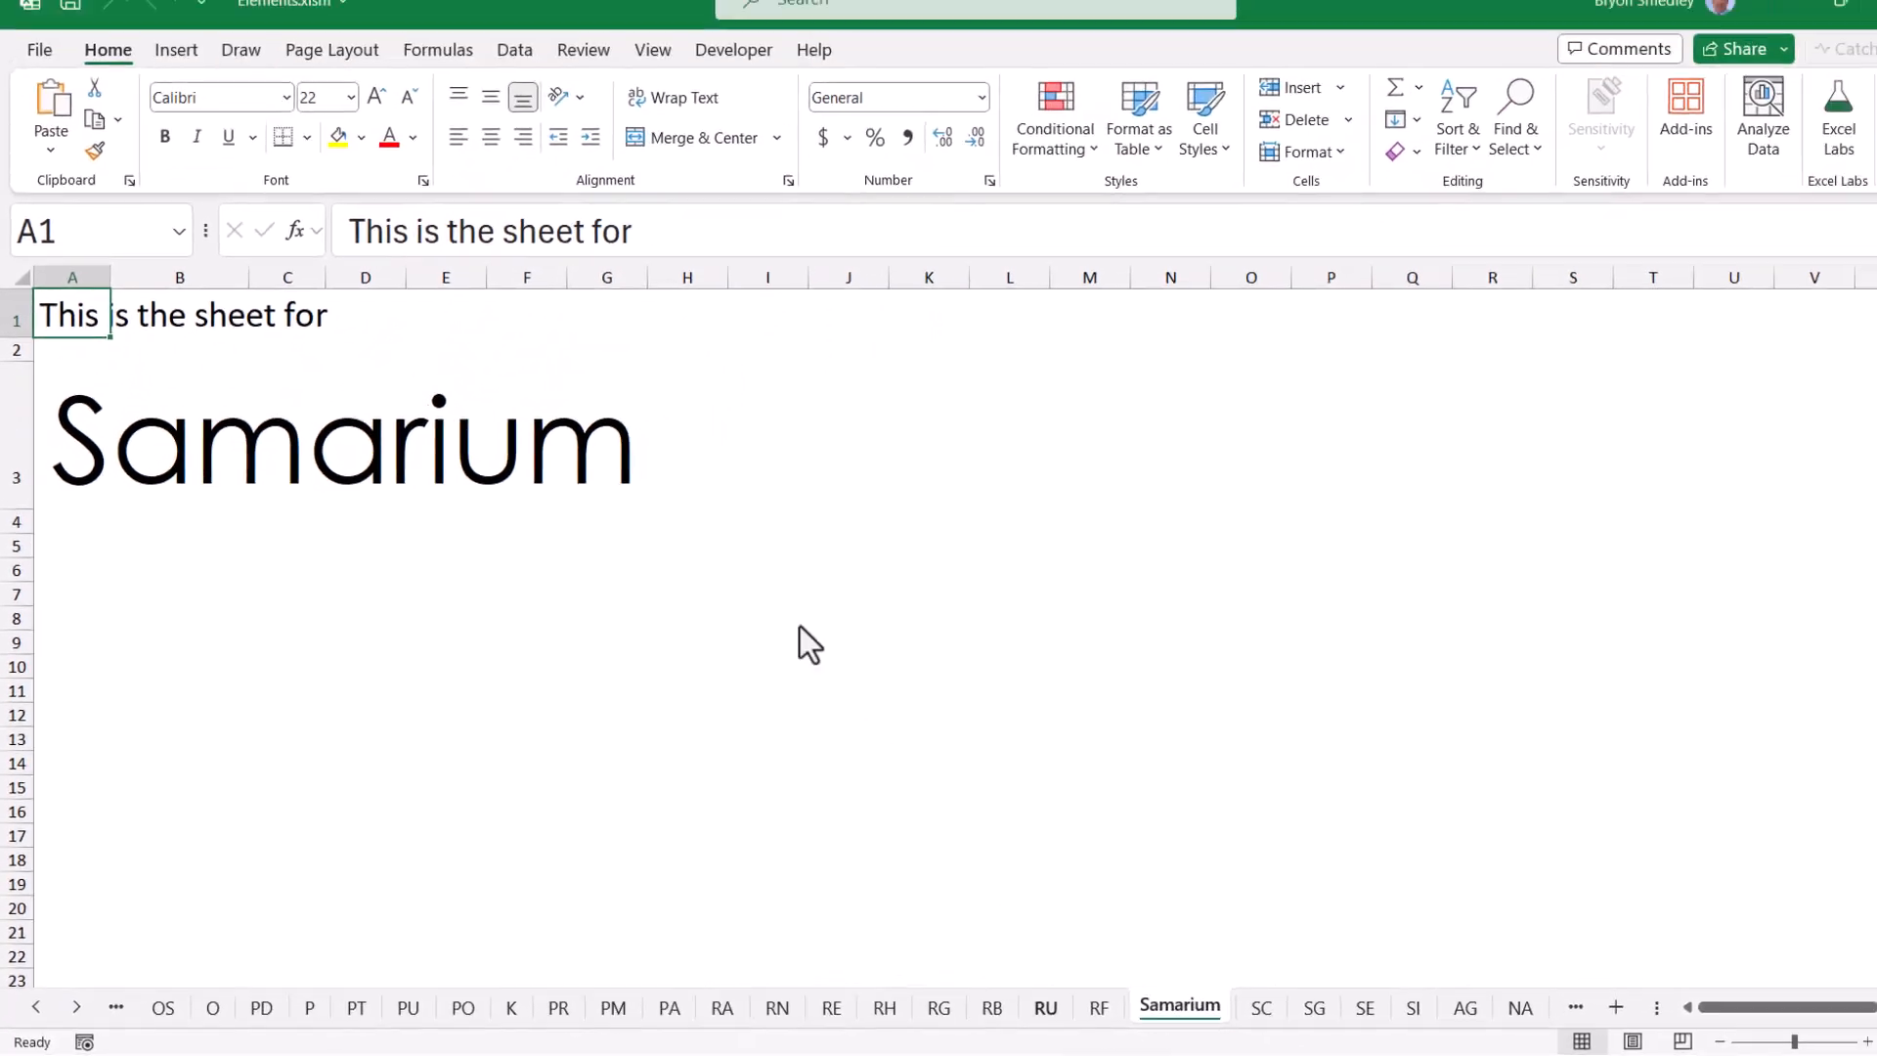
Start saving the Elements workbook as a macro-enabled XLSM file, choosing a location.
{"action": "left_click", "coordinate": [1045, 1006]}
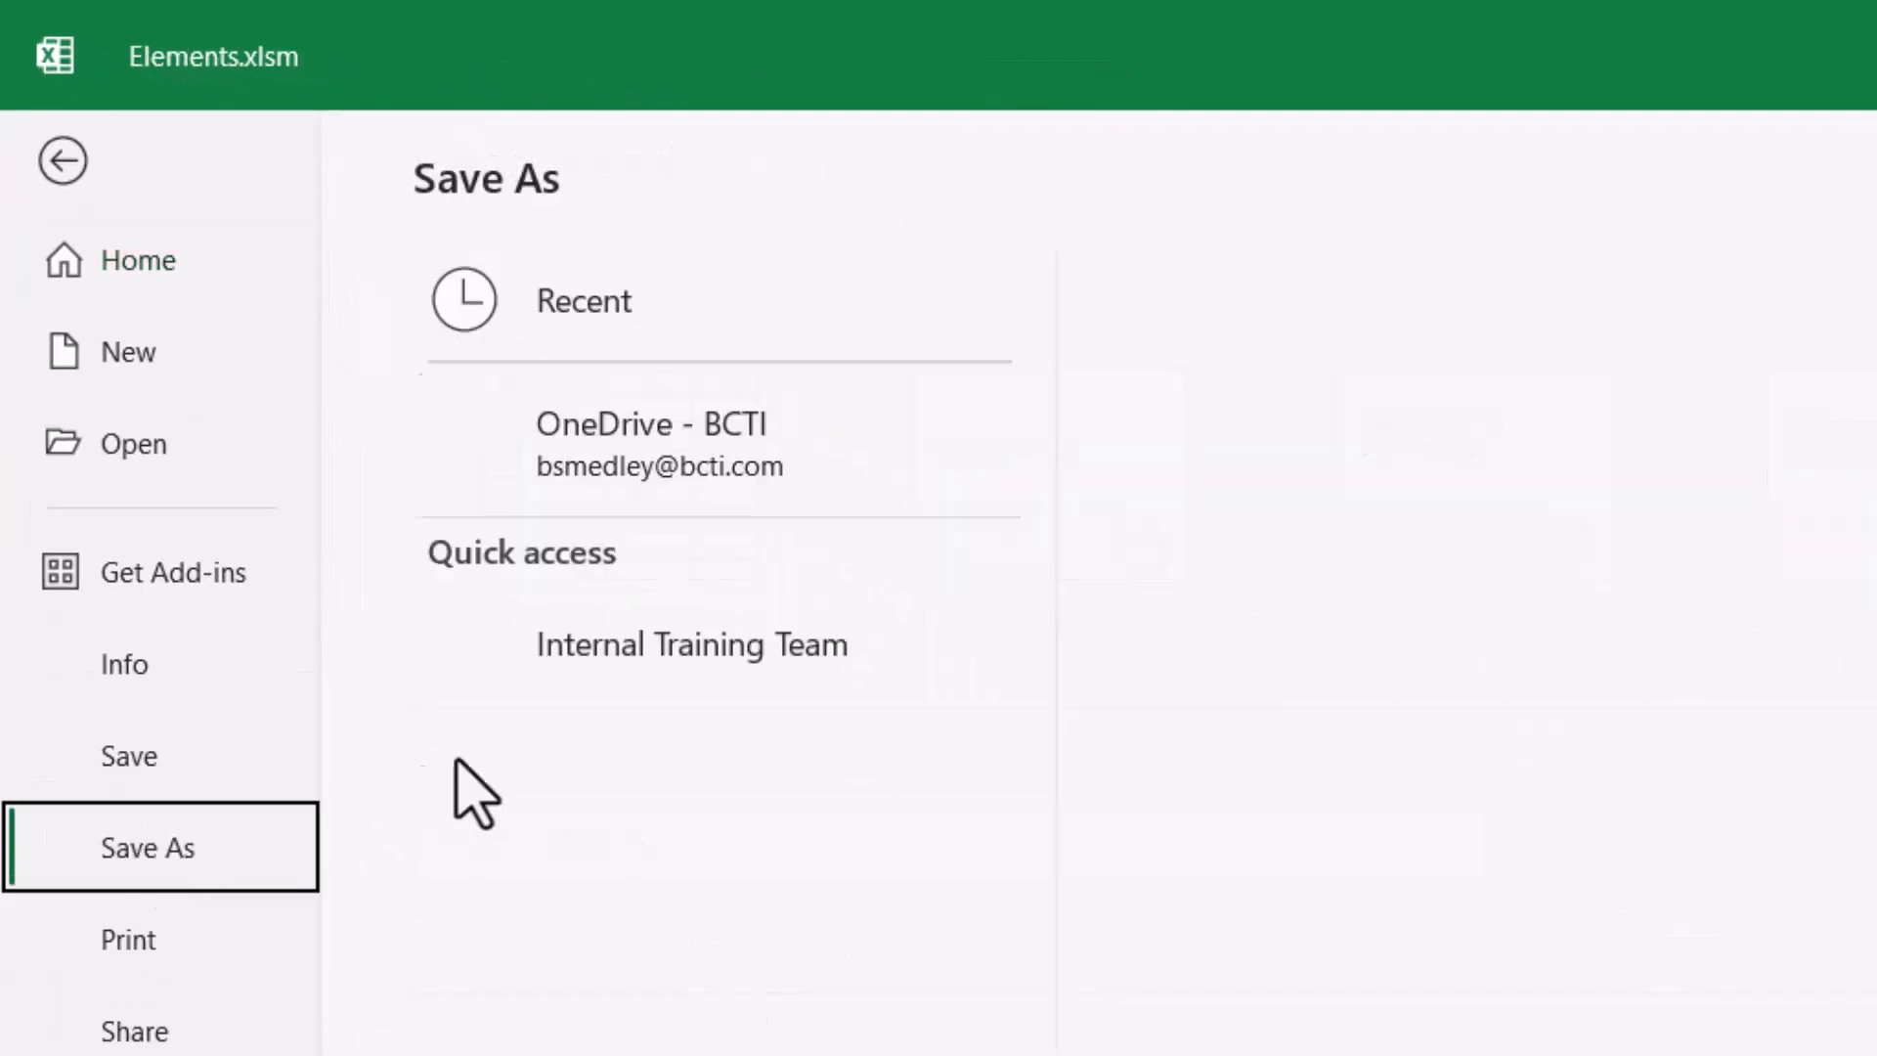
{"action": "left_click", "coordinate": [658, 439]}
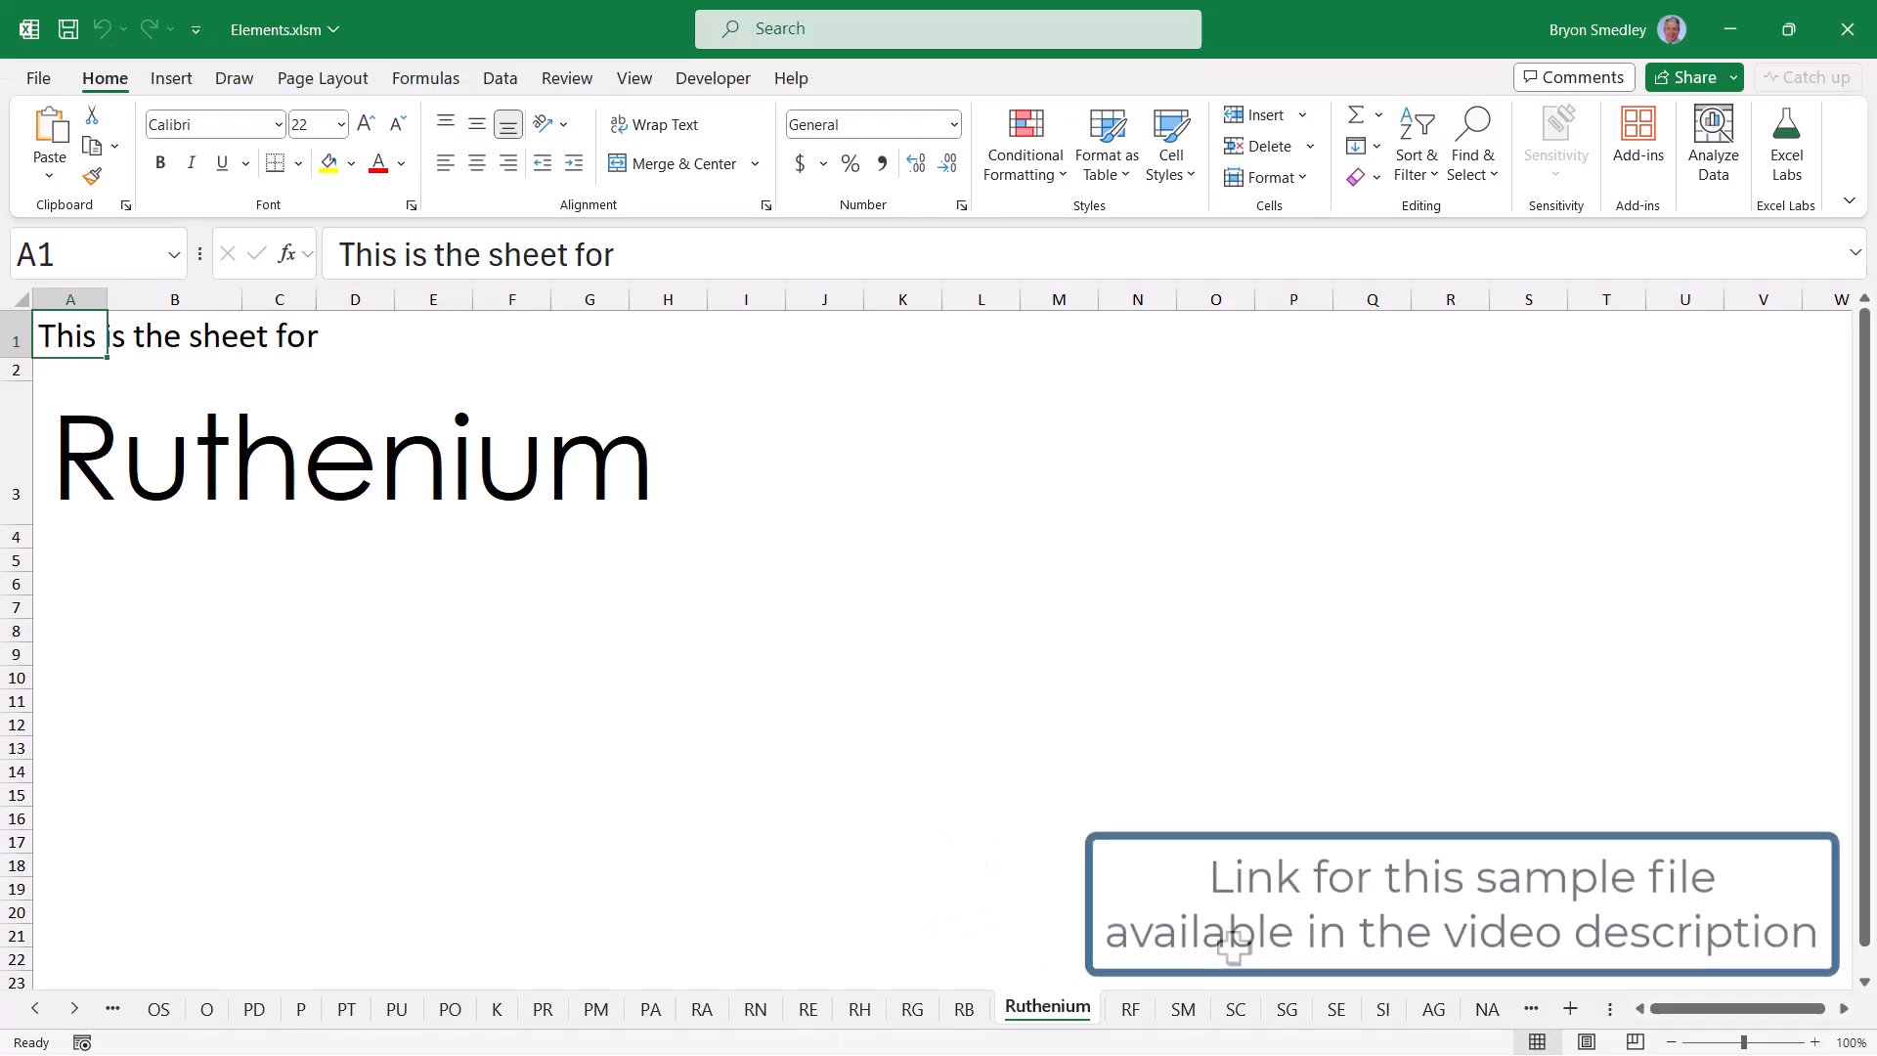
Visit the SM, SG and AG sheets, expanding to Samarium, Seaborgium and Silver.
{"action": "left_click", "coordinate": [1146, 1007]}
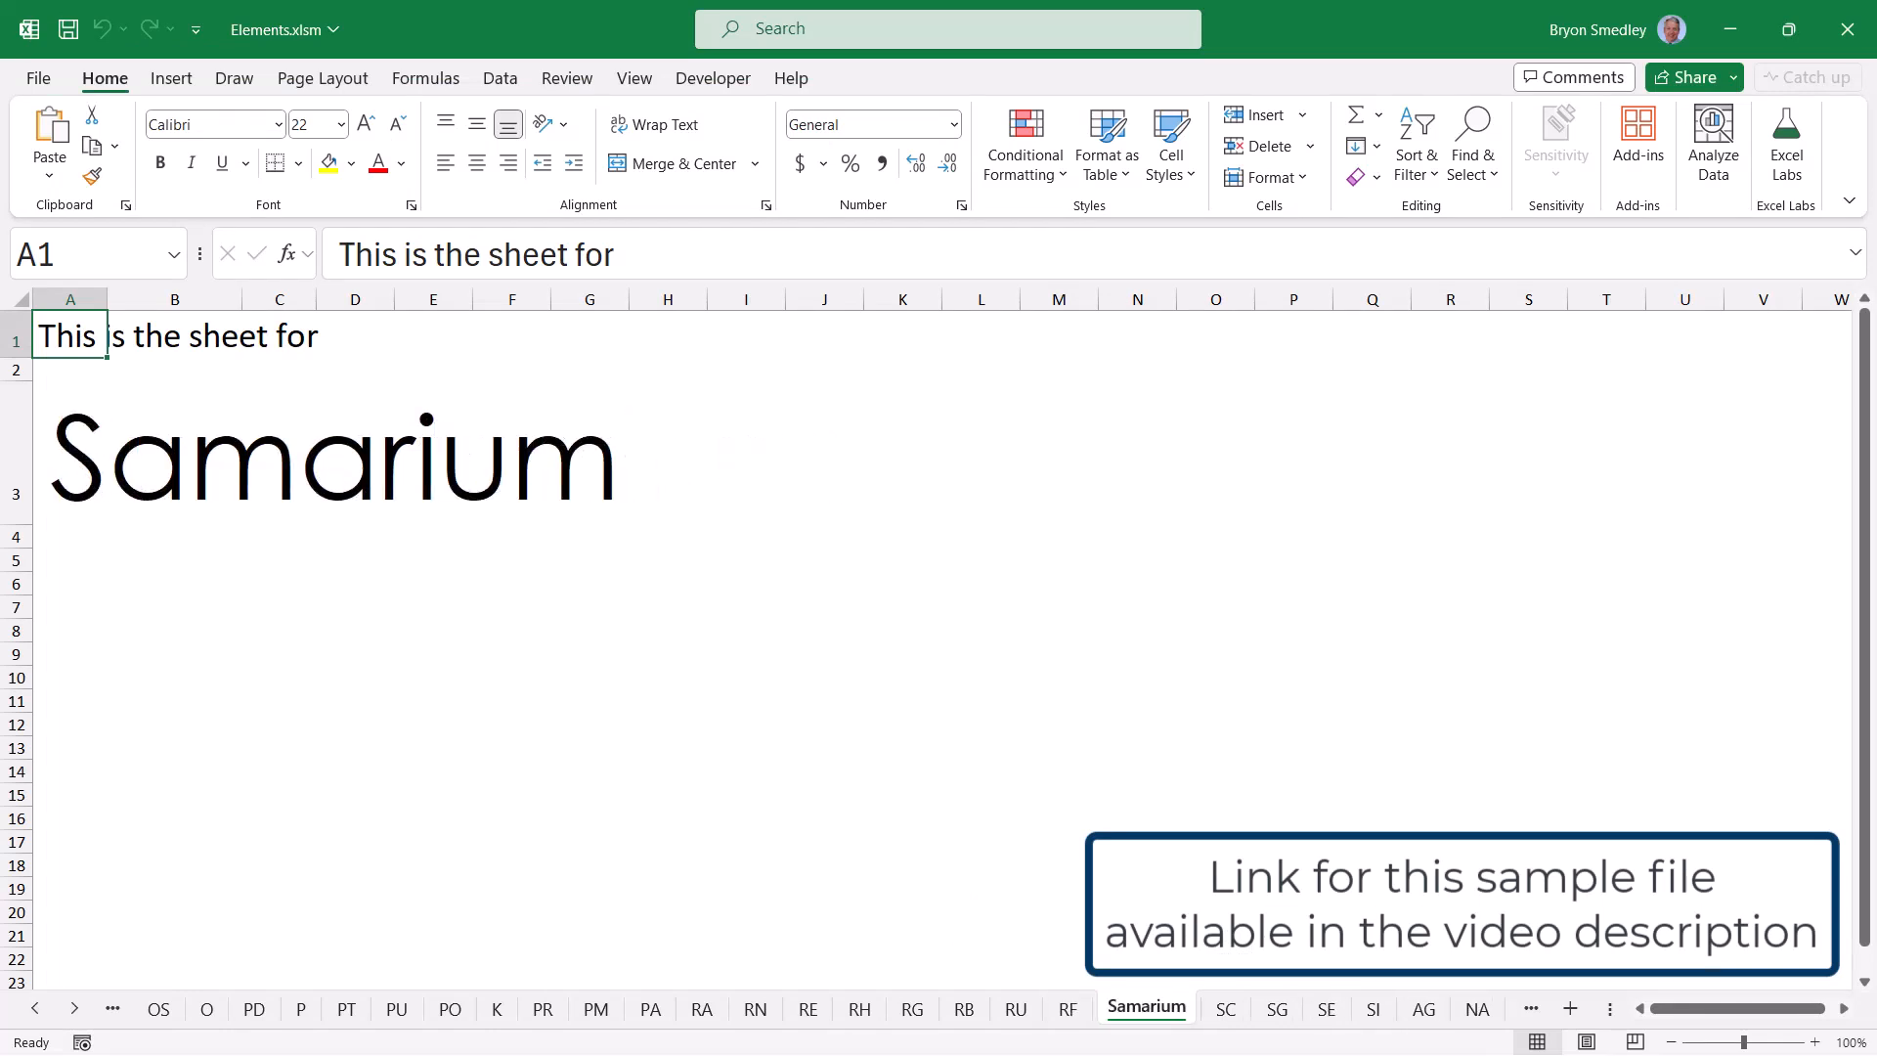
{"action": "left_click", "coordinate": [1259, 1007]}
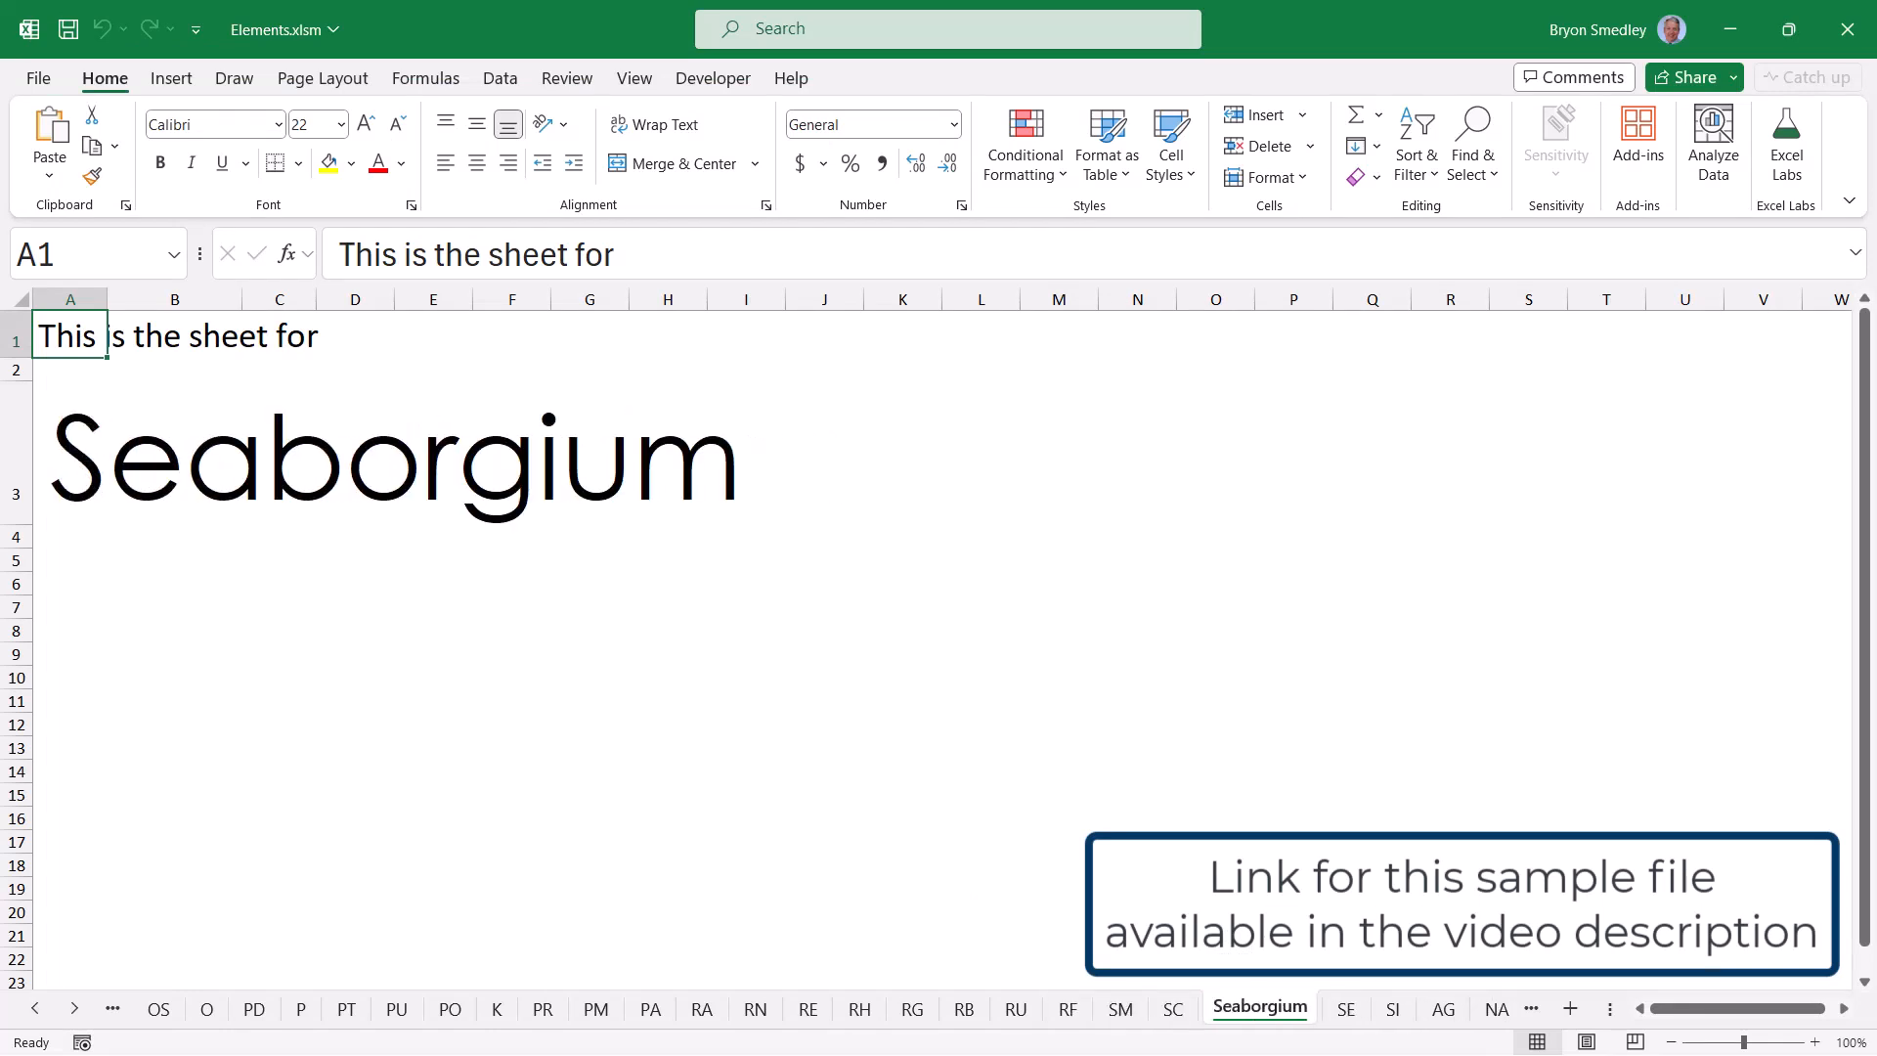
{"action": "left_click", "coordinate": [1376, 1007]}
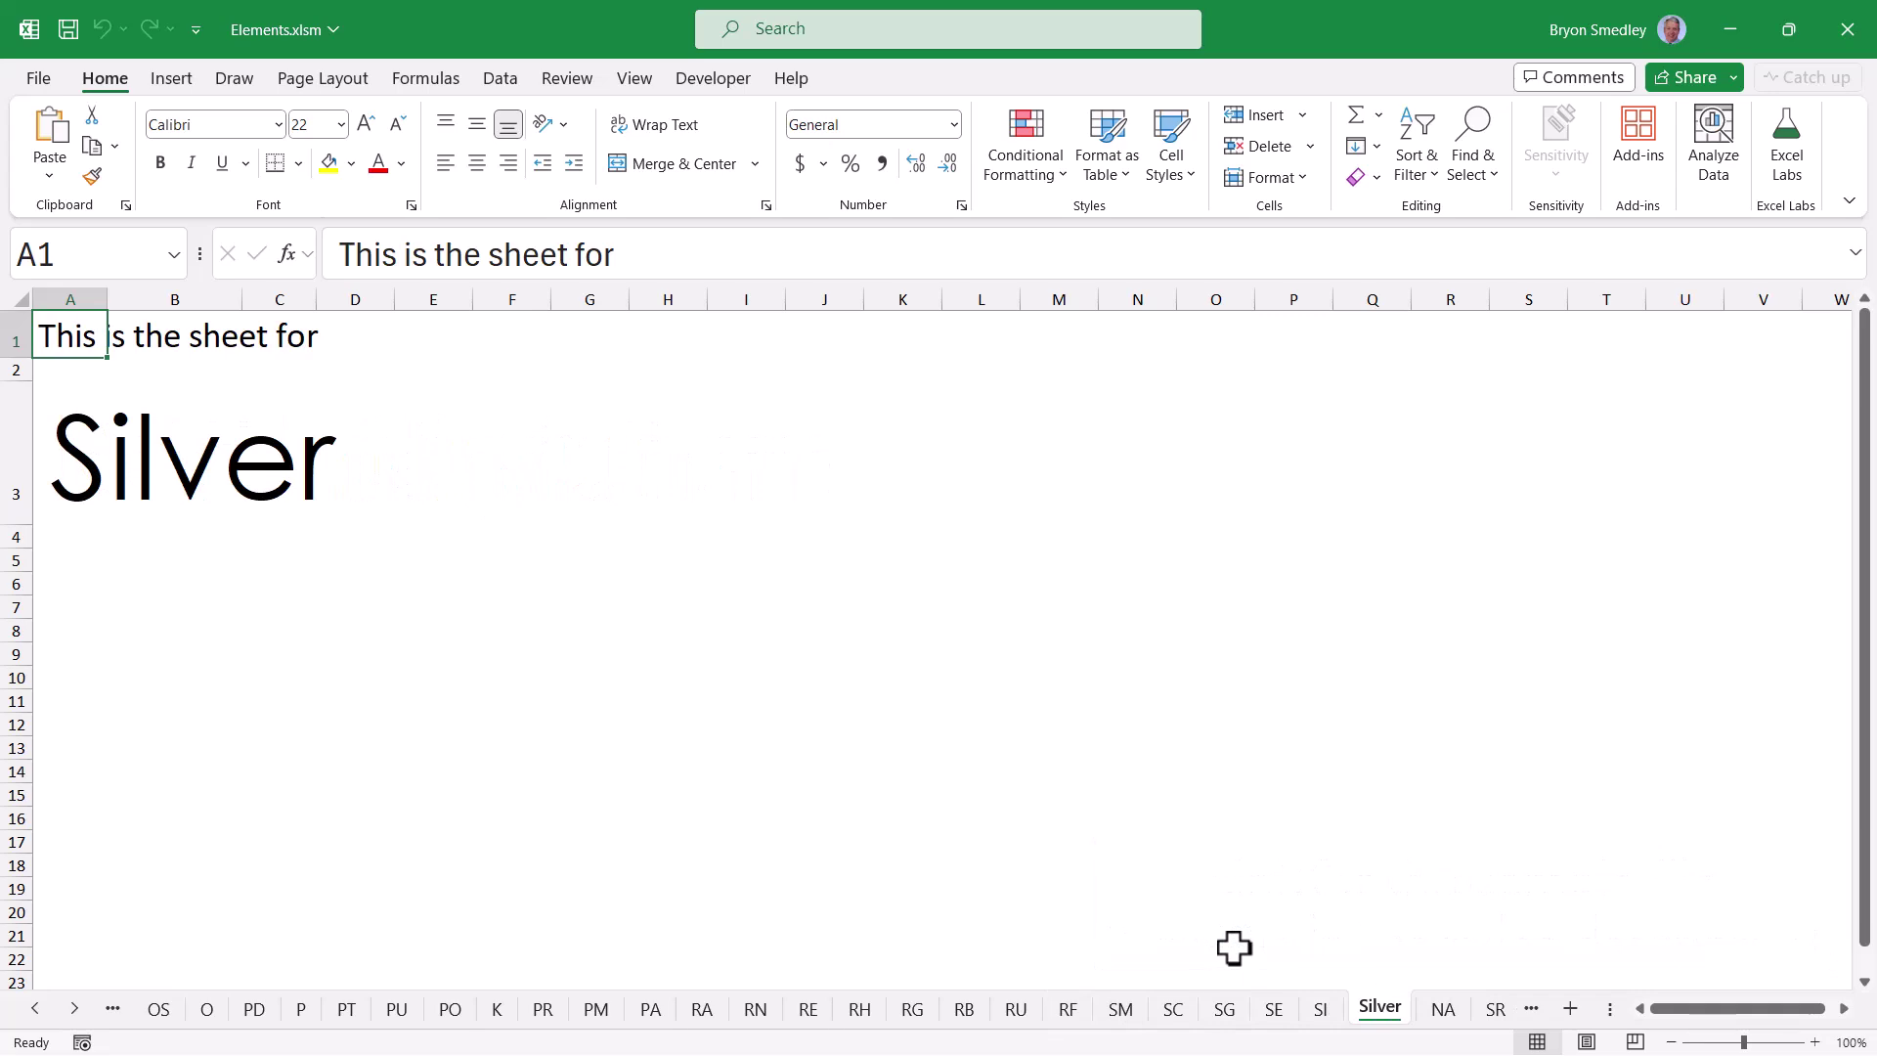